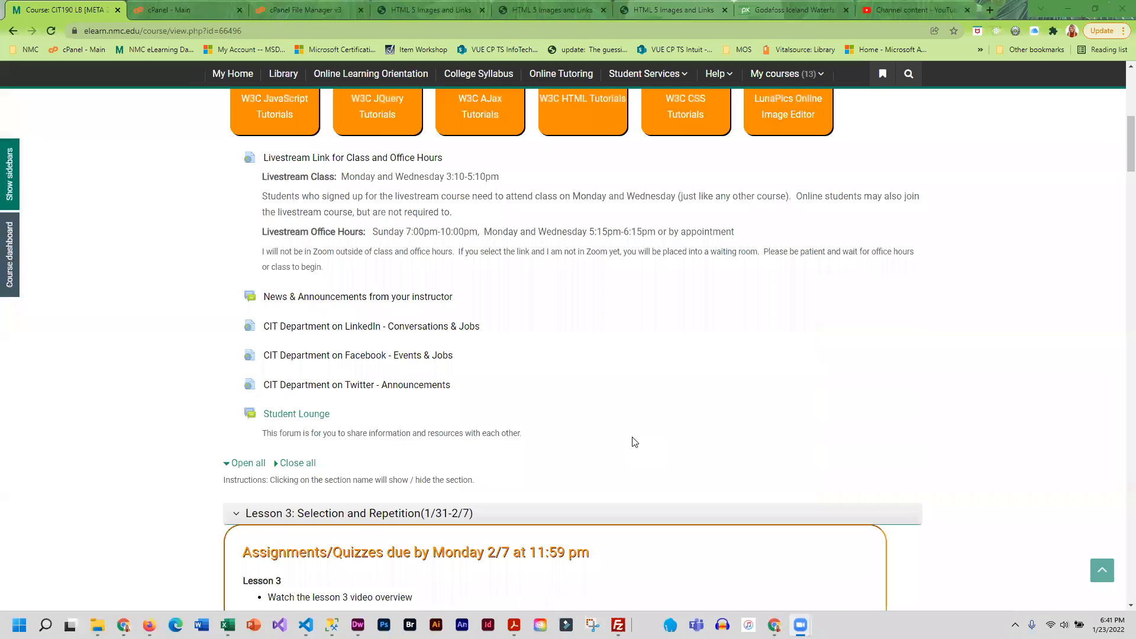
# Step: Scroll the course page down to the Lesson 3: Selection and Repetition section and its due-work list
pyautogui.scroll(-3)
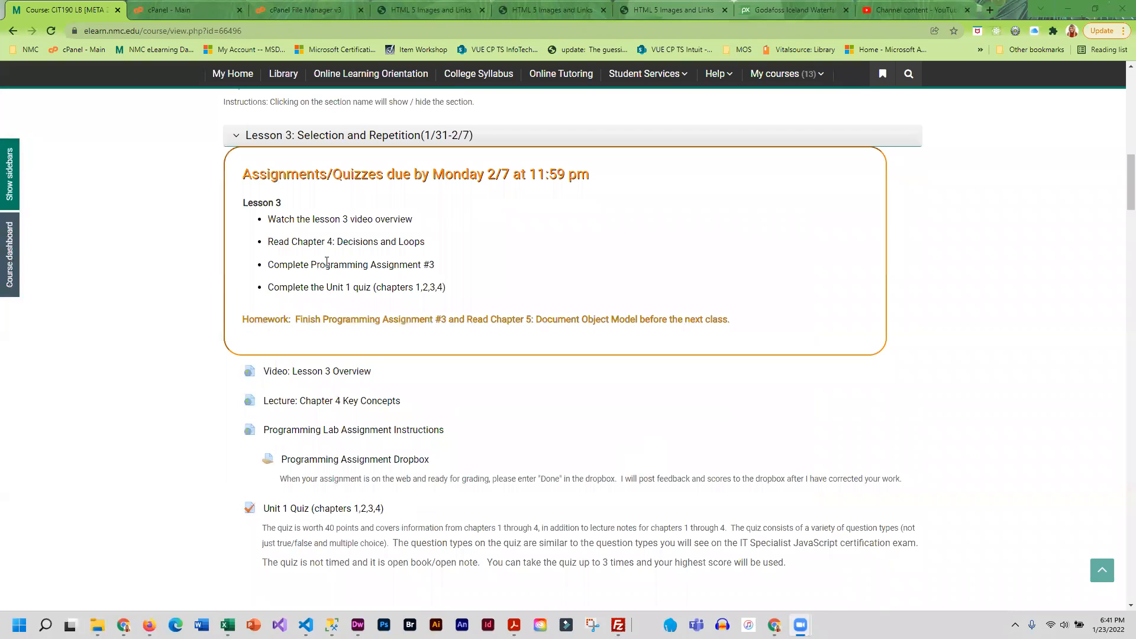
pyautogui.moveTo(314, 155)
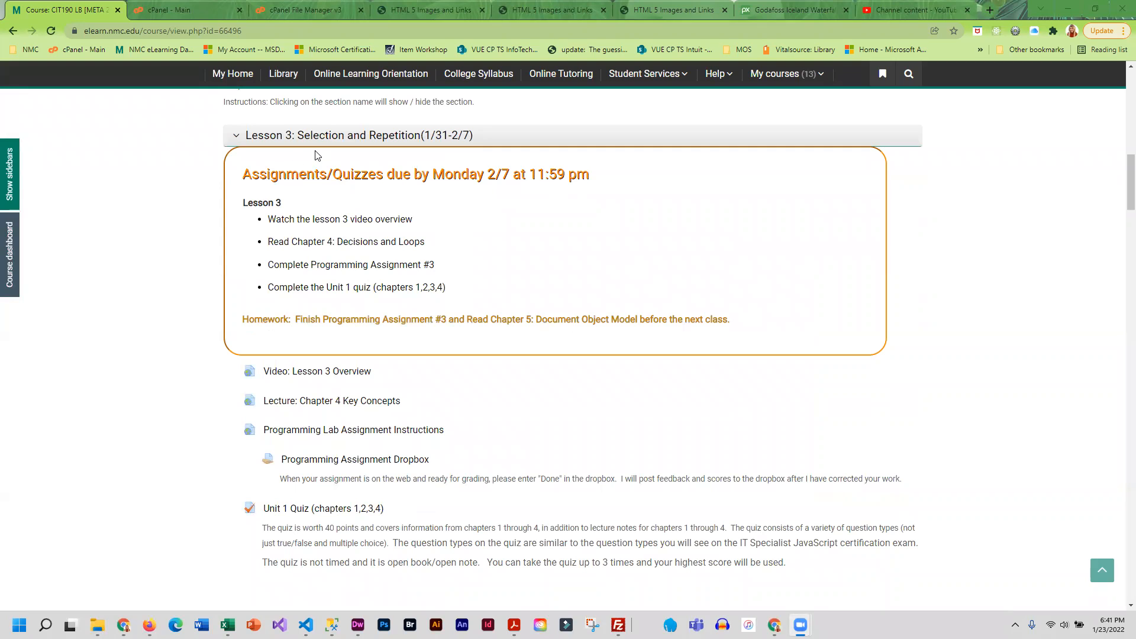
pyautogui.moveTo(228, 206)
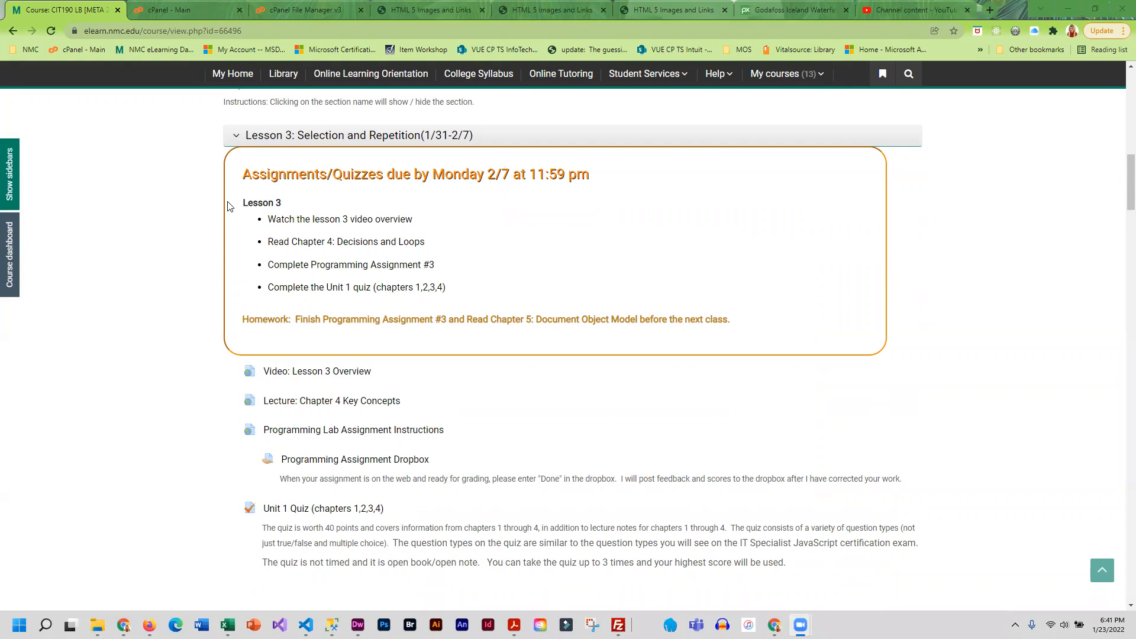
pyautogui.moveTo(204, 360)
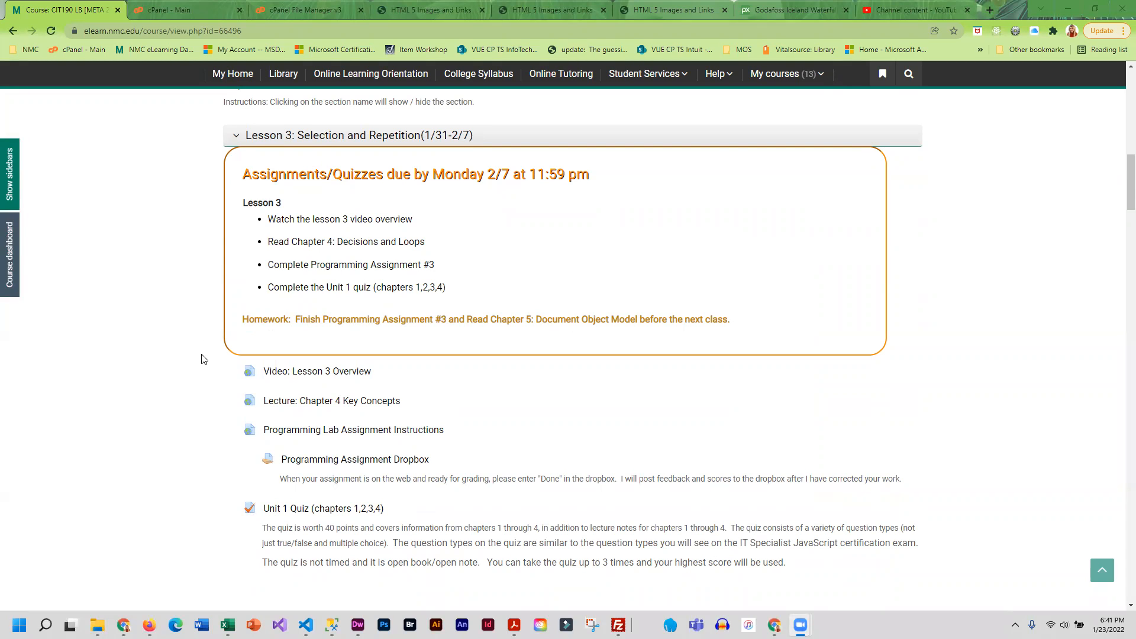
pyautogui.moveTo(197, 386)
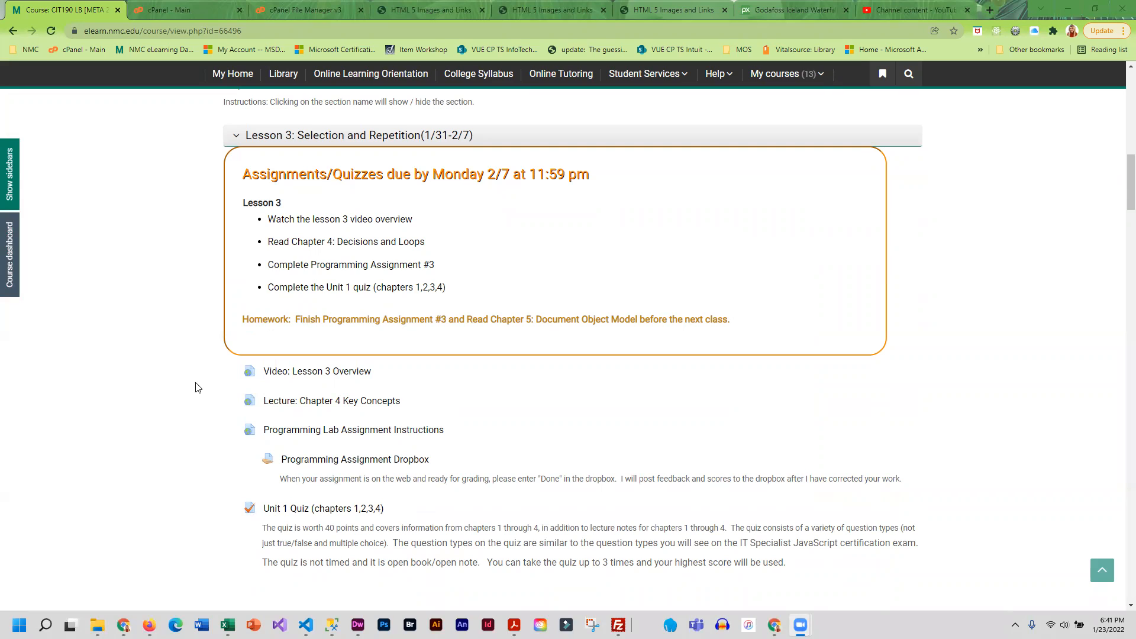
pyautogui.moveTo(129, 262)
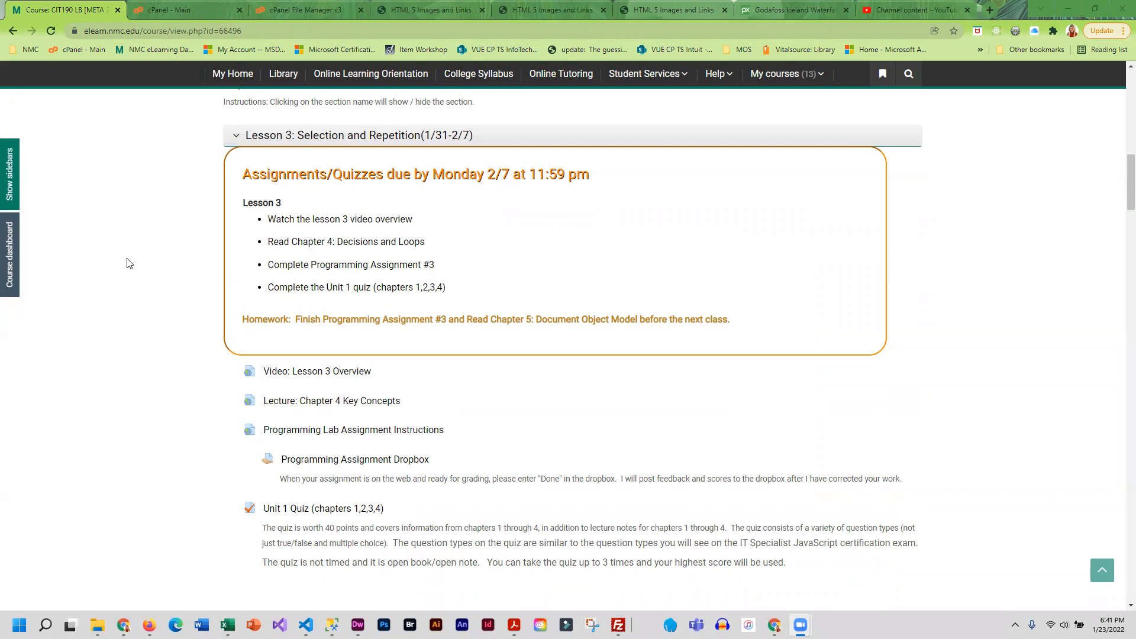
pyautogui.moveTo(145, 397)
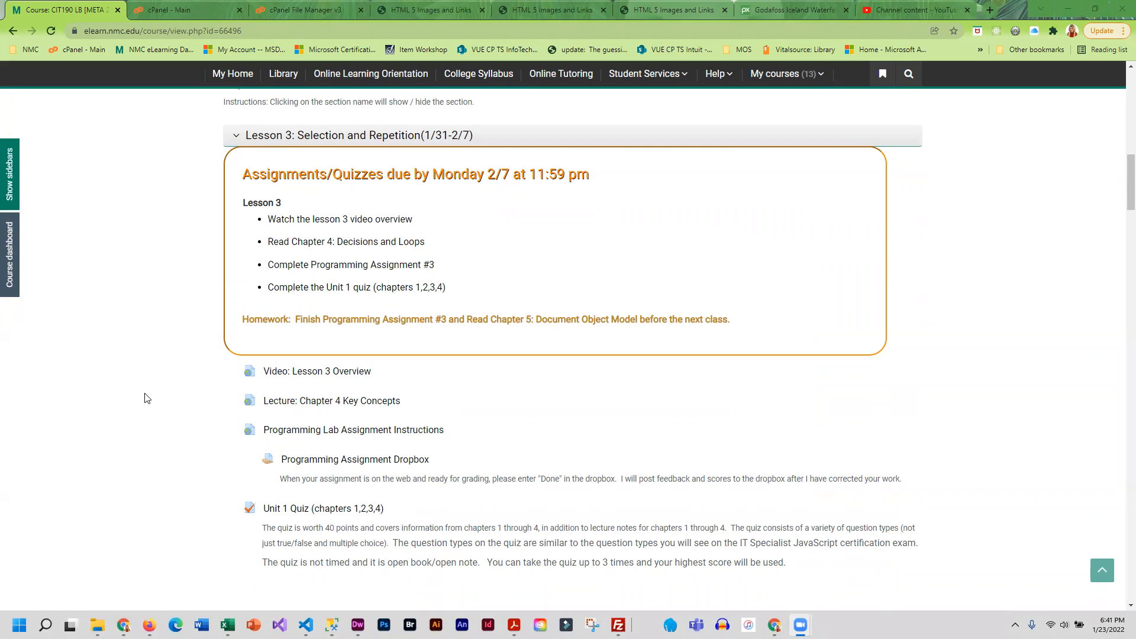
pyautogui.moveTo(138, 418)
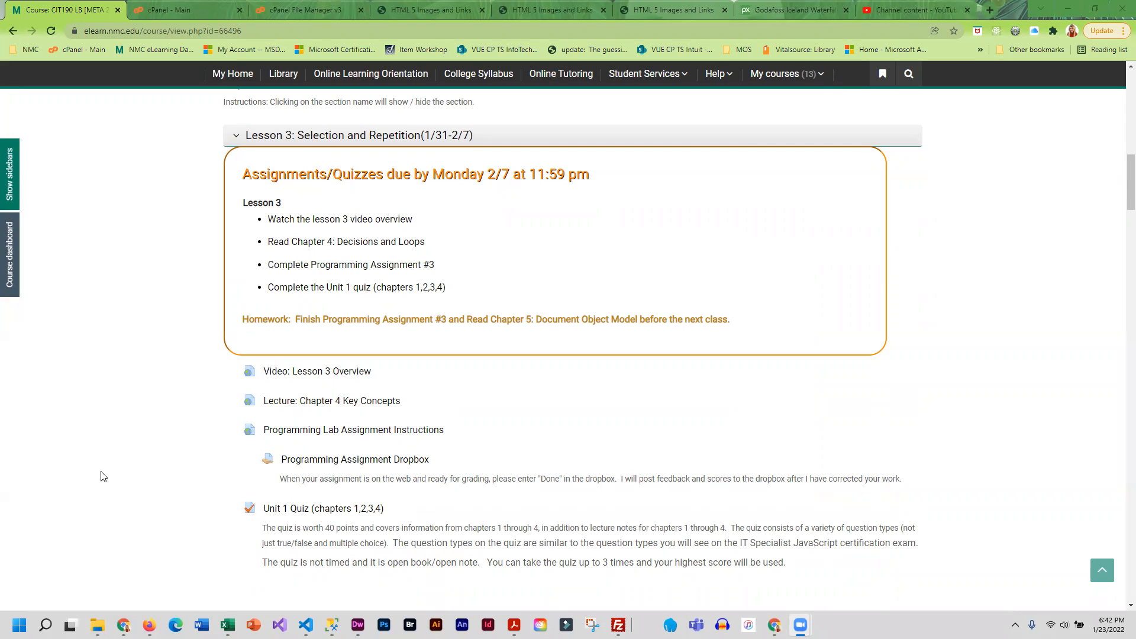
pyautogui.moveTo(203, 214)
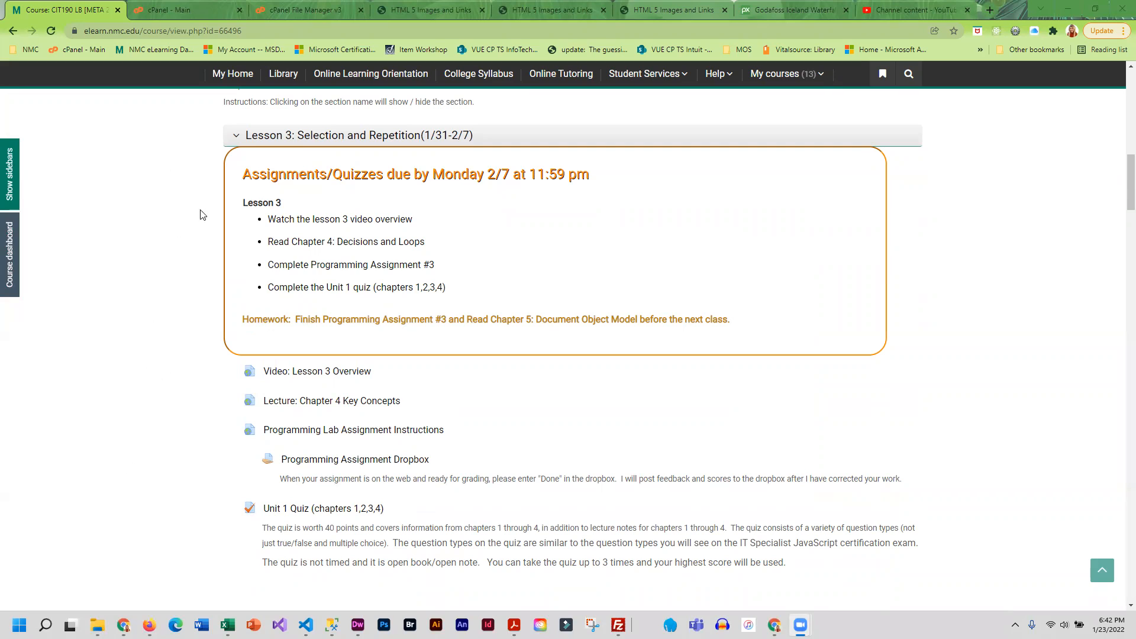
pyautogui.moveTo(139, 352)
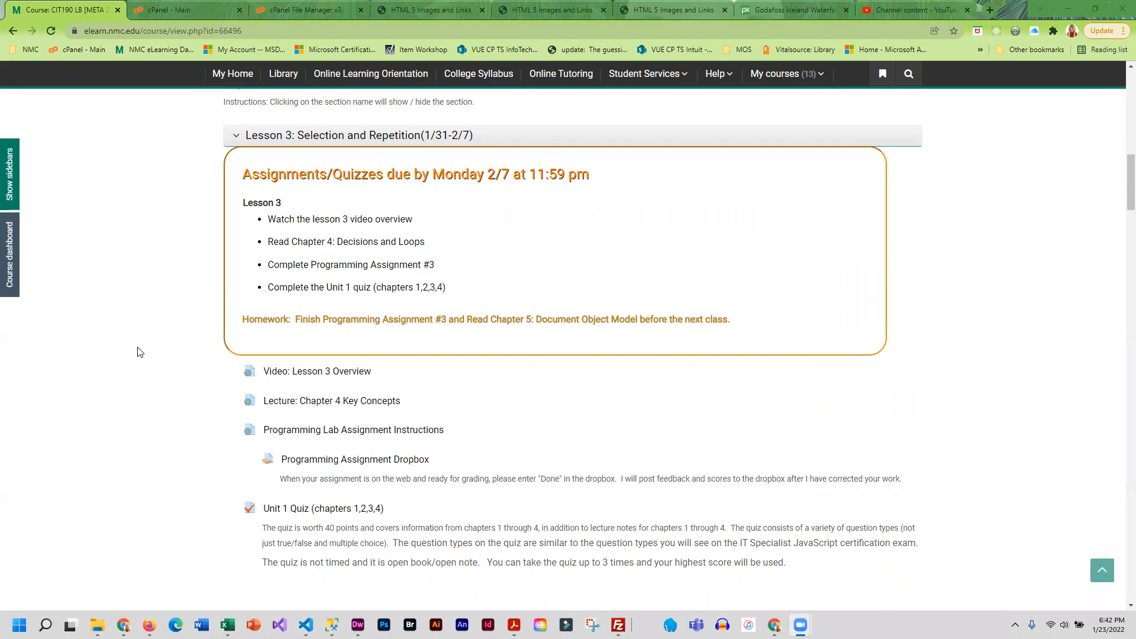
pyautogui.moveTo(86, 434)
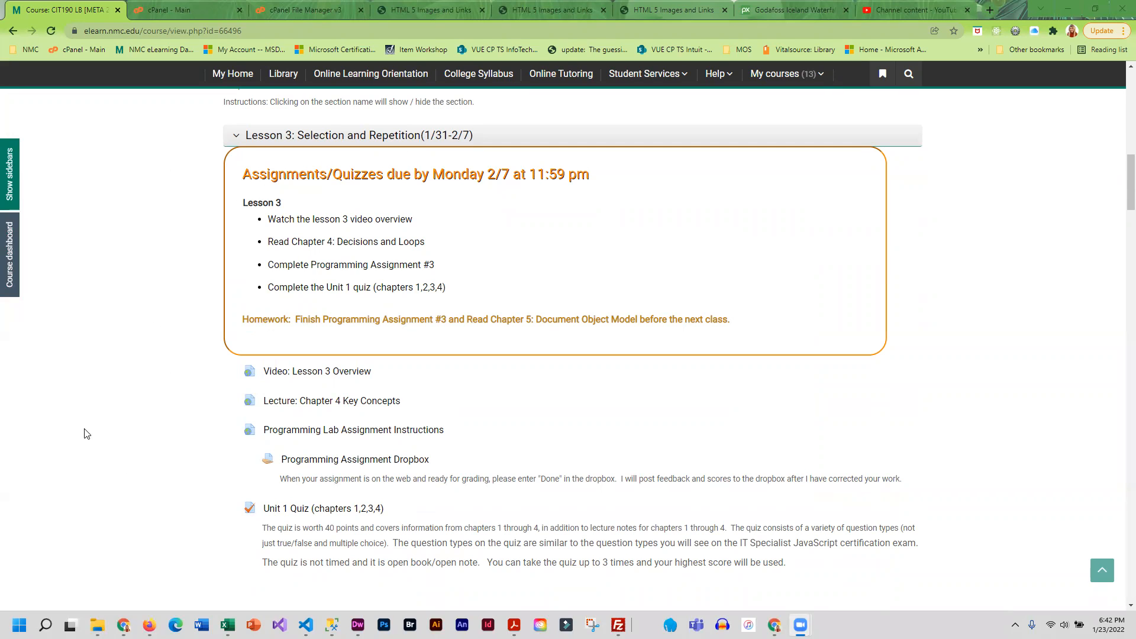
pyautogui.moveTo(104, 543)
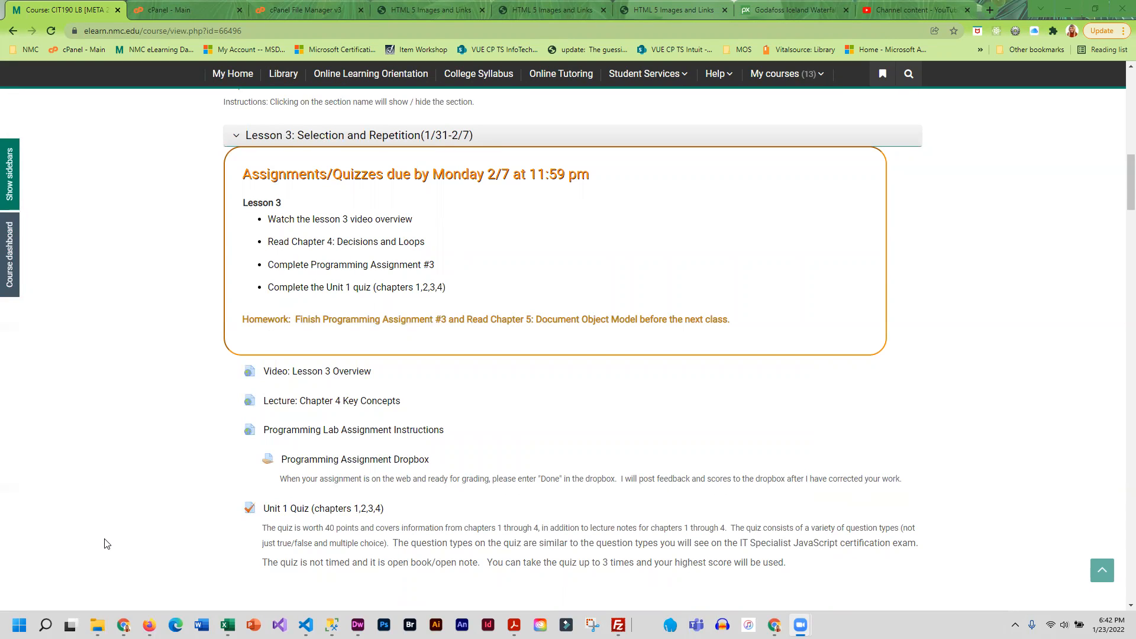
pyautogui.moveTo(332, 401)
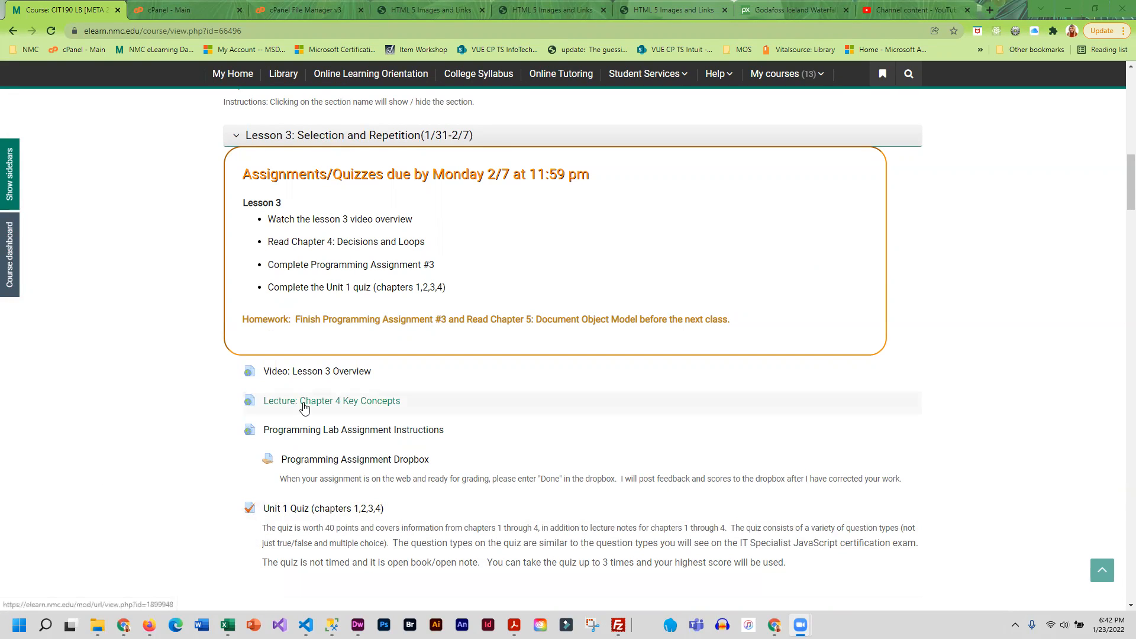
pyautogui.moveTo(350, 236)
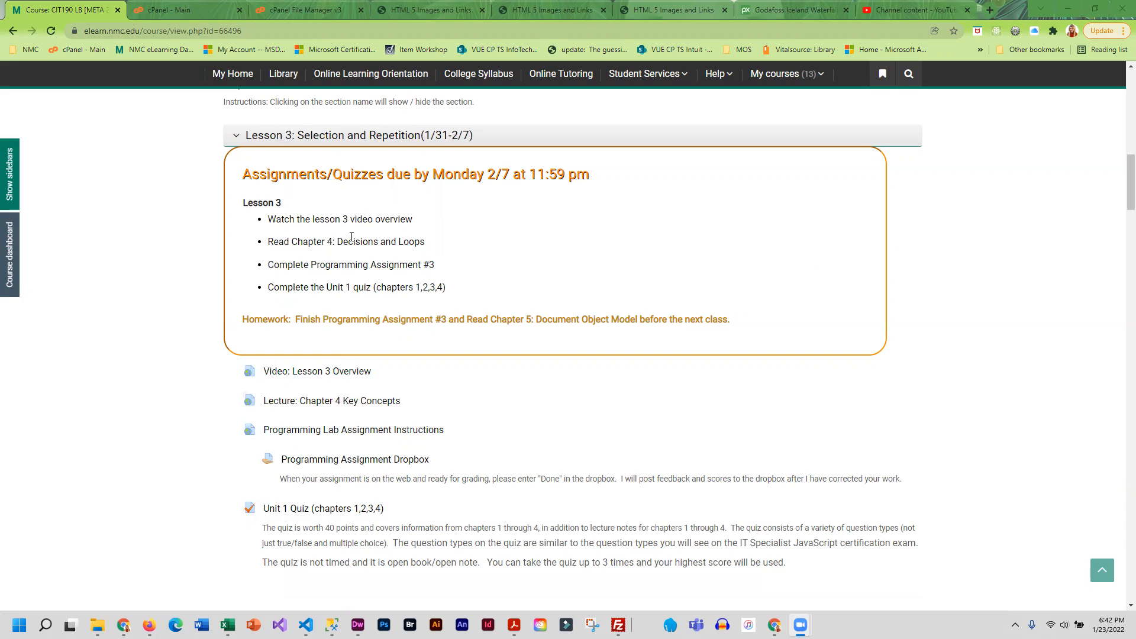
pyautogui.moveTo(351, 403)
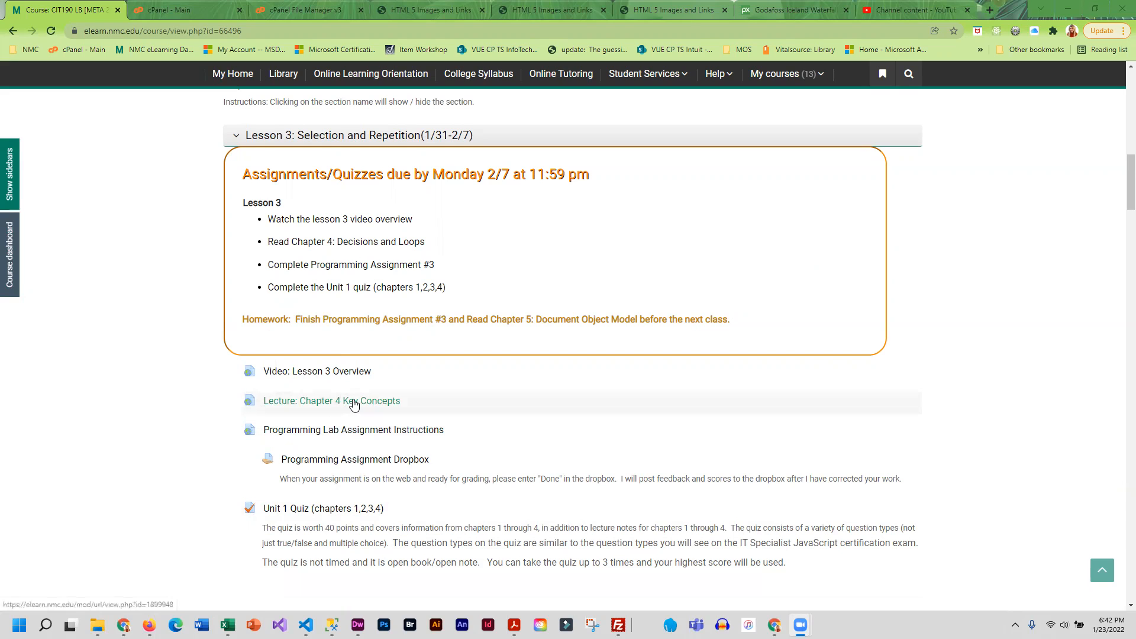
# Step: Open the Chapter 4 Key Concepts lecture and expand section A on comparison and logical operators
pyautogui.click(331, 401)
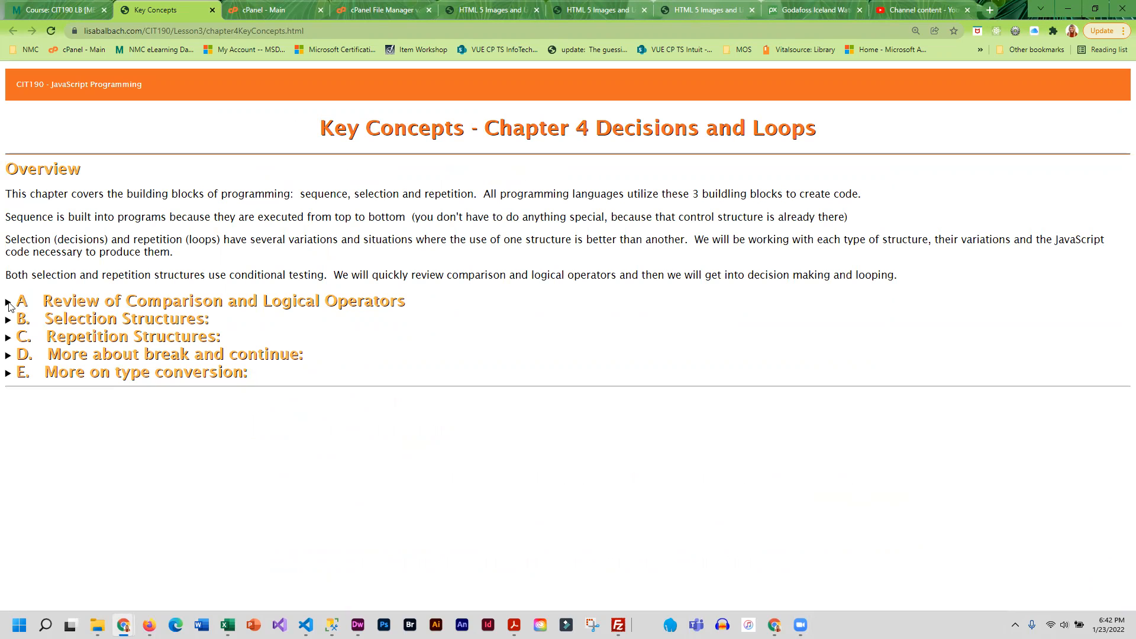
pyautogui.click(7, 301)
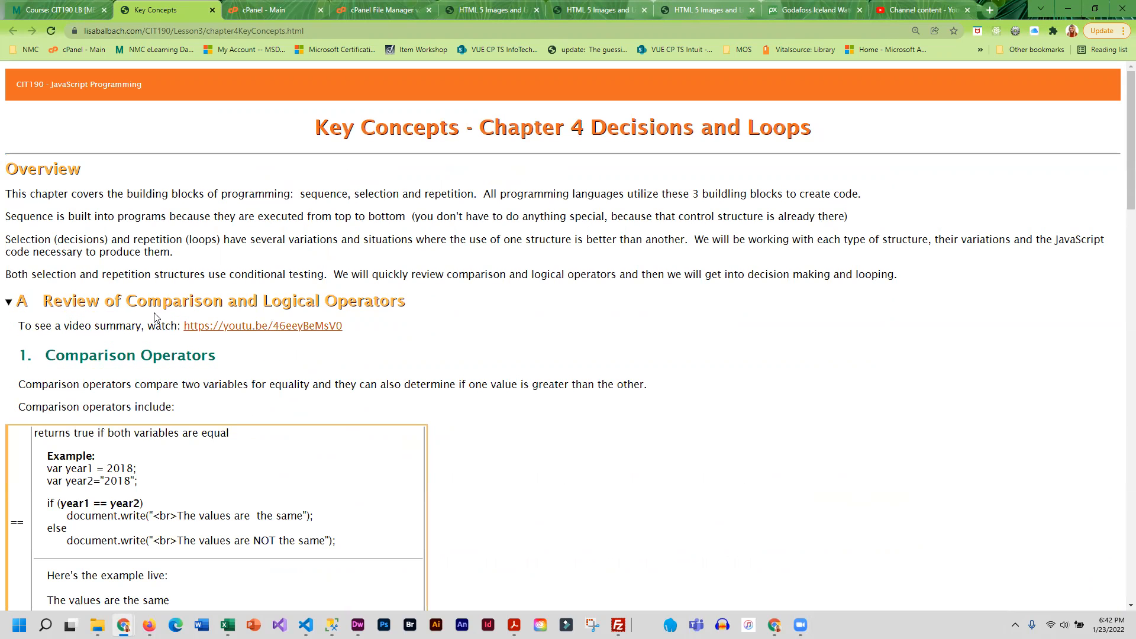
pyautogui.moveTo(224, 356)
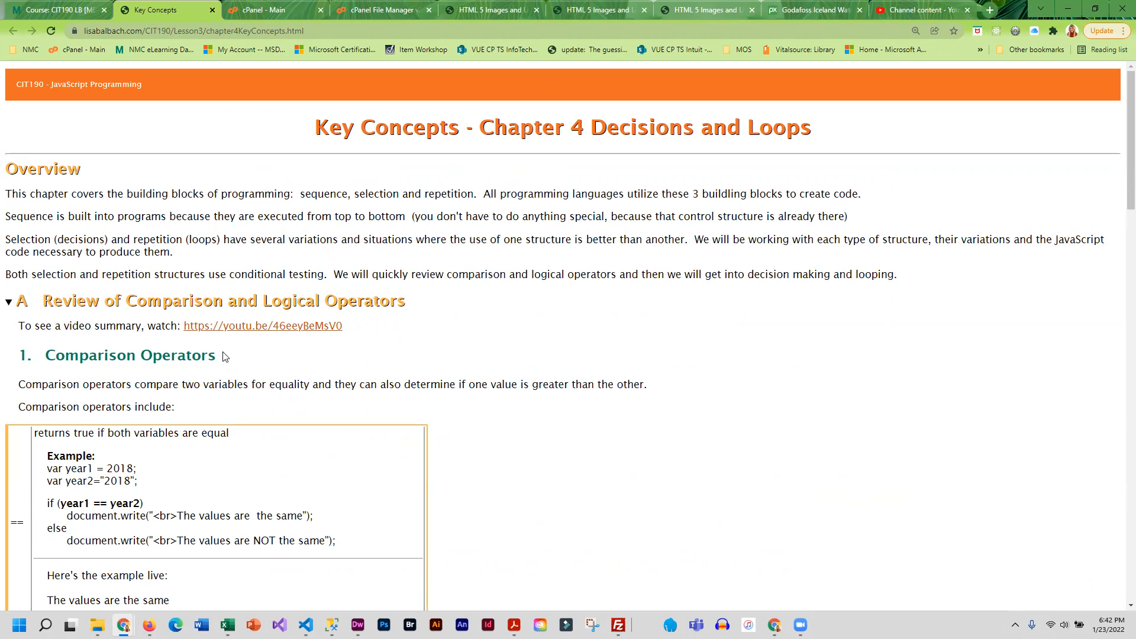
pyautogui.moveTo(303, 360)
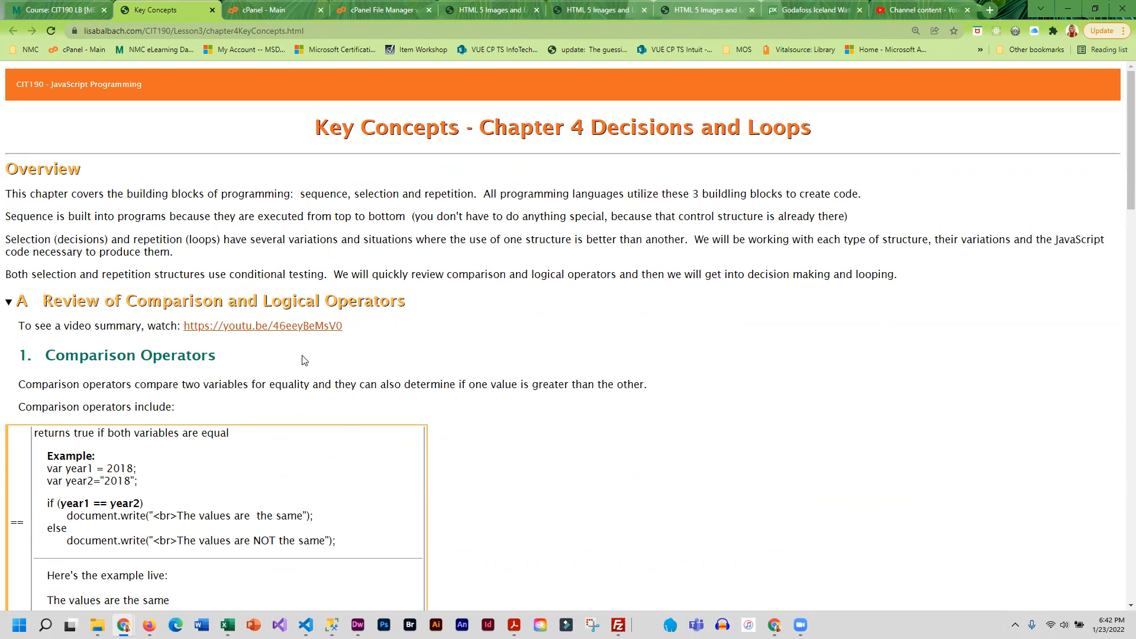
pyautogui.moveTo(211, 342)
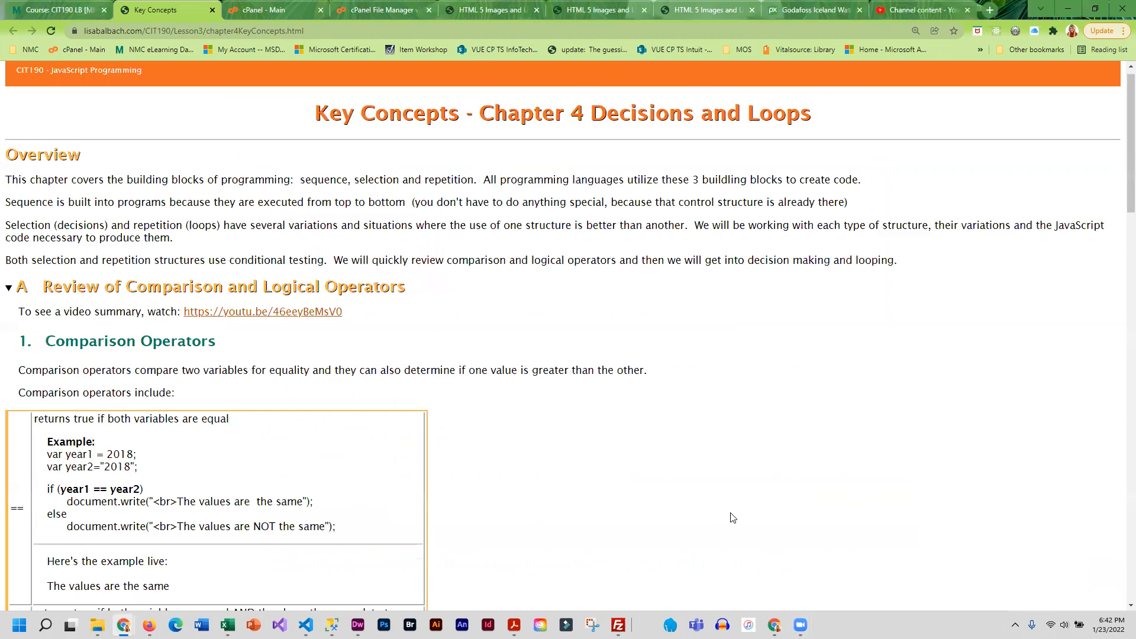
# Step: Read down through the comparison operators examples to the Logical Operators section
pyautogui.scroll(-3)
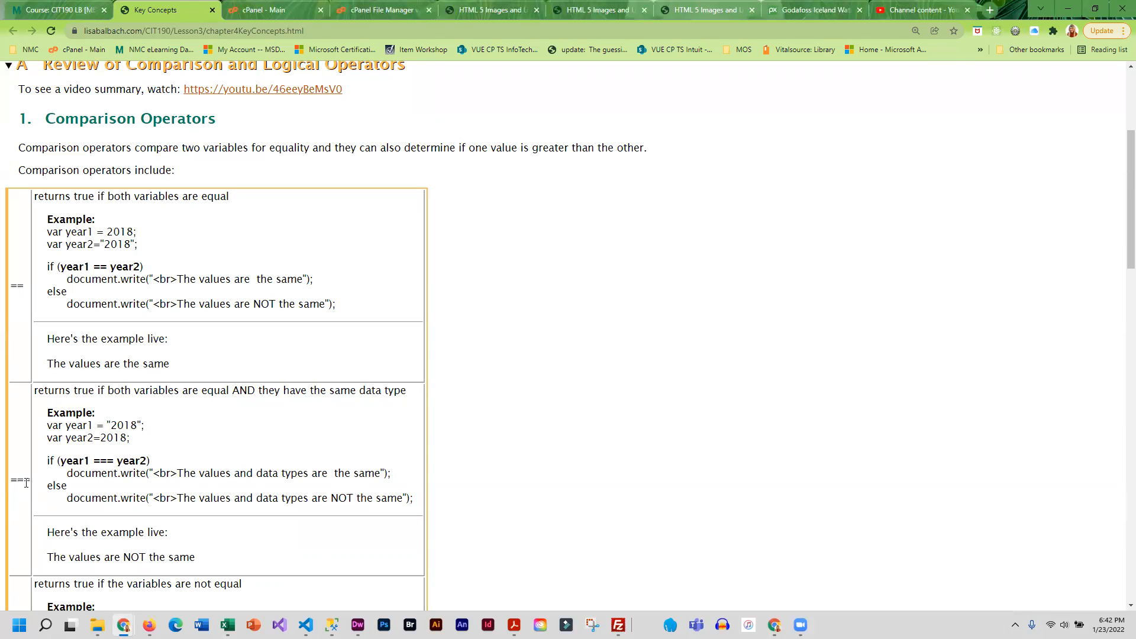
pyautogui.scroll(-3)
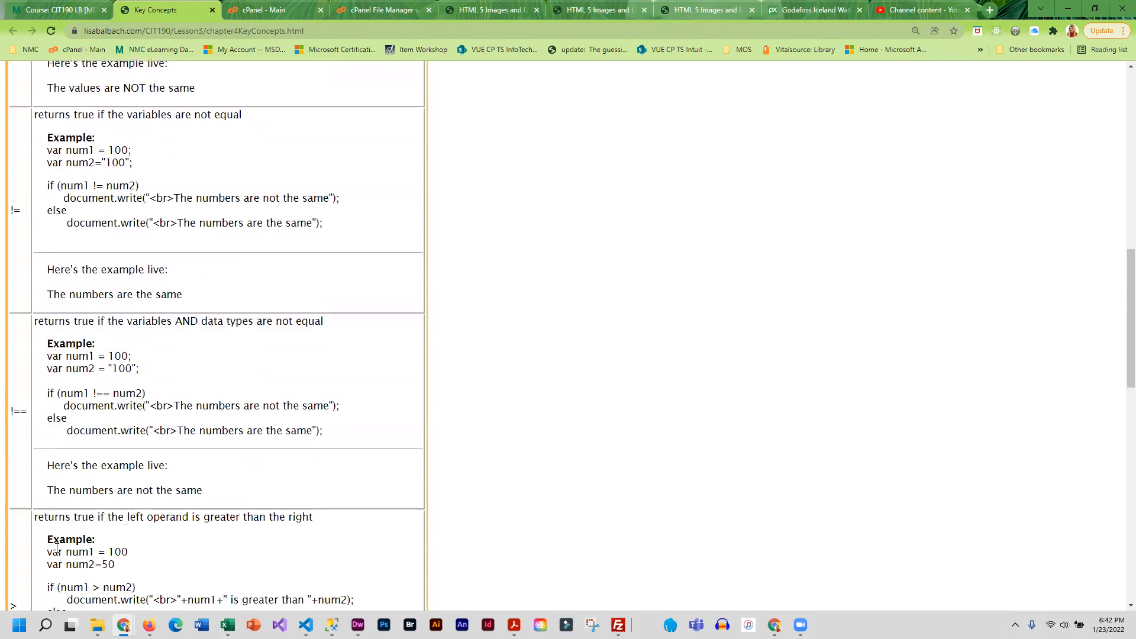
pyautogui.scroll(-3)
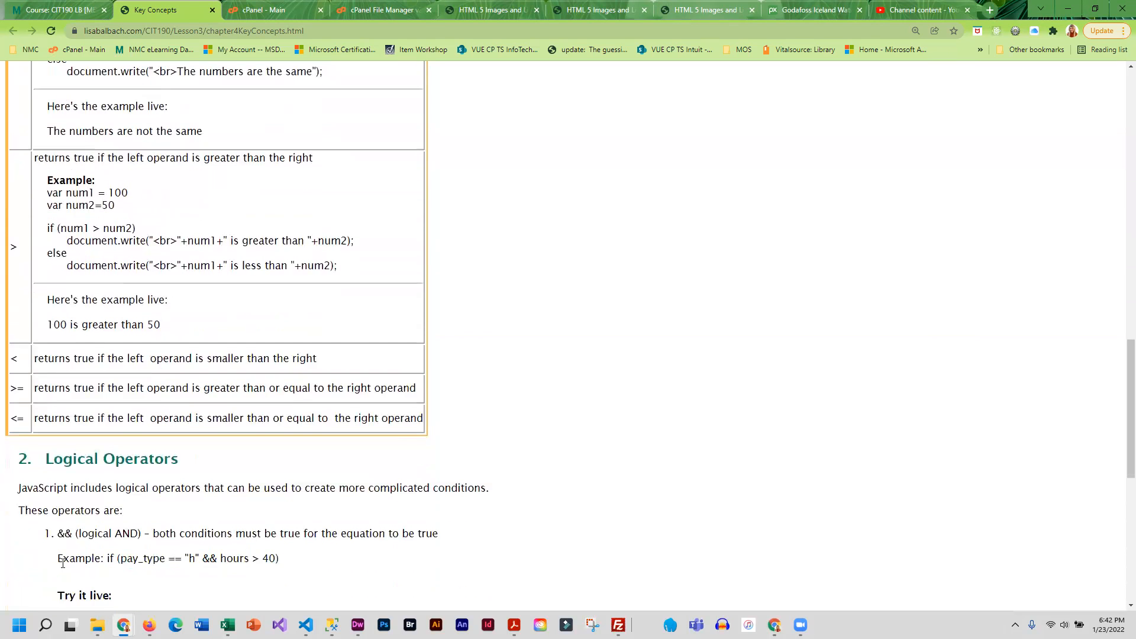
pyautogui.scroll(-3)
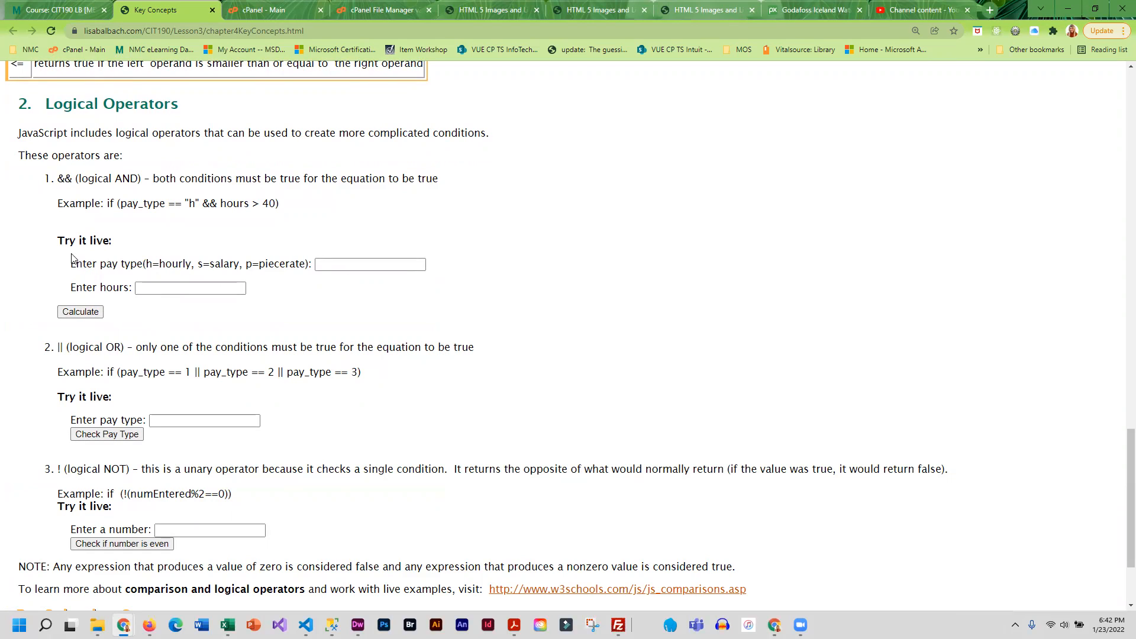
pyautogui.moveTo(112, 259)
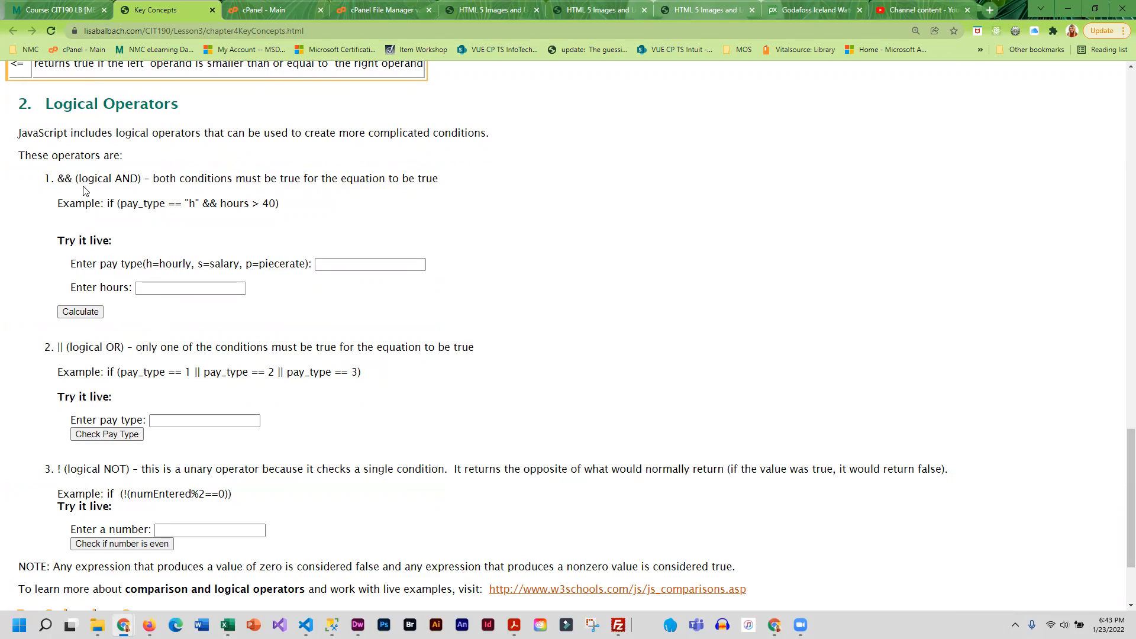
# Step: Calculate the AND demo for pay type 's' at 50 hours
pyautogui.click(190, 287)
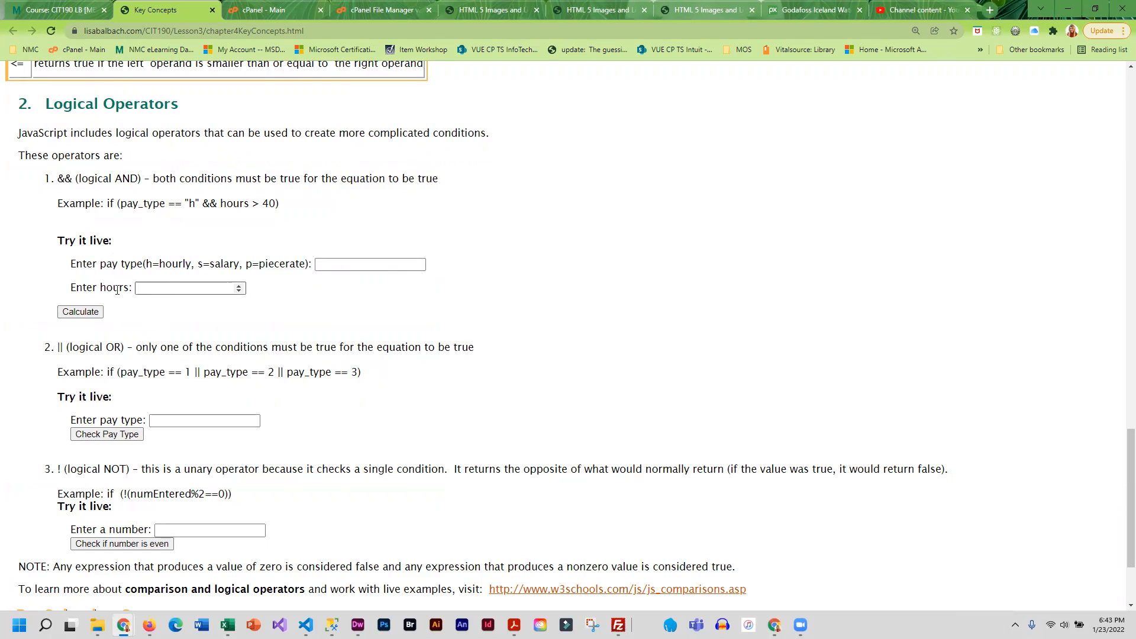
pyautogui.click(369, 264)
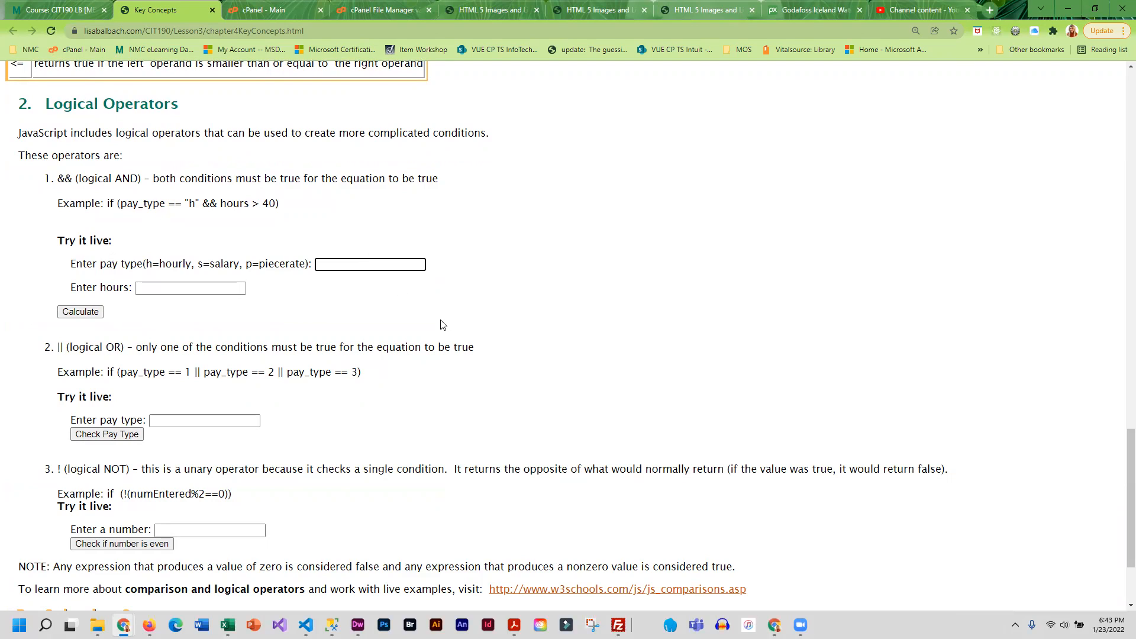
pyautogui.moveTo(140, 222)
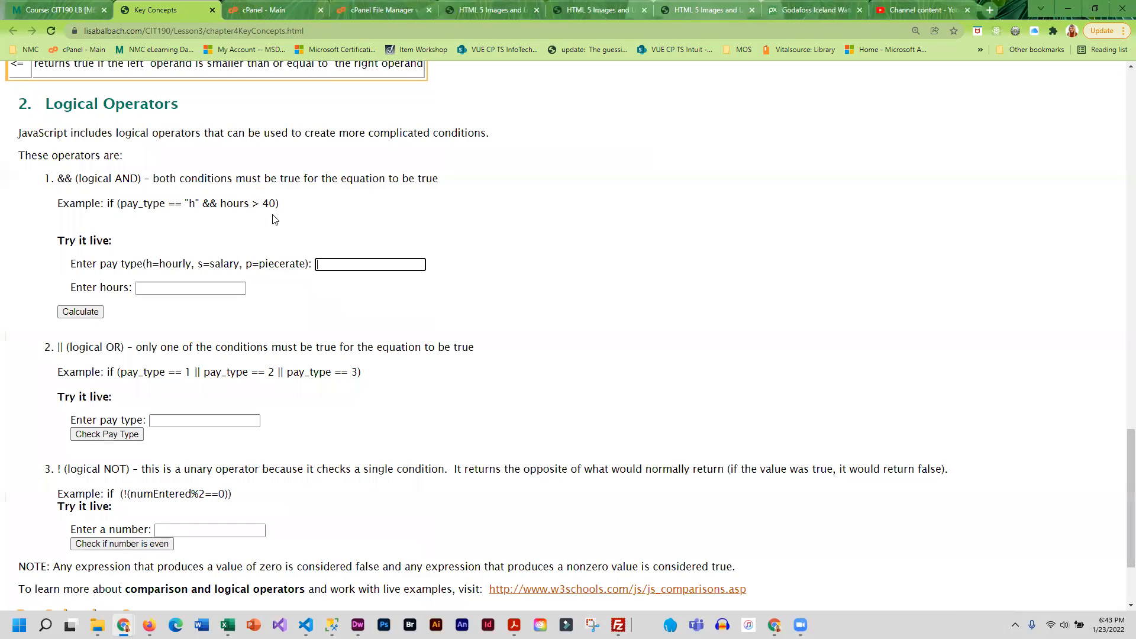
pyautogui.moveTo(376, 309)
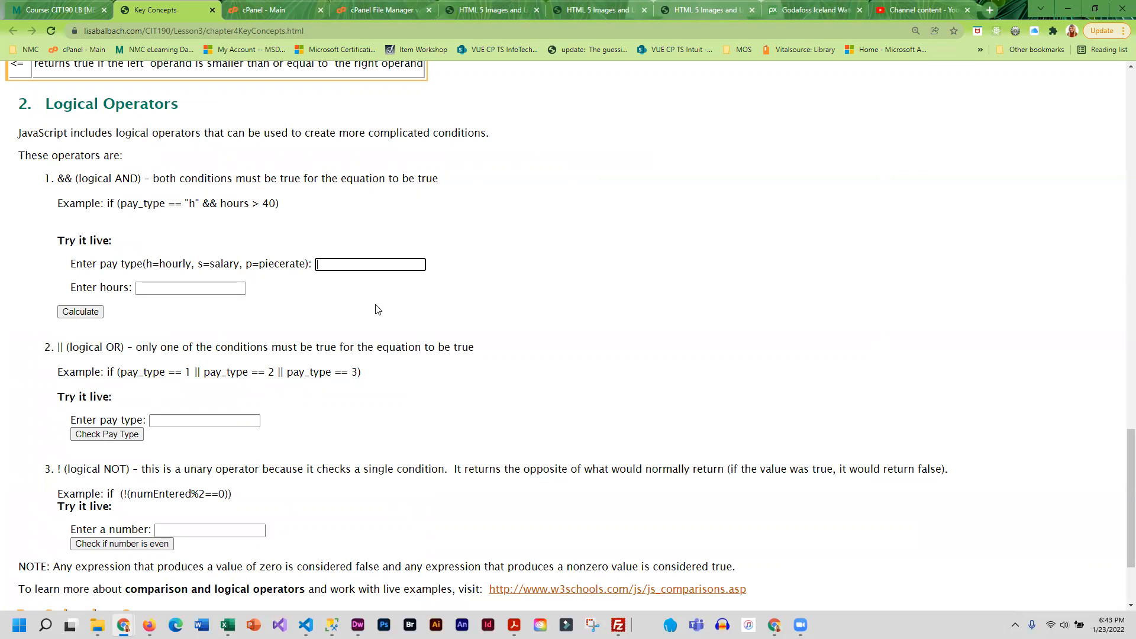
pyautogui.click(369, 264)
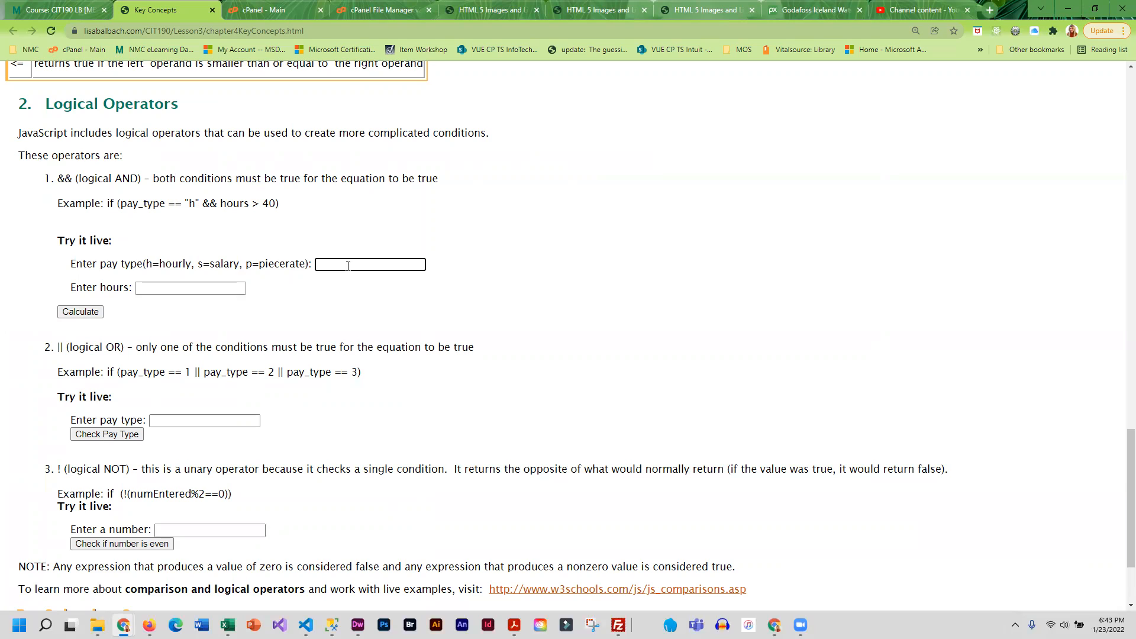
pyautogui.write('s')
pyautogui.click(191, 288)
pyautogui.write('5')
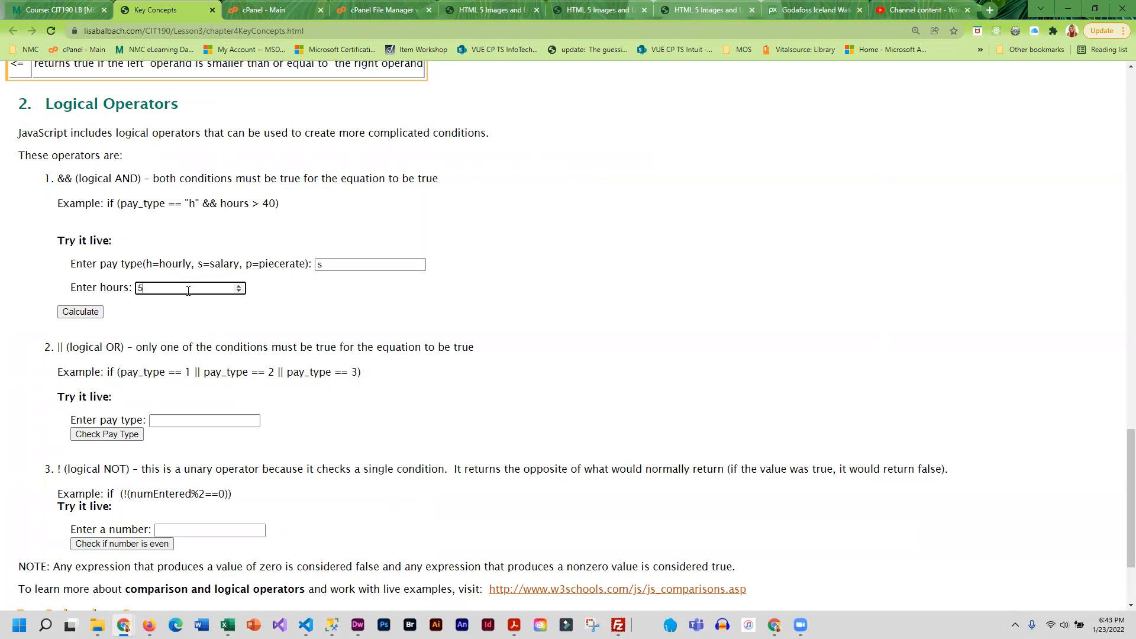
pyautogui.click(79, 312)
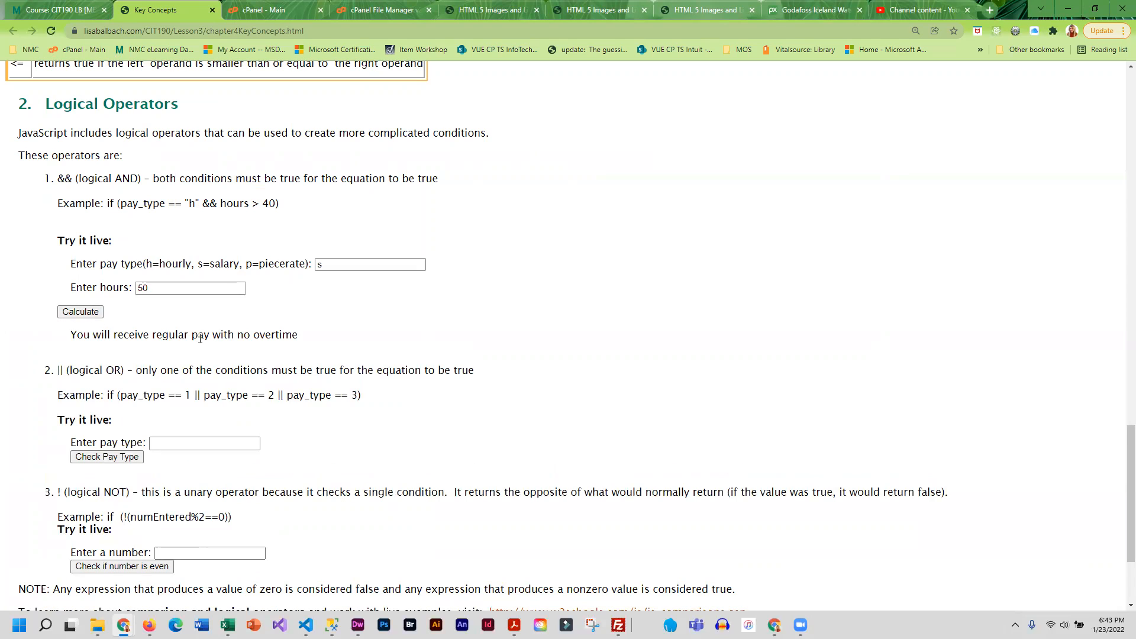
pyautogui.moveTo(335, 277)
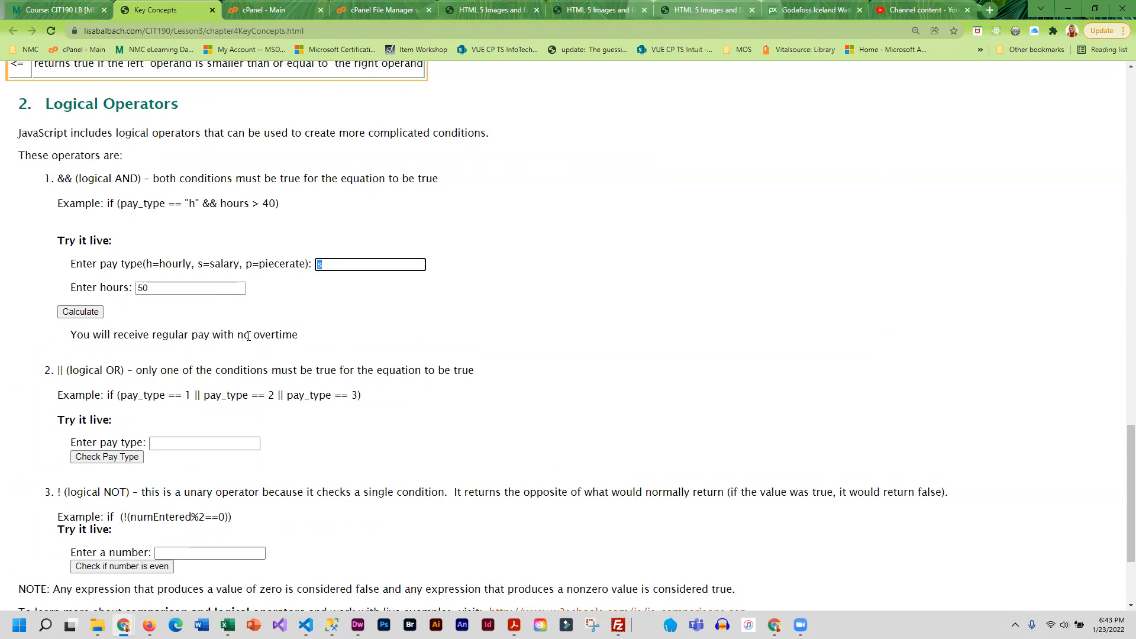
# Step: Recalculate the AND demo with pay type 'h' at 50 hours, showing overtime pay
pyautogui.write('h')
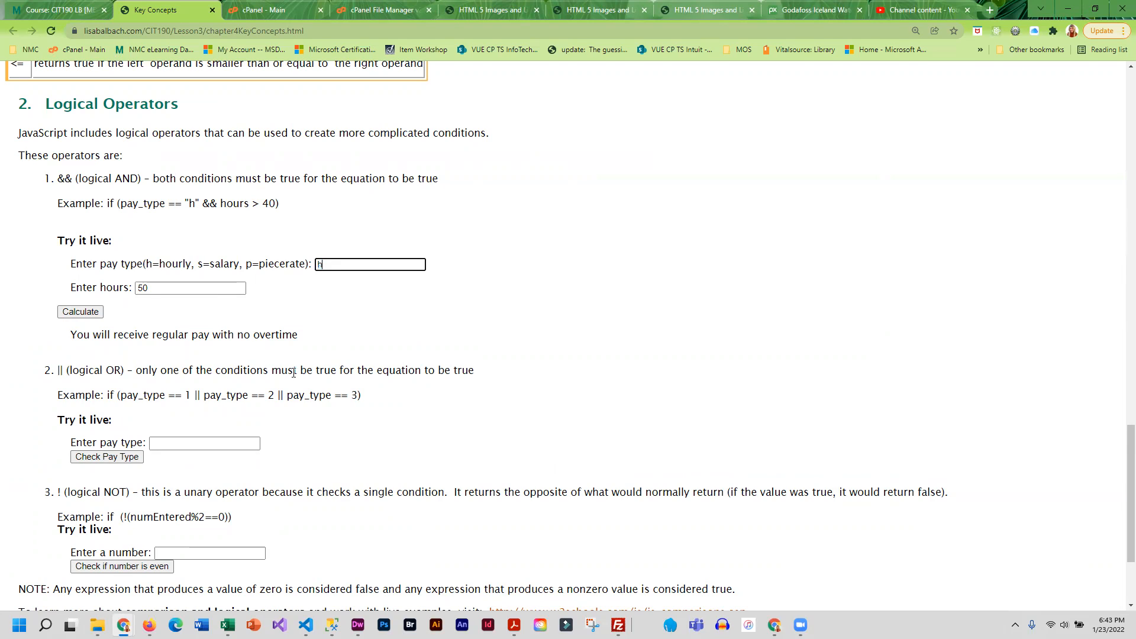
pyautogui.click(79, 312)
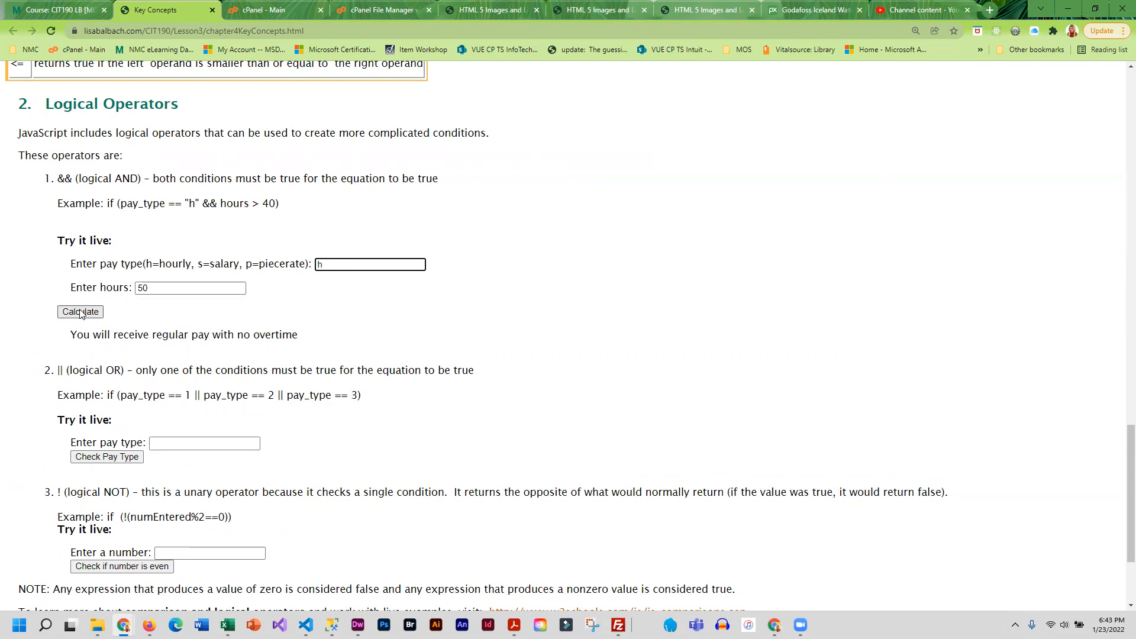
pyautogui.click(79, 311)
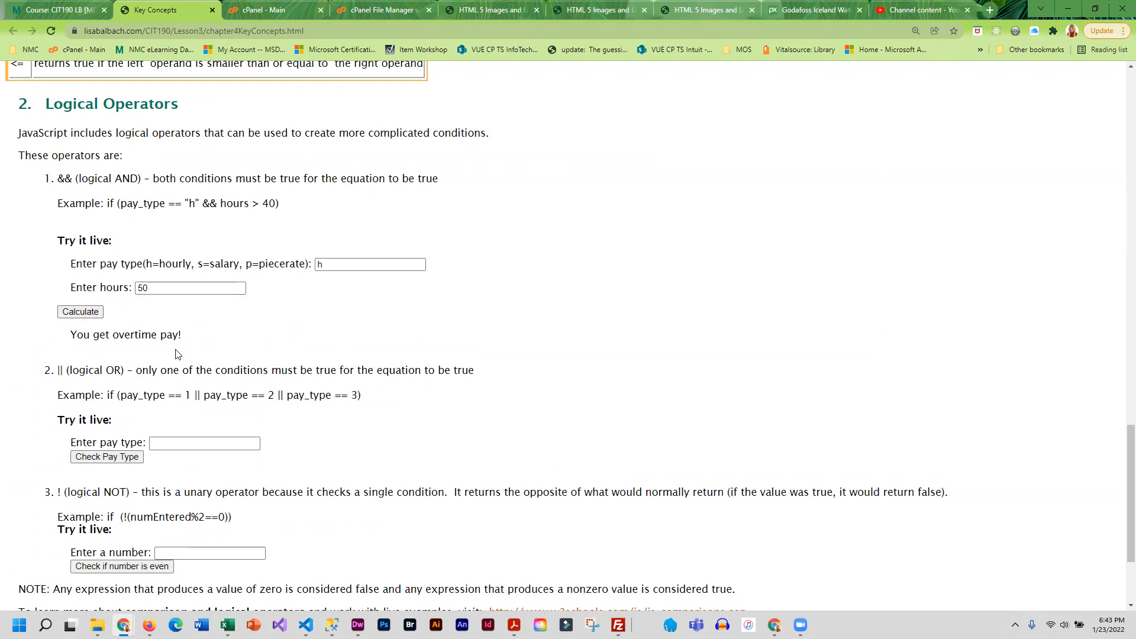
pyautogui.scroll(-3)
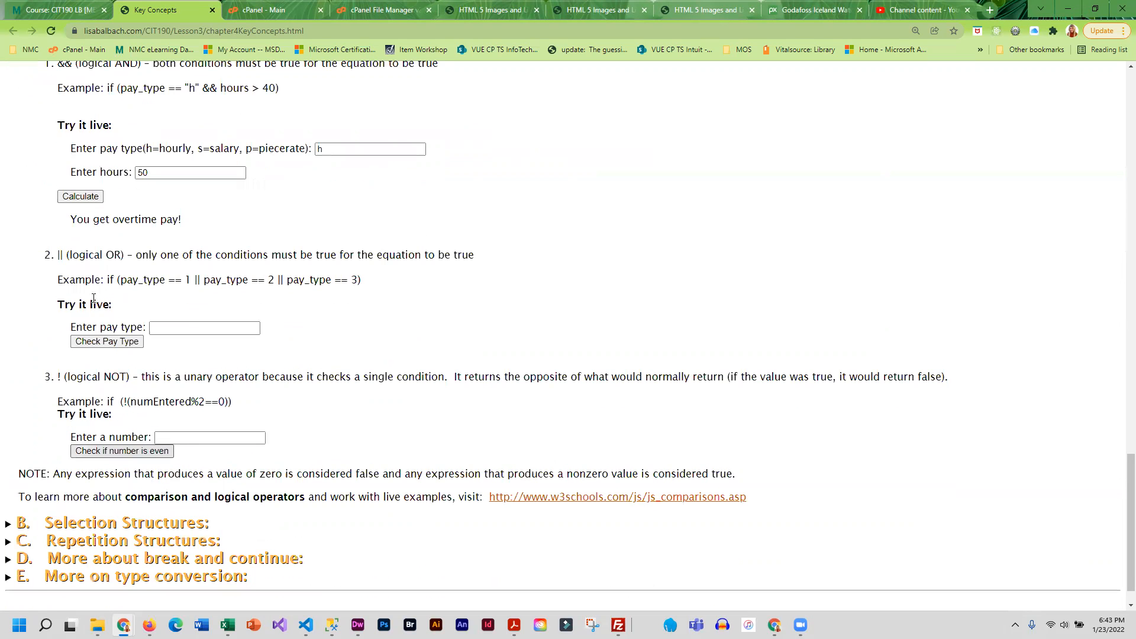
pyautogui.scroll(3)
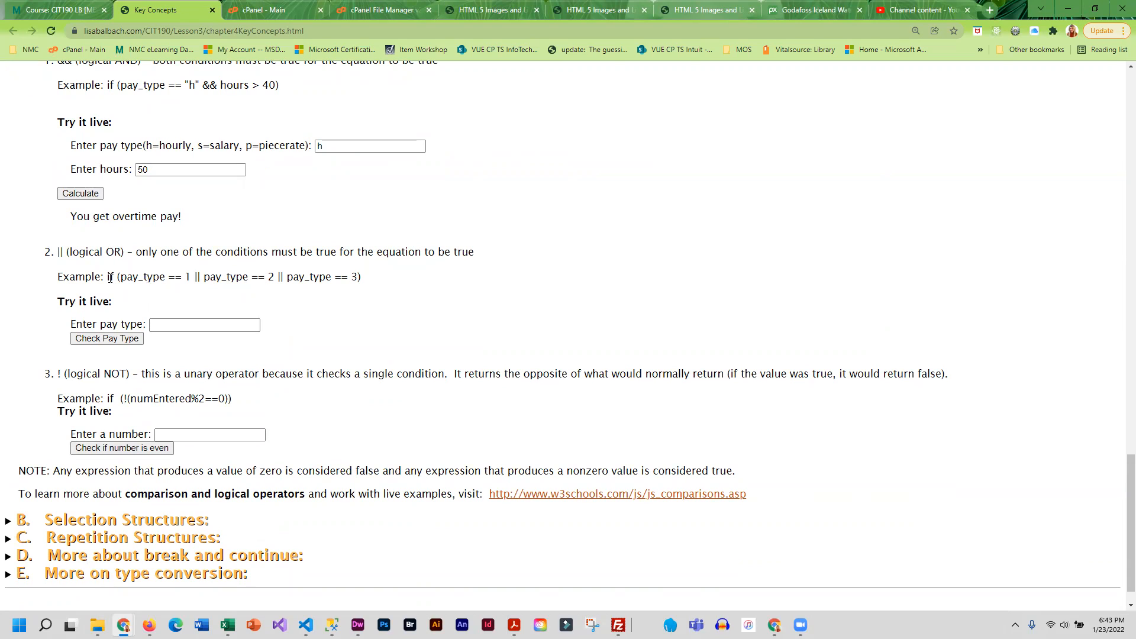
pyautogui.moveTo(173, 466)
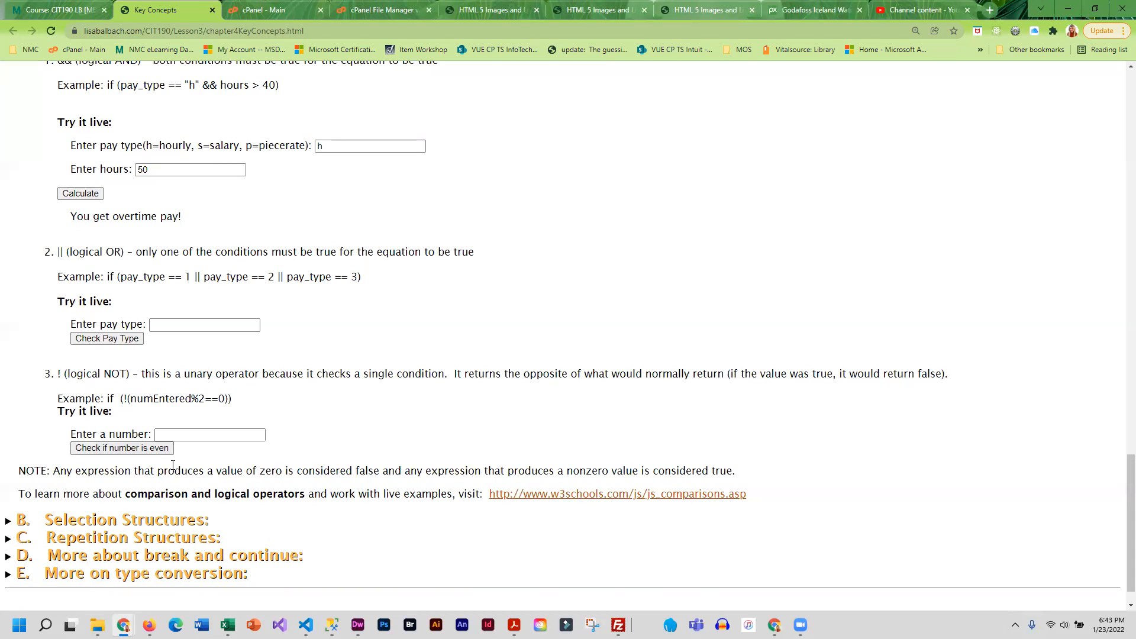
pyautogui.moveTo(294, 483)
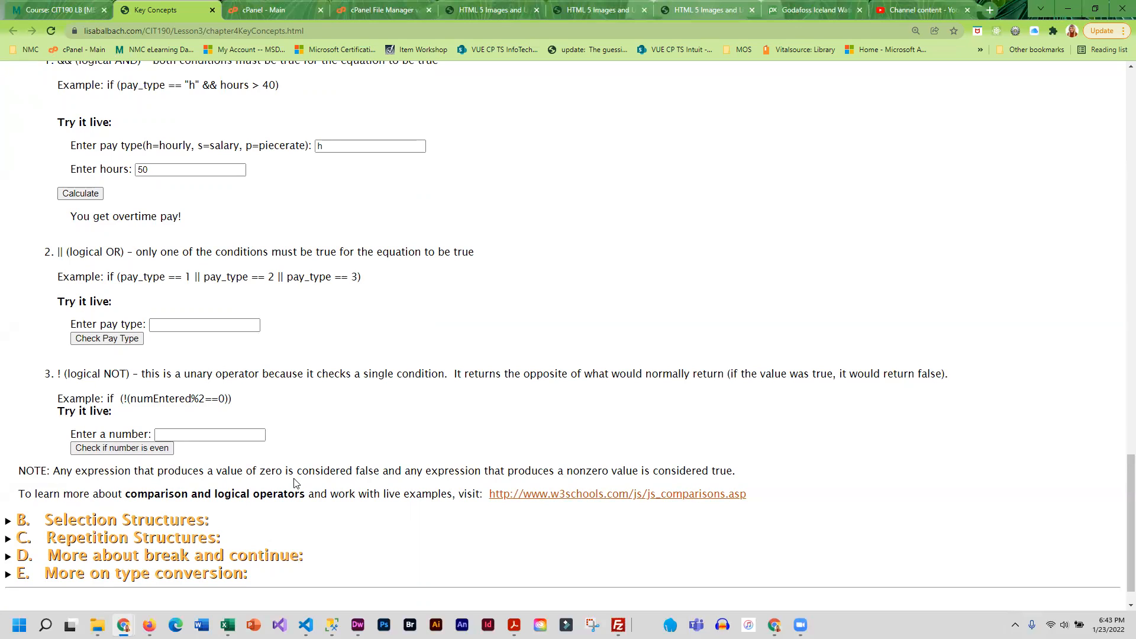
pyautogui.scroll(-3)
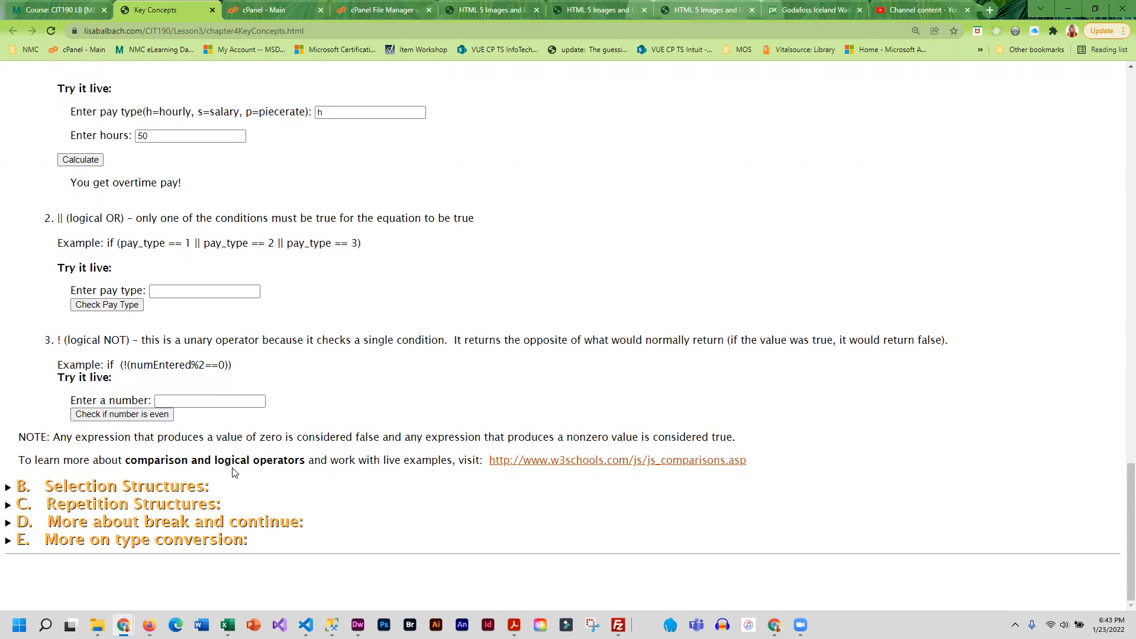
pyautogui.moveTo(616, 460)
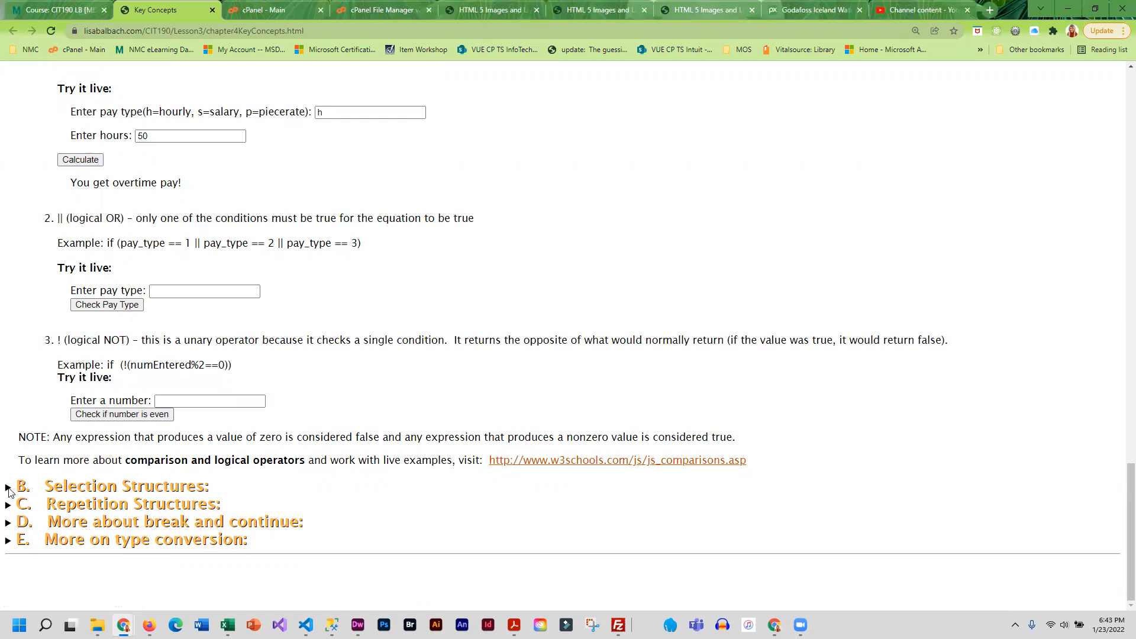
# Step: Expand section B and read the if, if/else, nested if and switch material down to section C
pyautogui.click(8, 486)
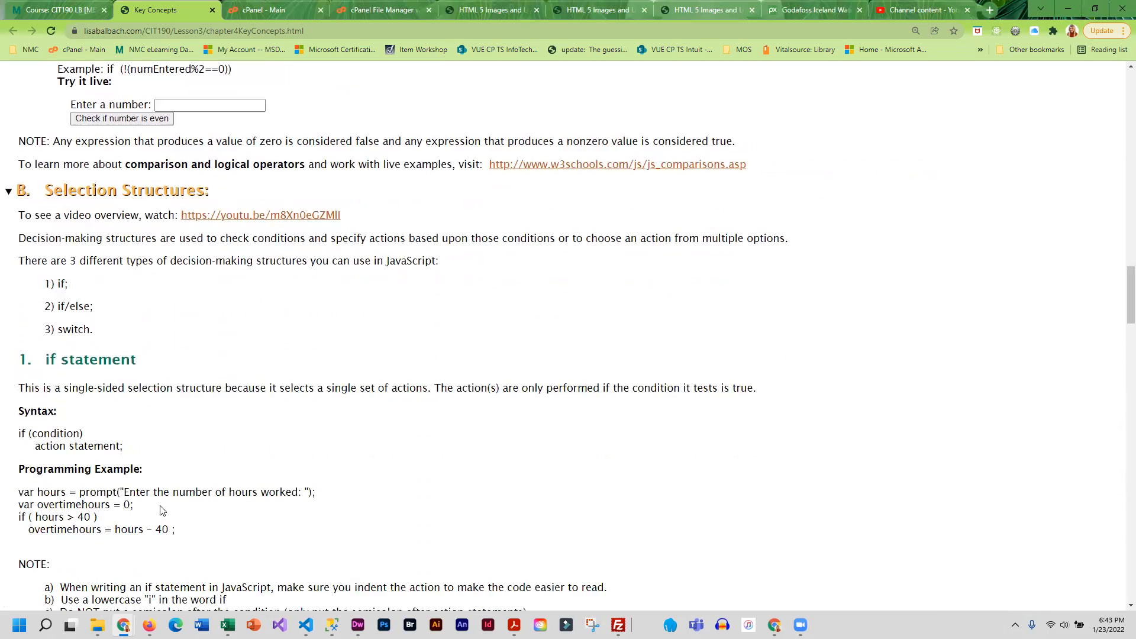
pyautogui.moveTo(83, 323)
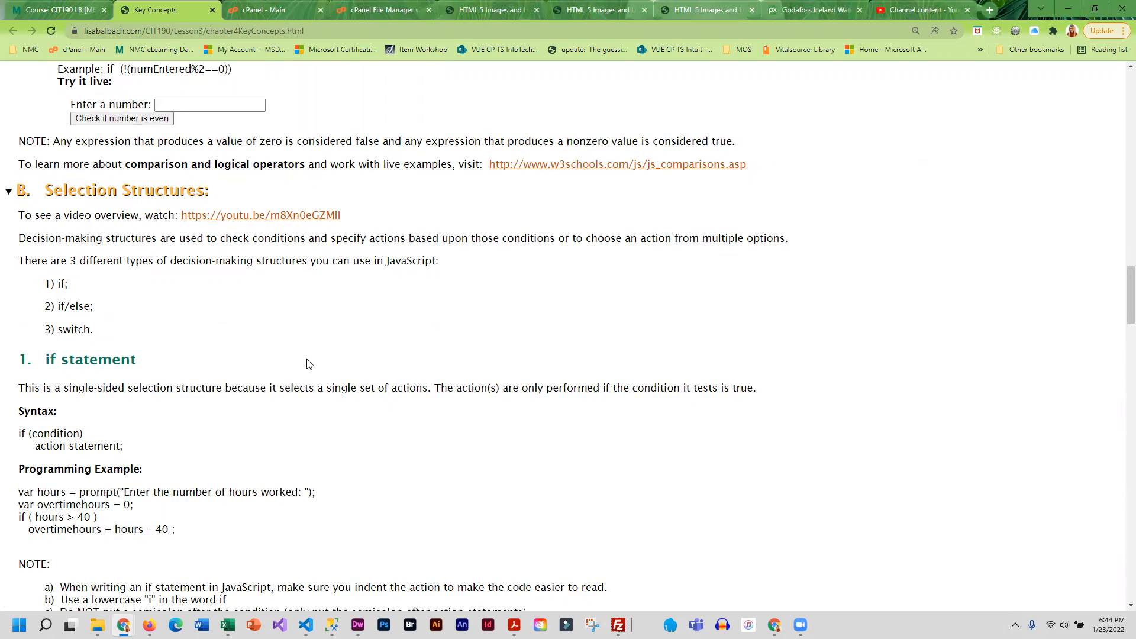
pyautogui.scroll(-3)
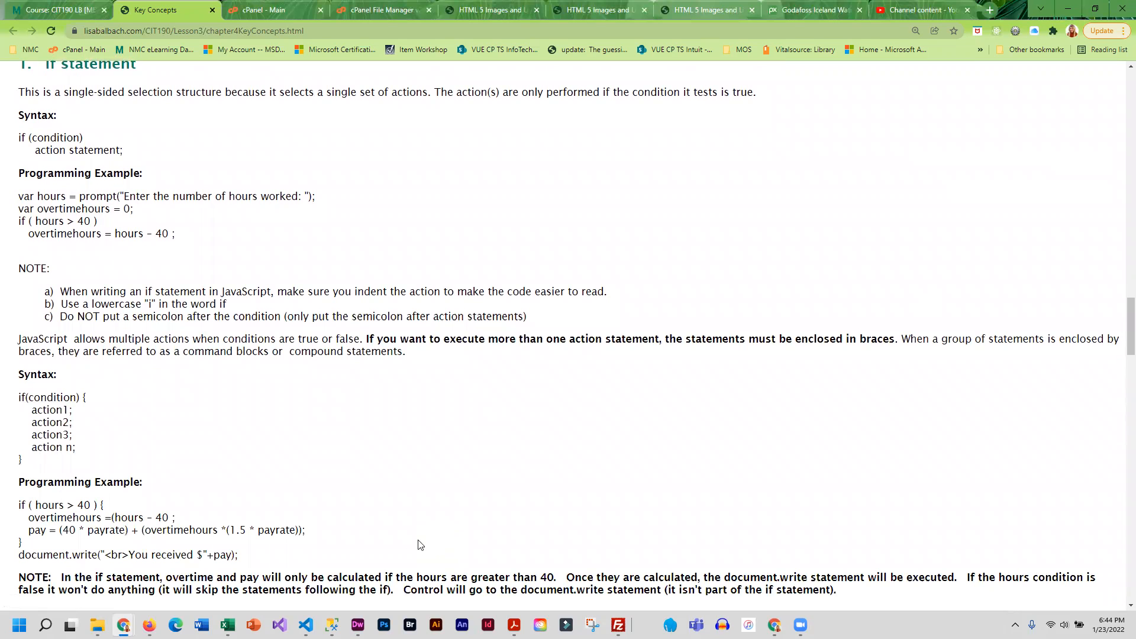
pyautogui.moveTo(13, 459)
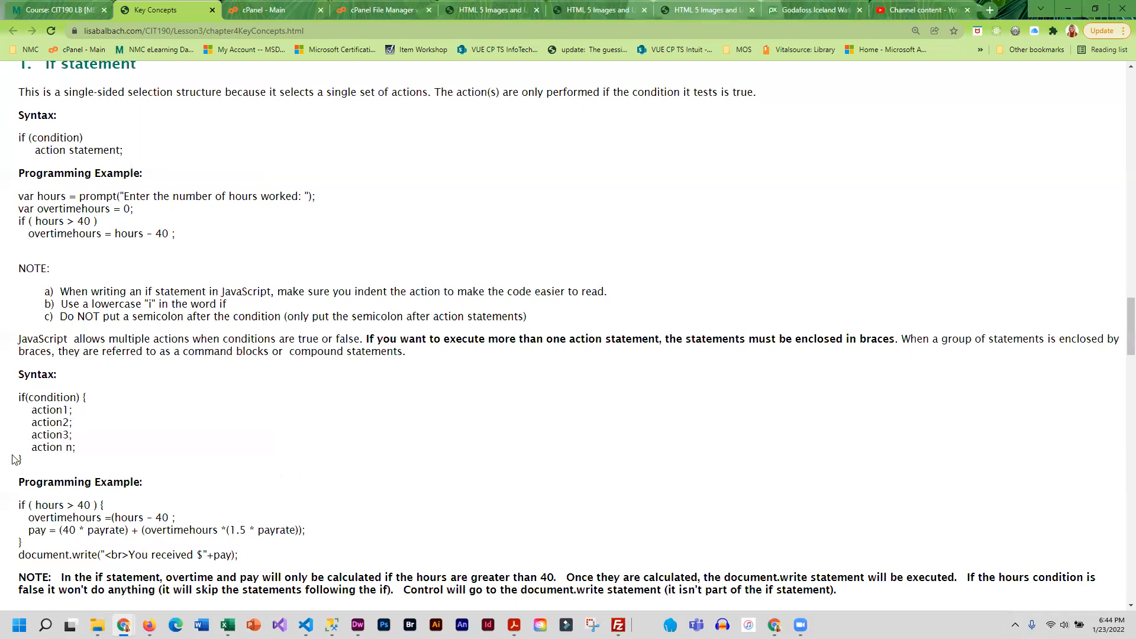
pyautogui.moveTo(27, 469)
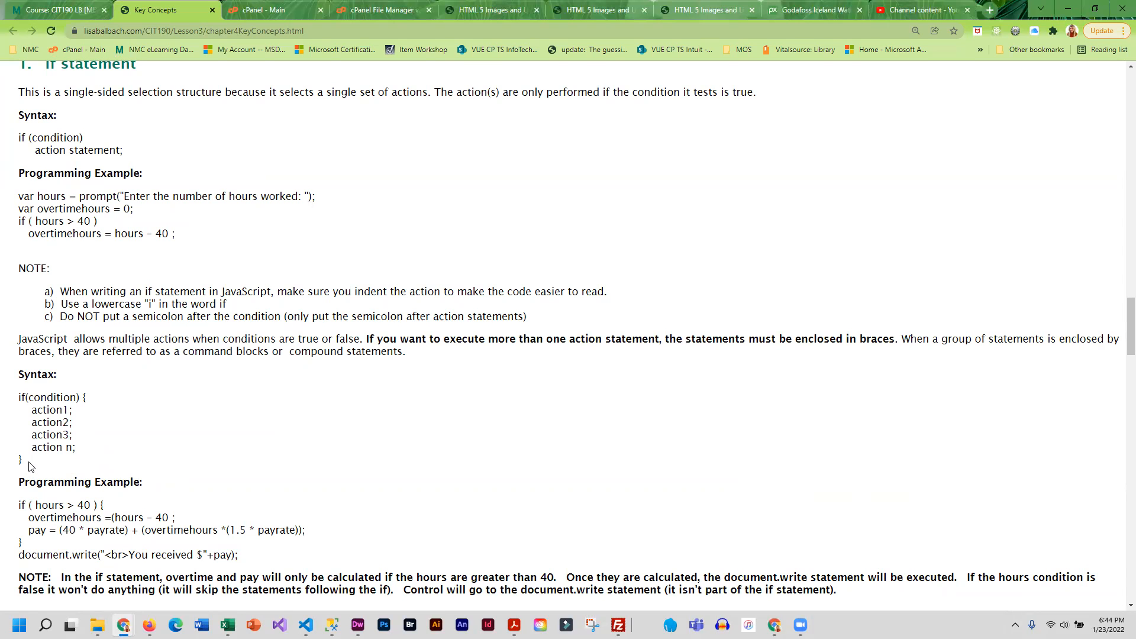
pyautogui.scroll(-3)
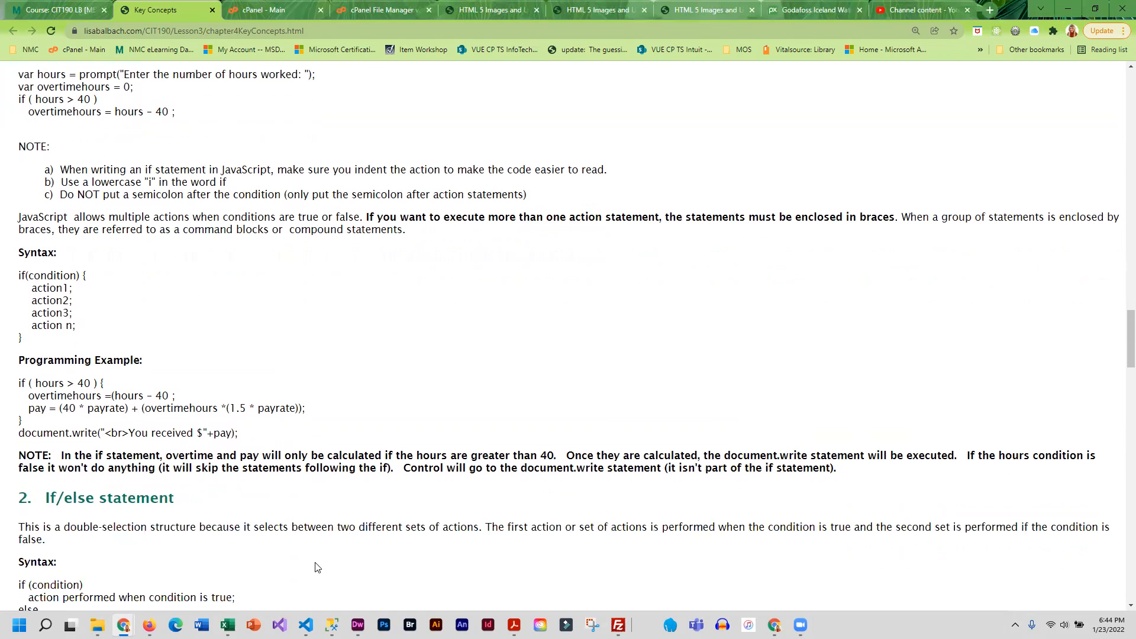
pyautogui.scroll(-3)
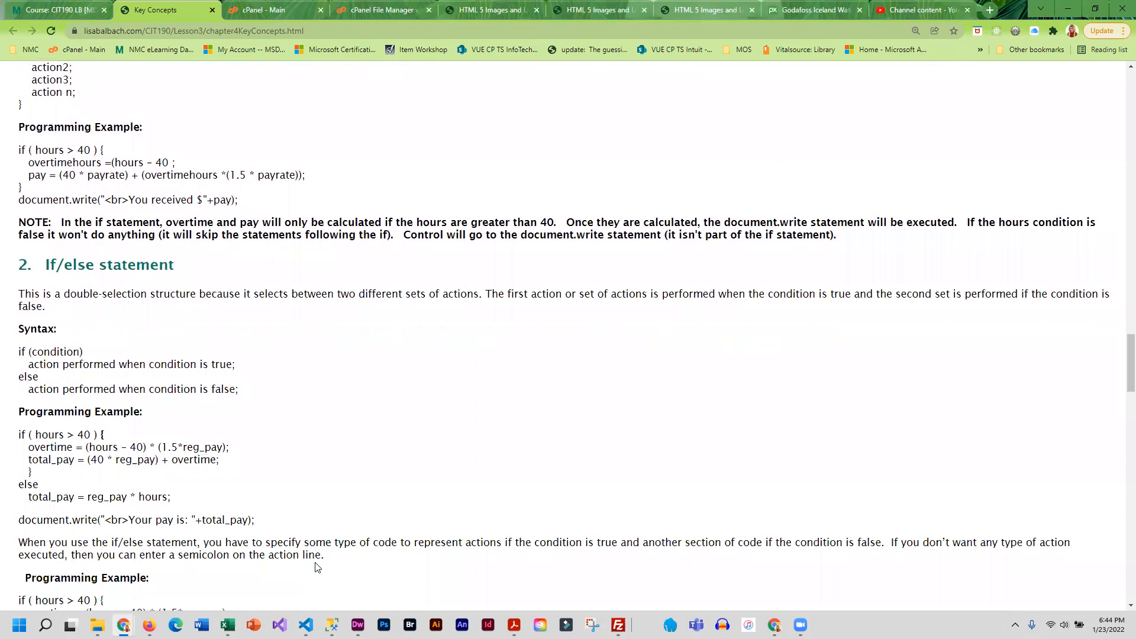
pyautogui.scroll(3)
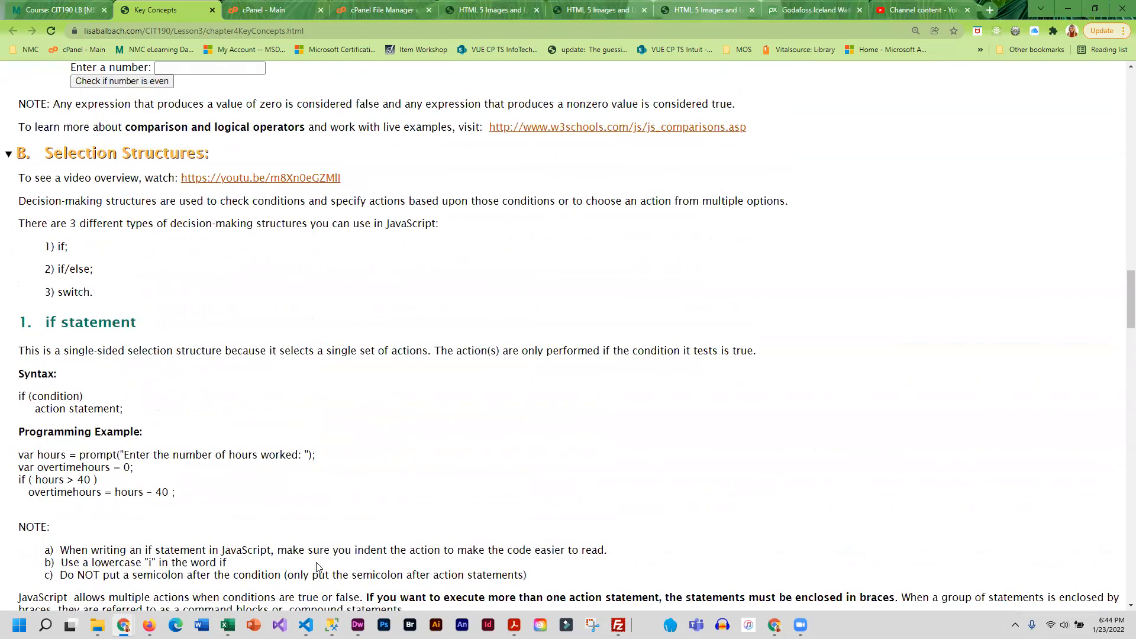
pyautogui.scroll(3)
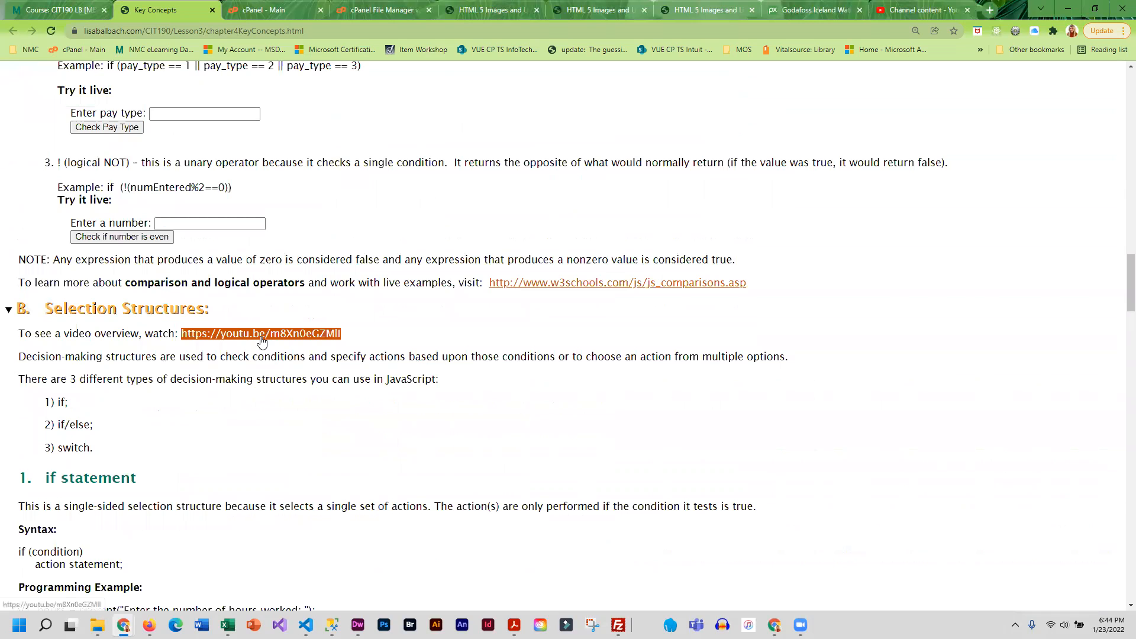
pyautogui.moveTo(227, 342)
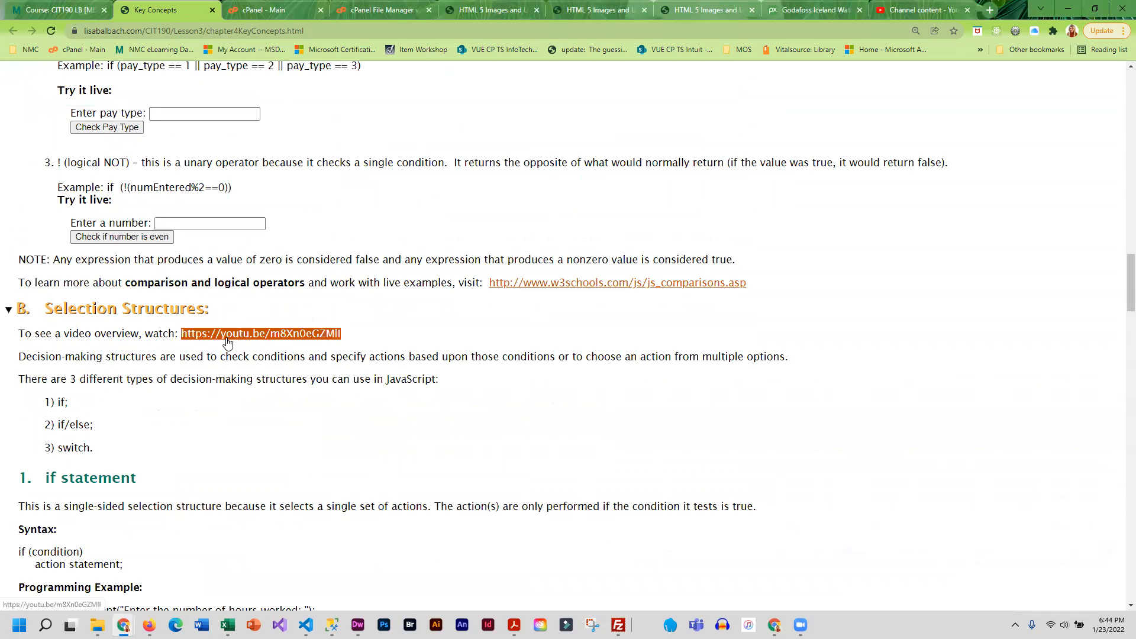
pyautogui.scroll(-3)
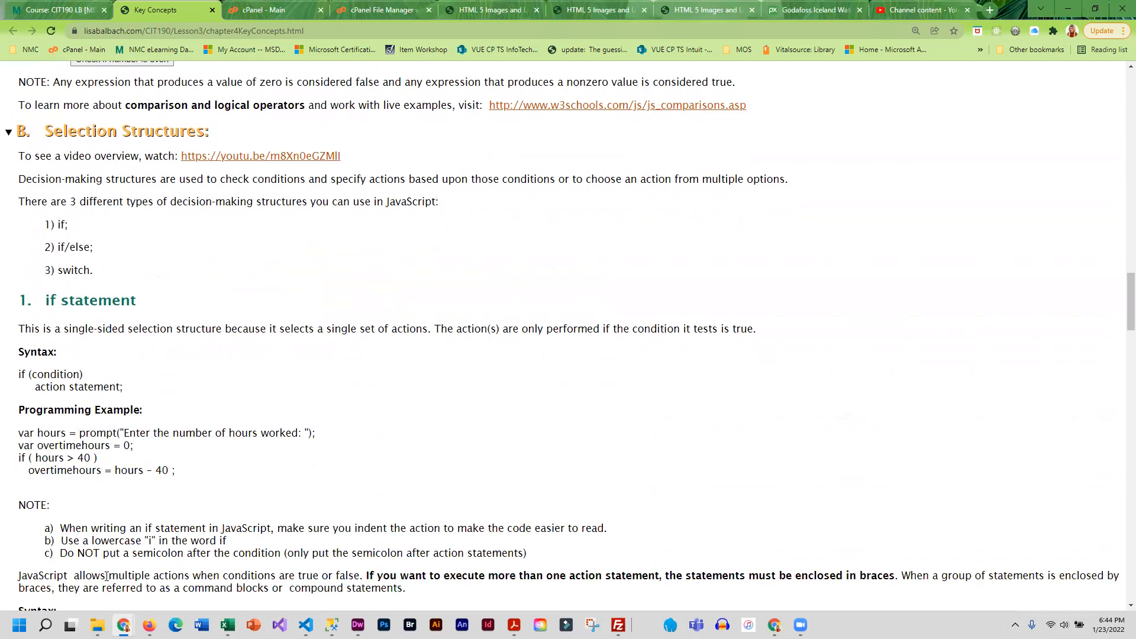
pyautogui.scroll(-3)
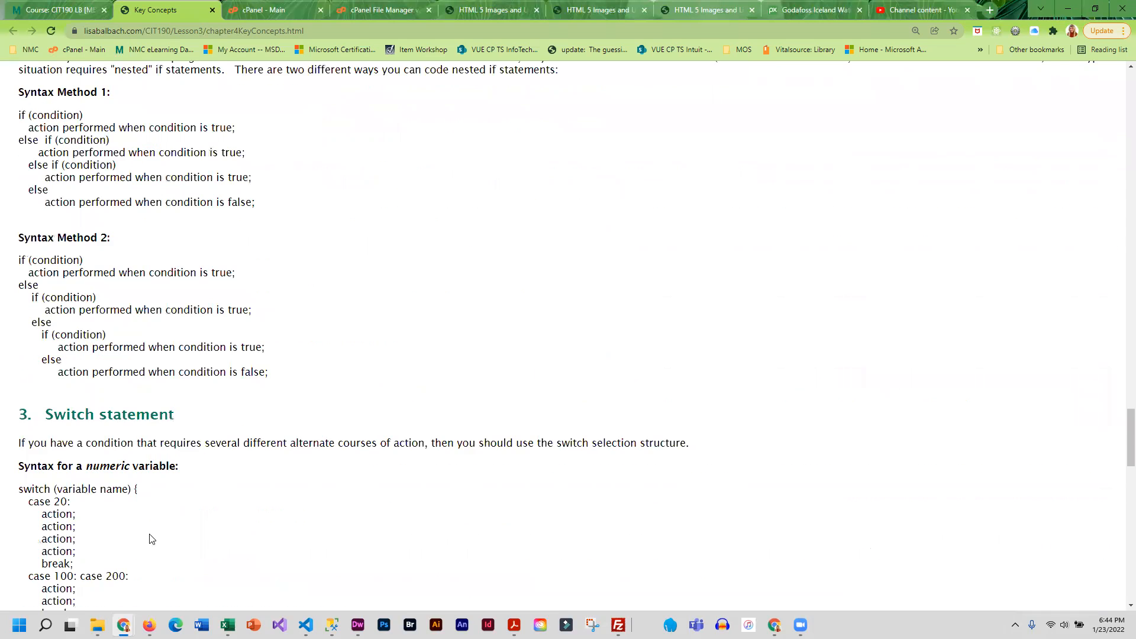
pyautogui.scroll(-3)
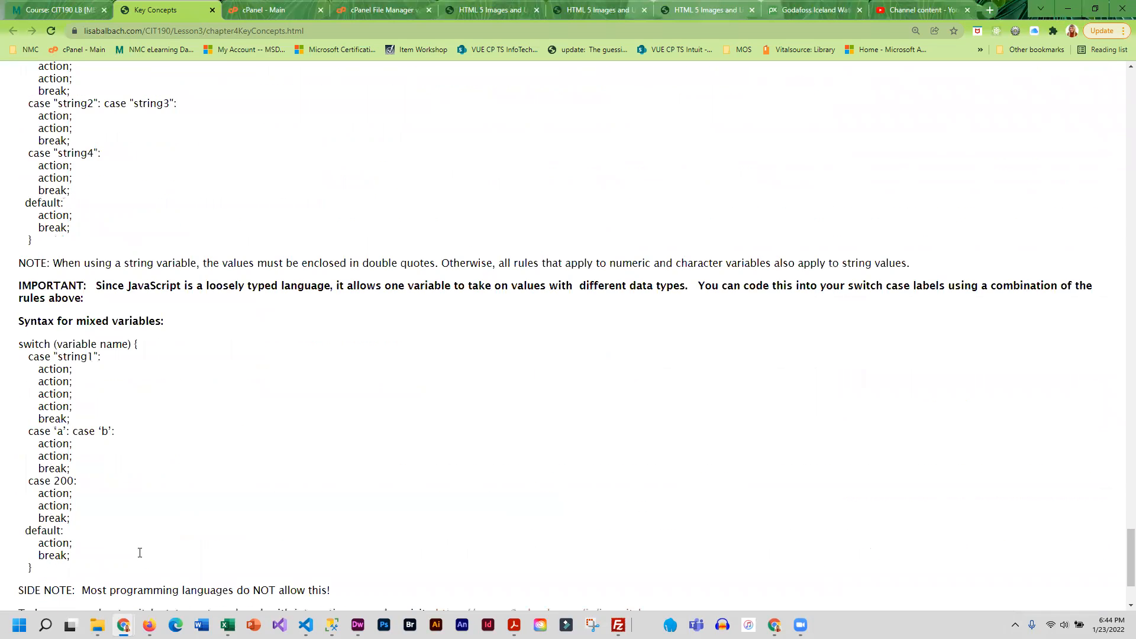
pyautogui.scroll(-3)
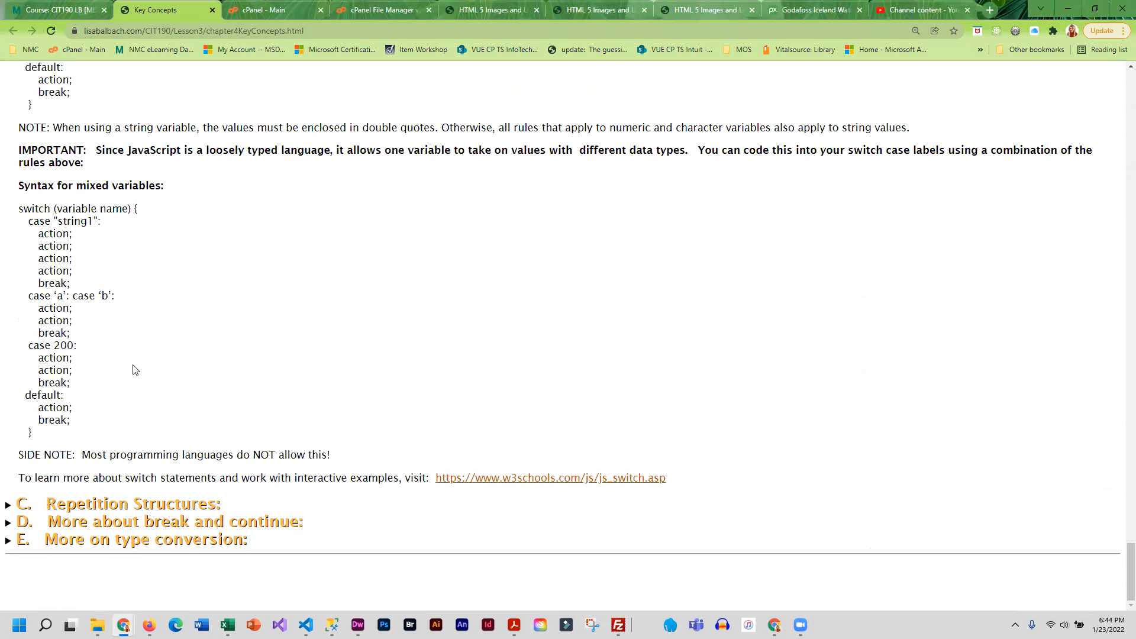
pyautogui.moveTo(160, 247)
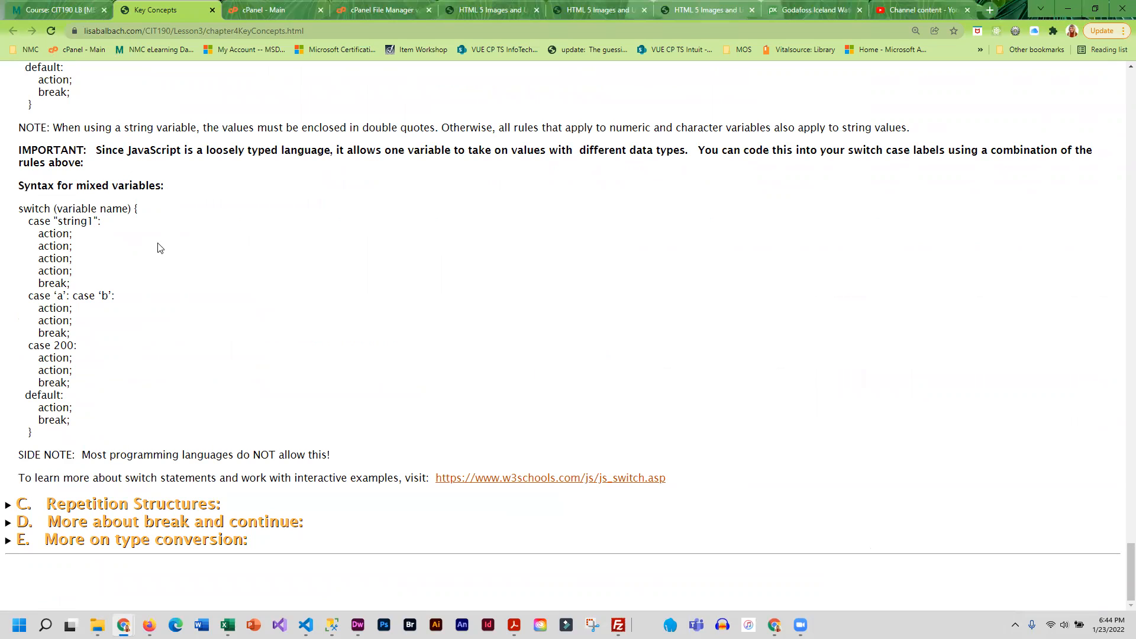
pyautogui.moveTo(136, 478)
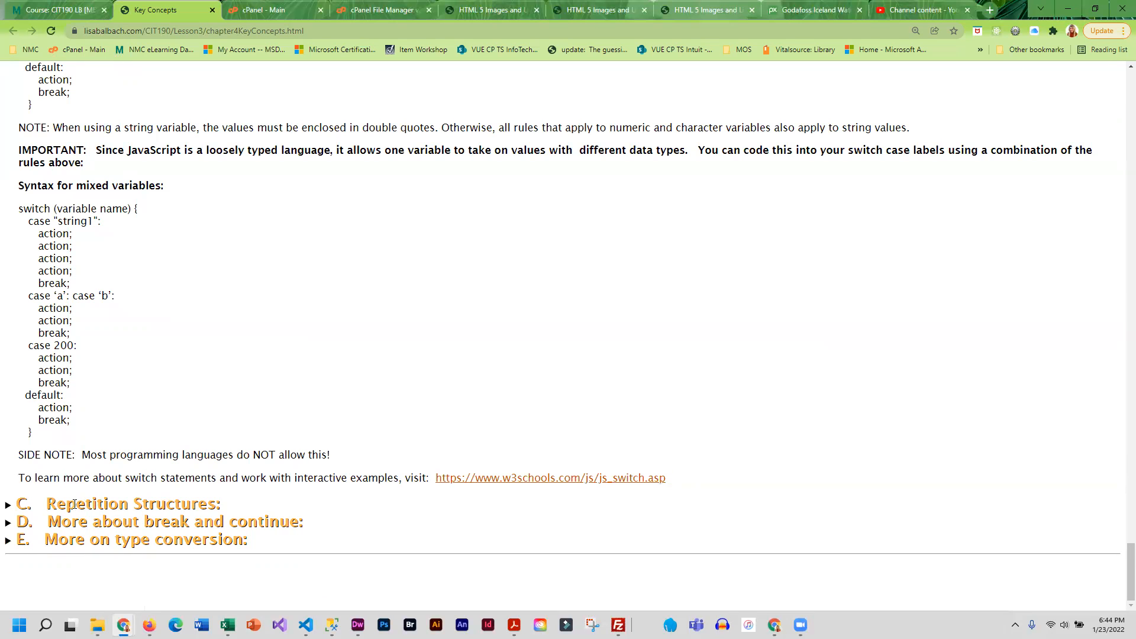
# Step: Expand section C Repetition Structures, highlight the for/in loop type and read the loop examples
pyautogui.click(21, 504)
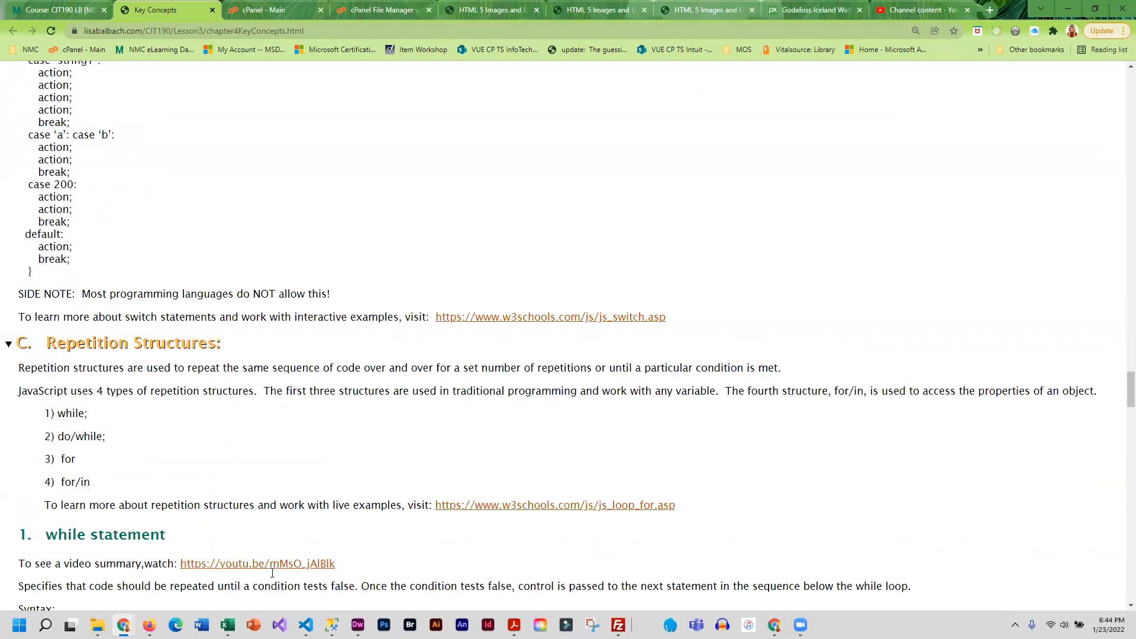
pyautogui.scroll(-3)
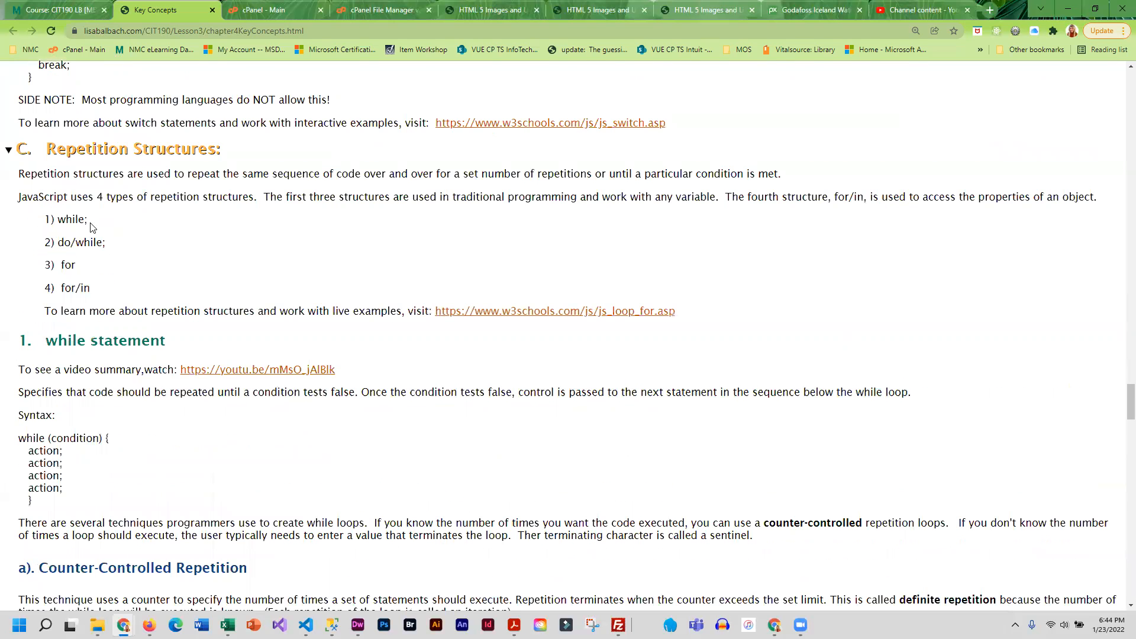
pyautogui.moveTo(74, 282)
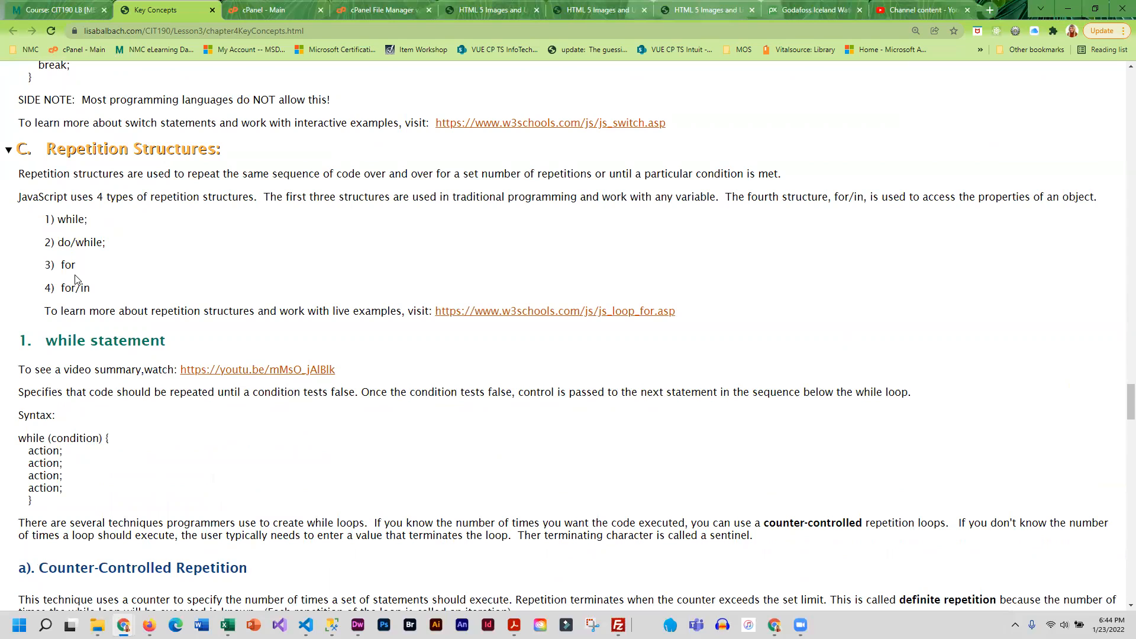
pyautogui.doubleClick(73, 288)
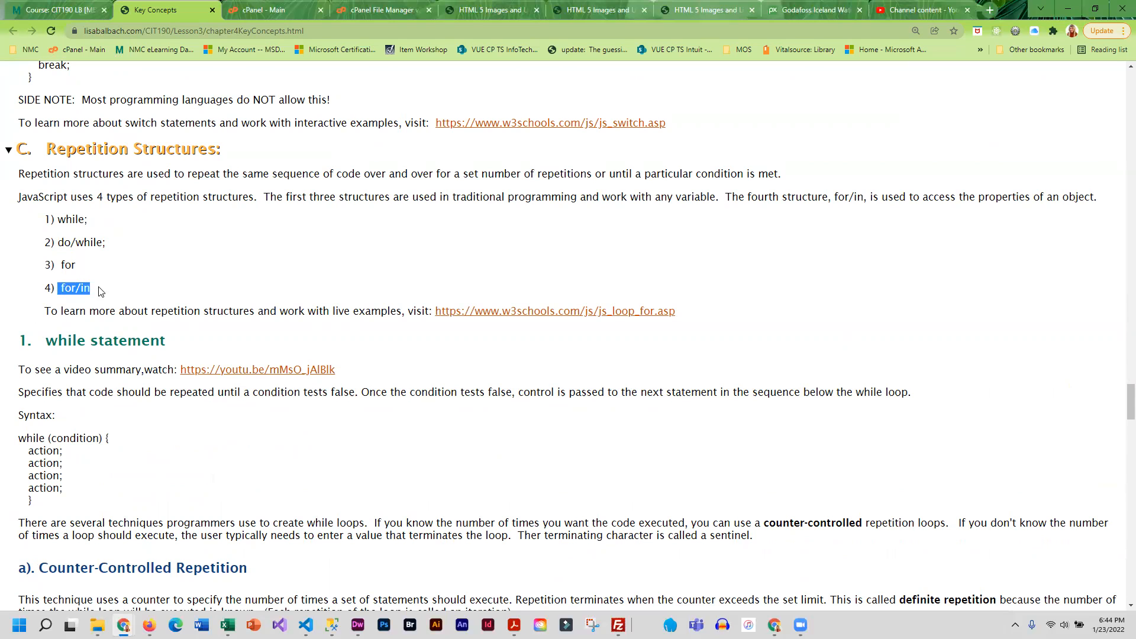
pyautogui.moveTo(122, 296)
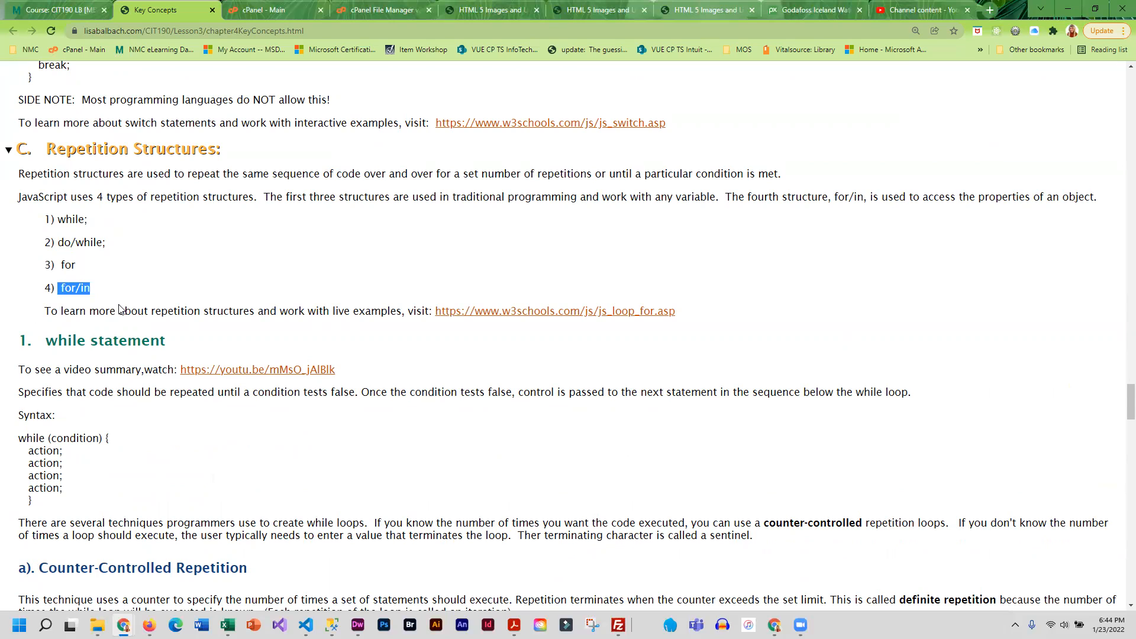
pyautogui.moveTo(302, 275)
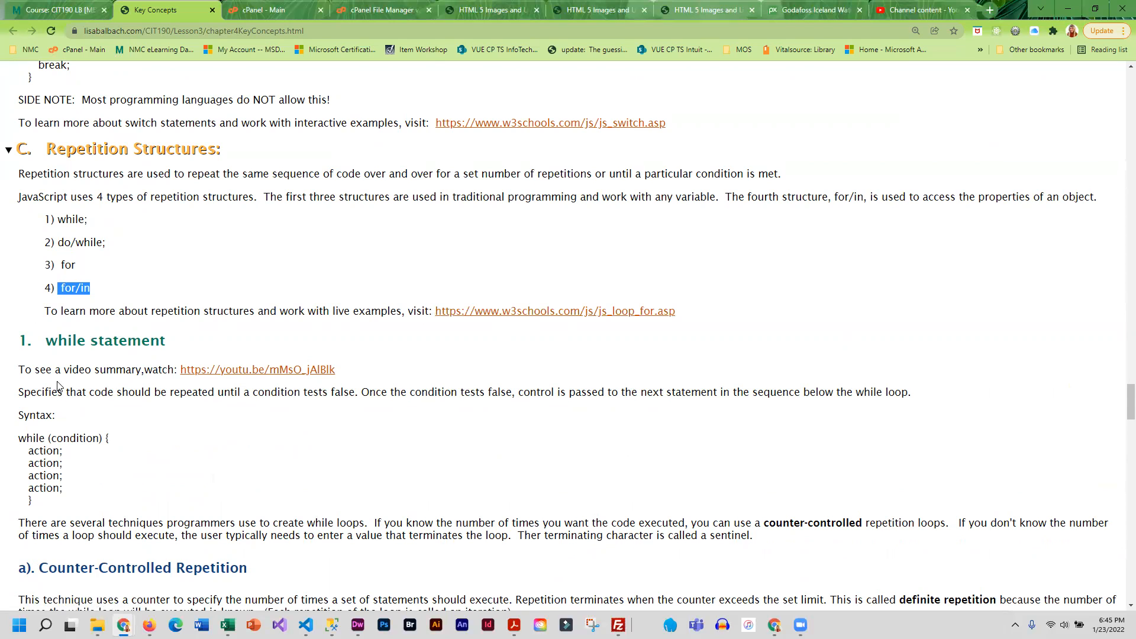
pyautogui.scroll(-3)
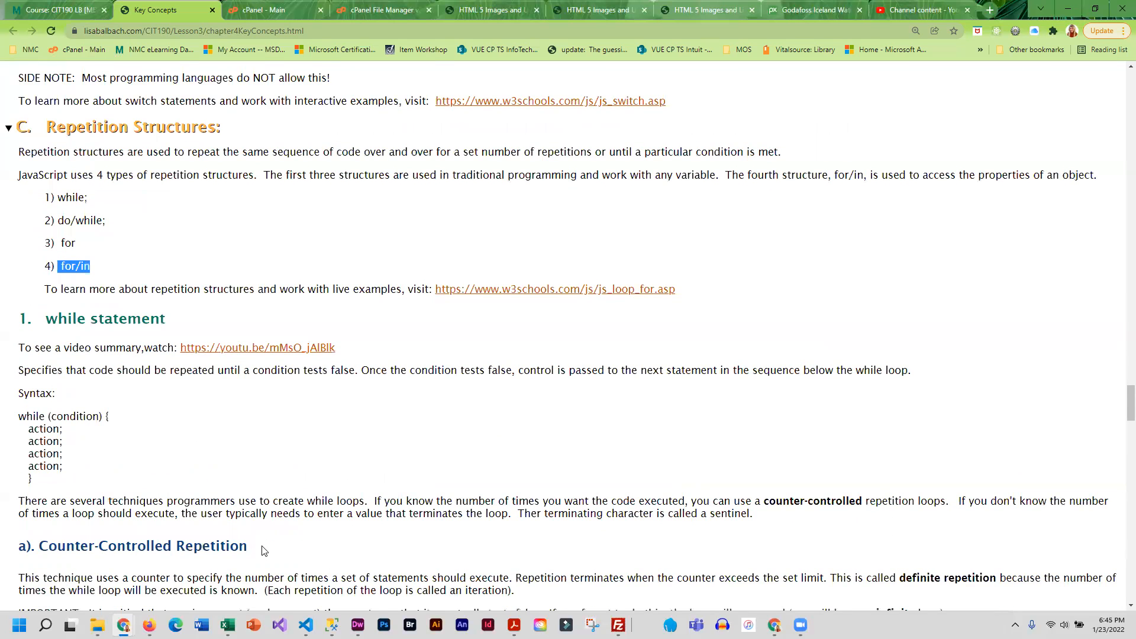
pyautogui.scroll(-3)
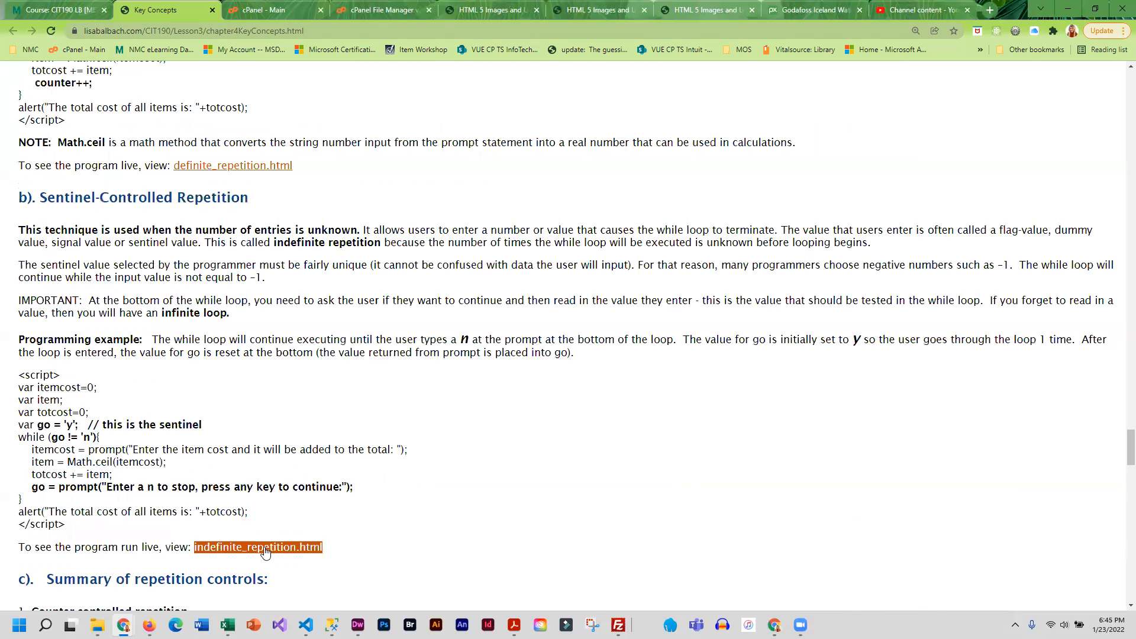
pyautogui.scroll(-3)
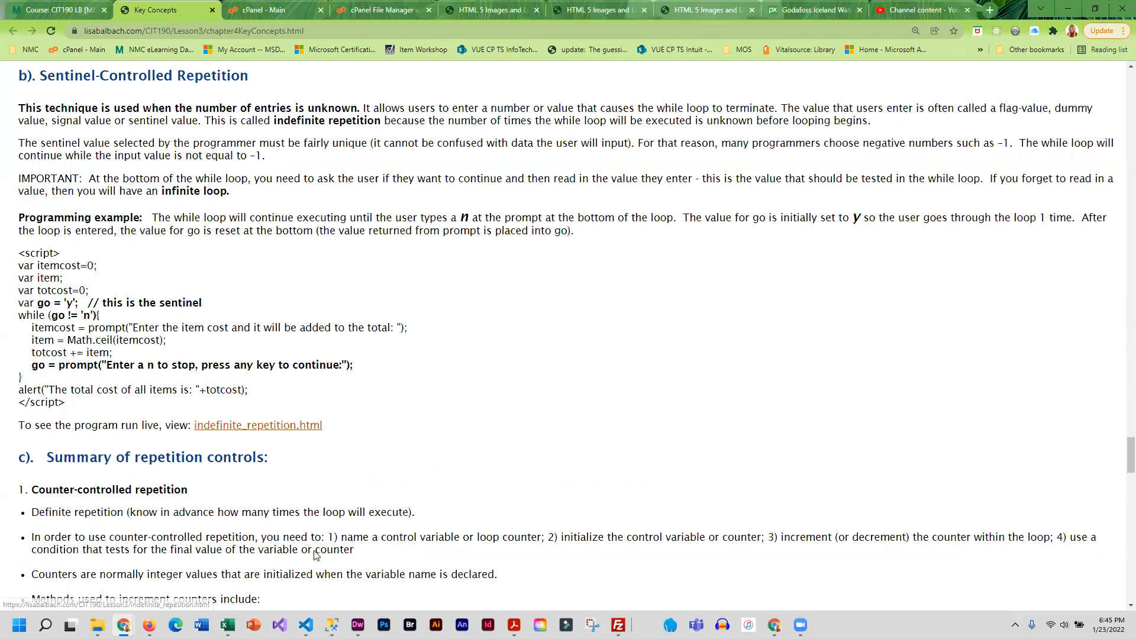
# Step: Continue through the loops content and section D on break and continue down to section E
pyautogui.scroll(-3)
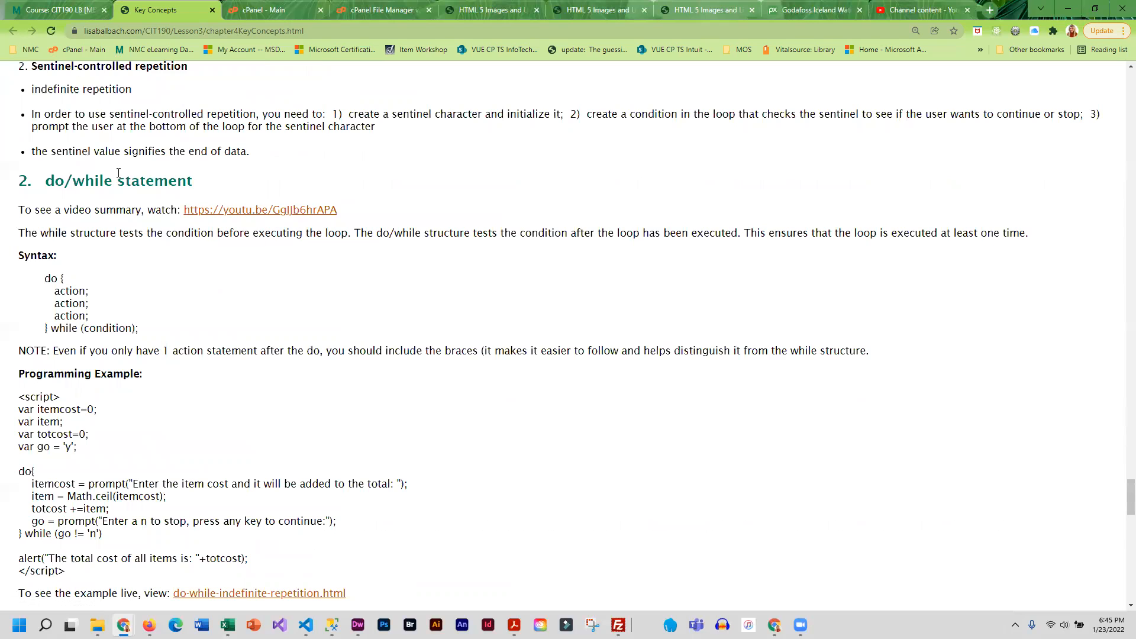
pyautogui.scroll(-3)
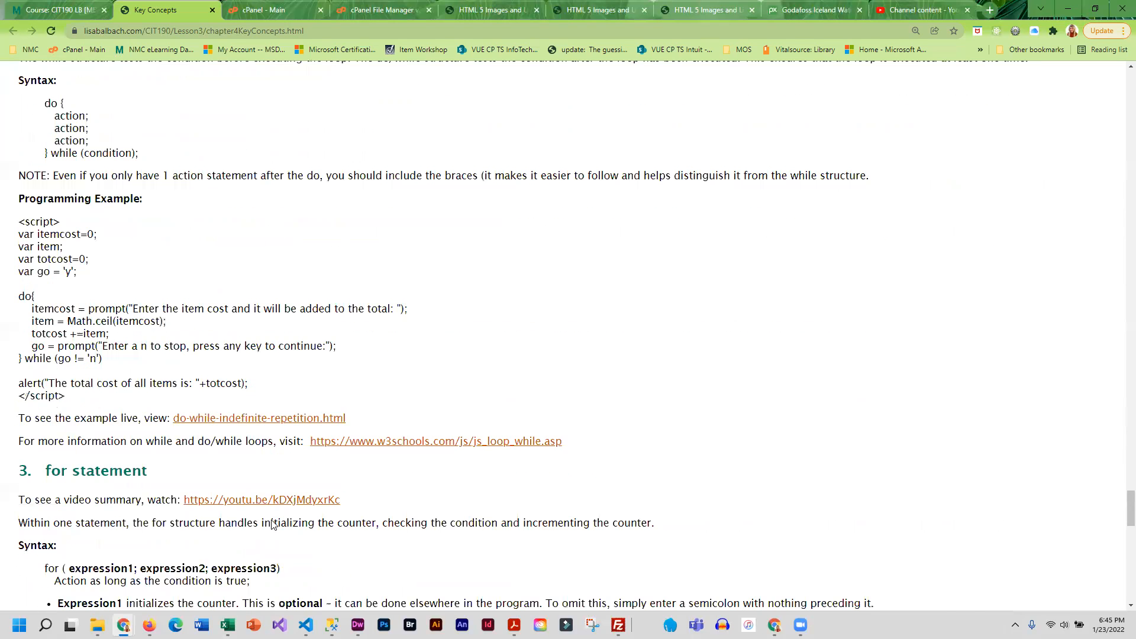
pyautogui.scroll(-3)
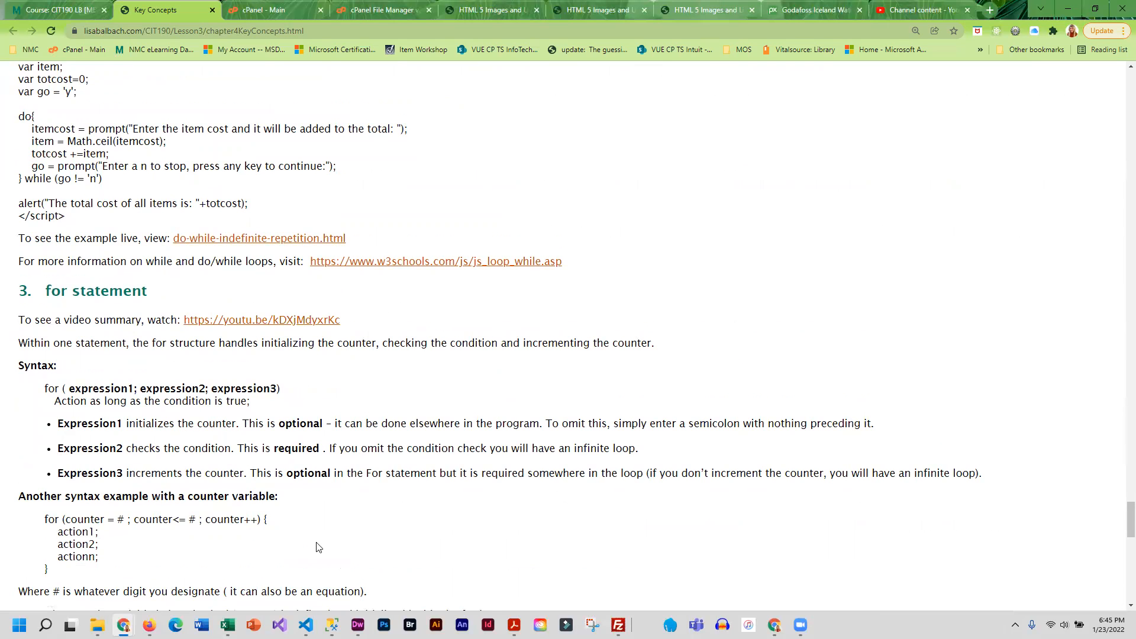
pyautogui.scroll(-3)
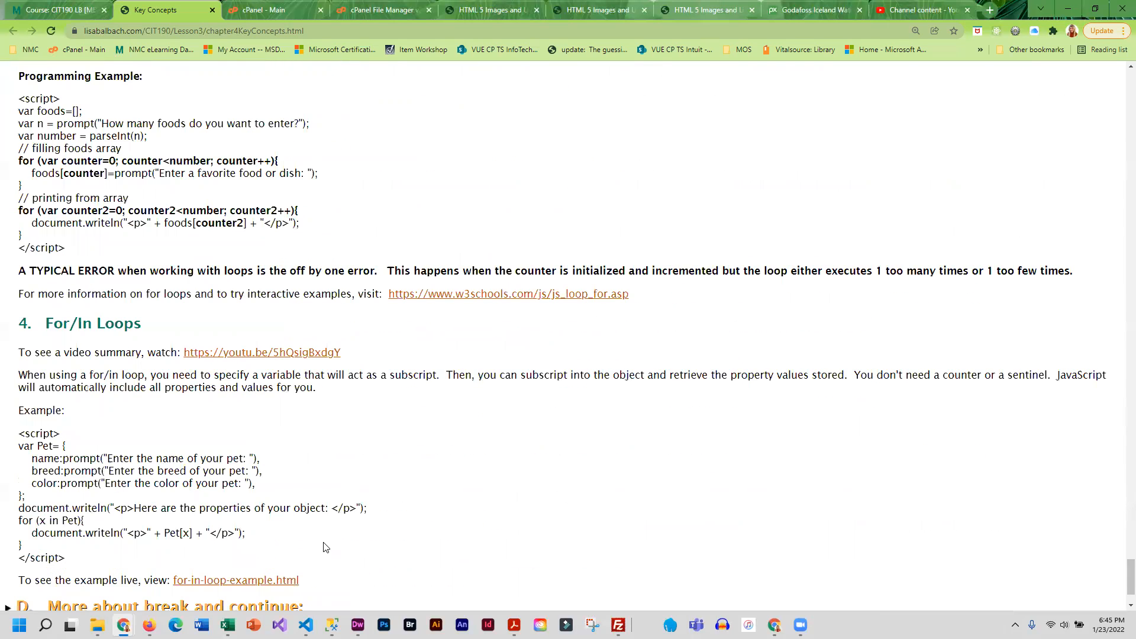
pyautogui.scroll(-3)
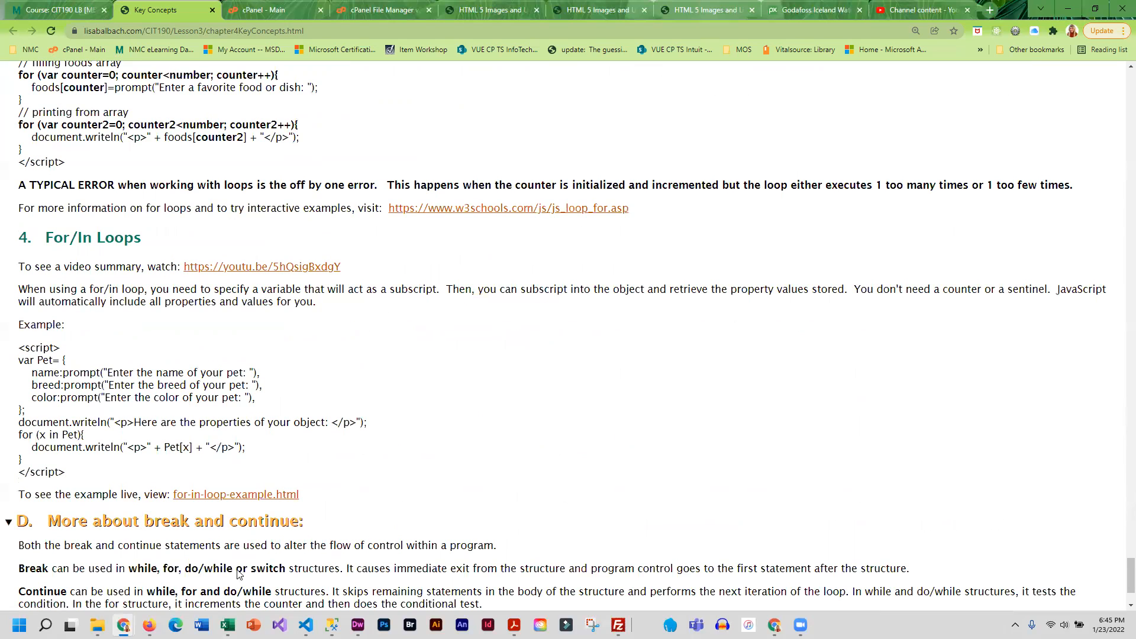
pyautogui.scroll(-3)
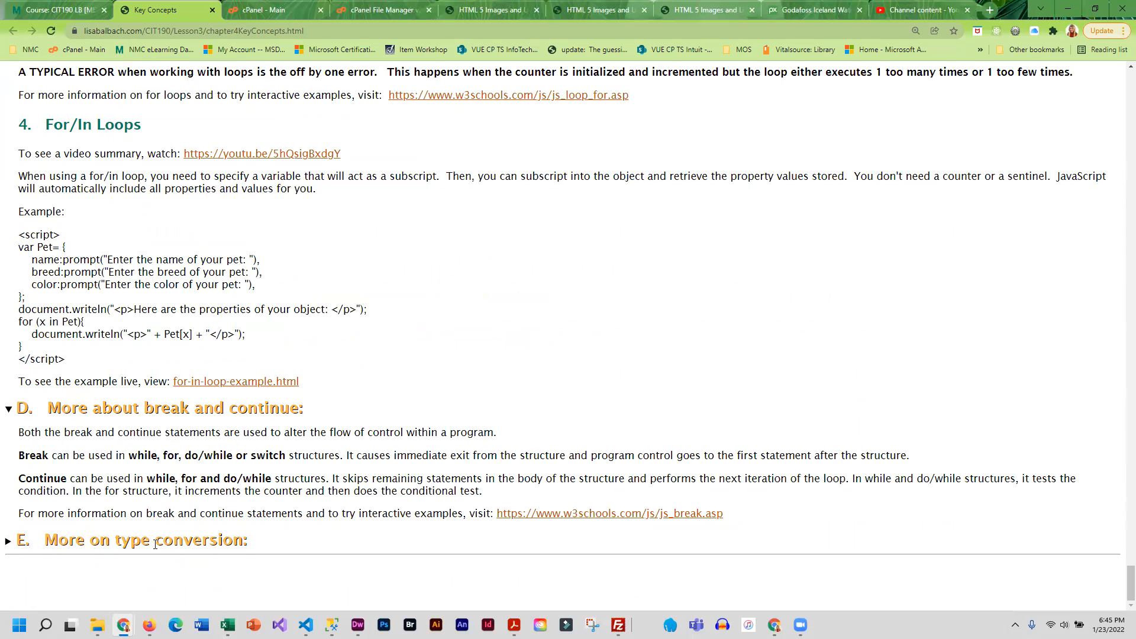
# Step: Expand section E on type conversion and highlight 'false' in the six falsey values list
pyautogui.click(9, 540)
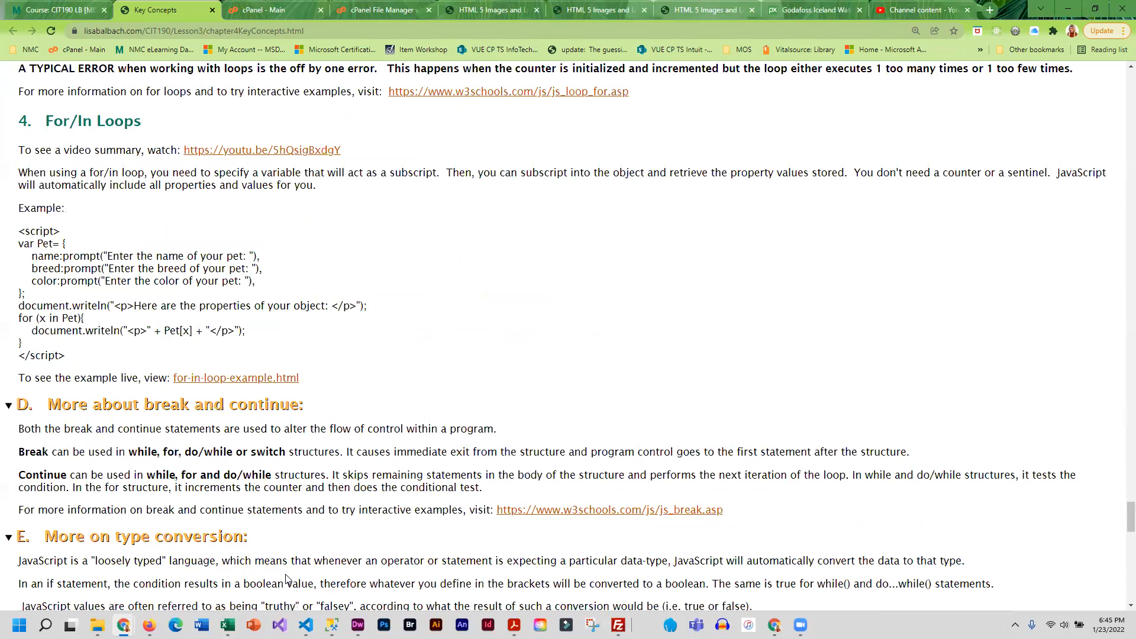
pyautogui.scroll(-3)
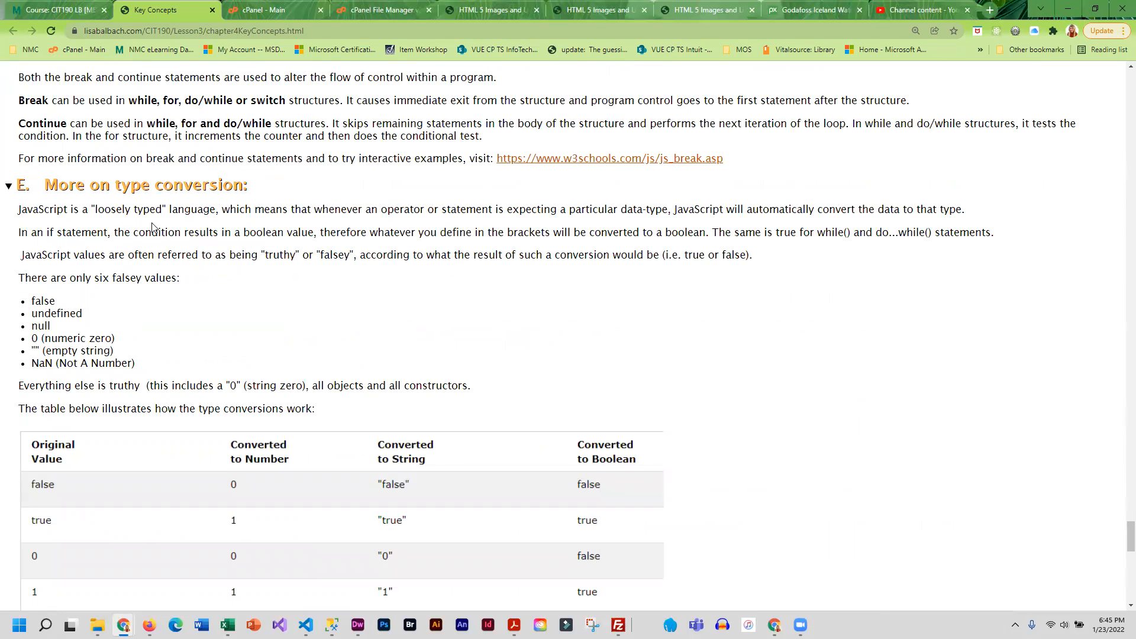
pyautogui.moveTo(246, 233)
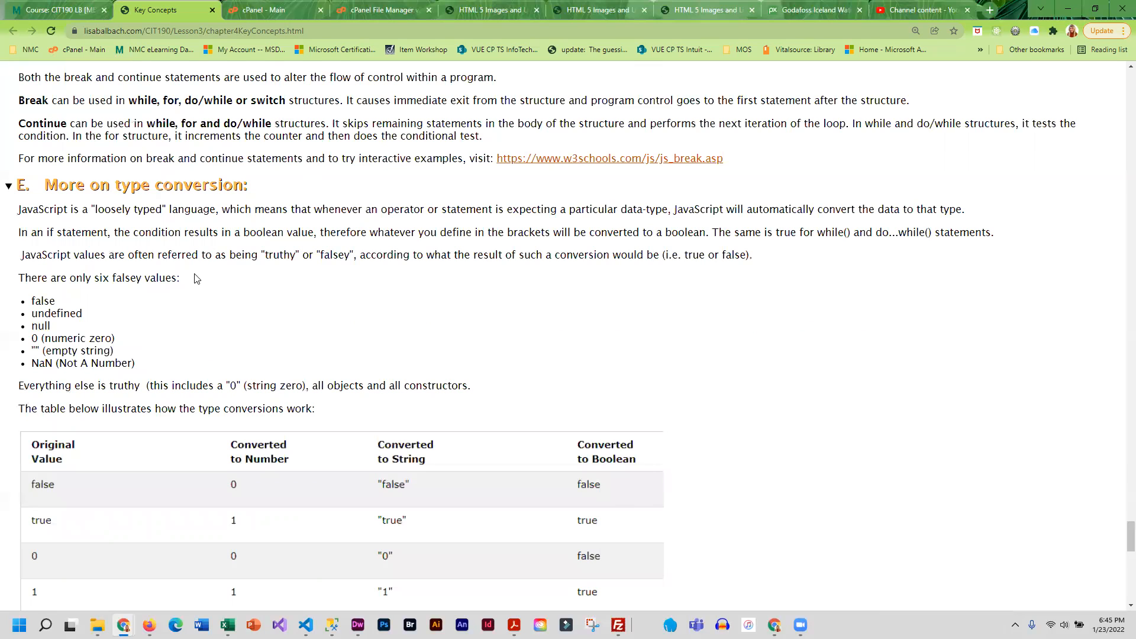
pyautogui.moveTo(153, 403)
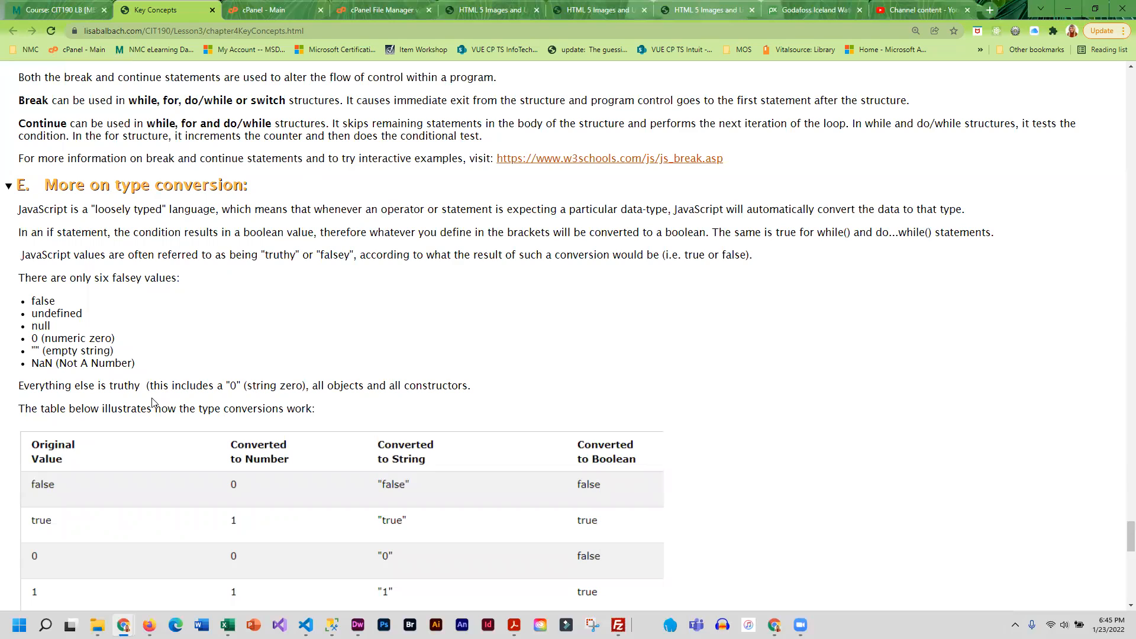
pyautogui.moveTo(224, 328)
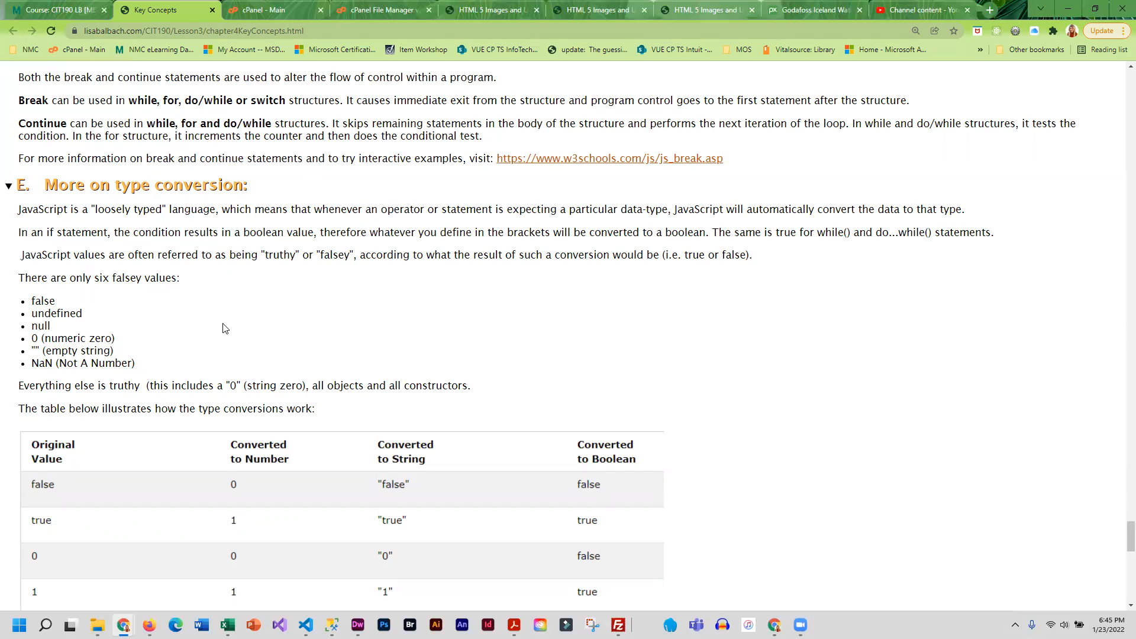
pyautogui.moveTo(193, 279)
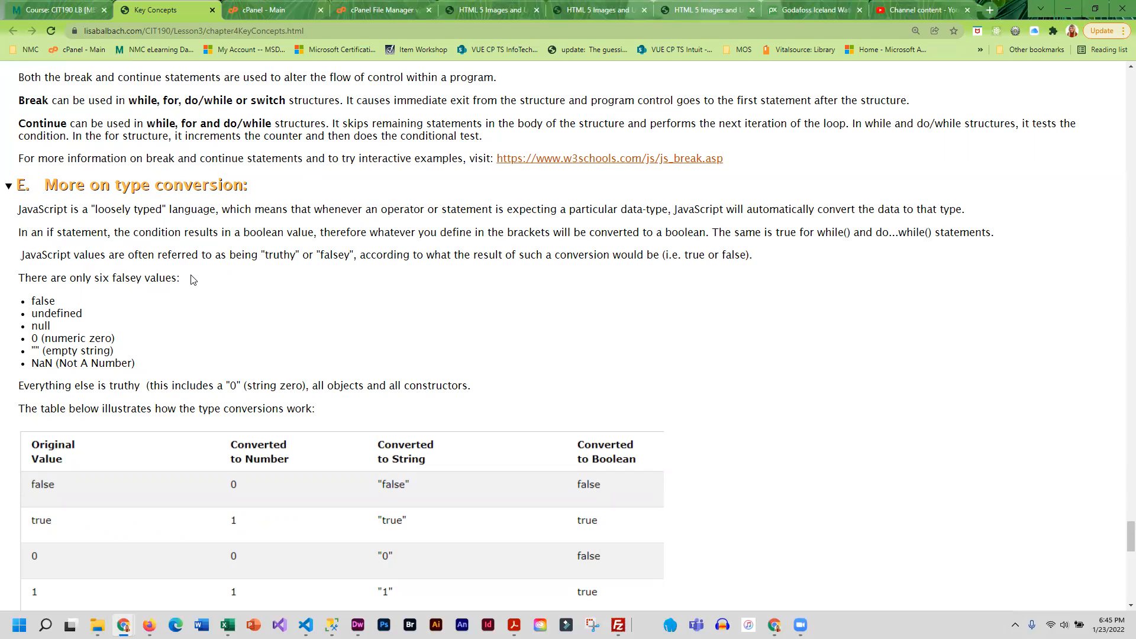
pyautogui.moveTo(281, 259)
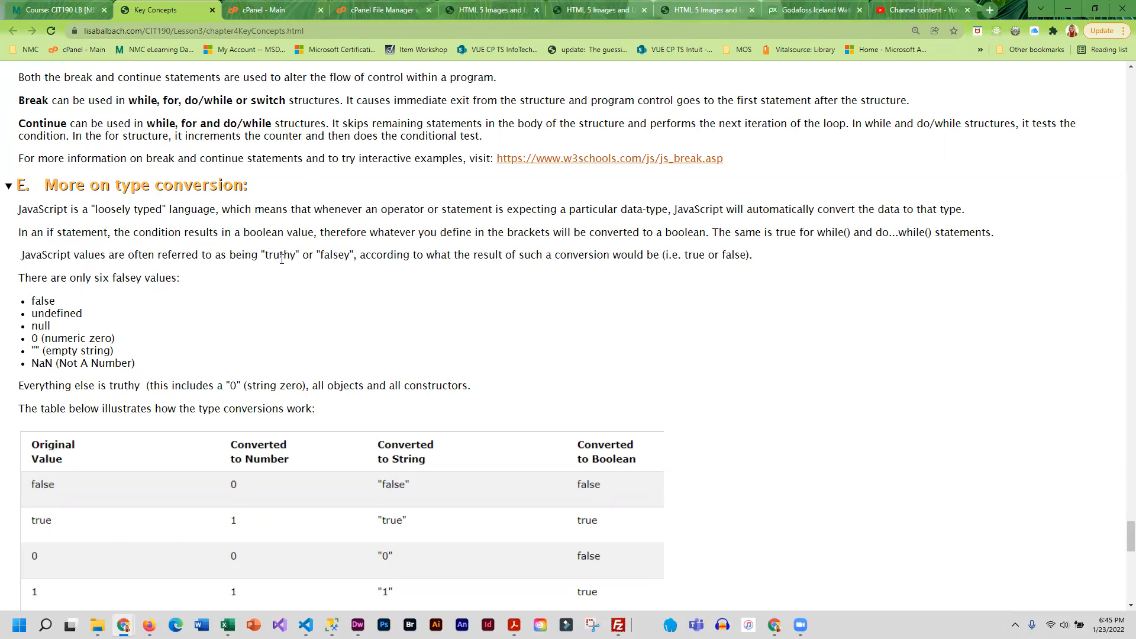
pyautogui.moveTo(327, 268)
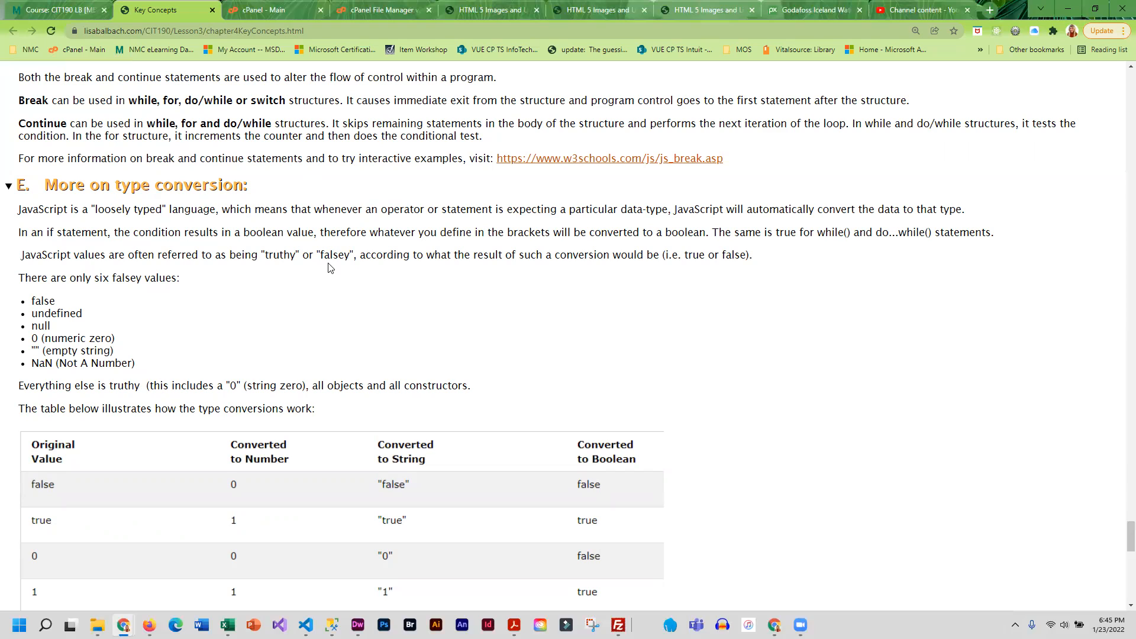
pyautogui.moveTo(205, 305)
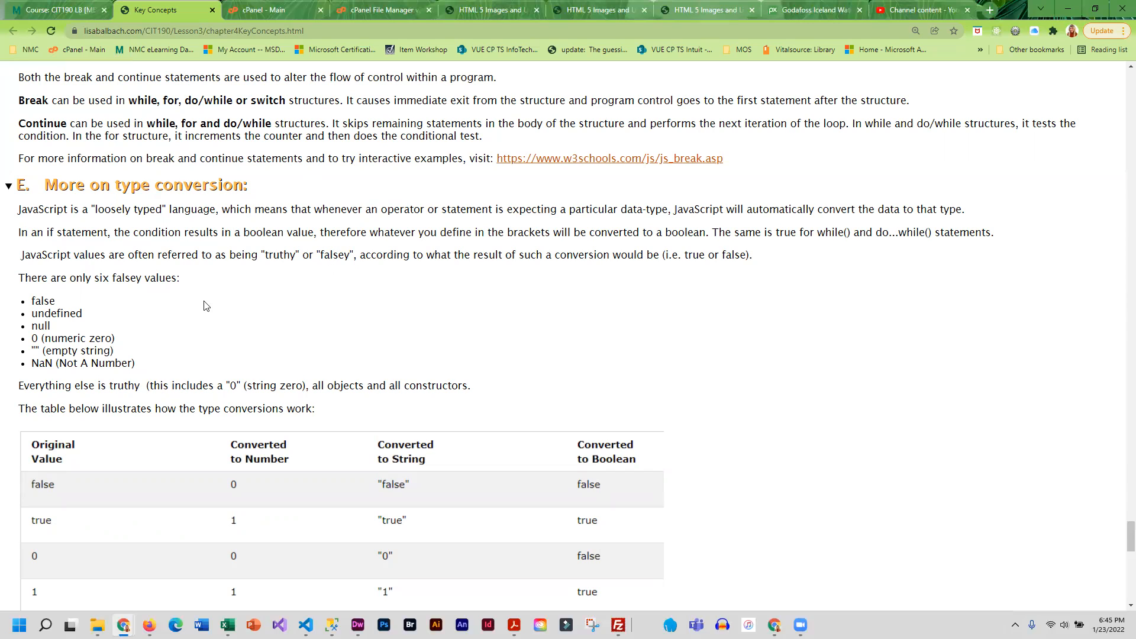
pyautogui.moveTo(252, 274)
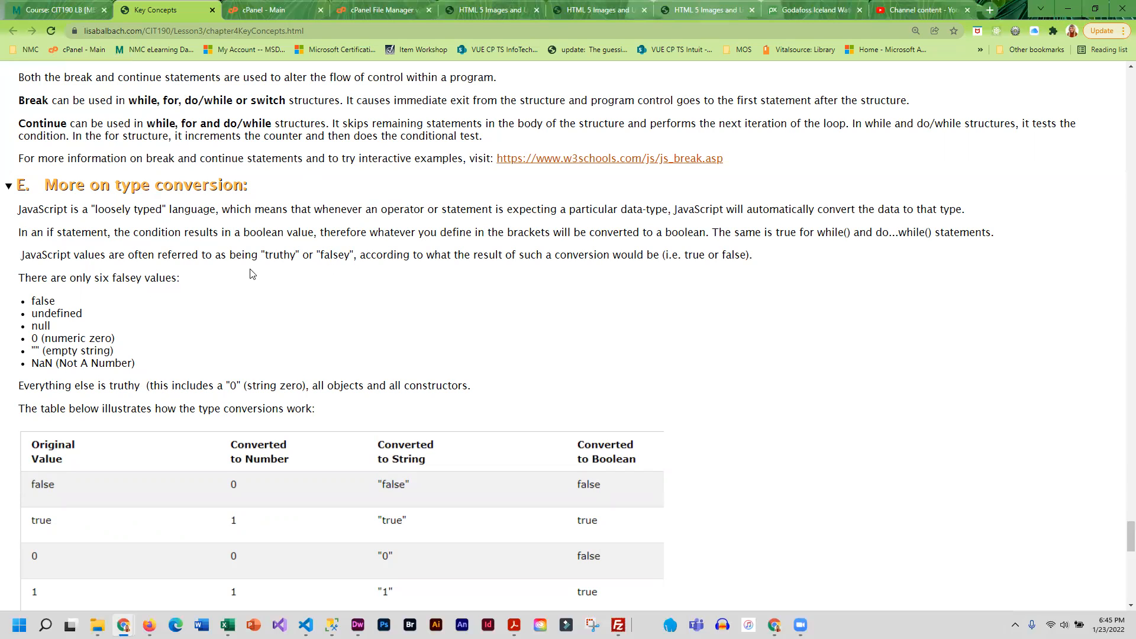
pyautogui.moveTo(110, 290)
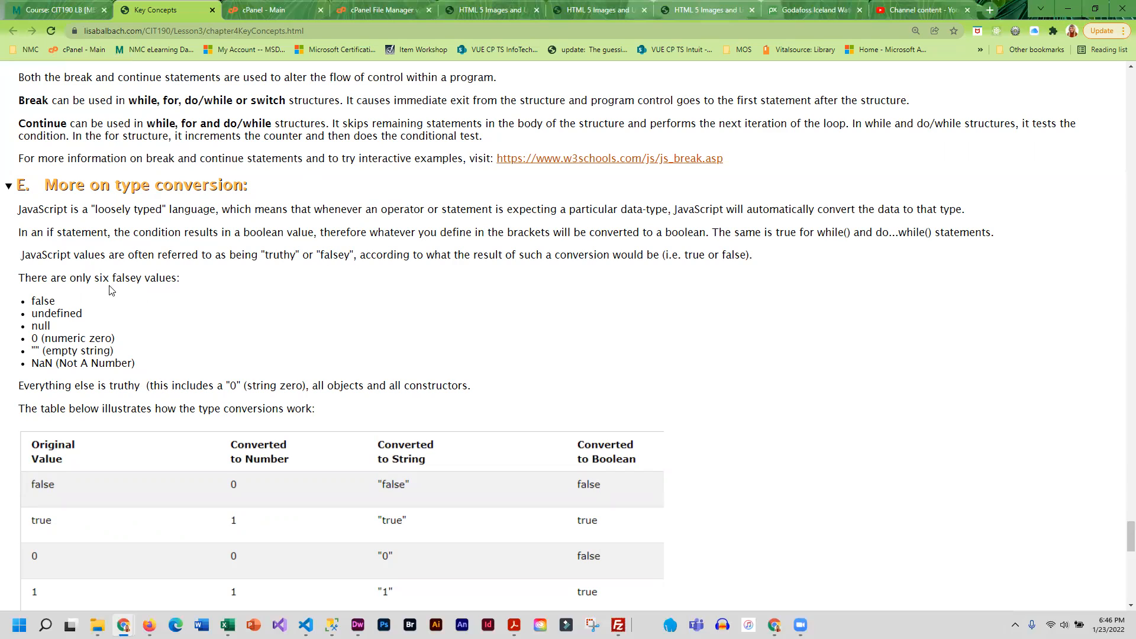
pyautogui.moveTo(82, 305)
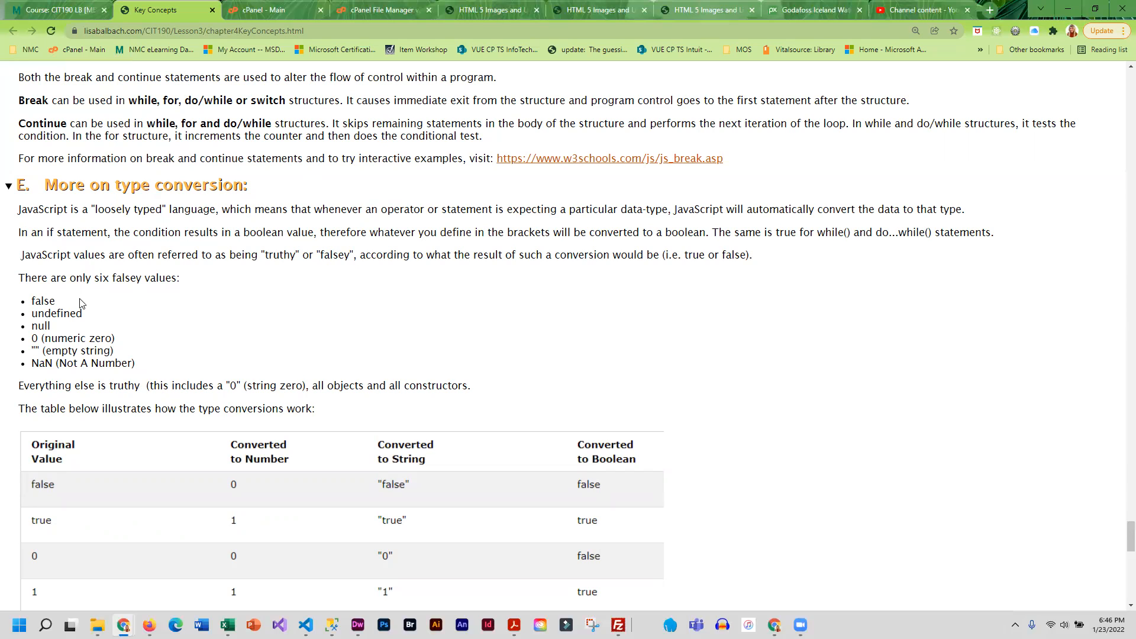
pyautogui.doubleClick(43, 301)
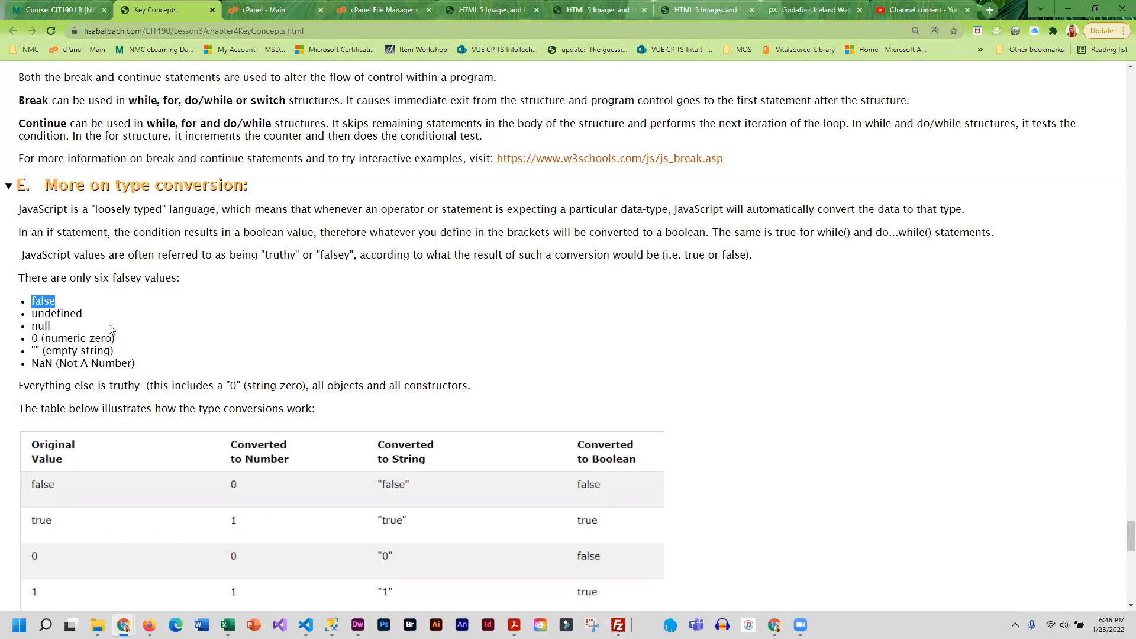
pyautogui.moveTo(63, 338)
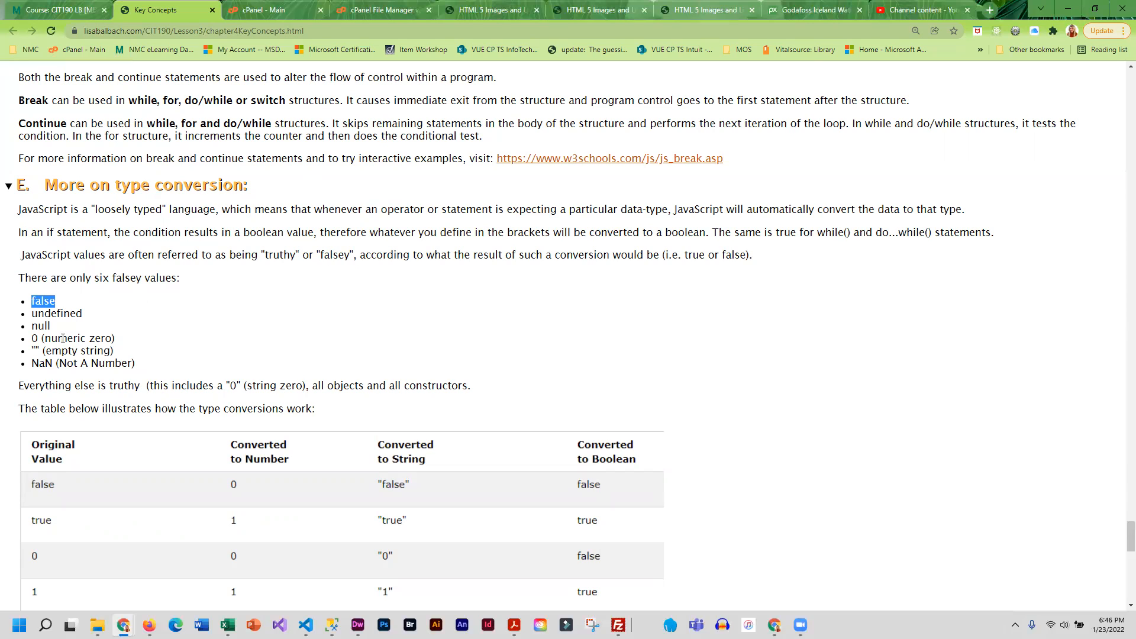
pyautogui.moveTo(44, 358)
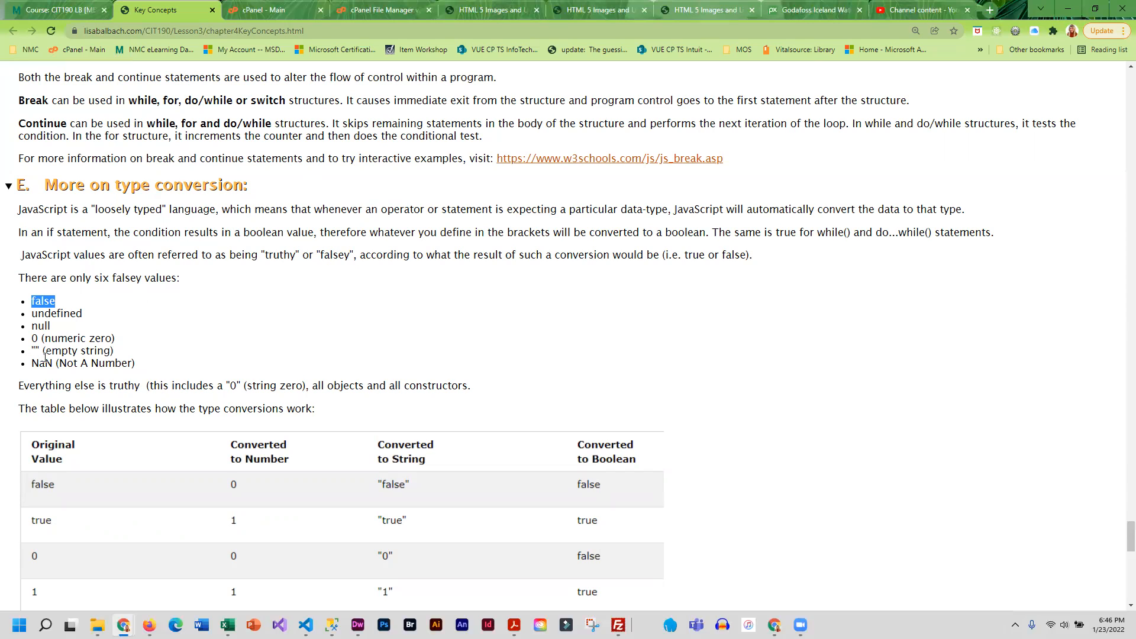
pyautogui.moveTo(64, 376)
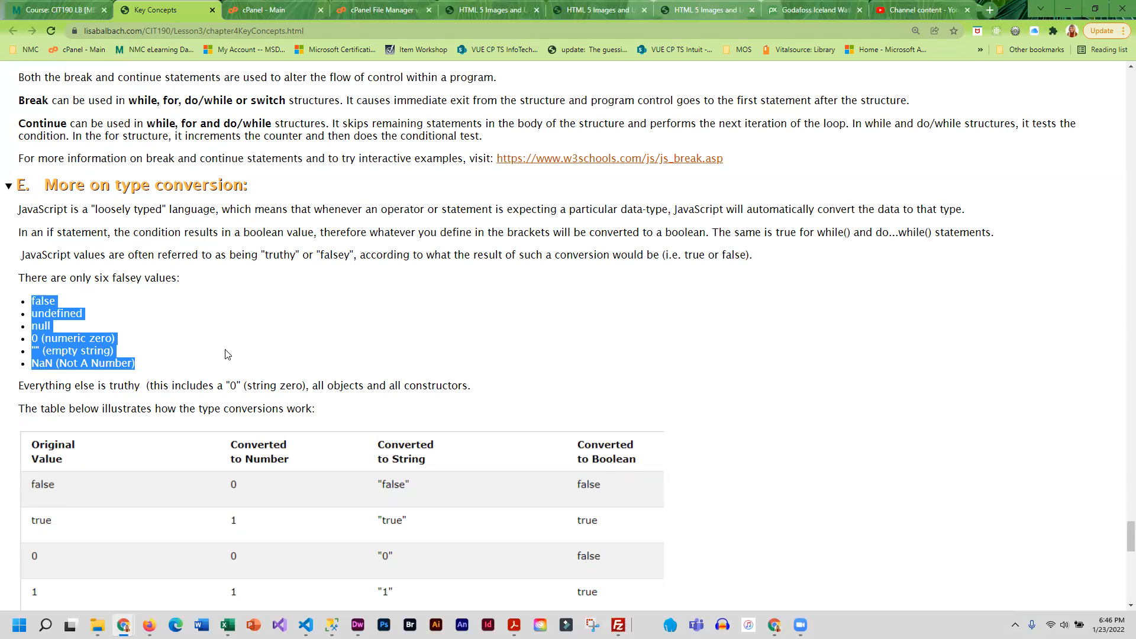
# Step: Read down the type conversion table to the Assignment Statement Using Logical Operators section
pyautogui.scroll(-3)
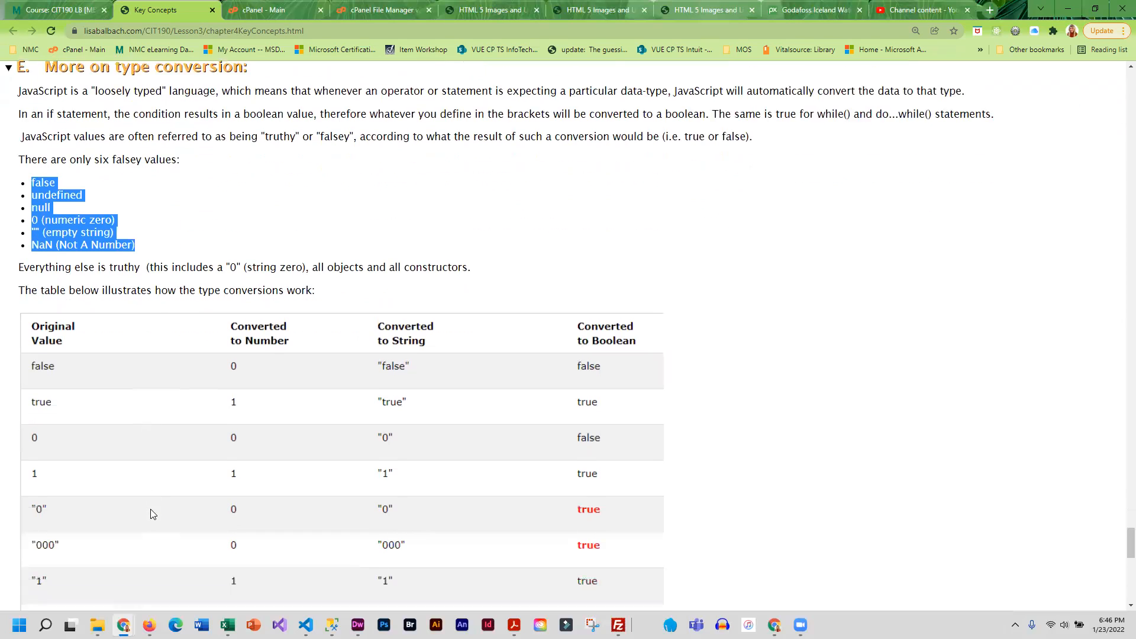
pyautogui.scroll(-3)
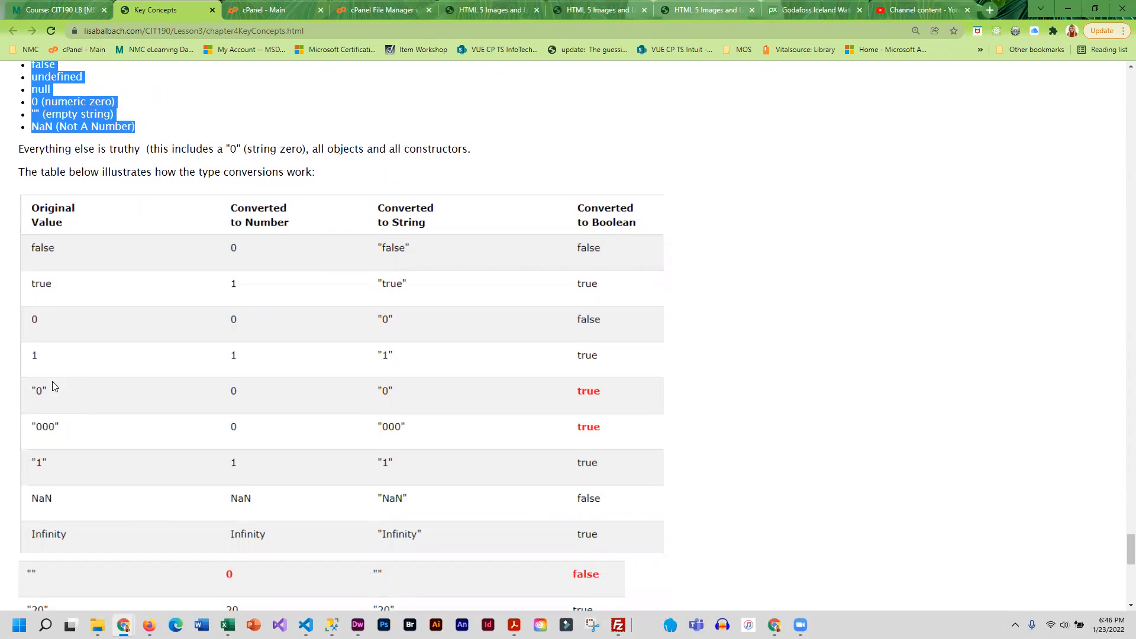
pyautogui.moveTo(570, 564)
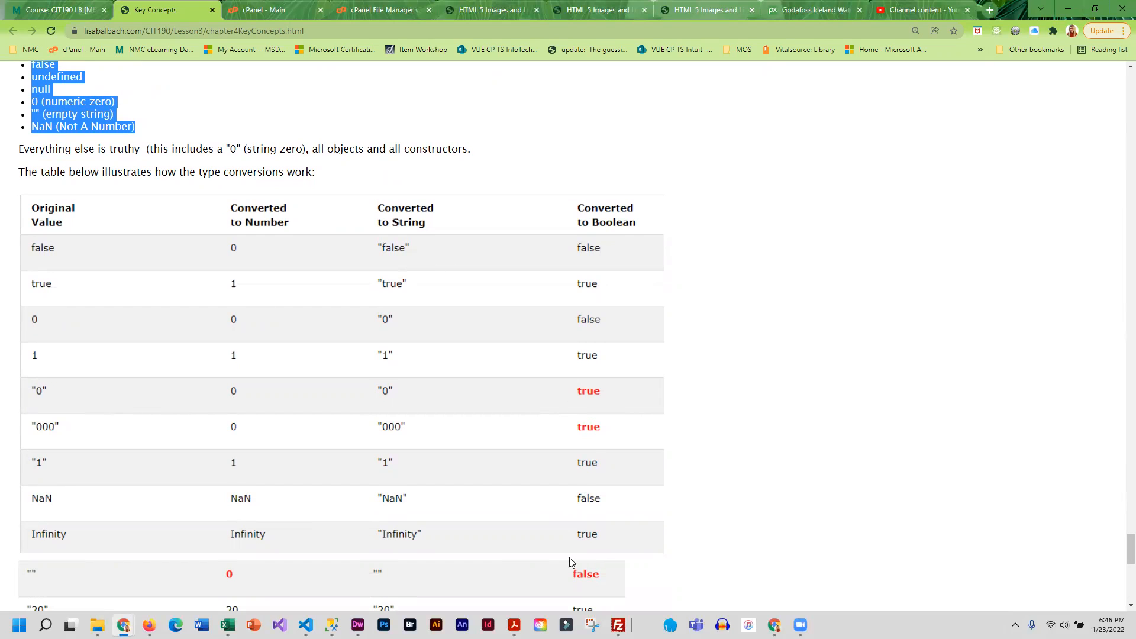
pyautogui.scroll(-3)
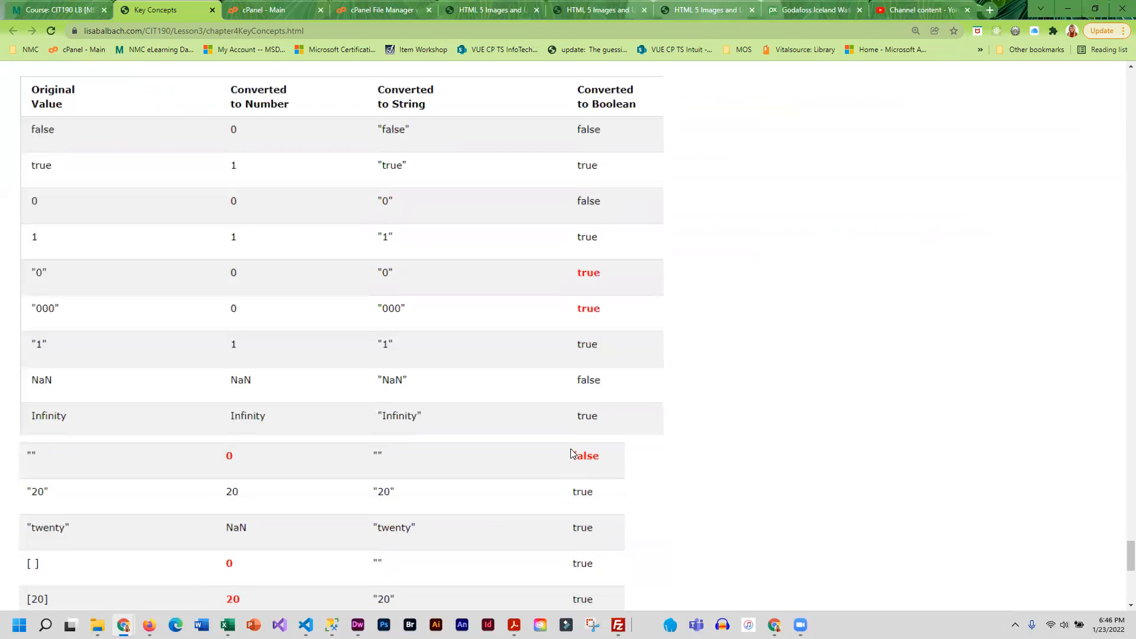
pyautogui.moveTo(174, 461)
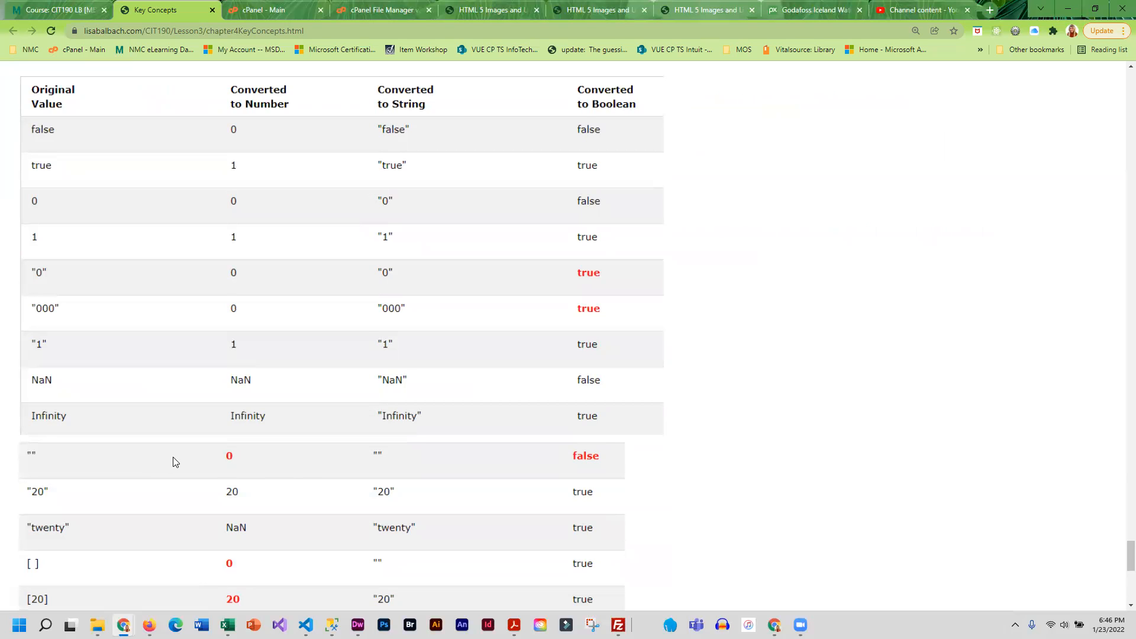
pyautogui.moveTo(193, 518)
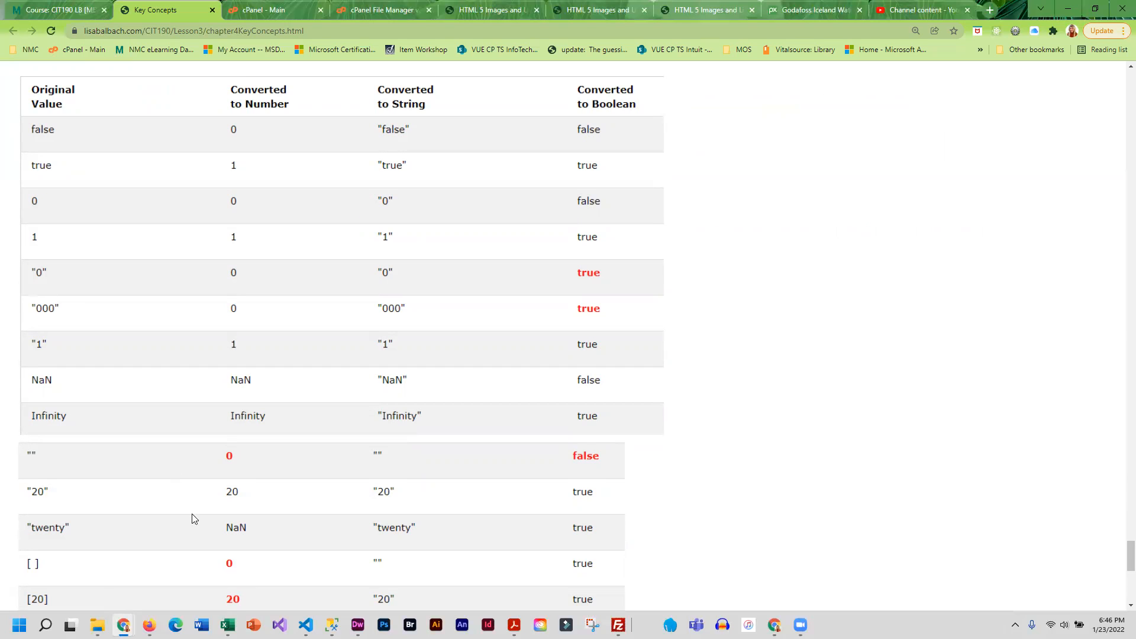
pyautogui.scroll(-3)
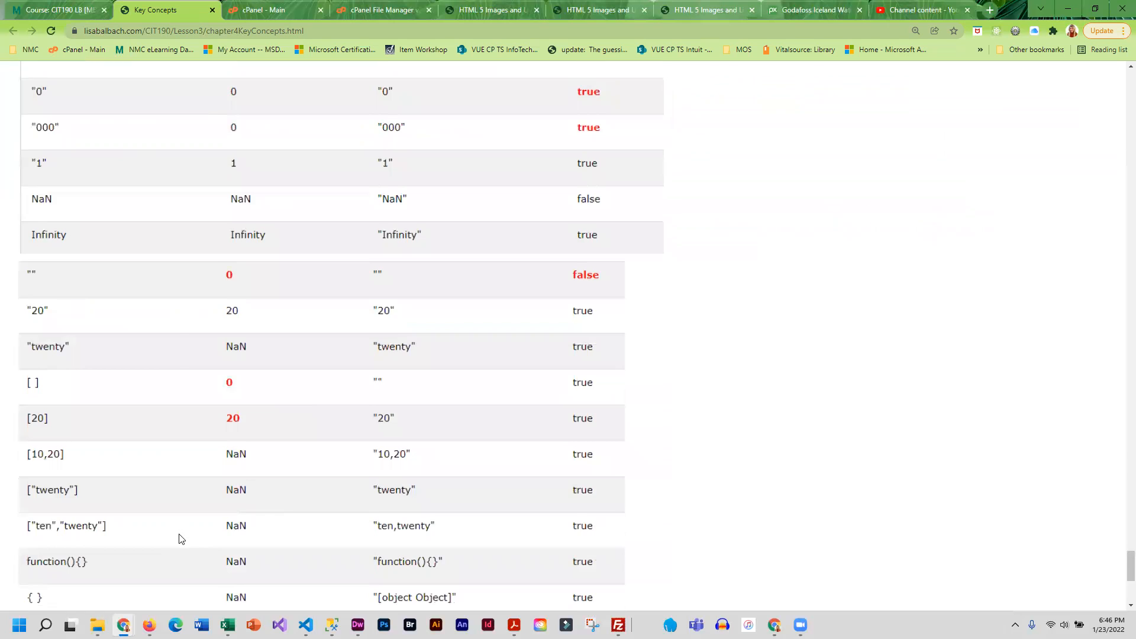
pyautogui.scroll(-3)
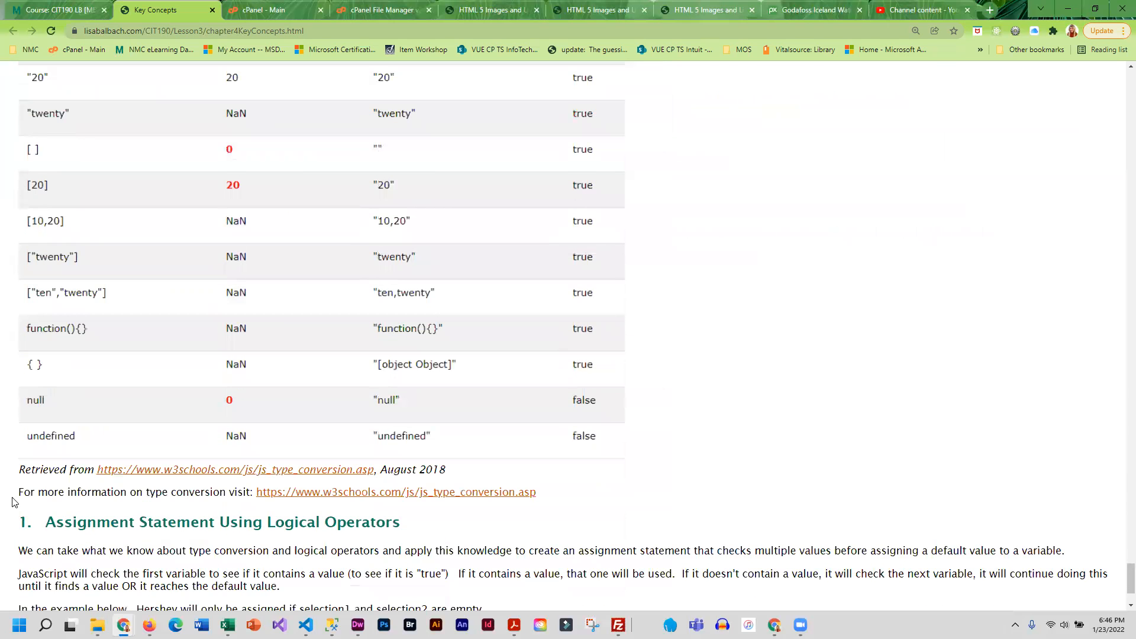
# Step: Highlight selection1, selection2 and 'Hershey' in the example statement, then return to the CIT190 course tab
pyautogui.scroll(-3)
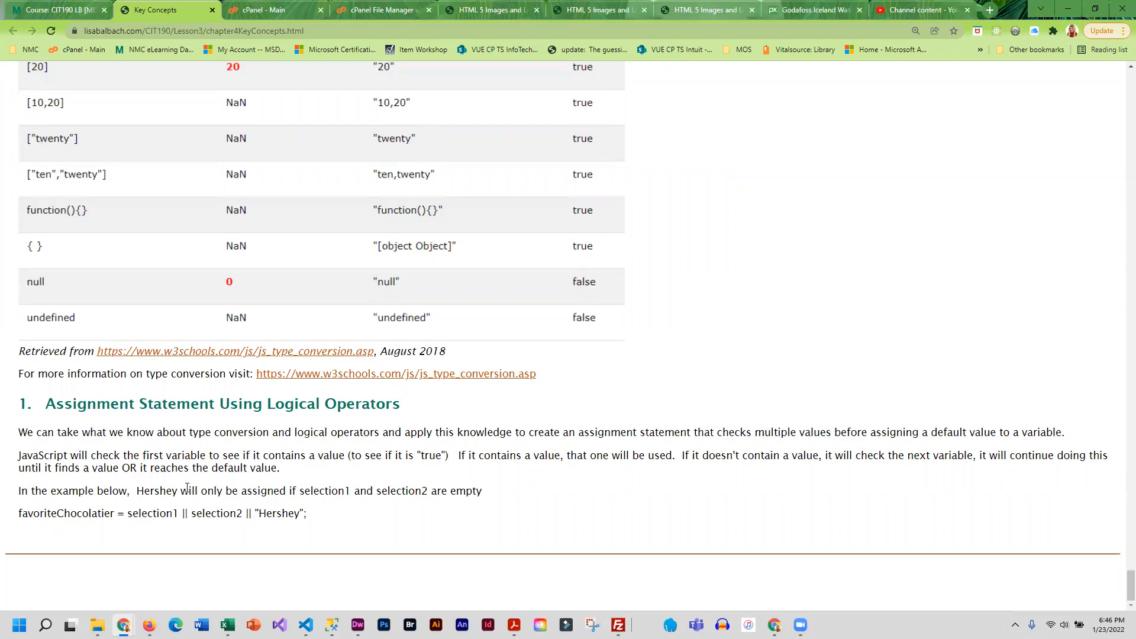
pyautogui.moveTo(67, 390)
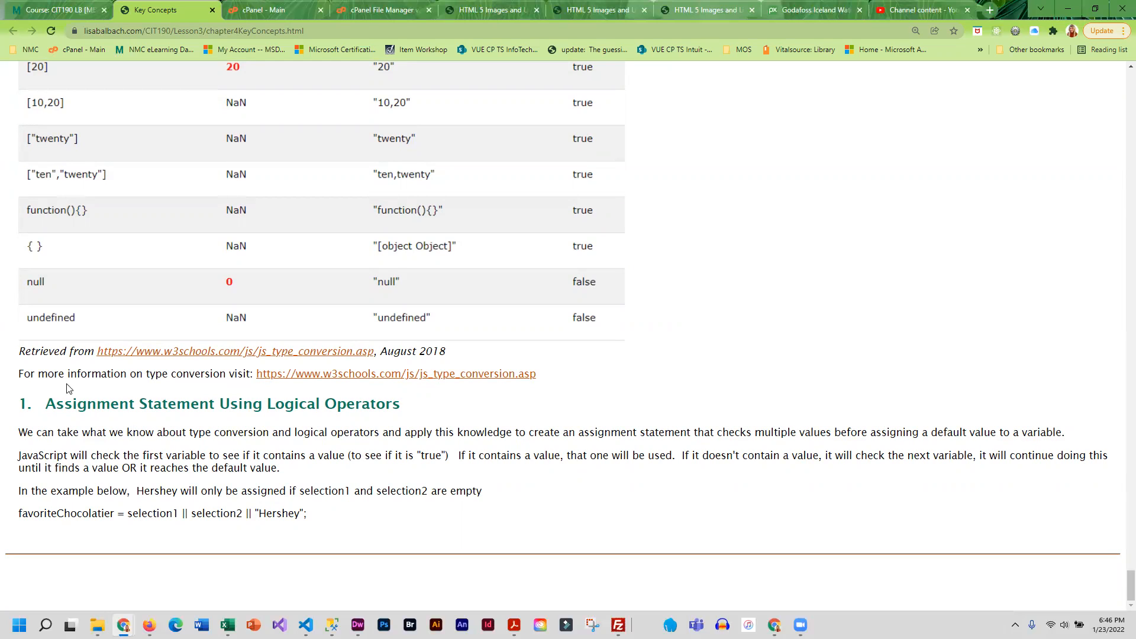
pyautogui.moveTo(252, 433)
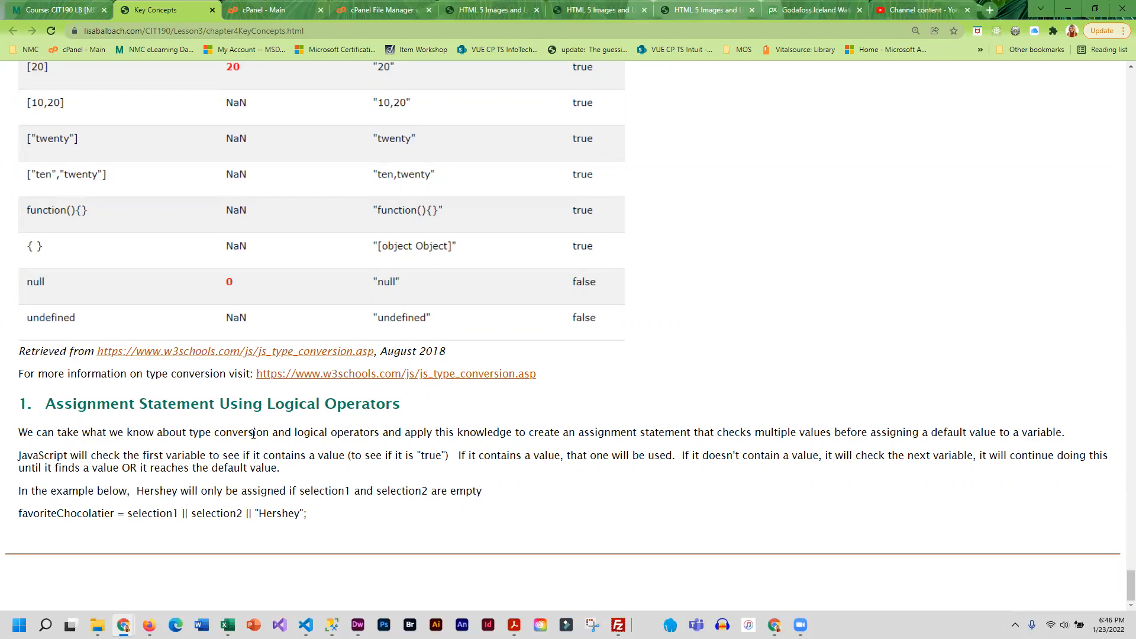
pyautogui.moveTo(137, 530)
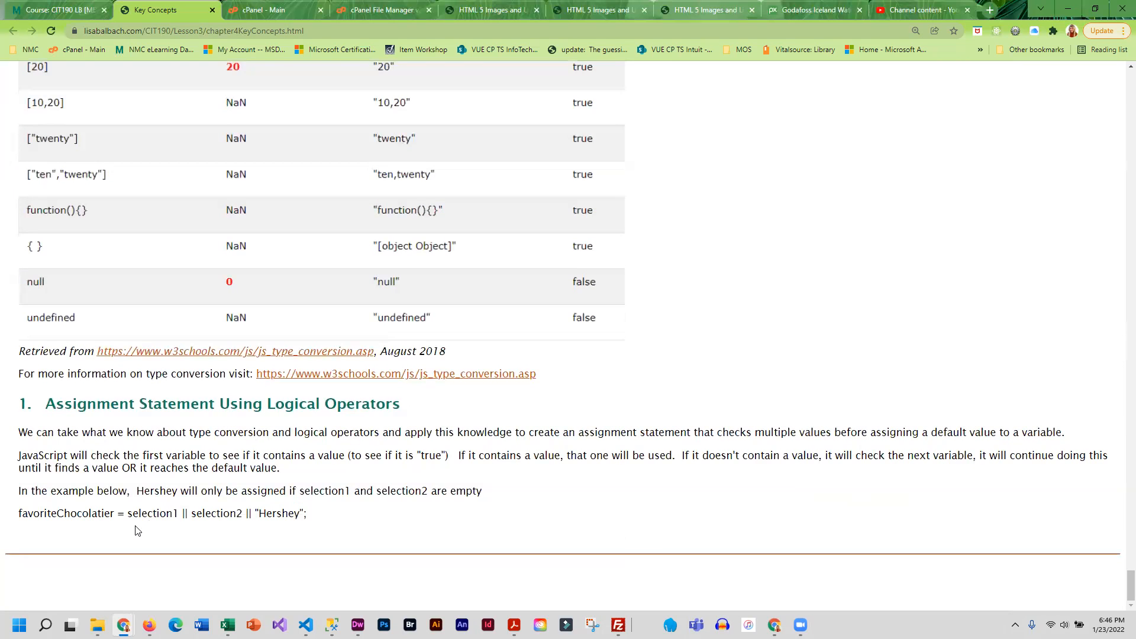
pyautogui.moveTo(60, 521)
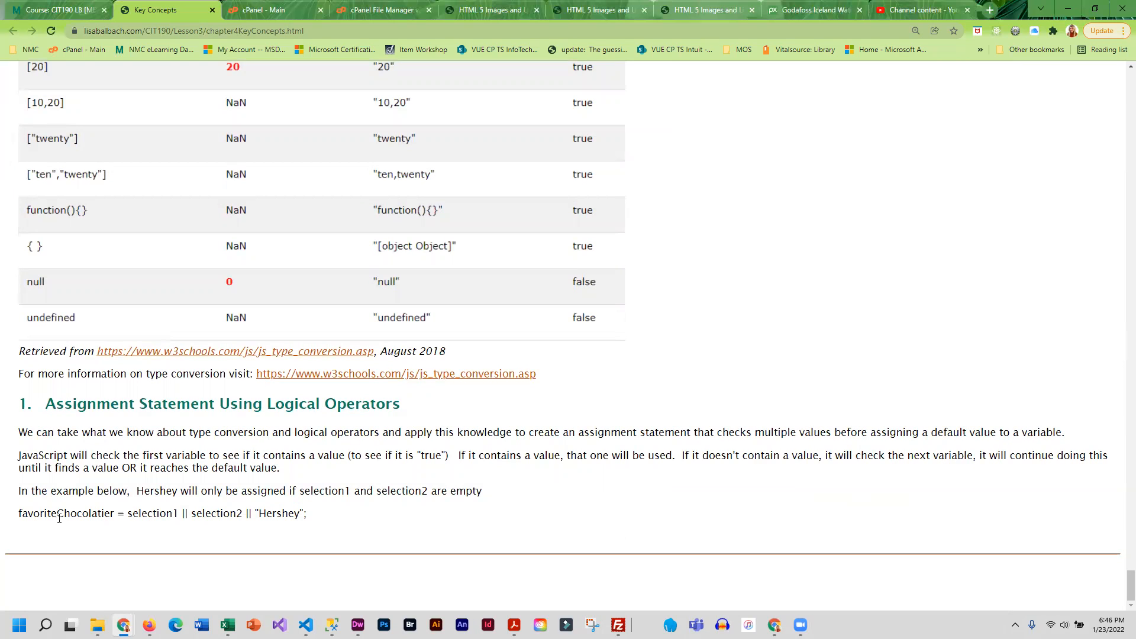
pyautogui.moveTo(117, 526)
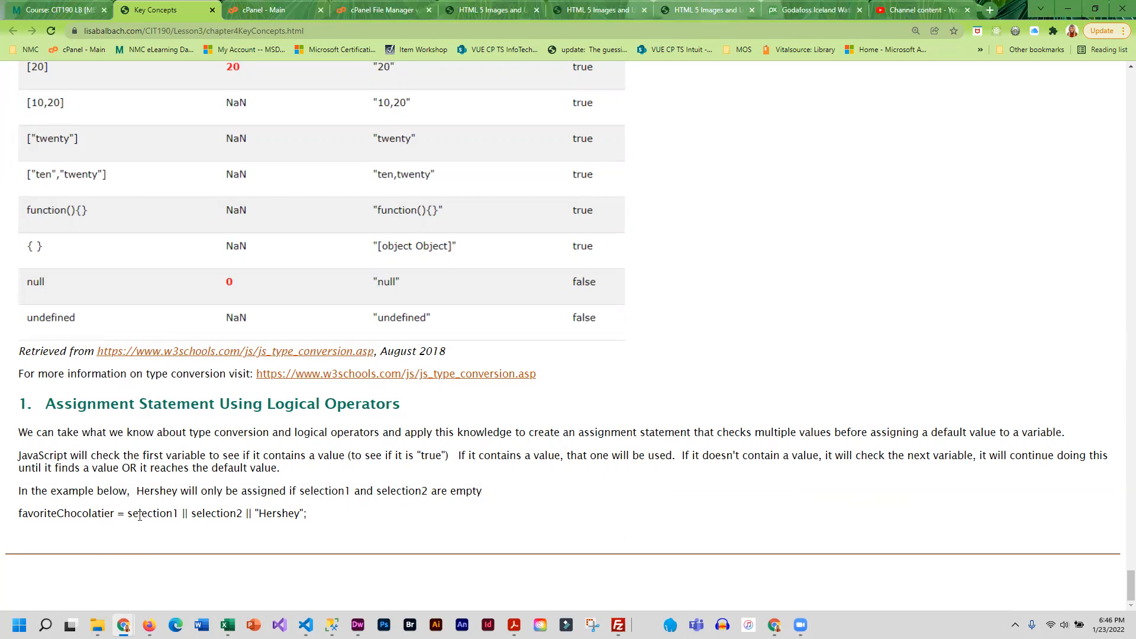
pyautogui.doubleClick(151, 512)
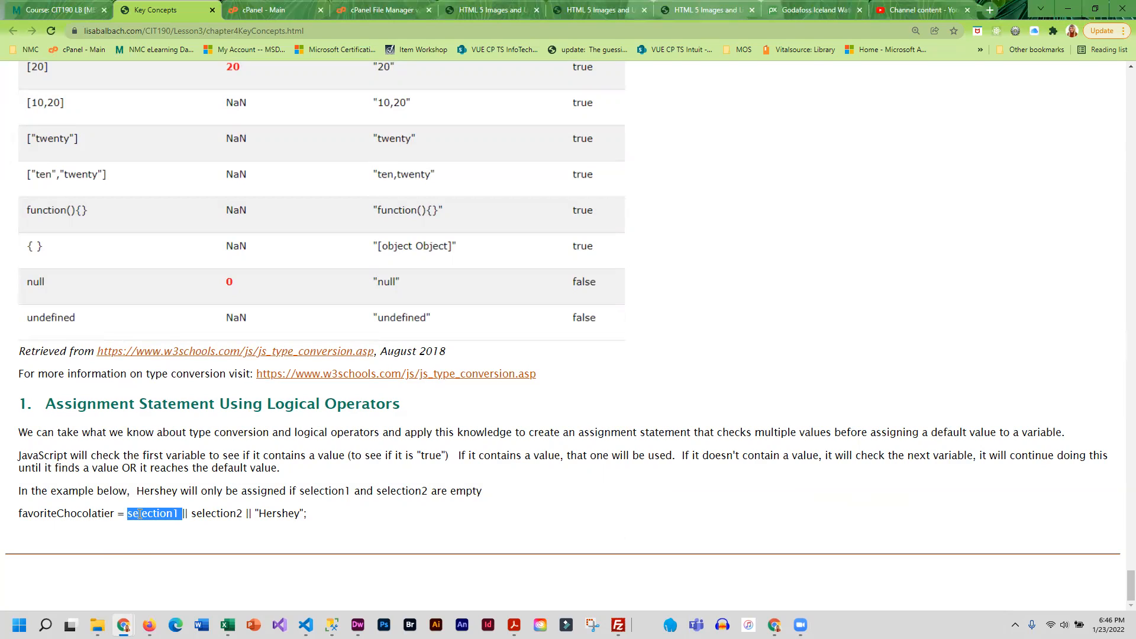
pyautogui.click(153, 512)
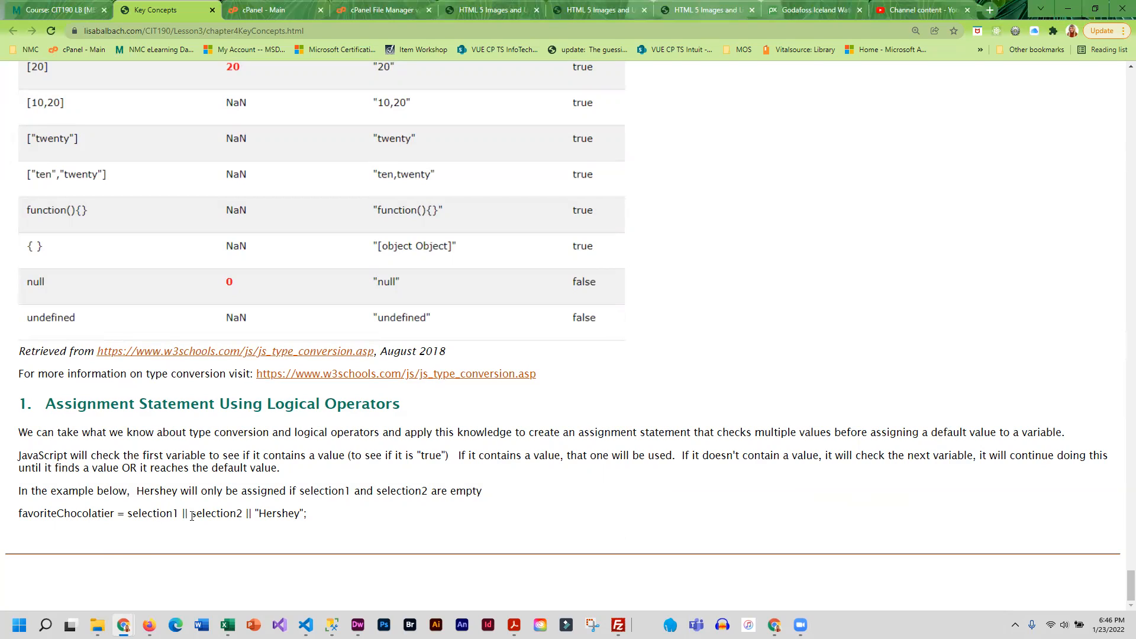
pyautogui.doubleClick(216, 512)
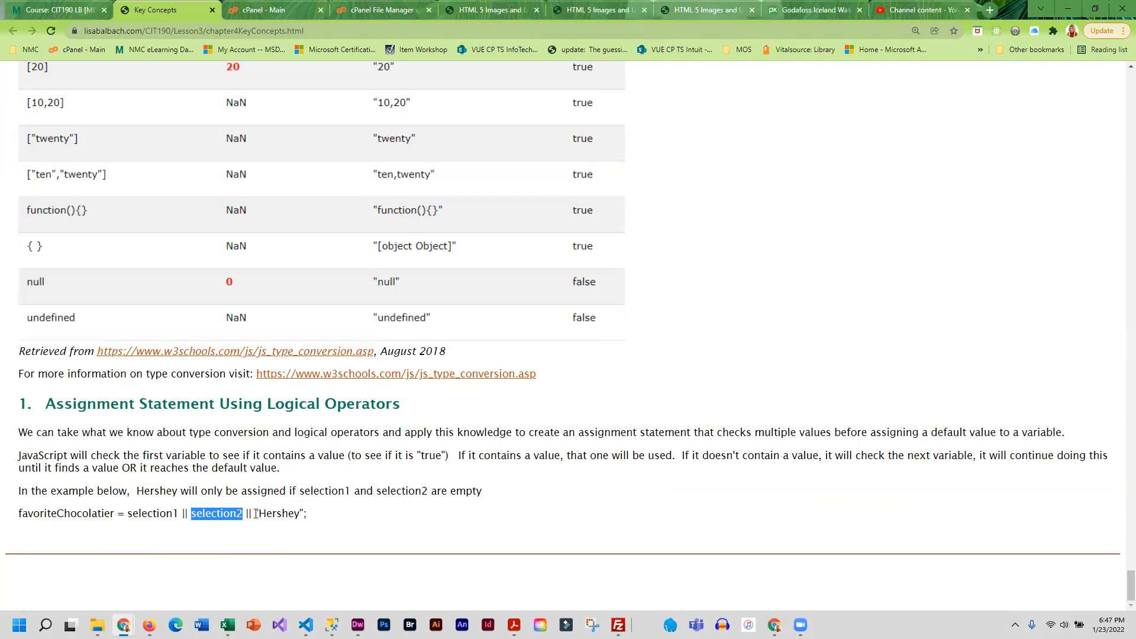
pyautogui.doubleClick(277, 512)
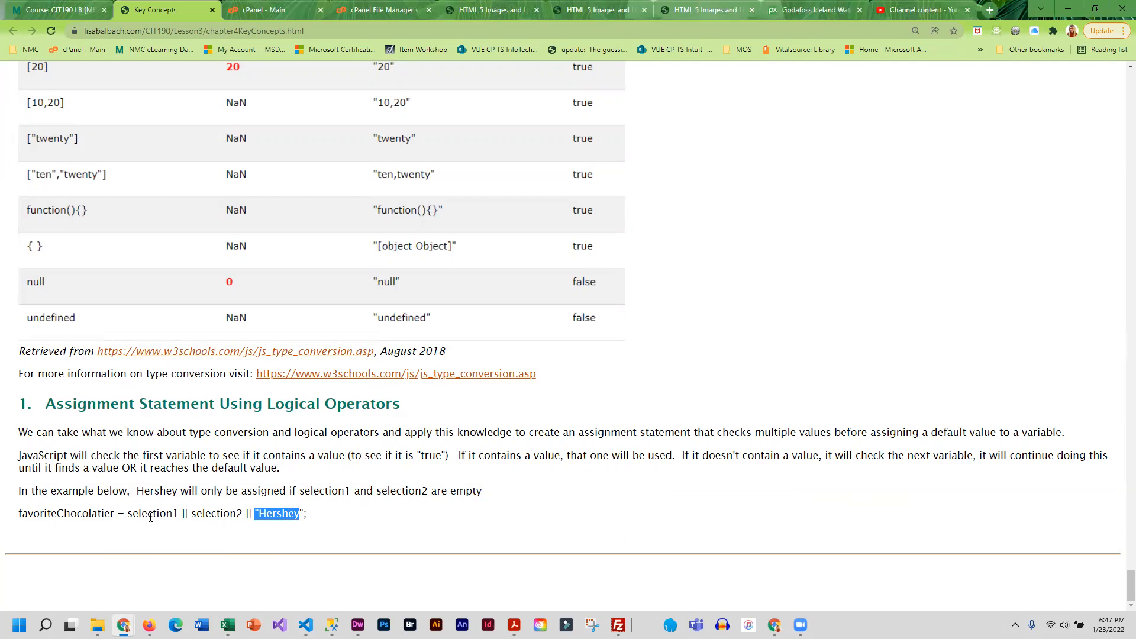
pyautogui.moveTo(162, 508)
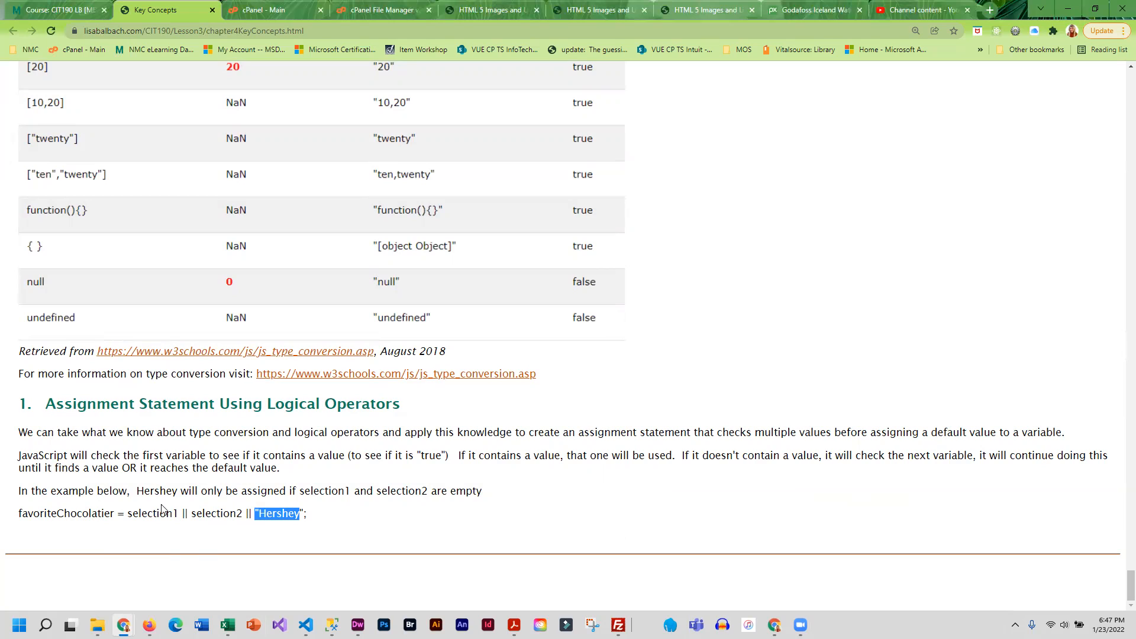
pyautogui.moveTo(212, 484)
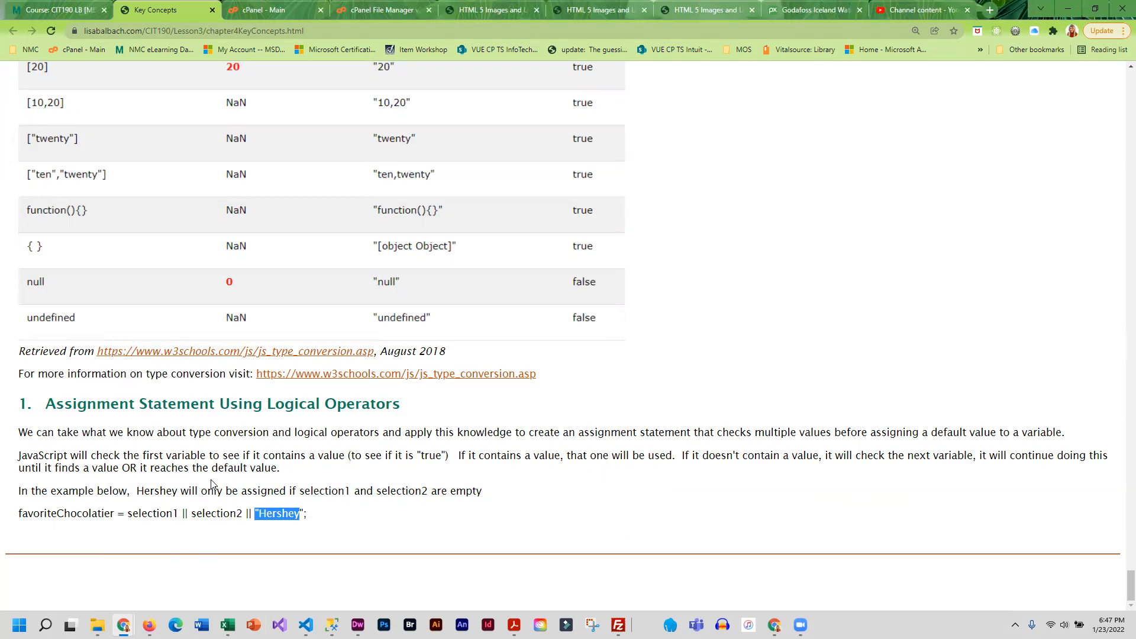
pyautogui.moveTo(371, 489)
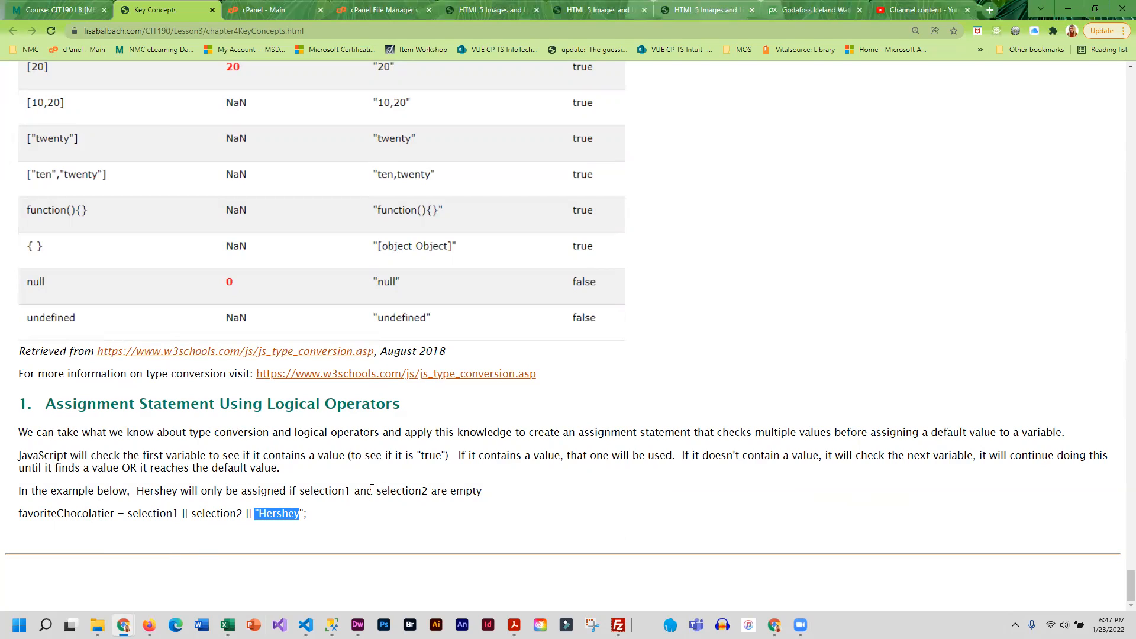
pyautogui.click(54, 9)
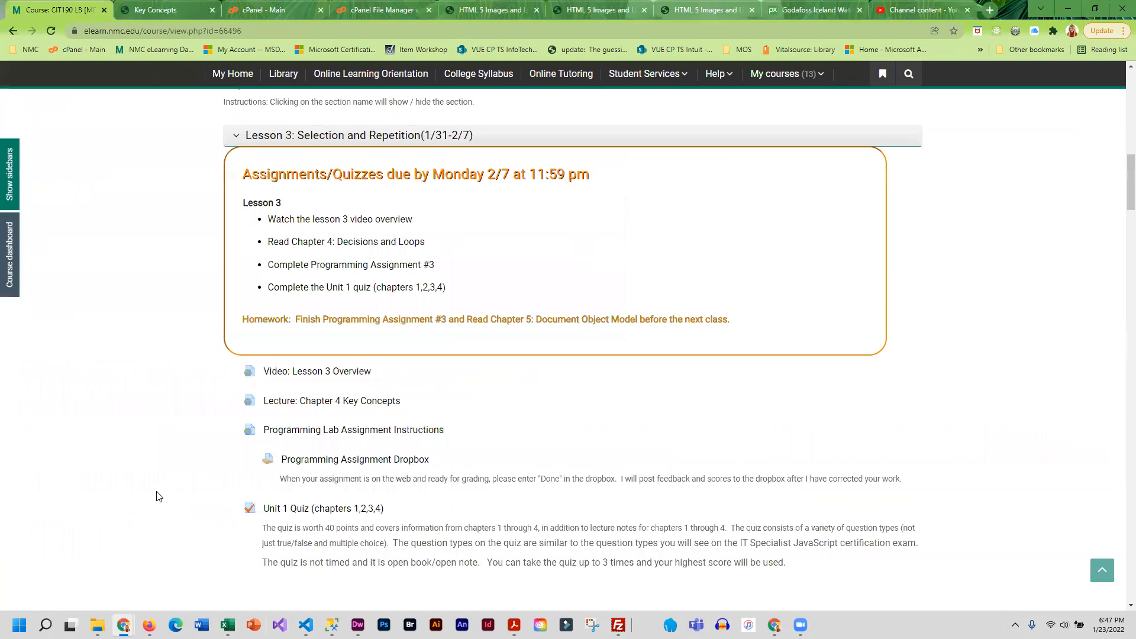
# Step: Scroll the Lesson 3 section to the full item list with the Unit 1 Quiz and Course Survey
pyautogui.scroll(-3)
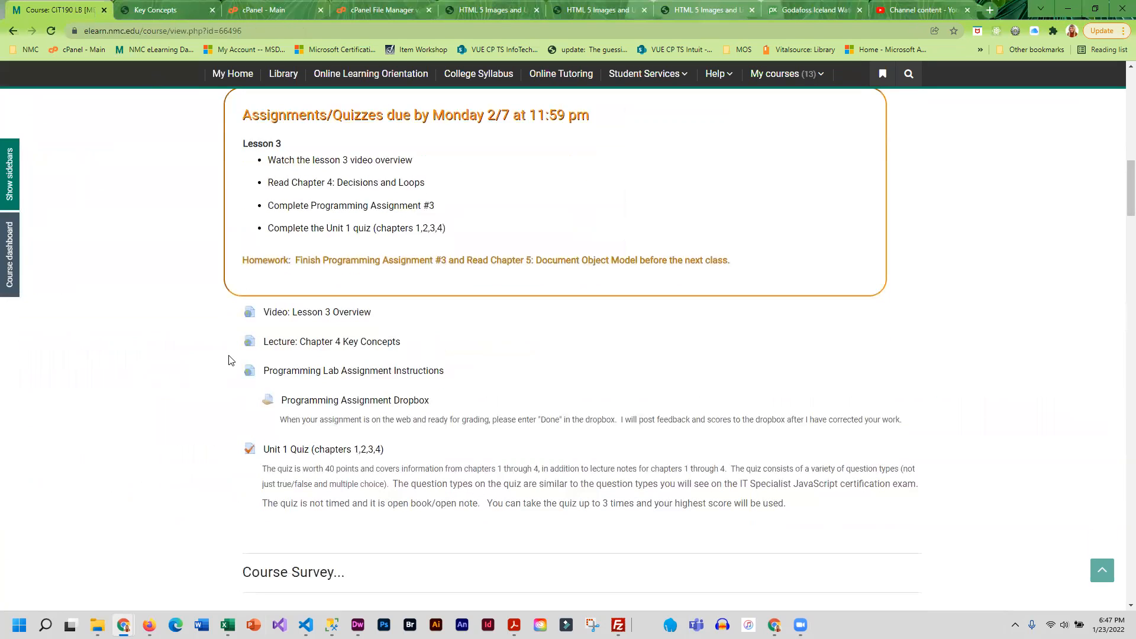
pyautogui.moveTo(389, 365)
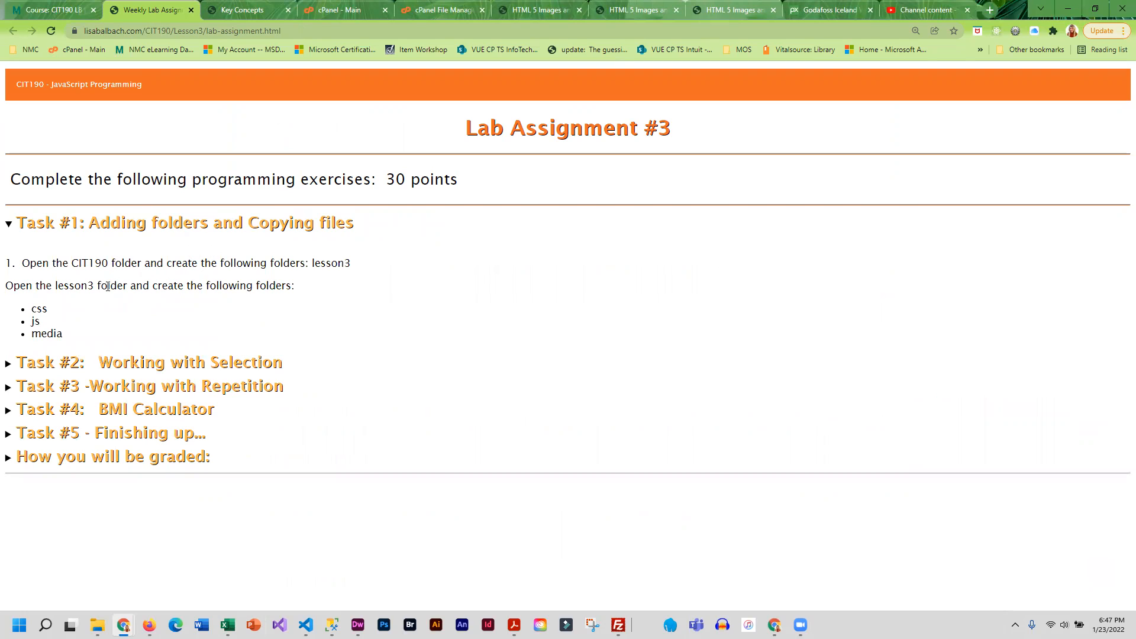
pyautogui.moveTo(65, 302)
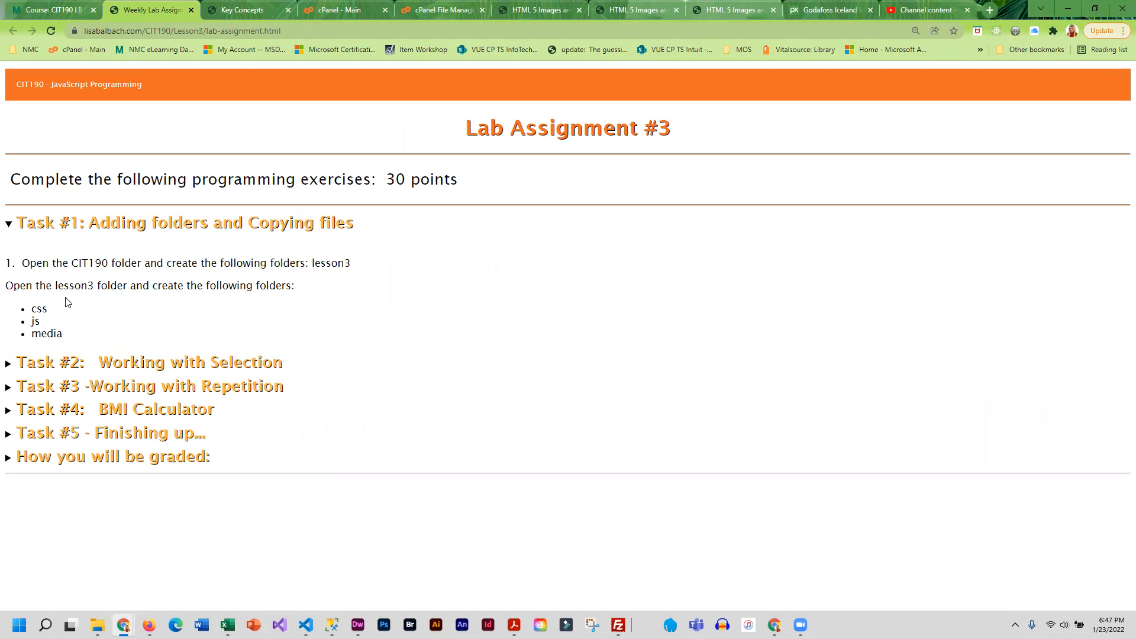
pyautogui.moveTo(171, 365)
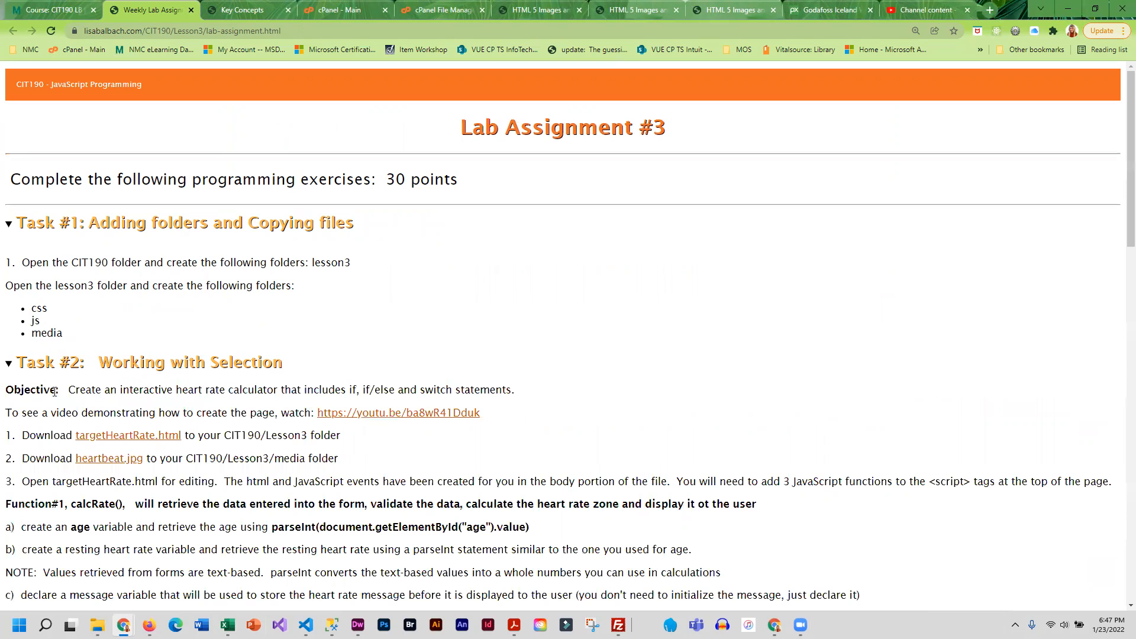
pyautogui.moveTo(102, 446)
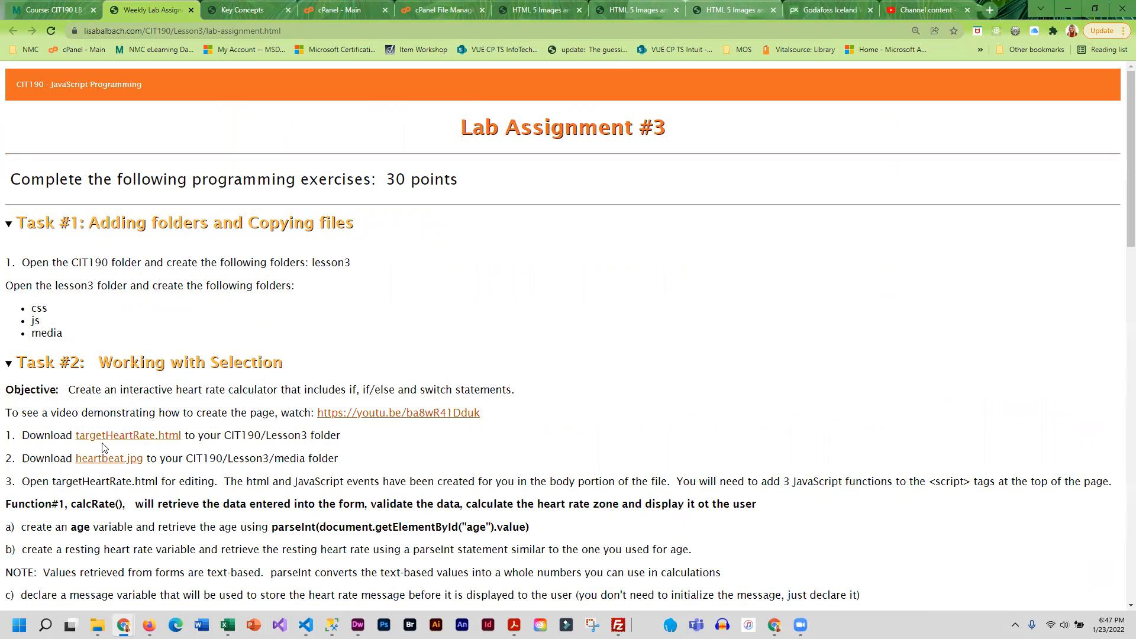
# Step: Read down from Task #1 into Task #2's heart rate calculator instructions
pyautogui.scroll(-3)
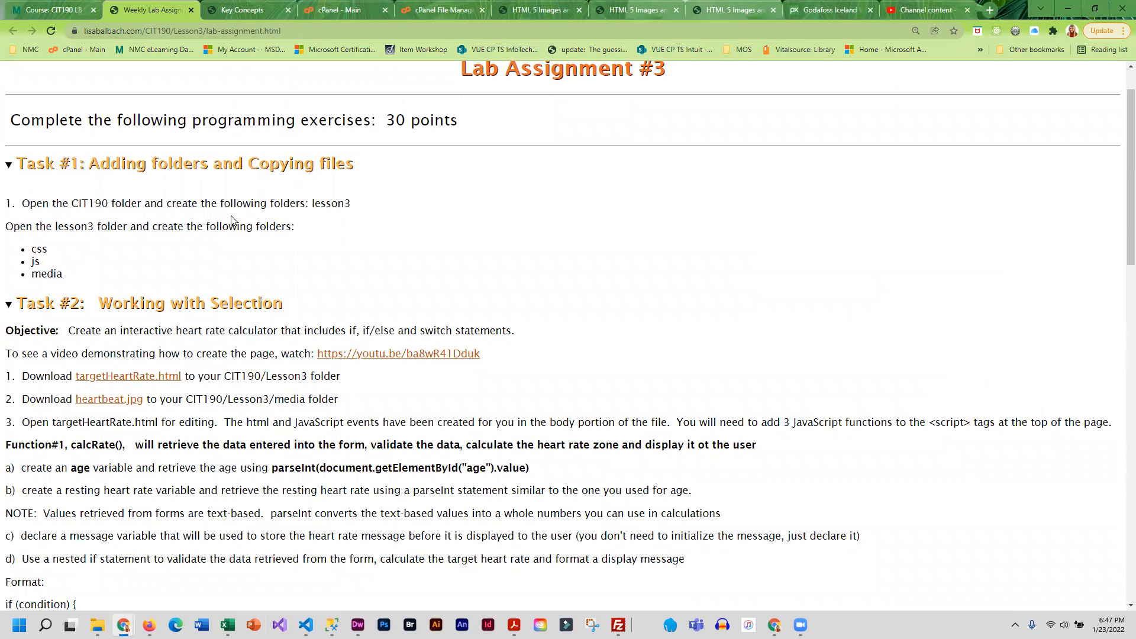
pyautogui.moveTo(65, 310)
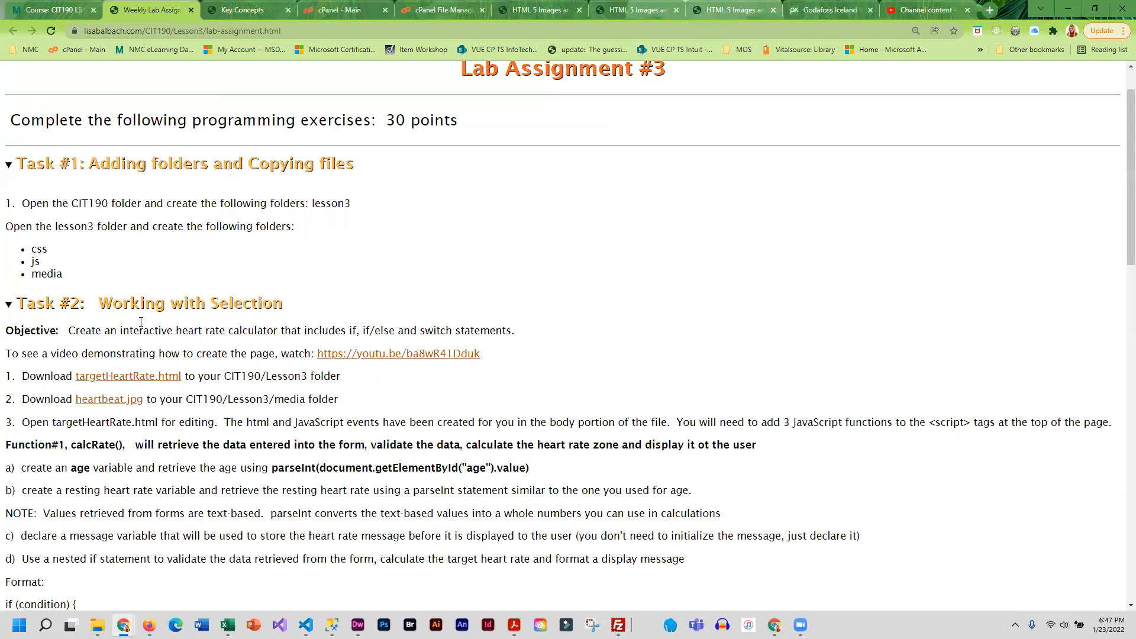
pyautogui.scroll(-3)
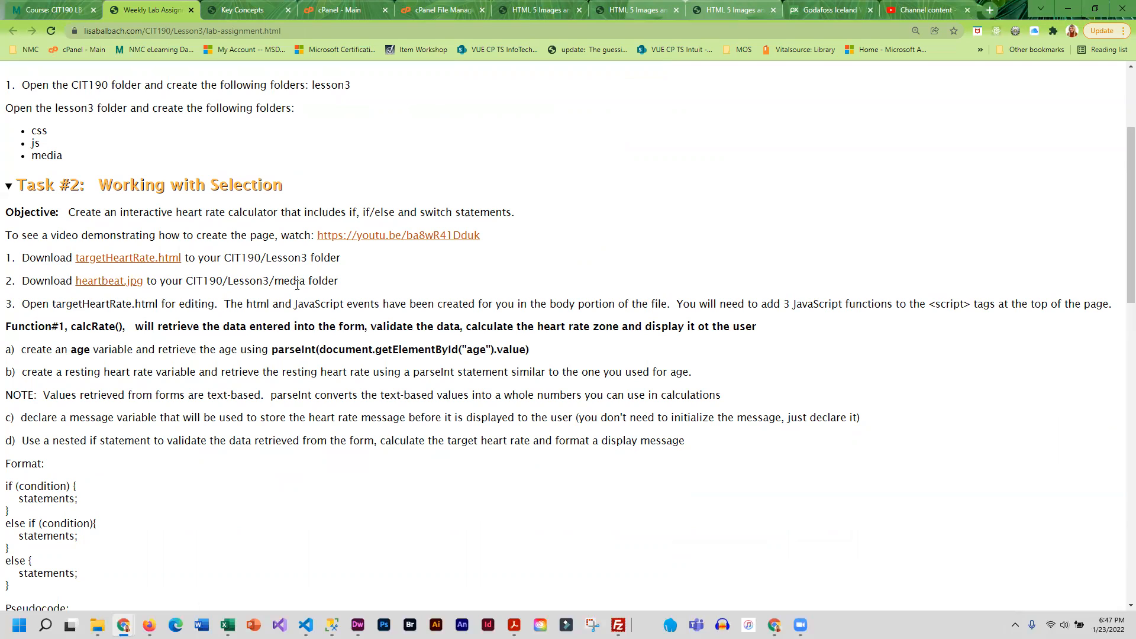
pyautogui.moveTo(192, 459)
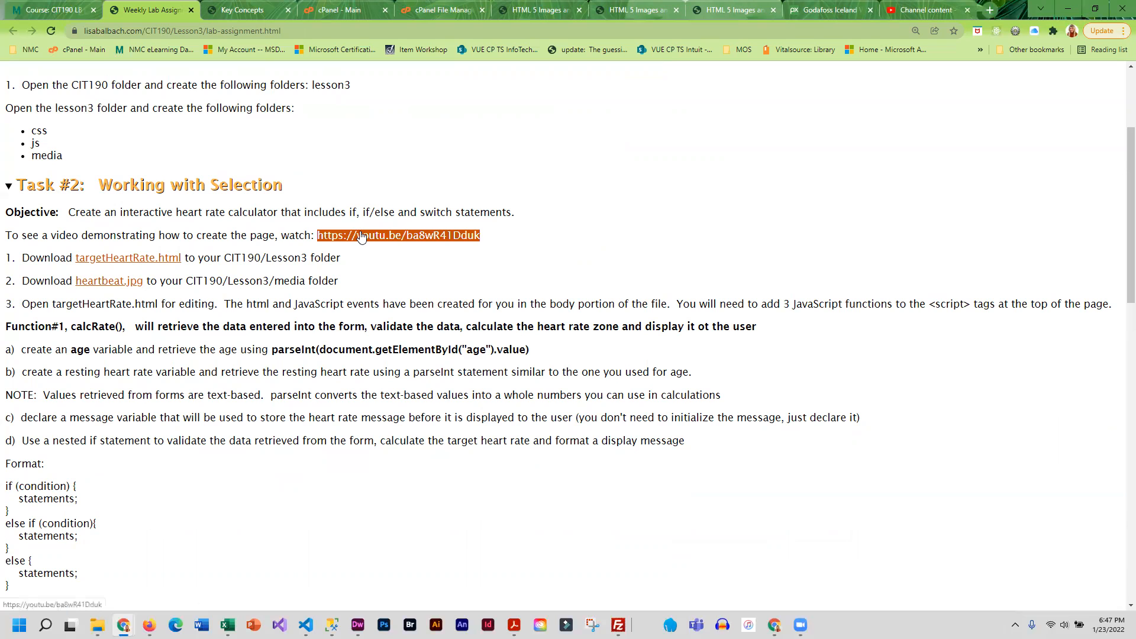
pyautogui.moveTo(343, 253)
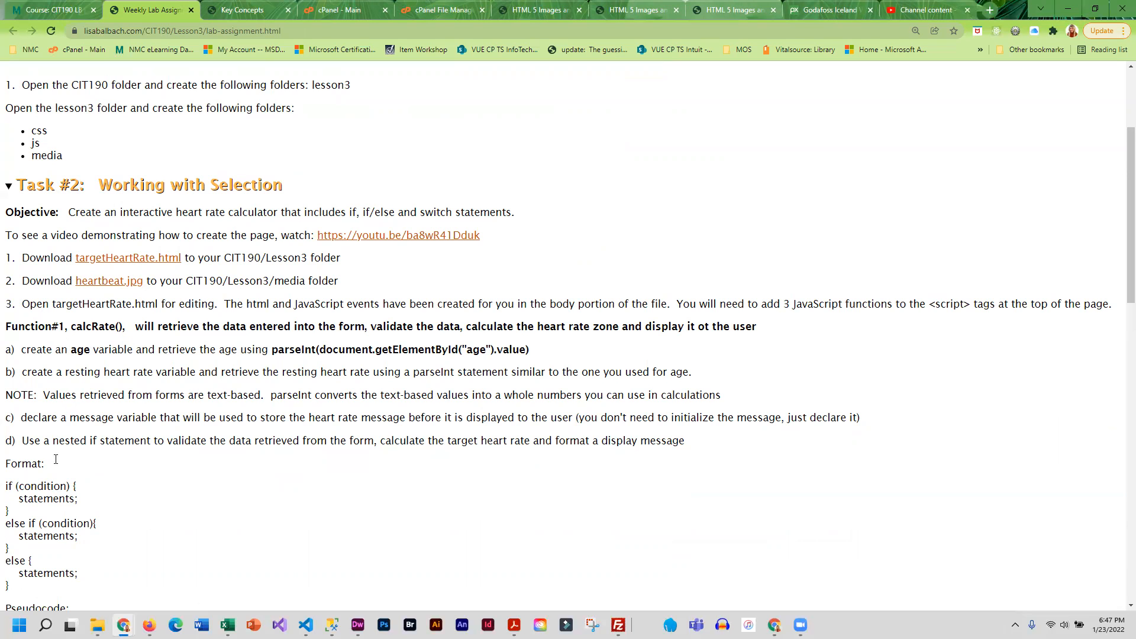
pyautogui.scroll(-3)
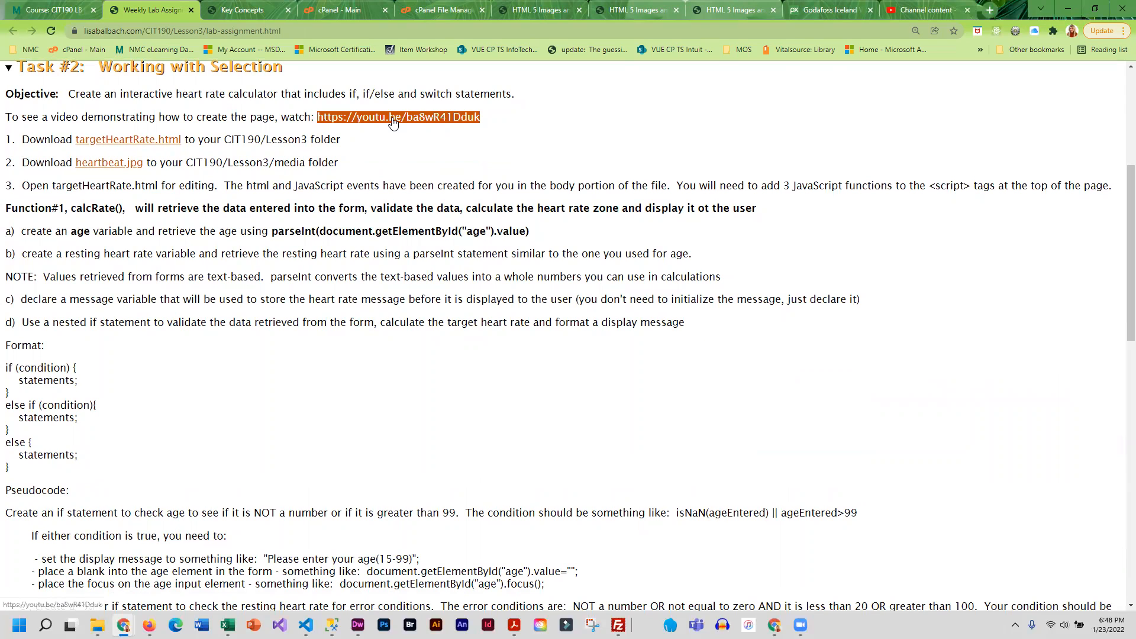
pyautogui.scroll(-3)
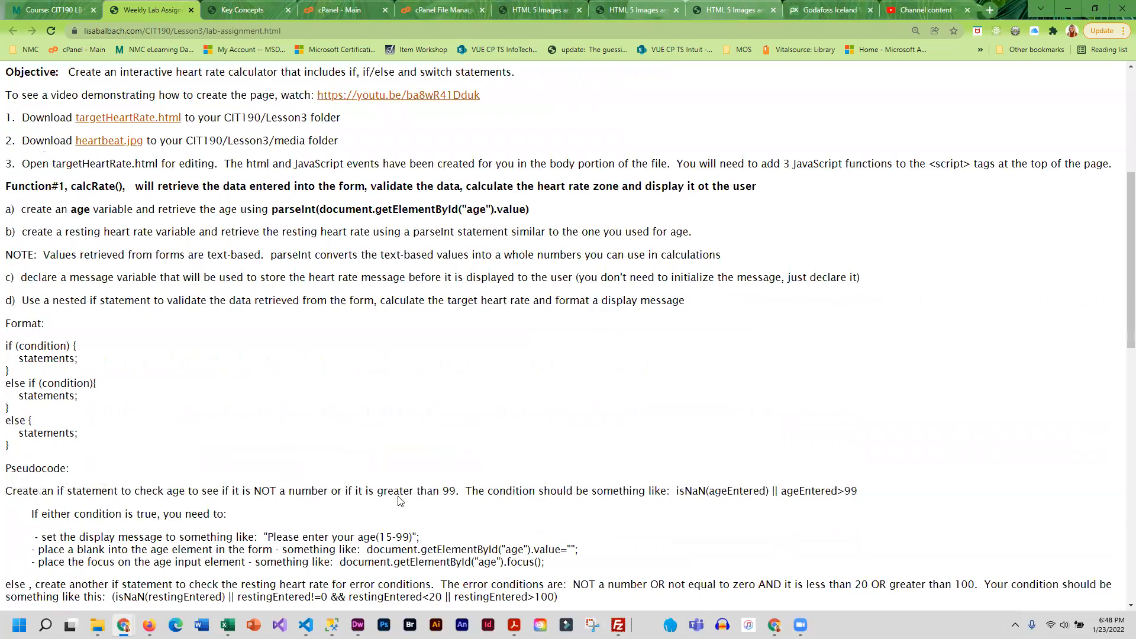
# Step: Continue through the calcRate pseudocode down to Function #2
pyautogui.scroll(-3)
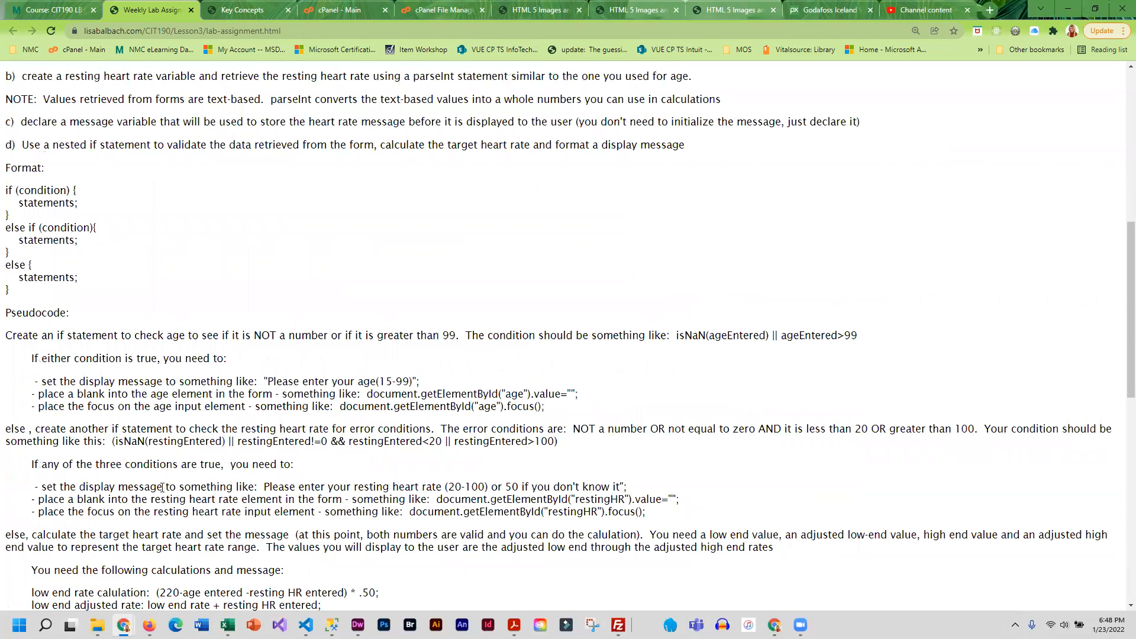
pyautogui.scroll(-3)
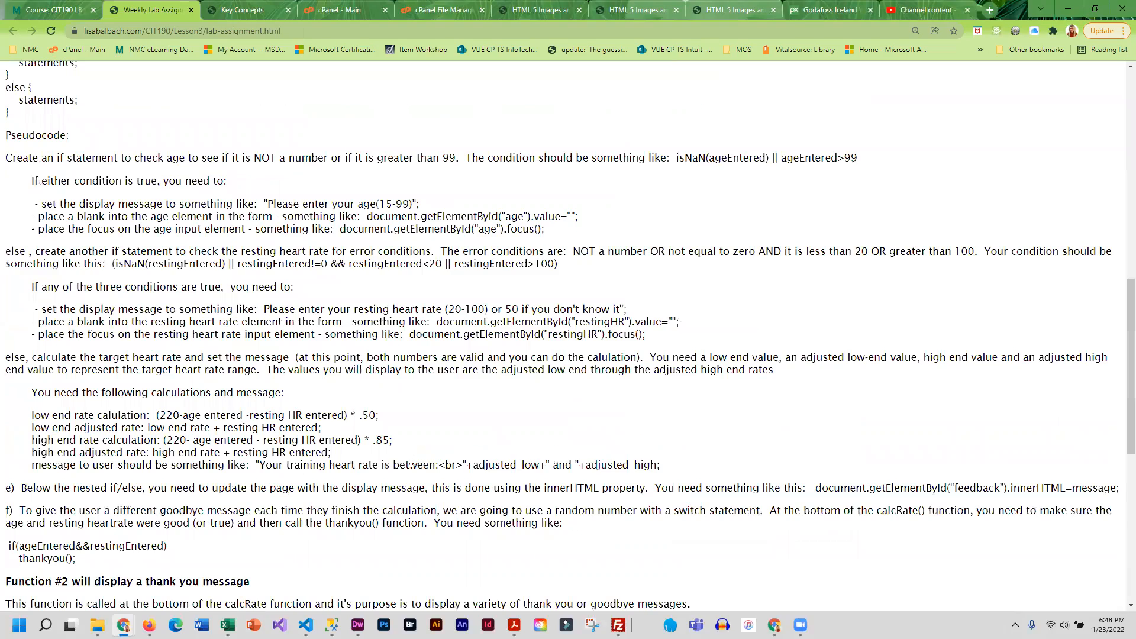
pyautogui.scroll(-3)
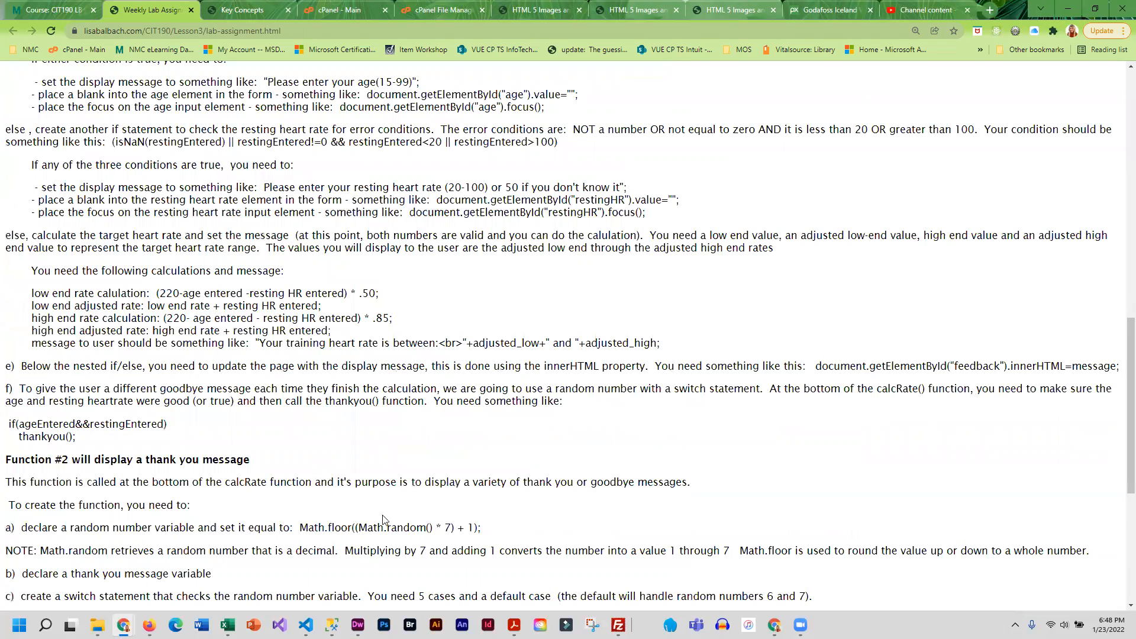
pyautogui.scroll(-3)
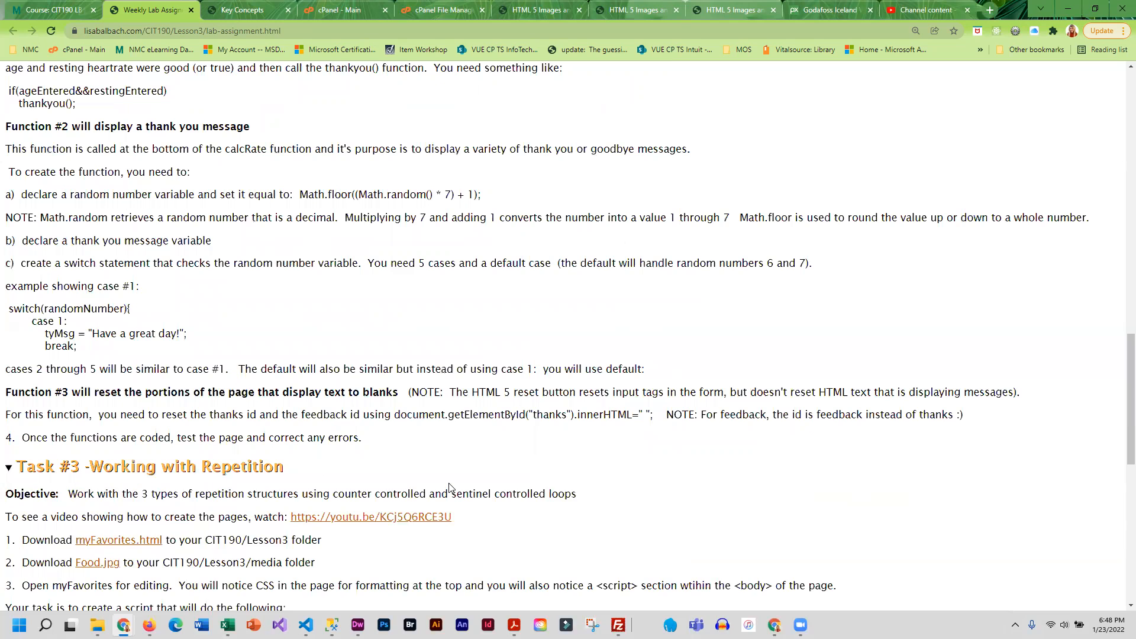
# Step: Read through Functions #2–#3 and Task #3's repetition loop instructions
pyautogui.scroll(-3)
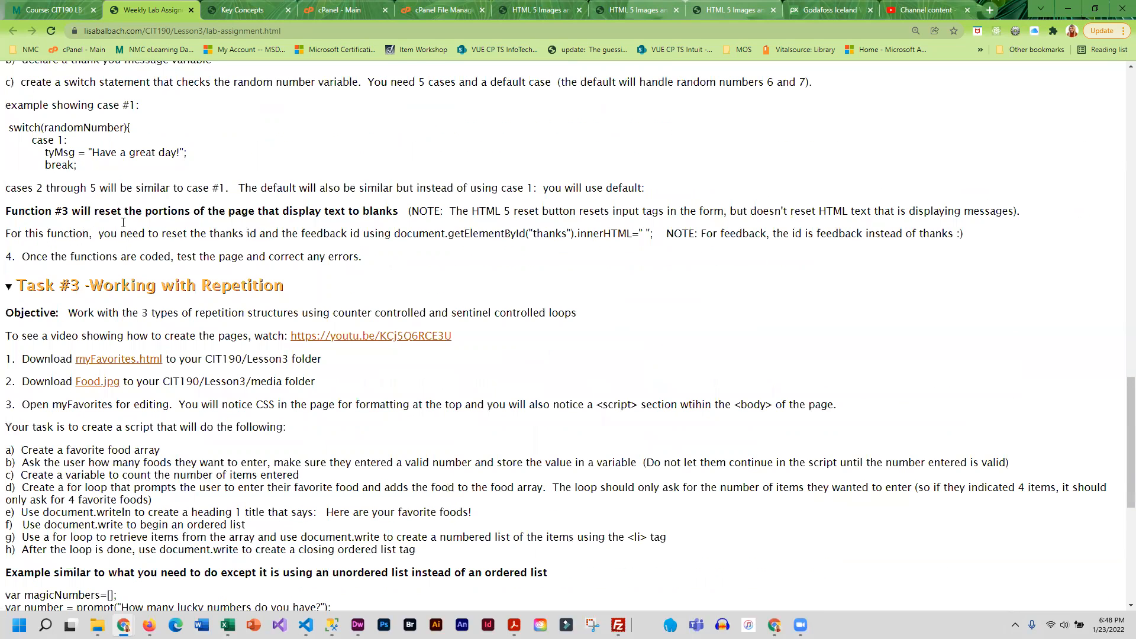
pyautogui.scroll(-3)
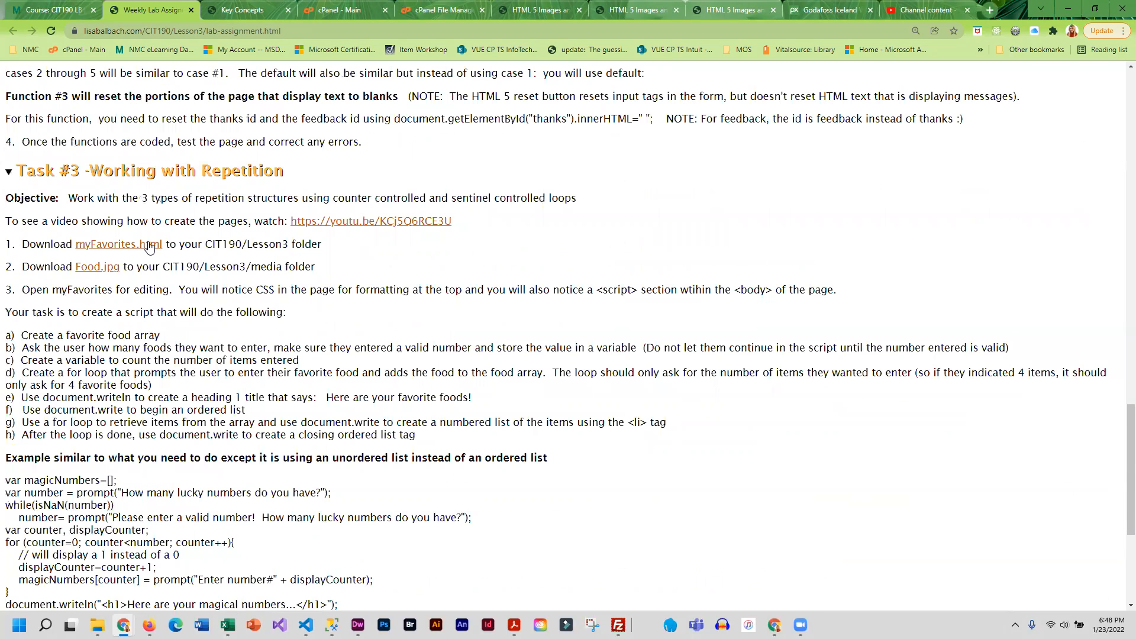
pyautogui.doubleClick(119, 243)
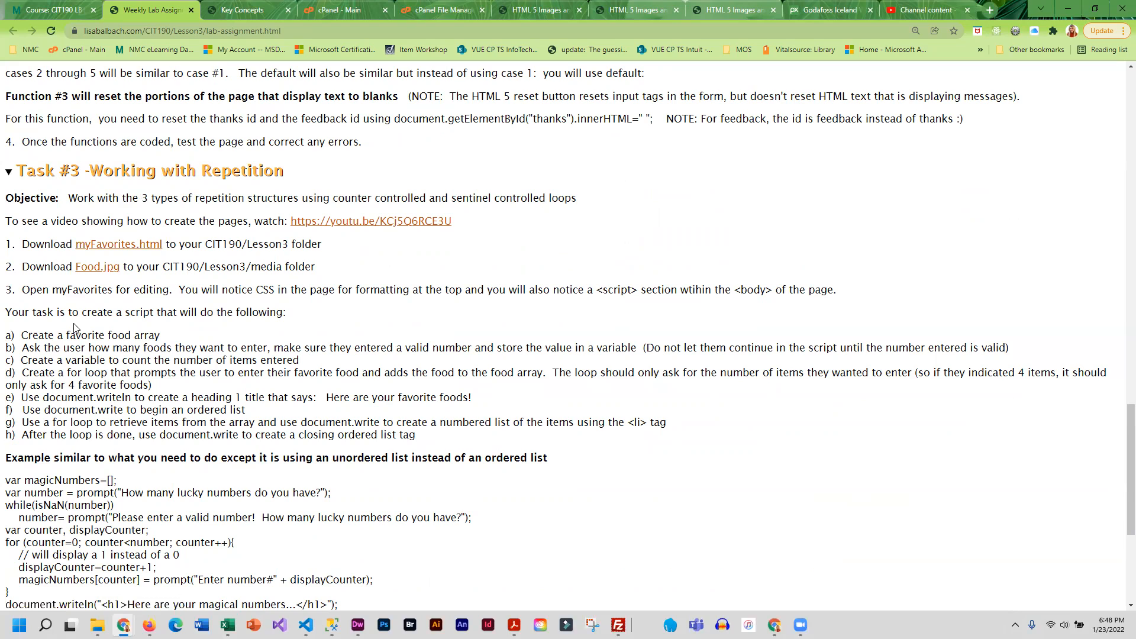
pyautogui.moveTo(122, 337)
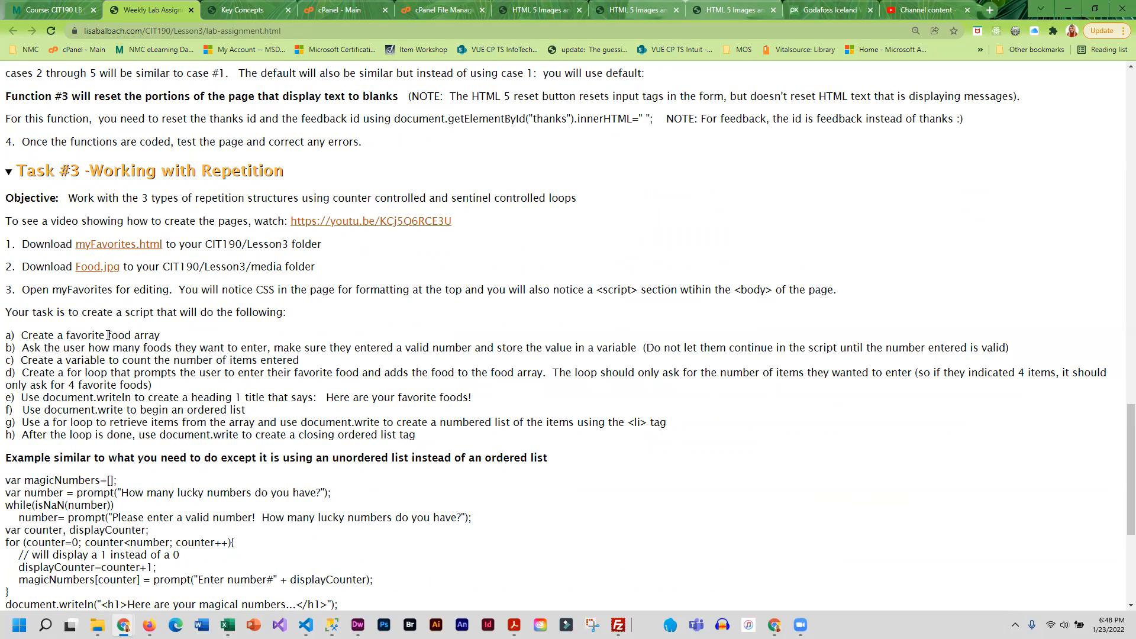
pyautogui.moveTo(135, 516)
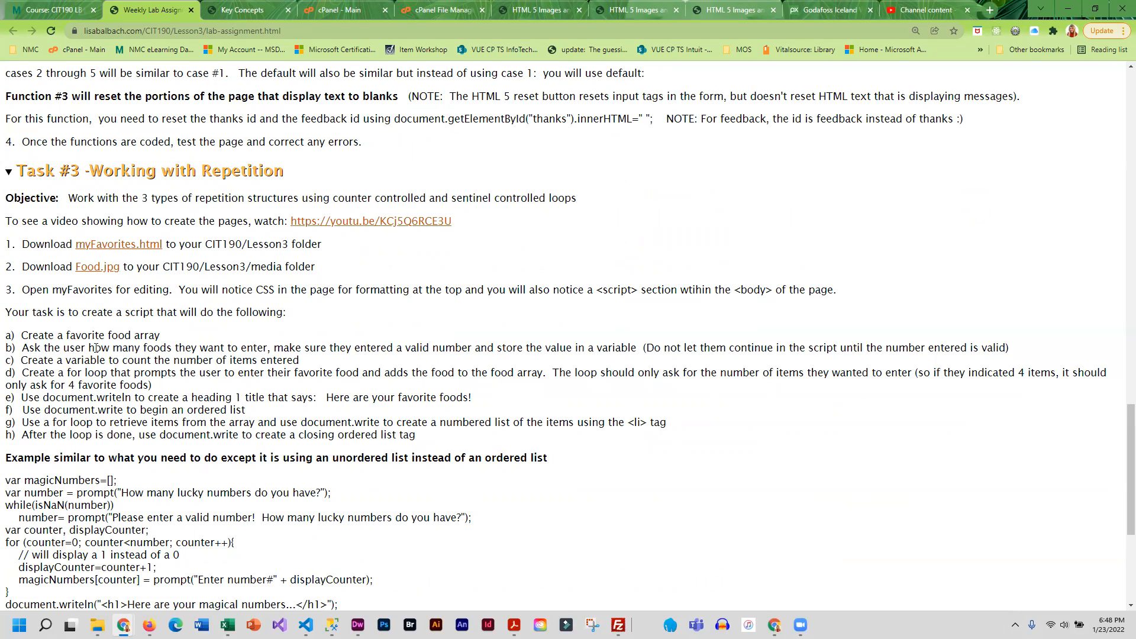
pyautogui.moveTo(325, 556)
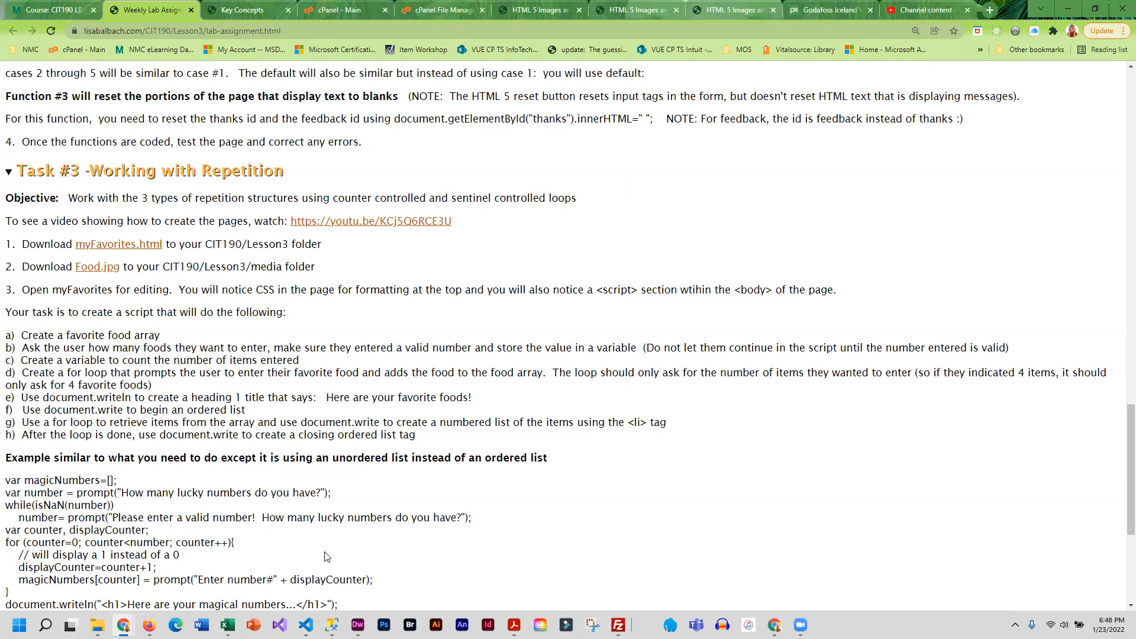
pyautogui.moveTo(236, 546)
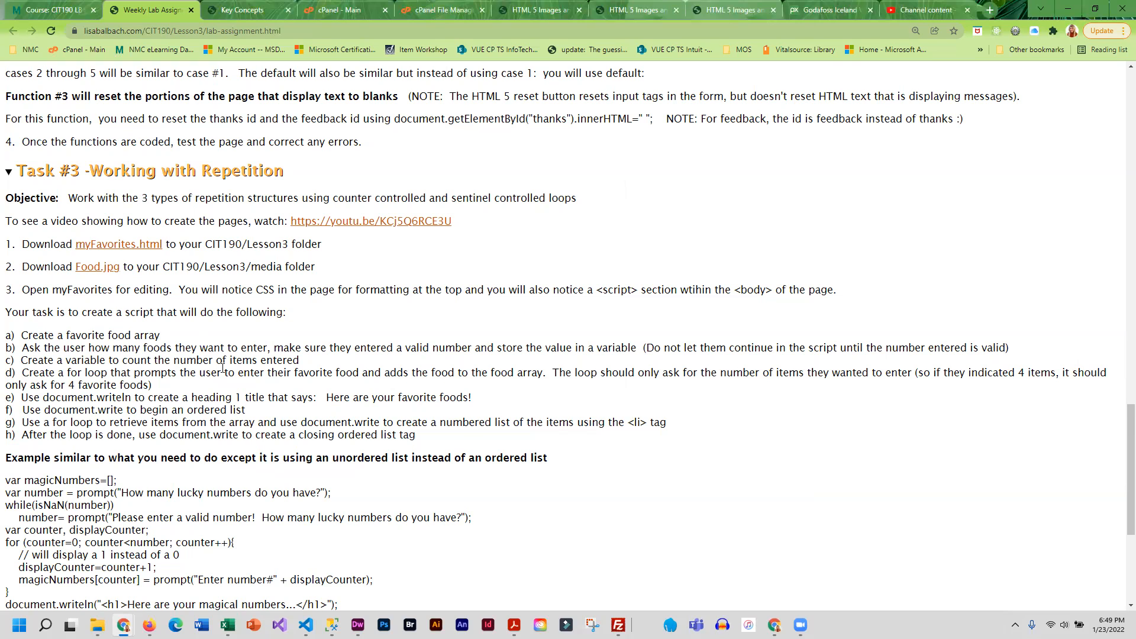
# Step: Expand and bring into view the Task #4: BMI Calculator section
pyautogui.scroll(-3)
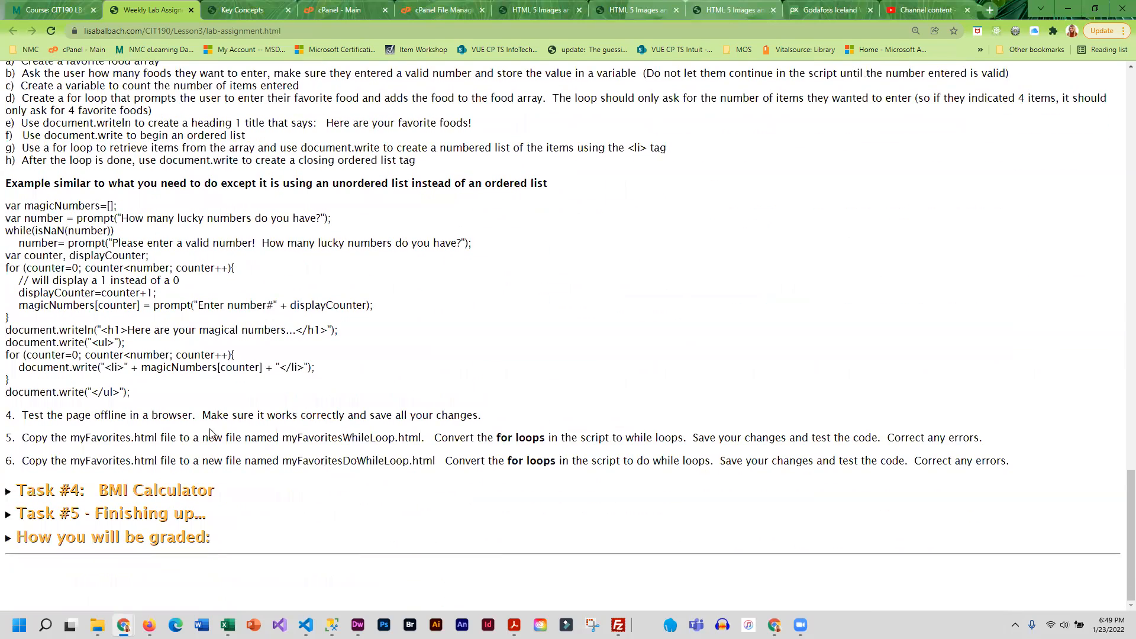
pyautogui.moveTo(201, 481)
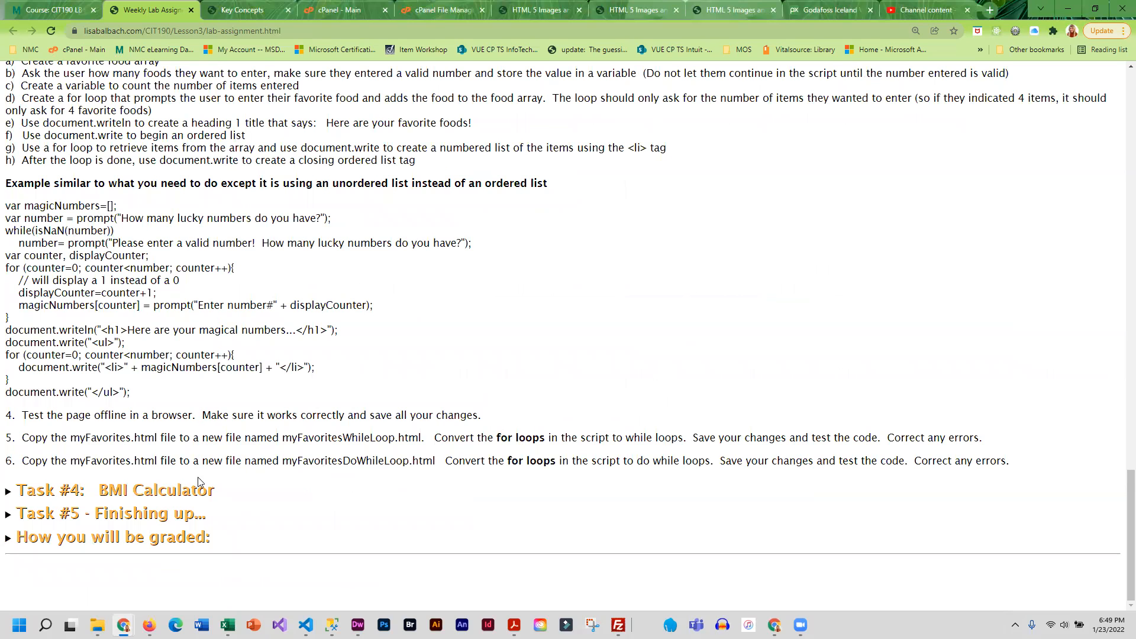
pyautogui.scroll(3)
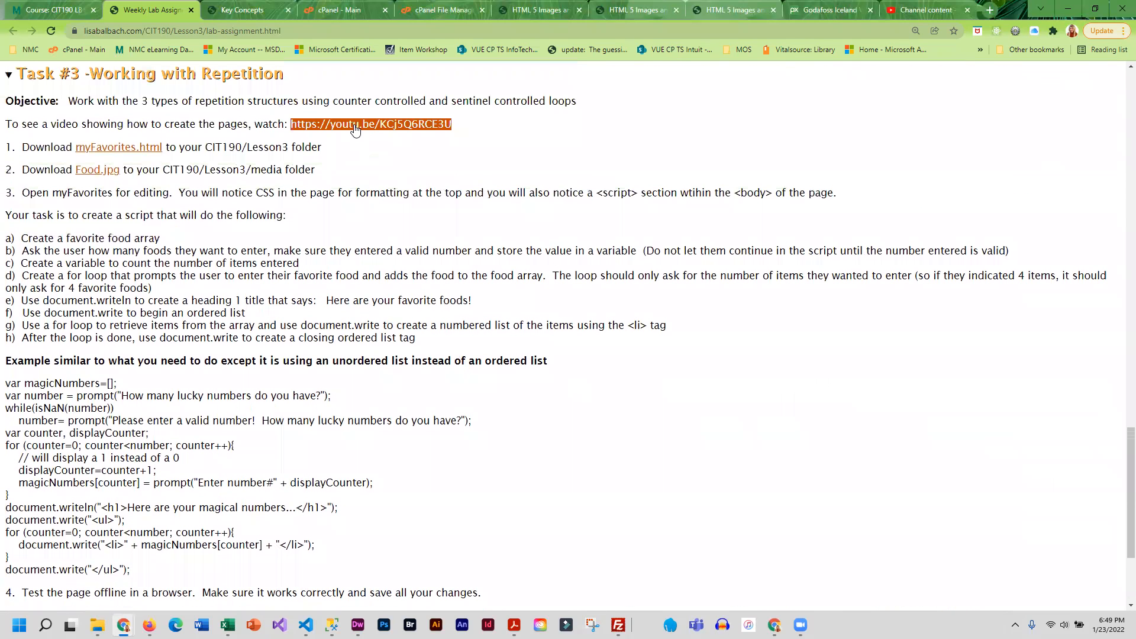
pyautogui.moveTo(370, 125)
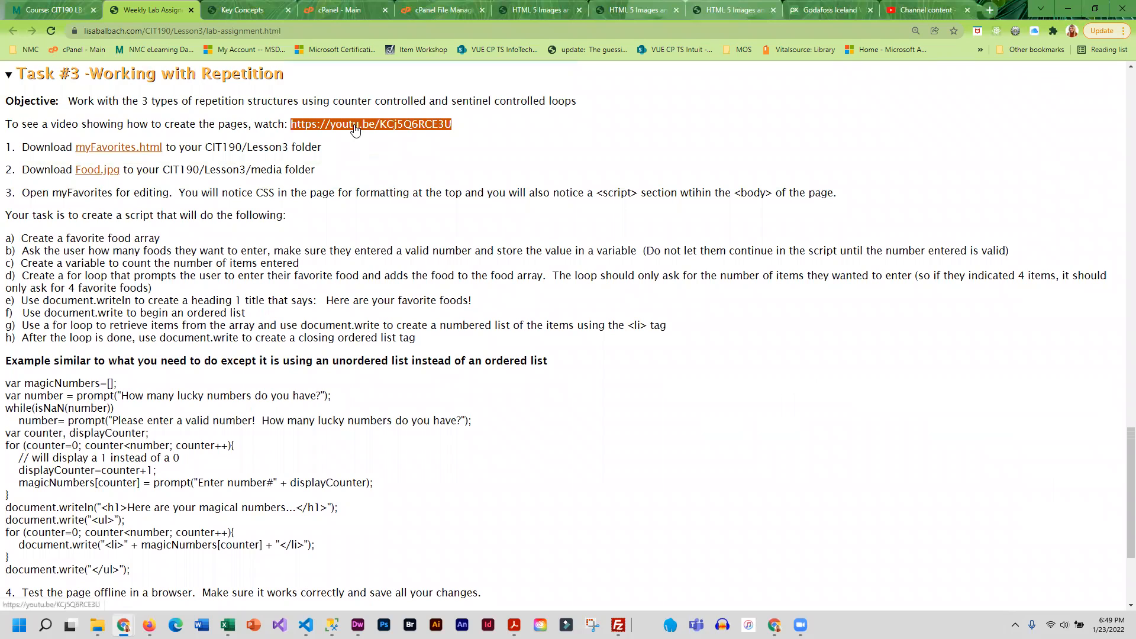
pyautogui.scroll(-3)
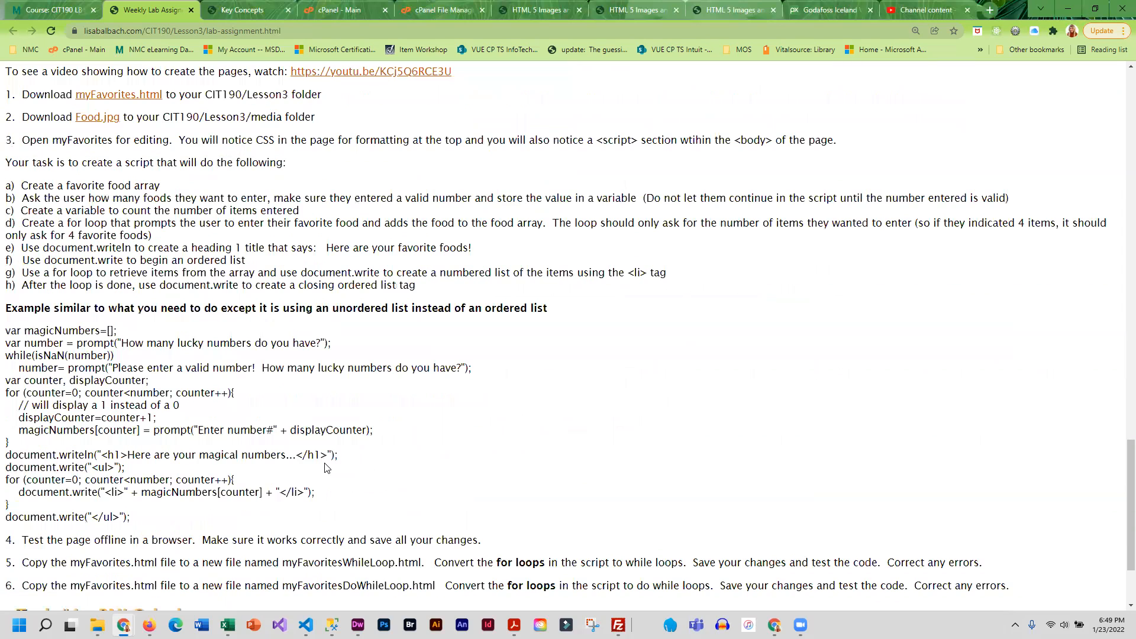
pyautogui.scroll(-3)
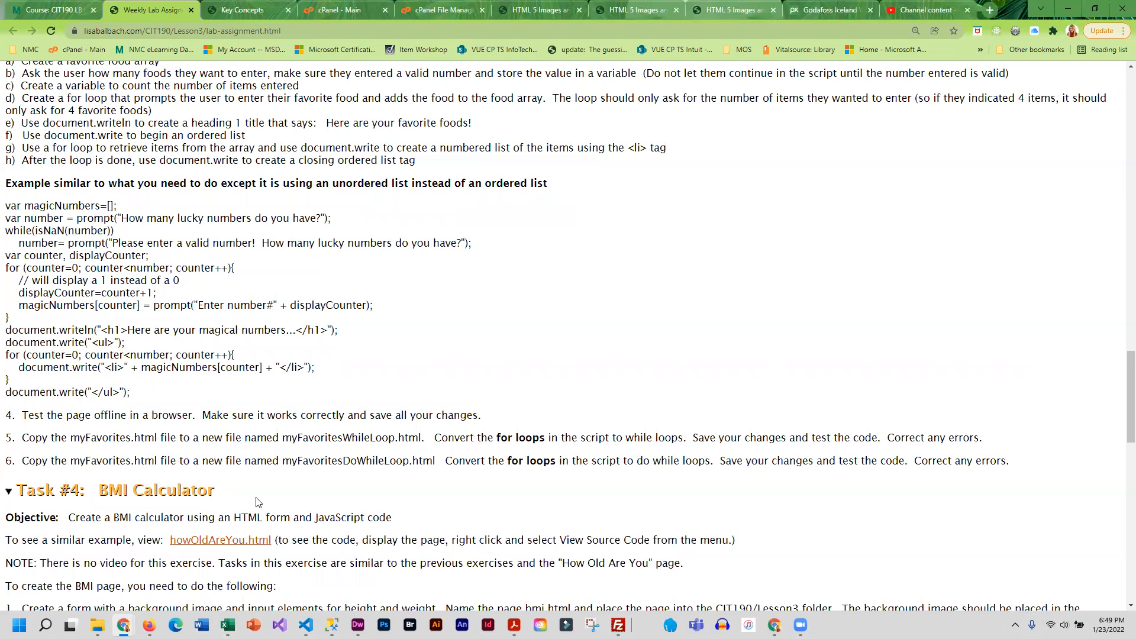
# Step: Open the howOldAreYou.html example page from the Task #4 section
pyautogui.scroll(-3)
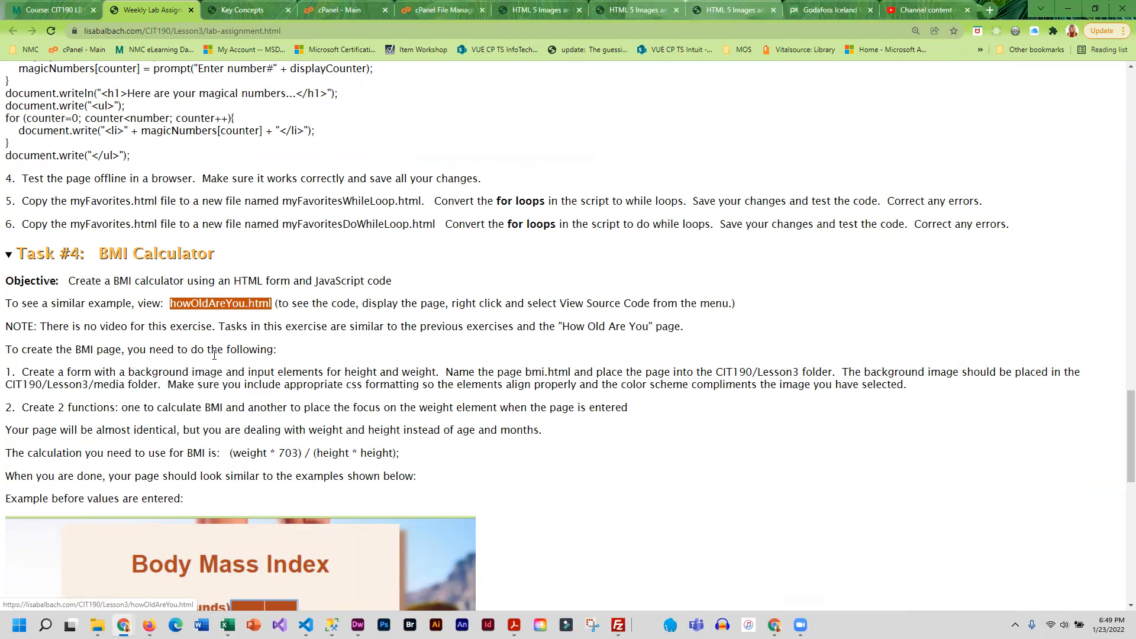
pyautogui.scroll(-3)
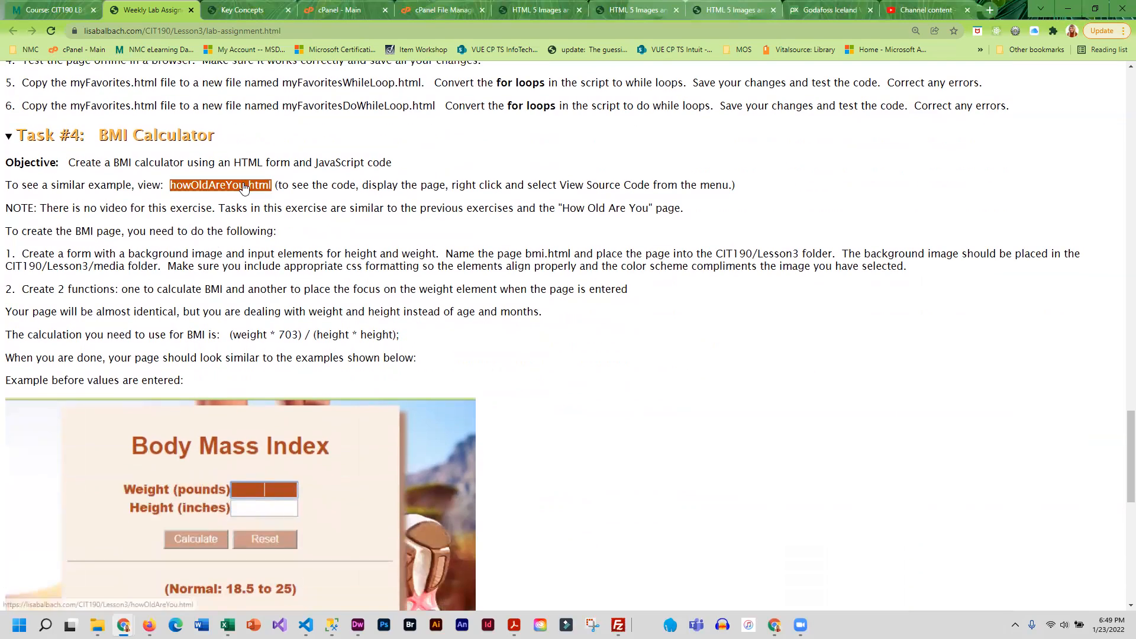
pyautogui.click(221, 184)
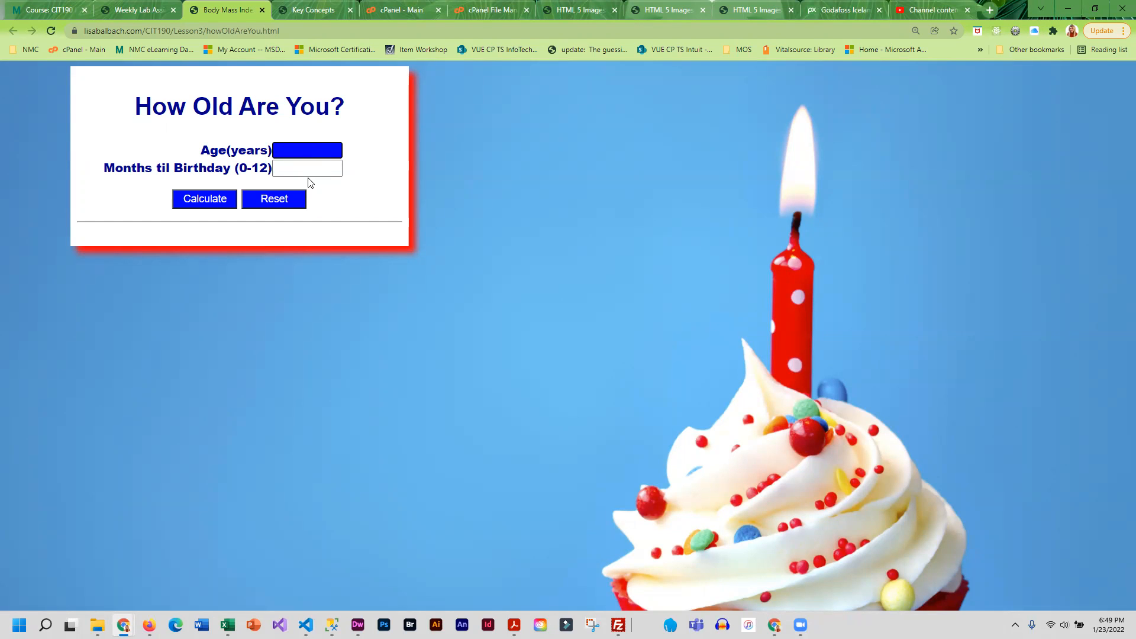
# Step: Calculate the age with 29 years and 4 months until the next birthday
pyautogui.write('29')
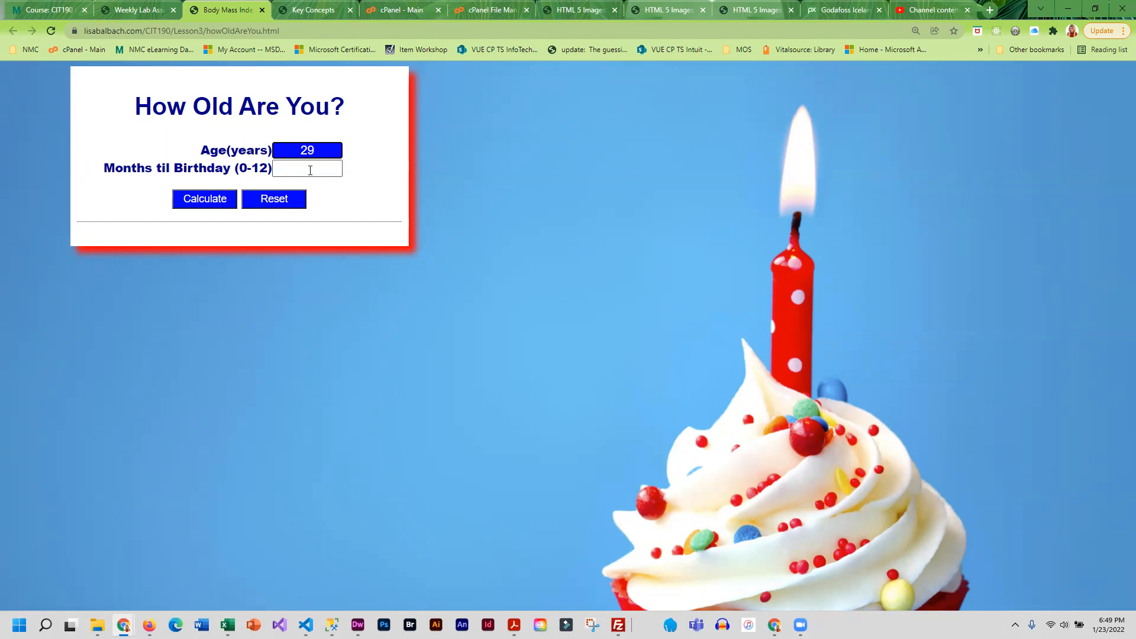
pyautogui.write('4')
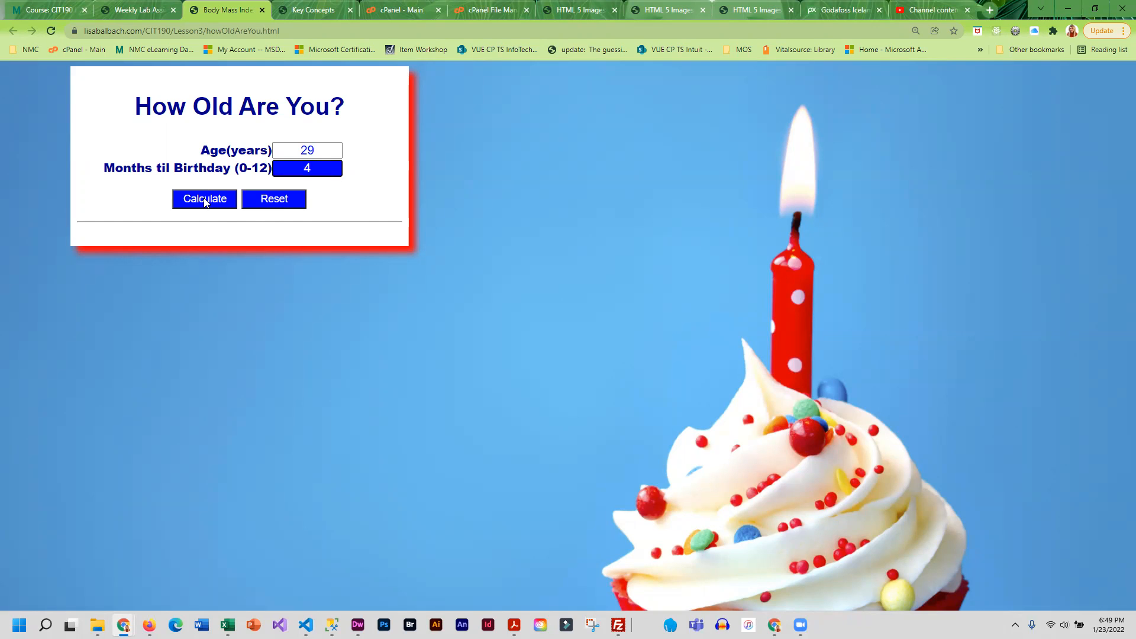
pyautogui.click(204, 199)
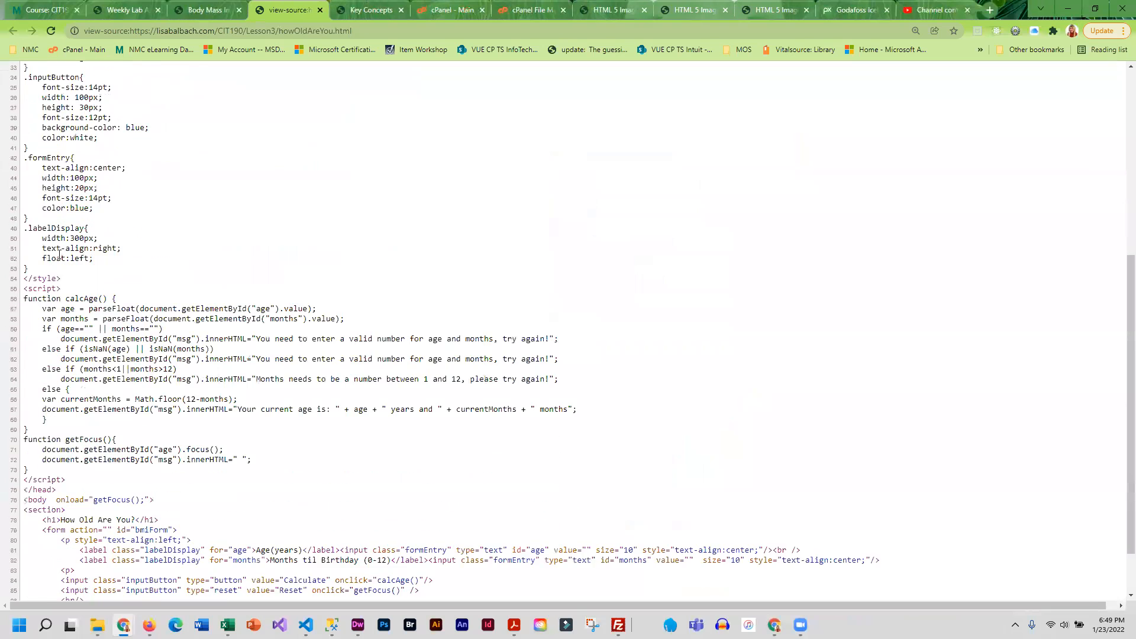
# Step: Highlight the calcAge function in the source, comparing it with the result page and instructions
pyautogui.scroll(-3)
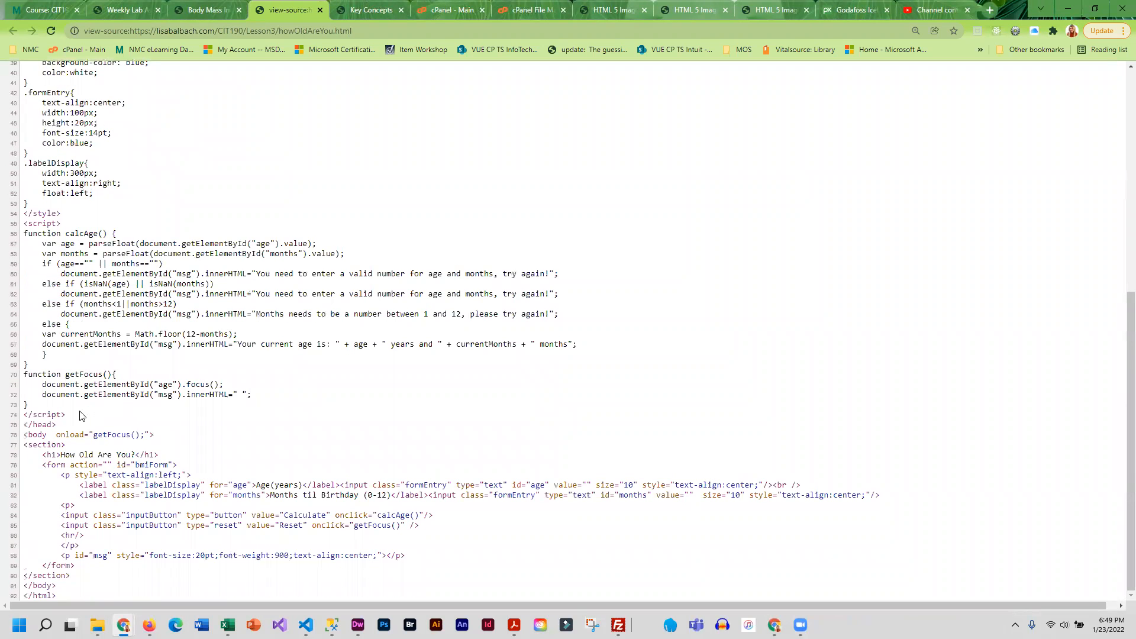
pyautogui.moveTo(185, 201)
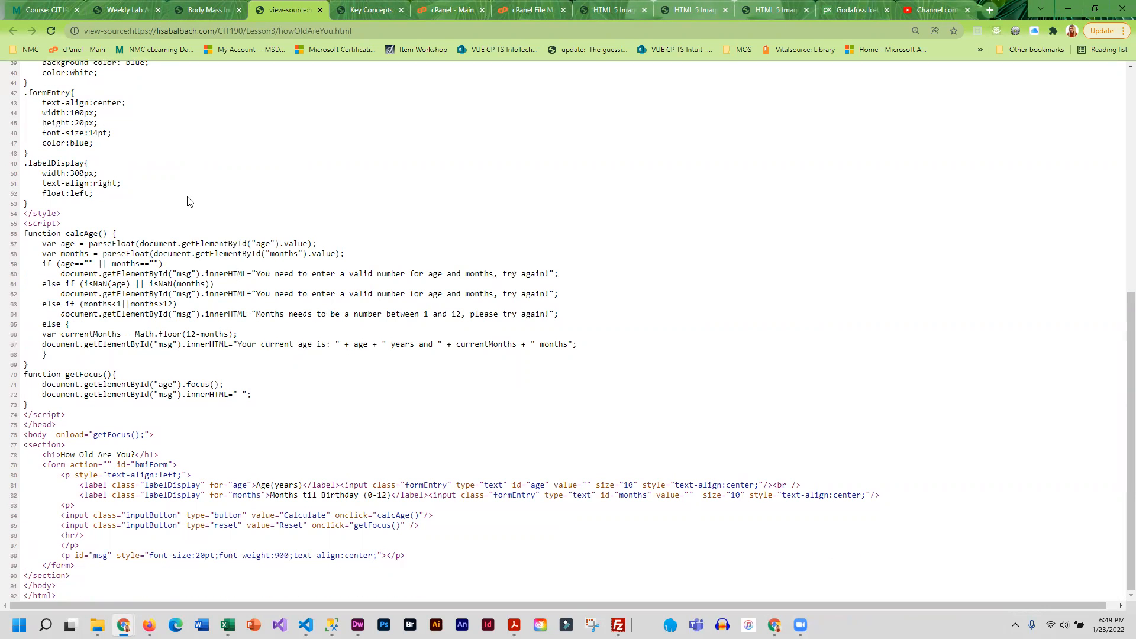
pyautogui.doubleClick(72, 233)
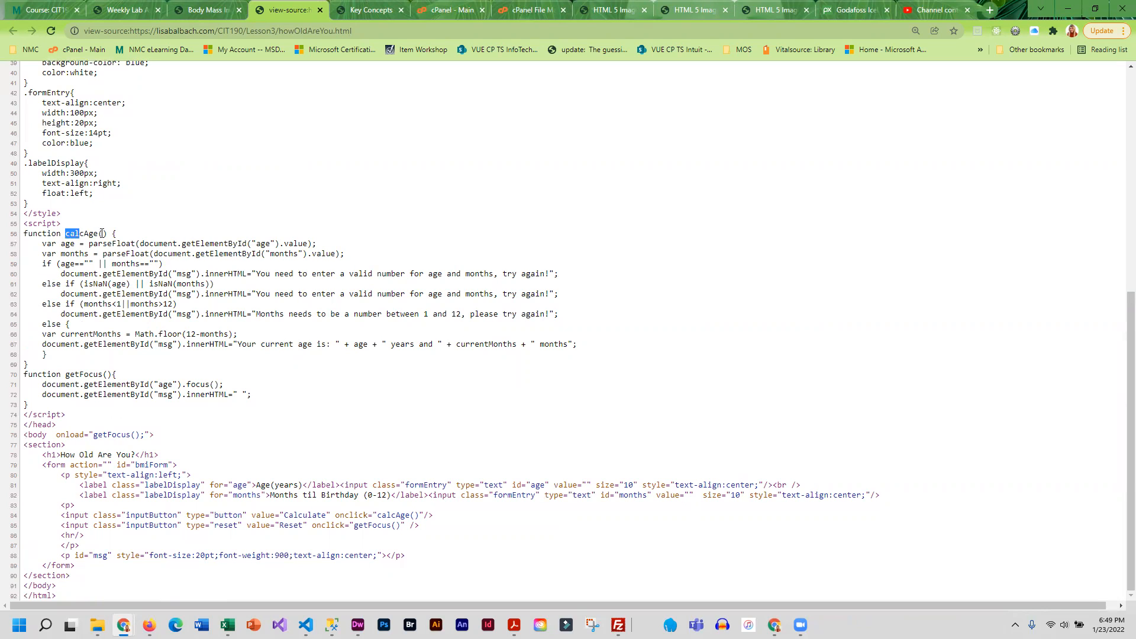
pyautogui.click(205, 10)
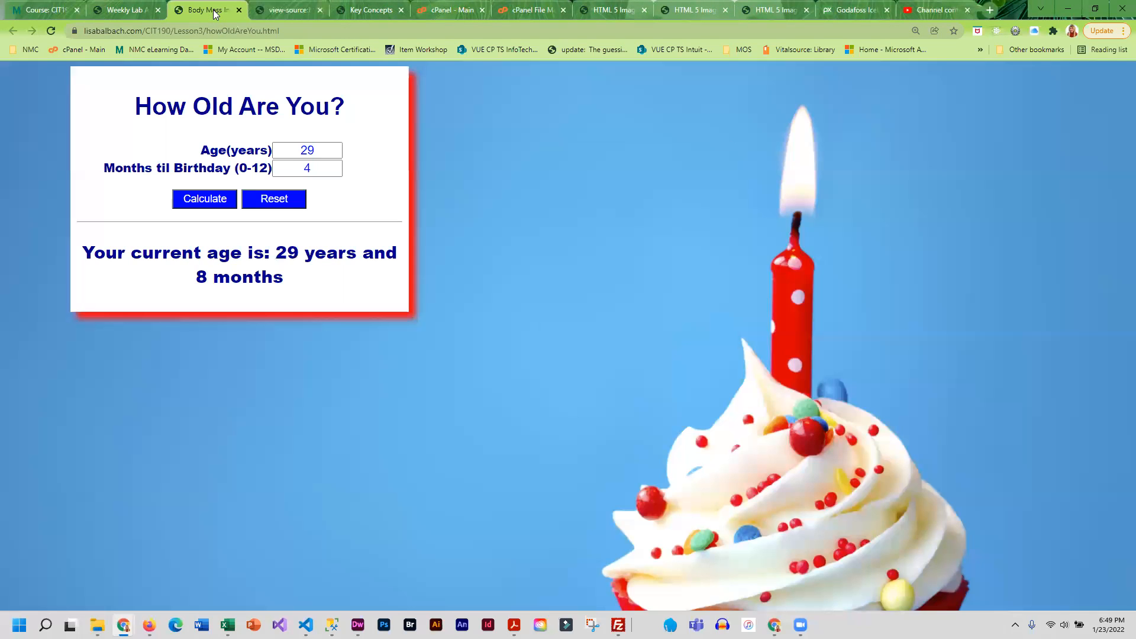
pyautogui.click(123, 9)
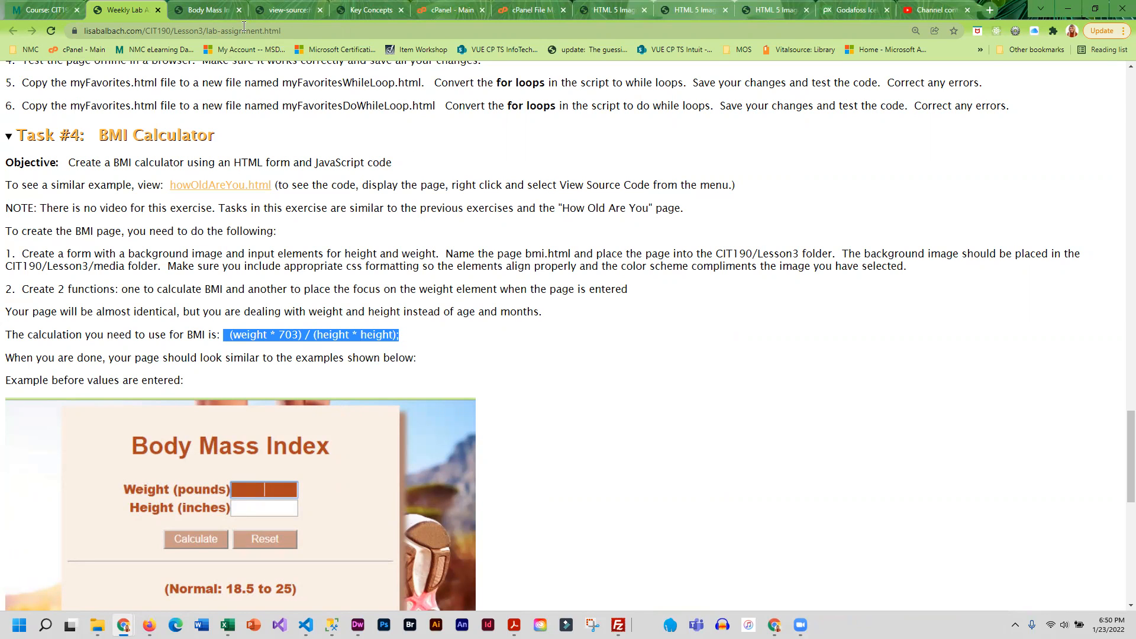
pyautogui.click(285, 10)
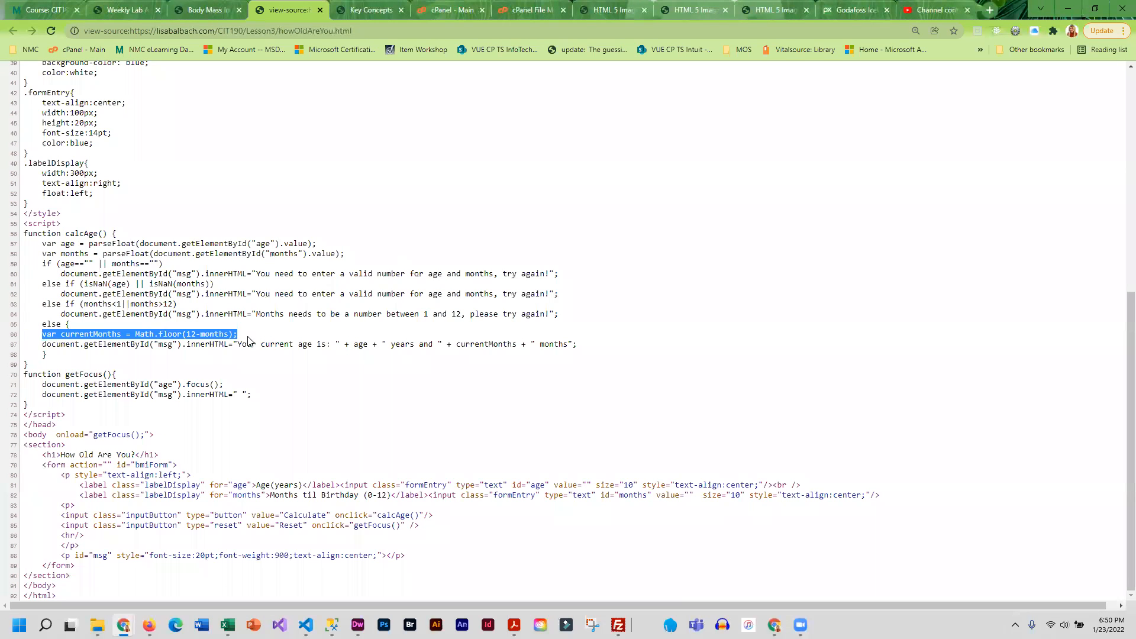
pyautogui.moveTo(285, 389)
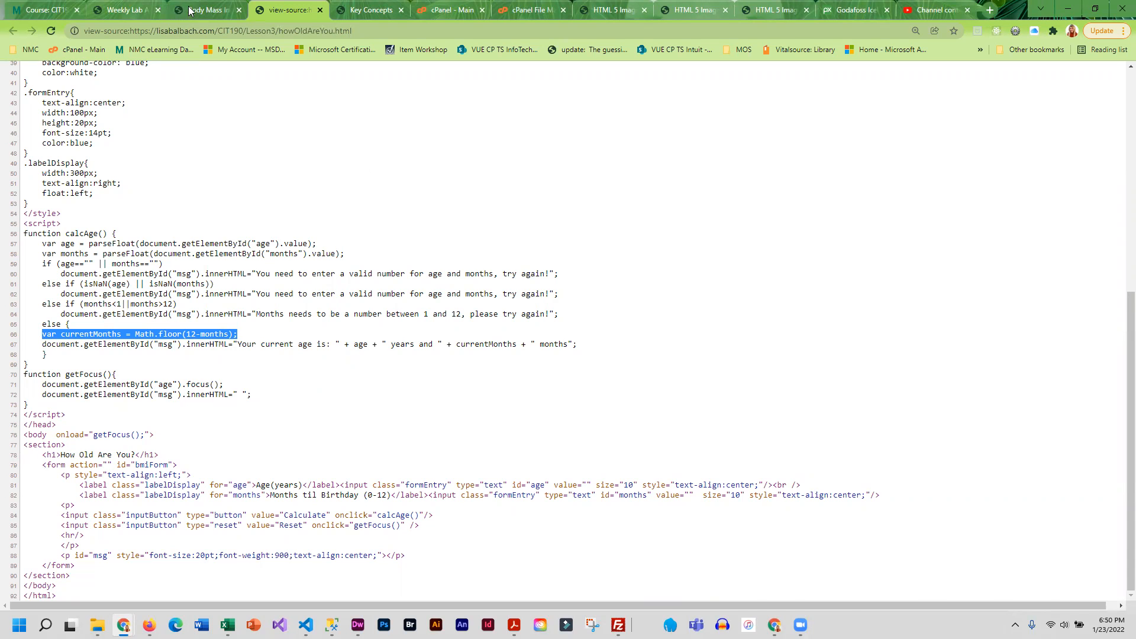
# Step: Return to the lab assignment instructions and read the Body Mass Index formula and examples
pyautogui.click(123, 10)
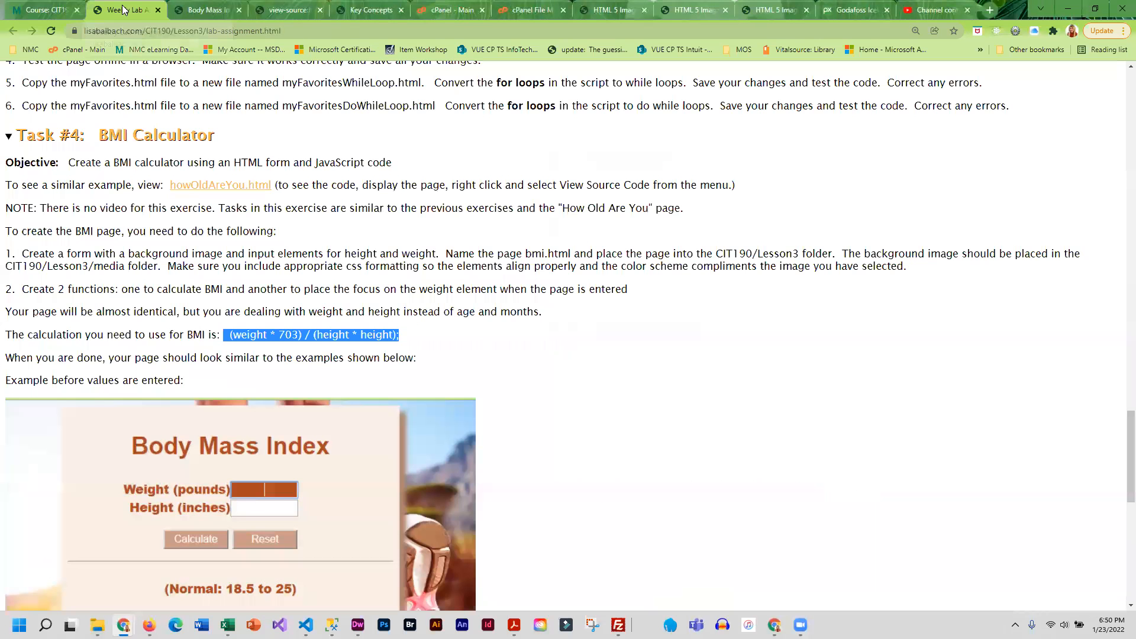
pyautogui.scroll(-3)
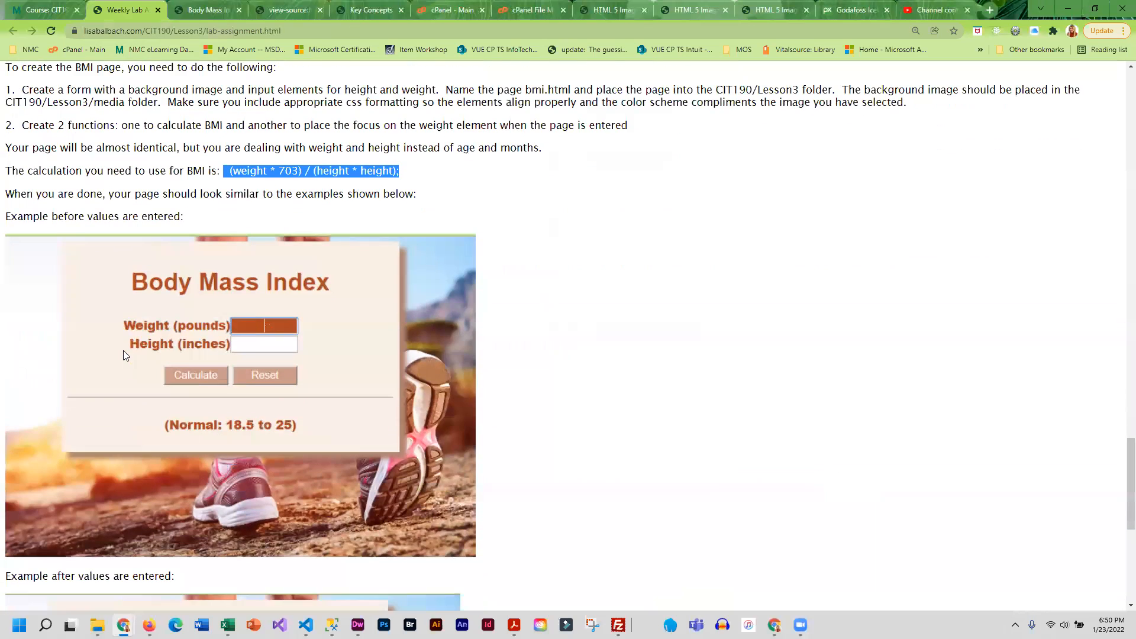
pyautogui.scroll(-3)
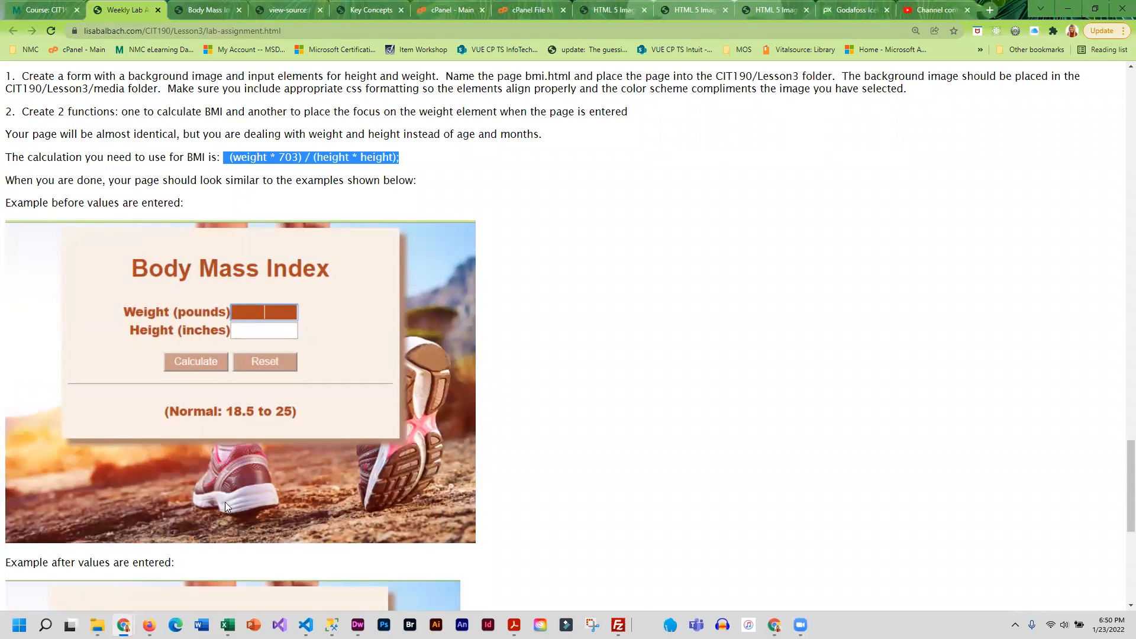
pyautogui.moveTo(429, 484)
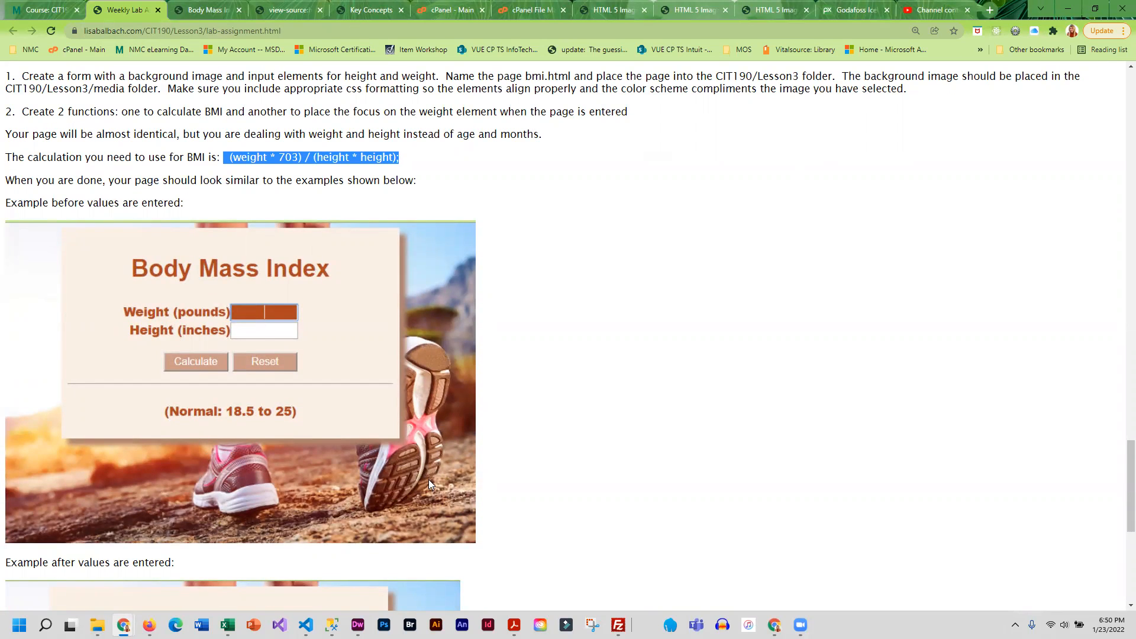
pyautogui.moveTo(198, 303)
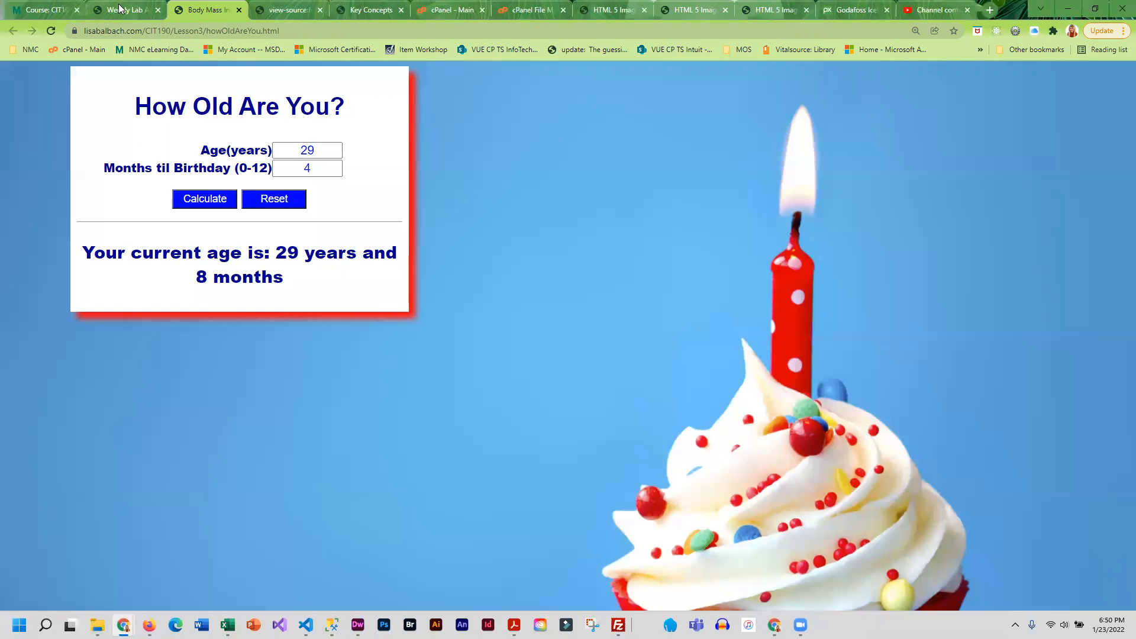
pyautogui.click(123, 9)
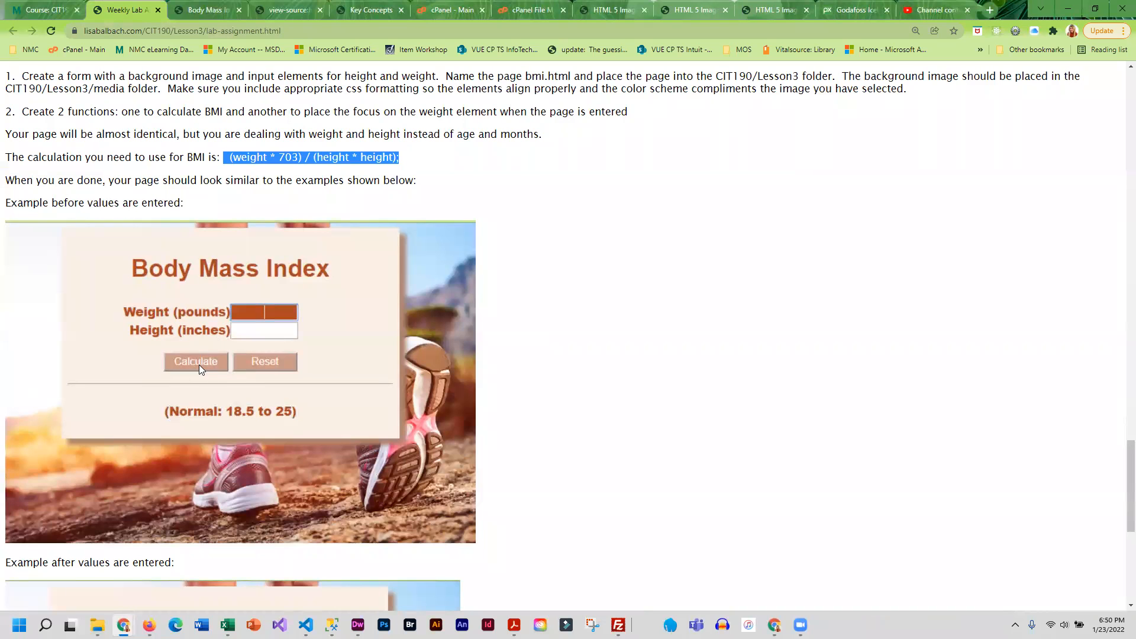
# Step: Read past the BMI example screenshots to the Task #5 finishing-up checklist
pyautogui.scroll(-3)
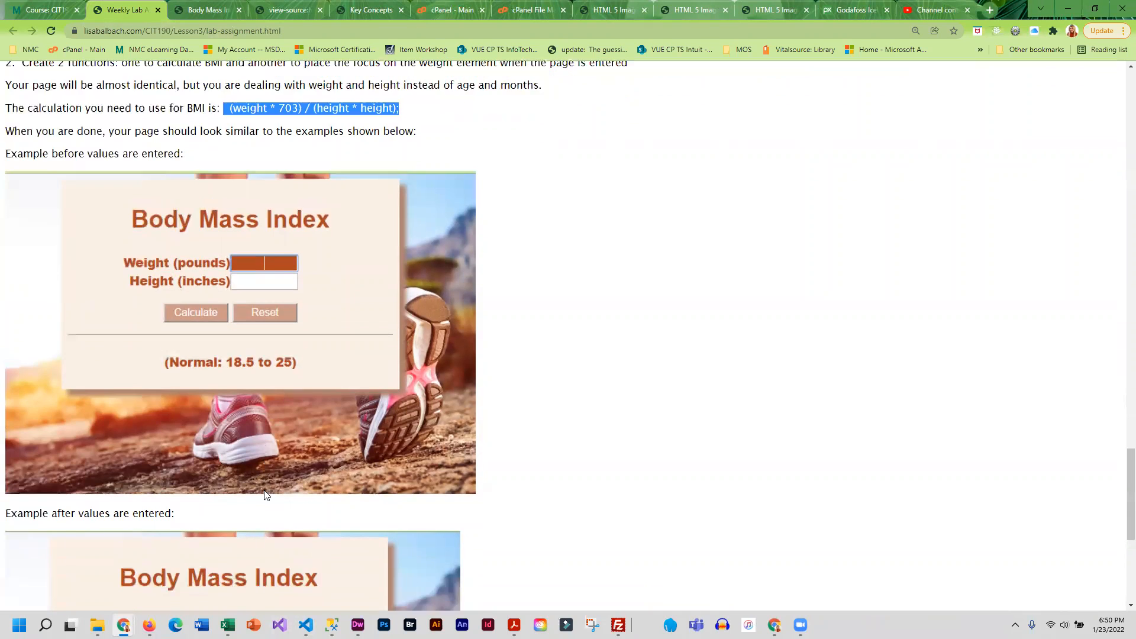
pyautogui.scroll(-3)
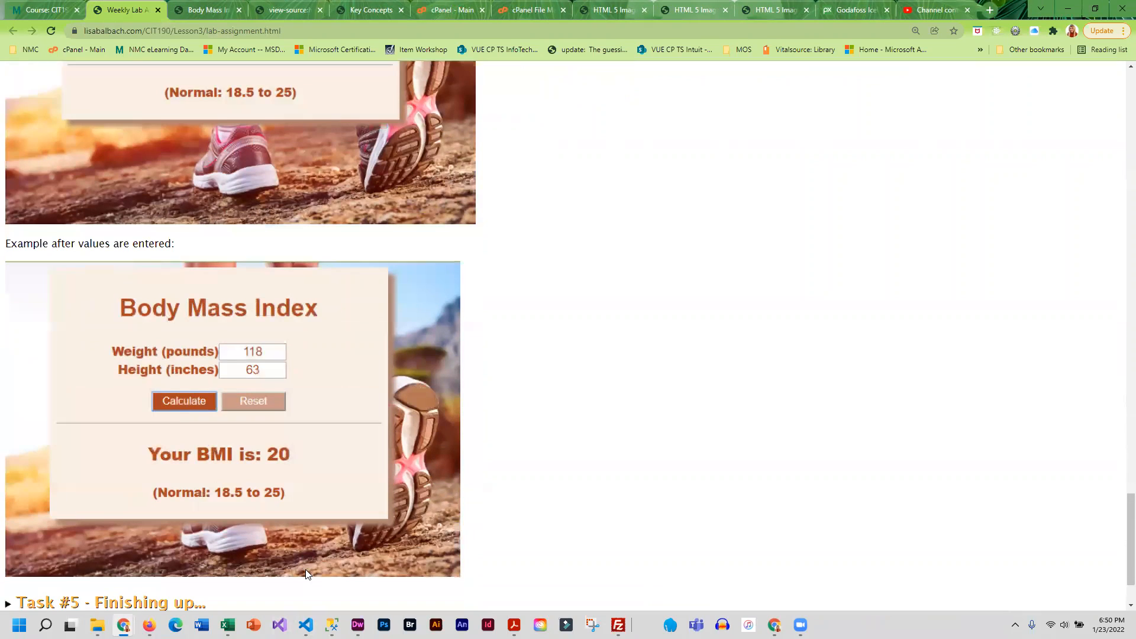
pyautogui.scroll(-3)
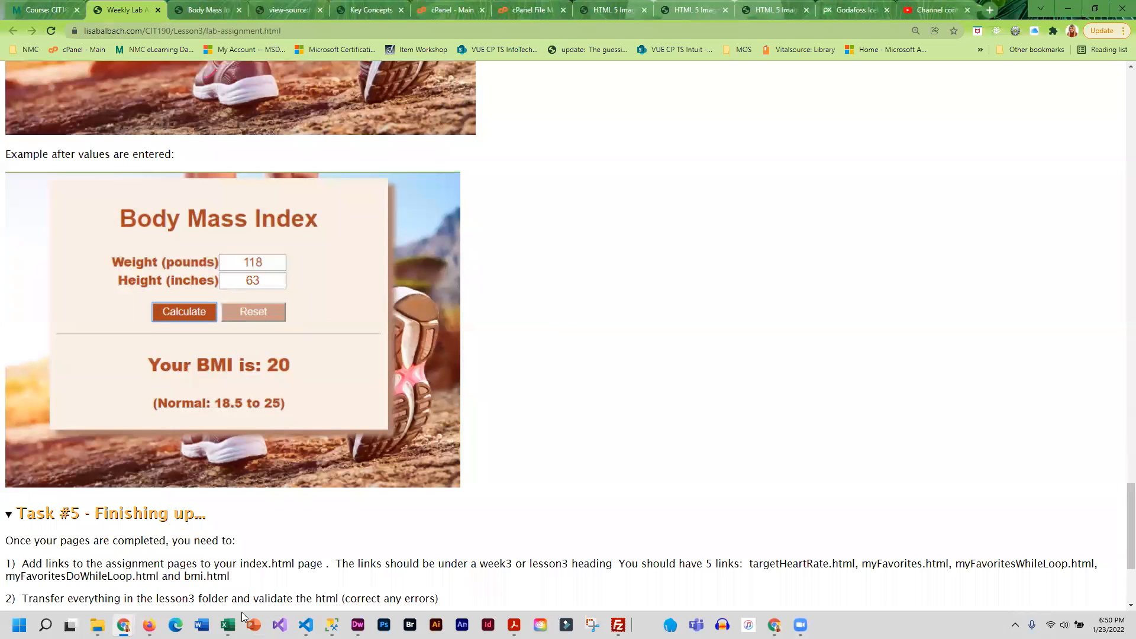
pyautogui.scroll(-3)
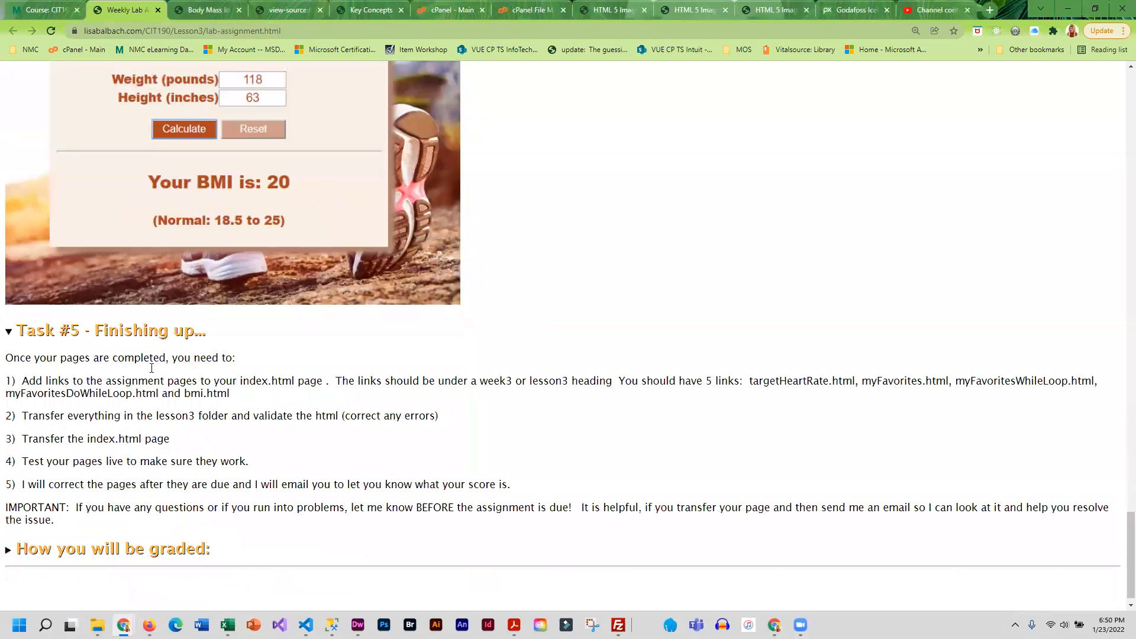
pyautogui.scroll(3)
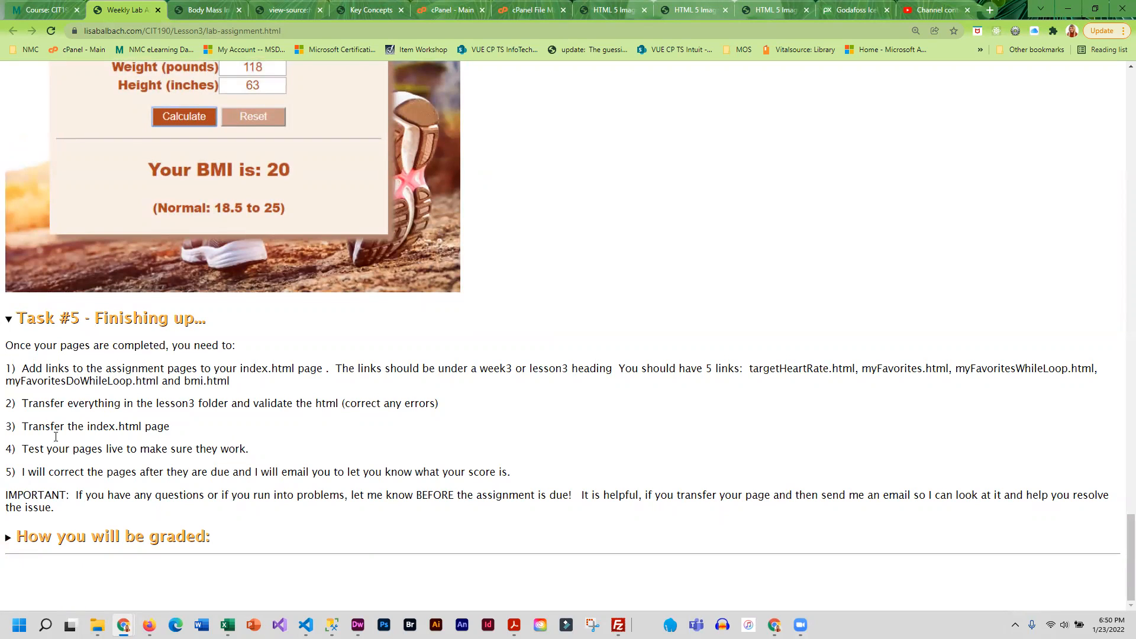
pyautogui.moveTo(167, 559)
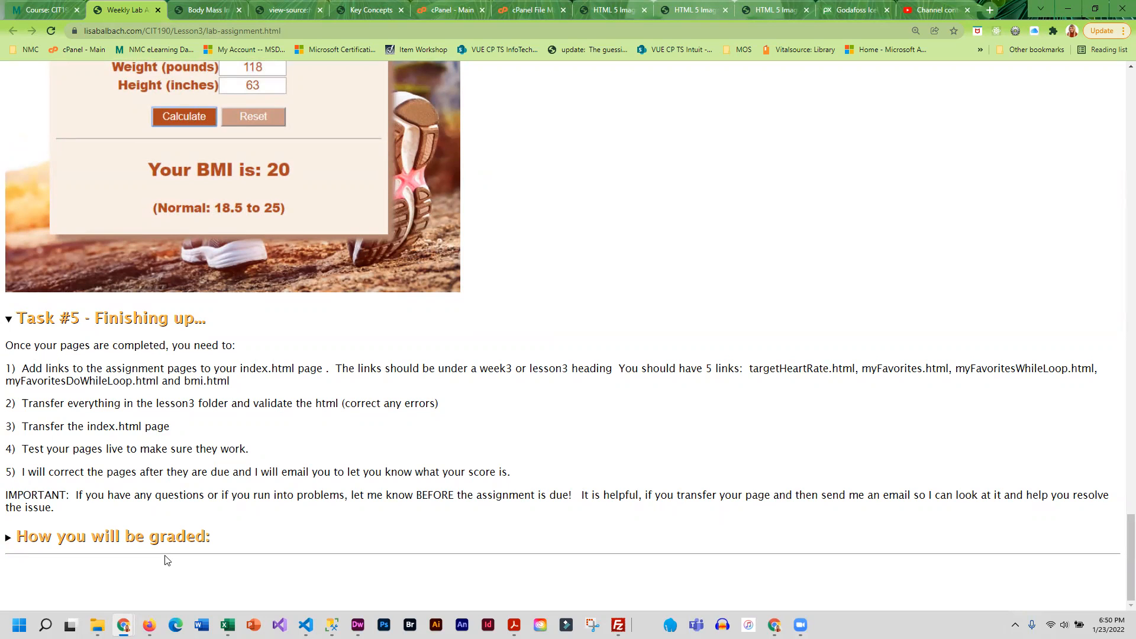
# Step: Reveal the 'How you will be graded' rubric table totalling 30 points
pyautogui.scroll(-3)
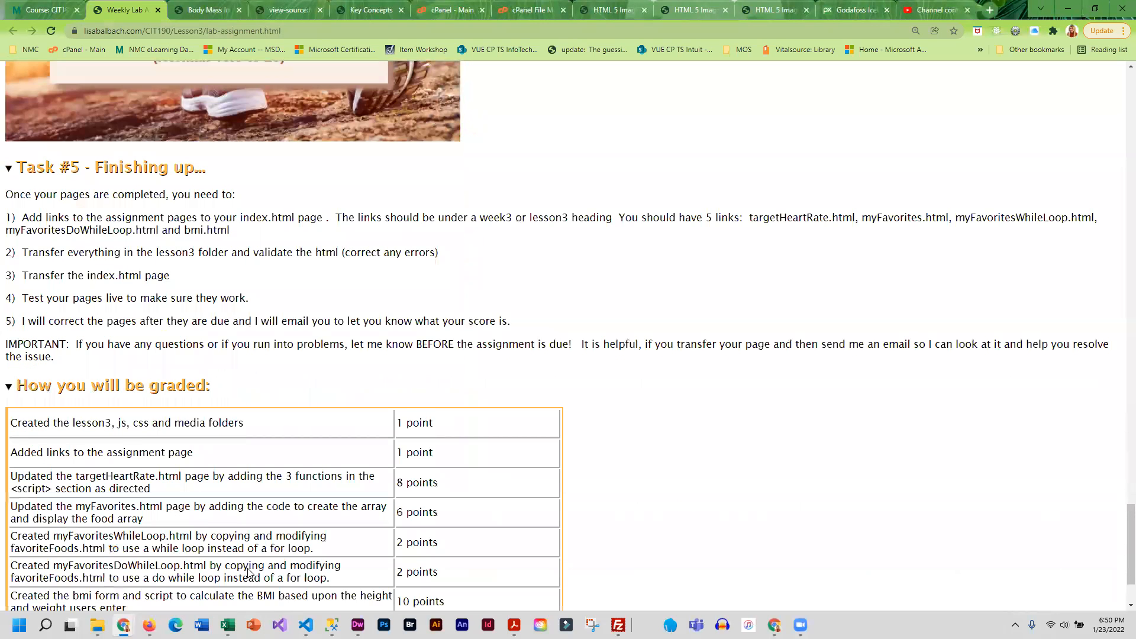
pyautogui.scroll(-3)
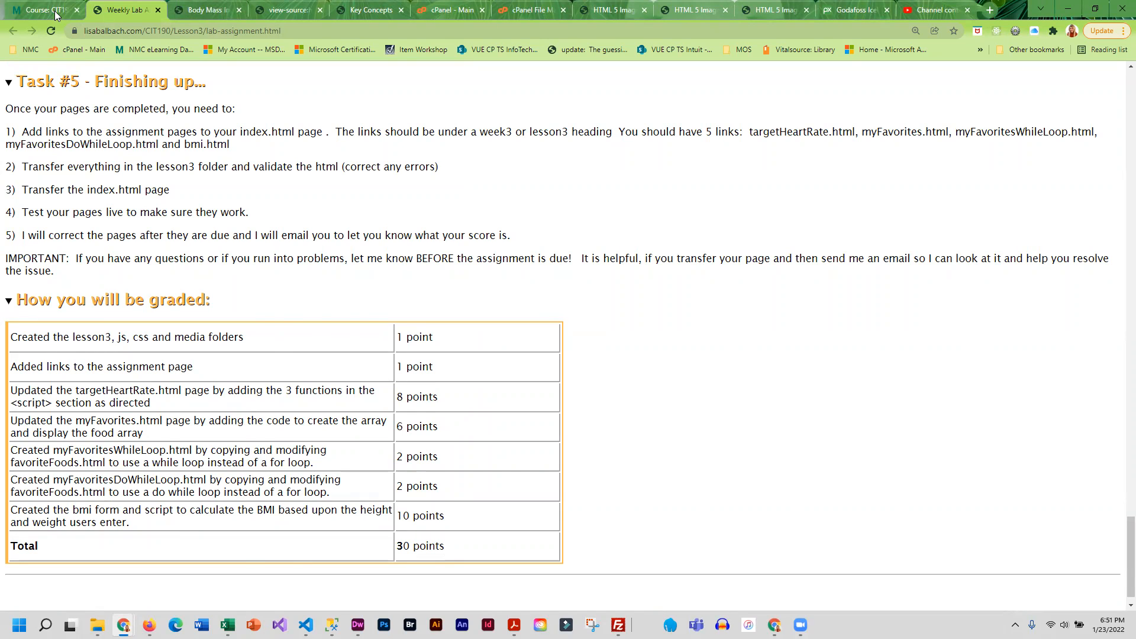
pyautogui.click(41, 9)
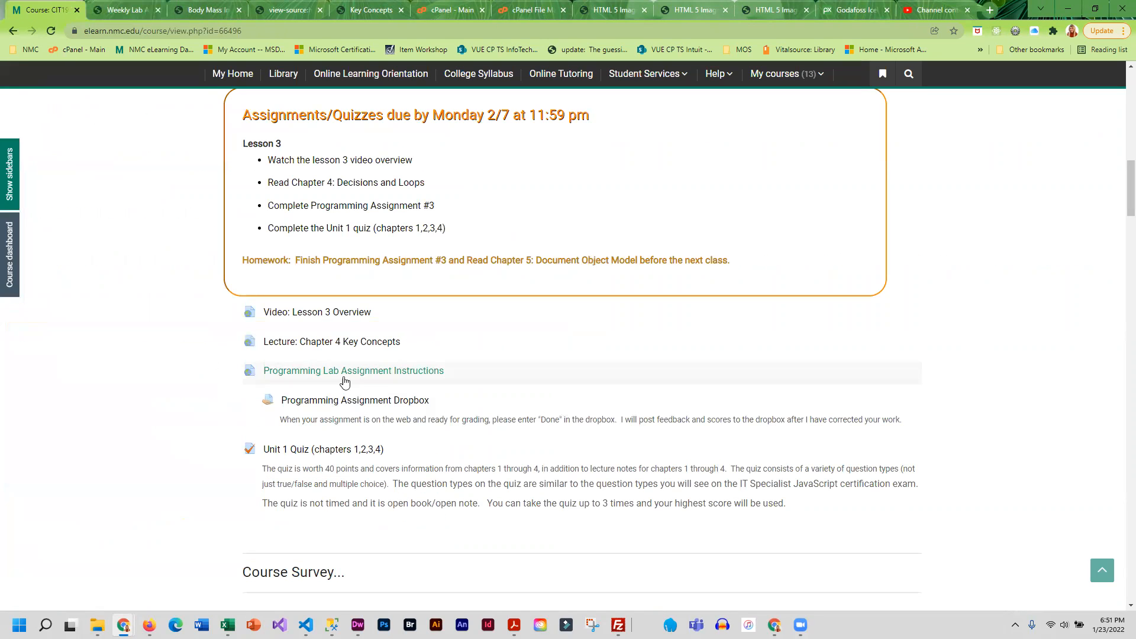
pyautogui.moveTo(376, 402)
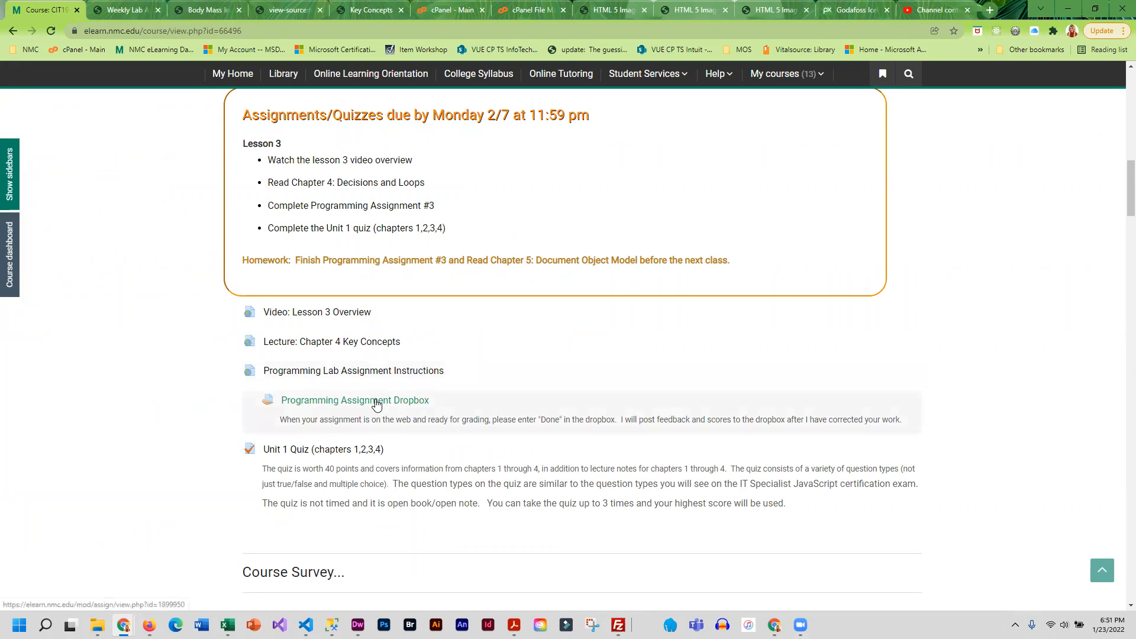
pyautogui.moveTo(302, 449)
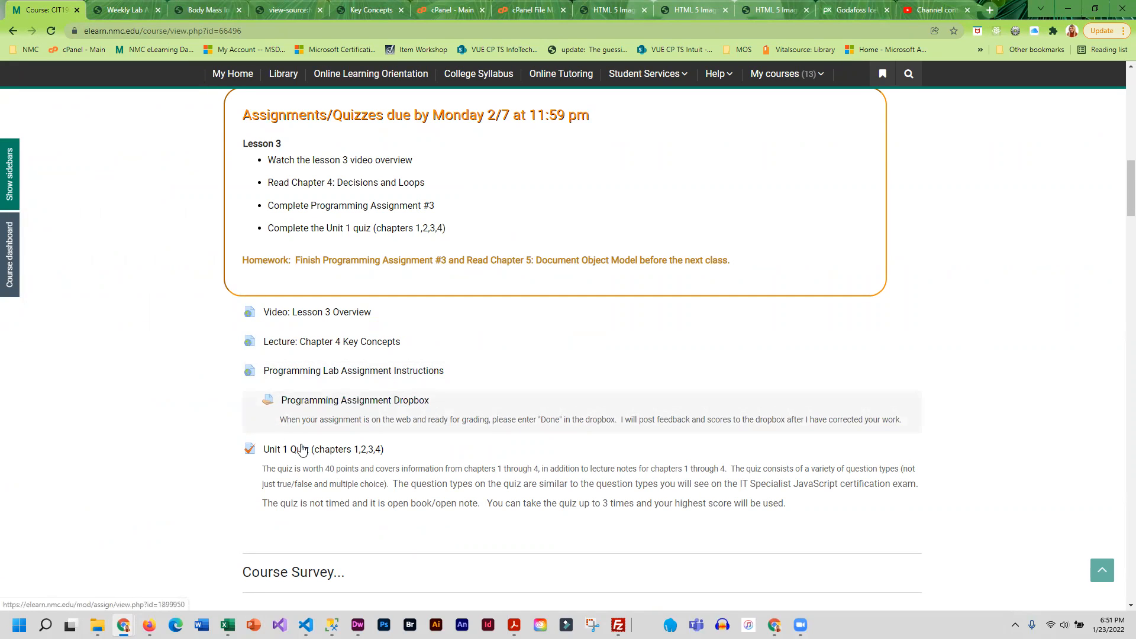
pyautogui.scroll(-3)
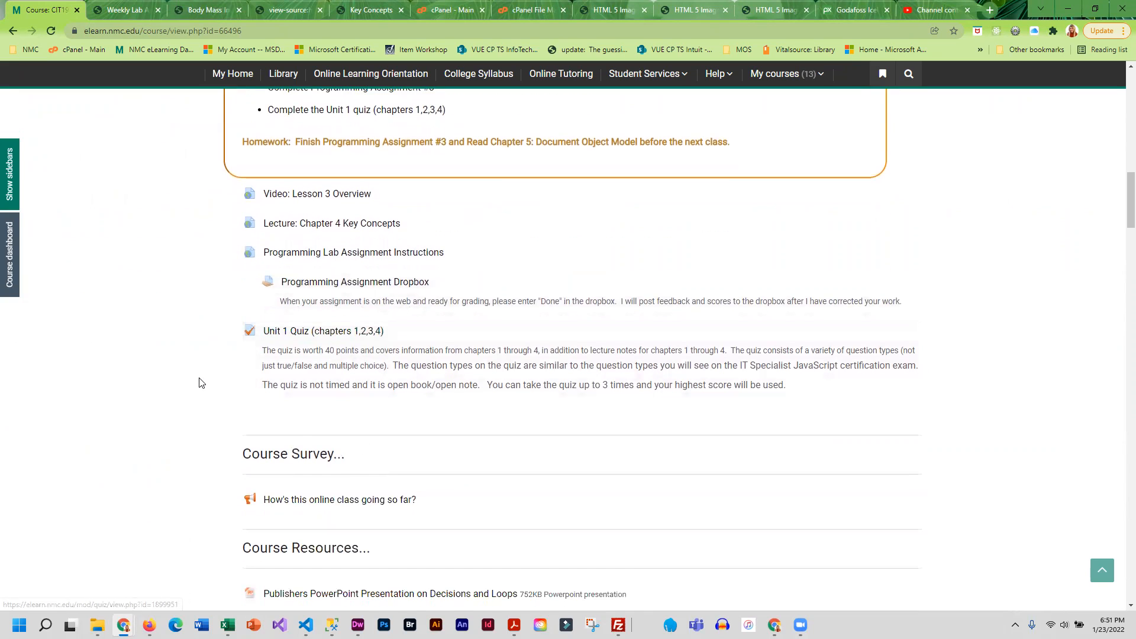
pyautogui.scroll(3)
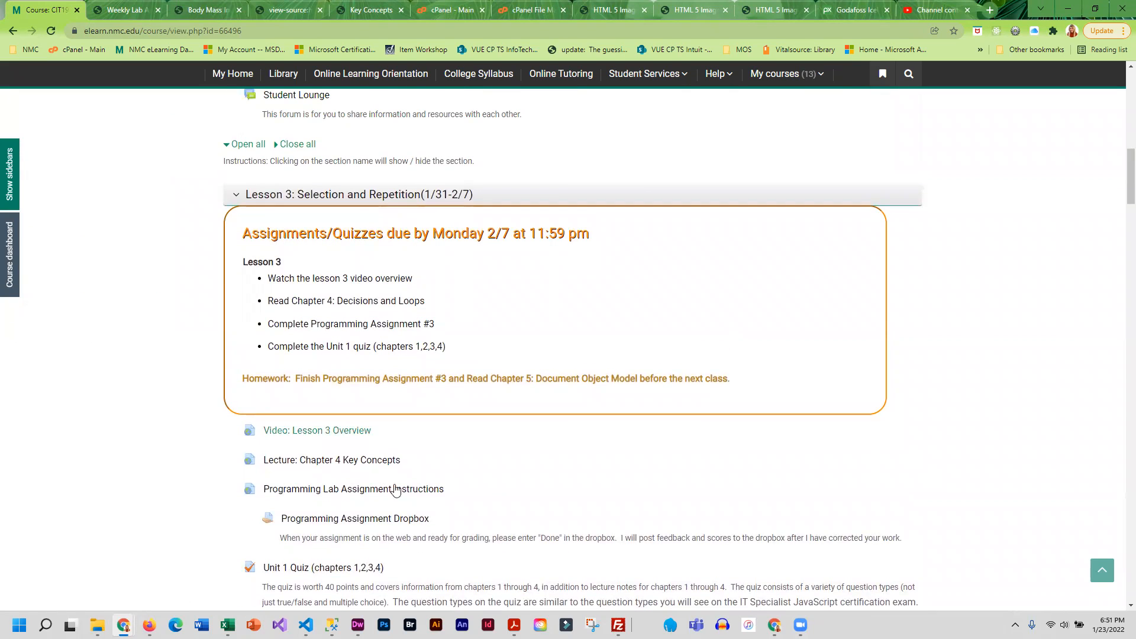
pyautogui.scroll(-3)
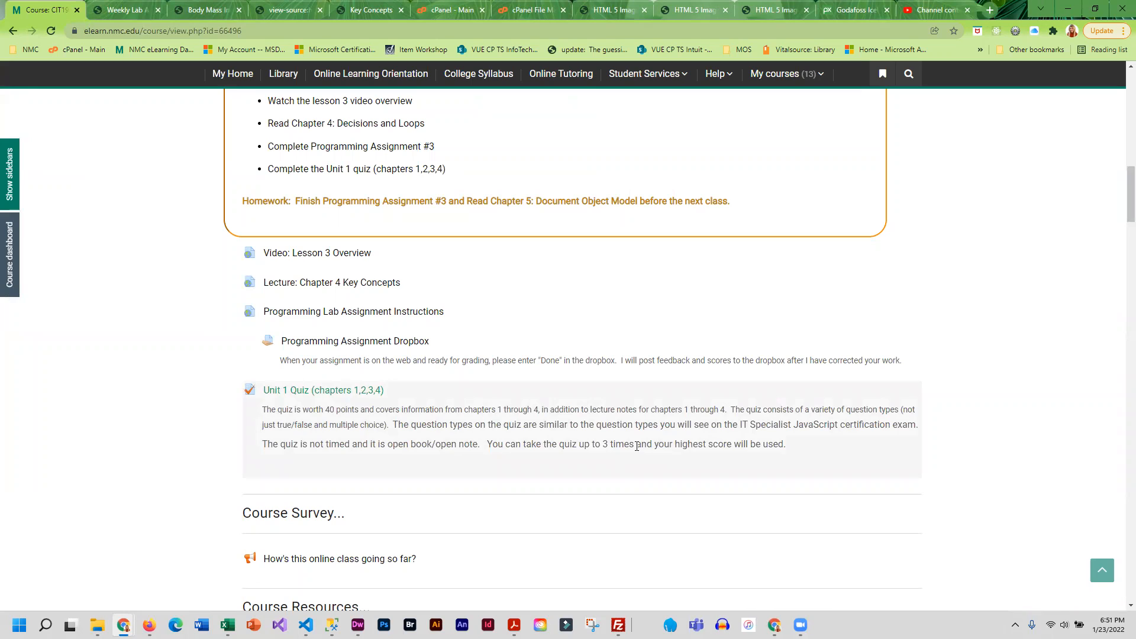
pyautogui.moveTo(491, 447)
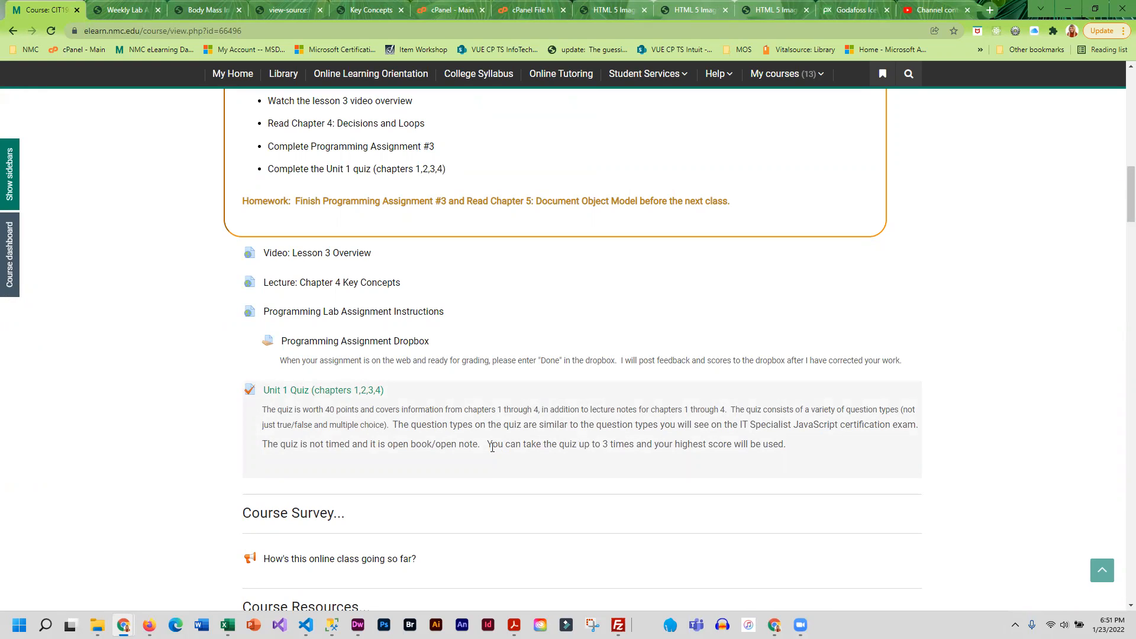
pyautogui.moveTo(405, 448)
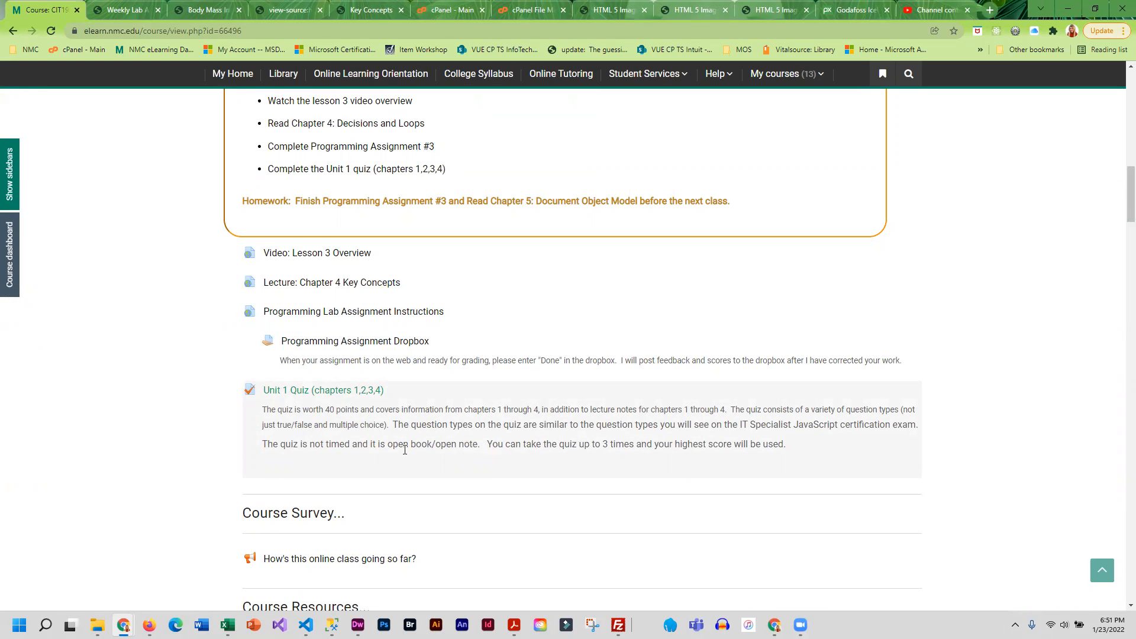
pyautogui.moveTo(369, 458)
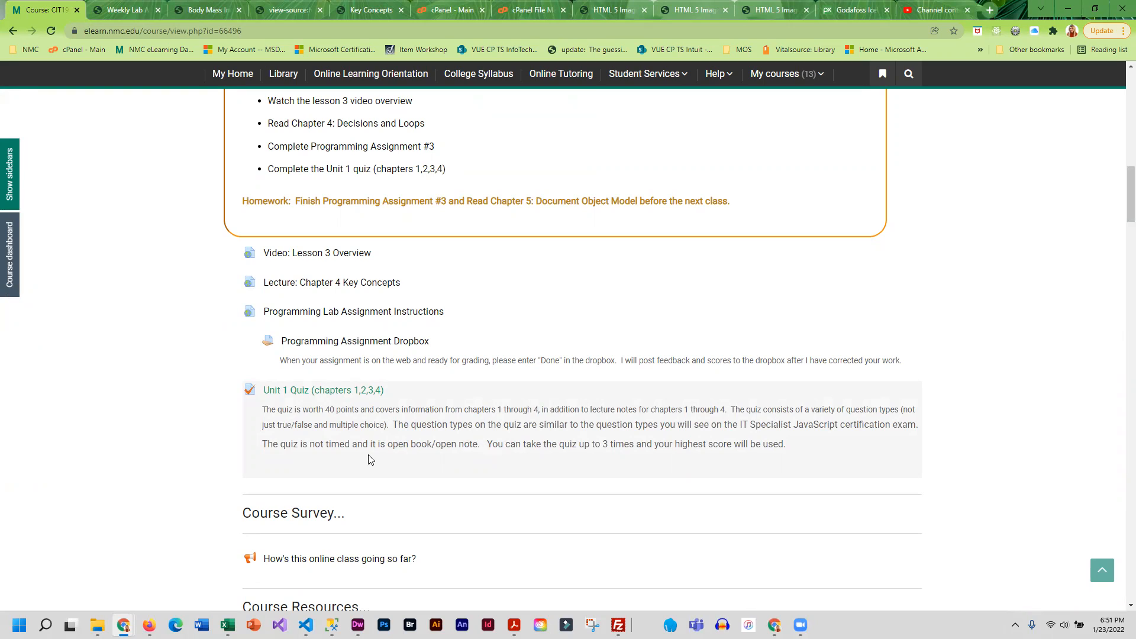
pyautogui.moveTo(331, 398)
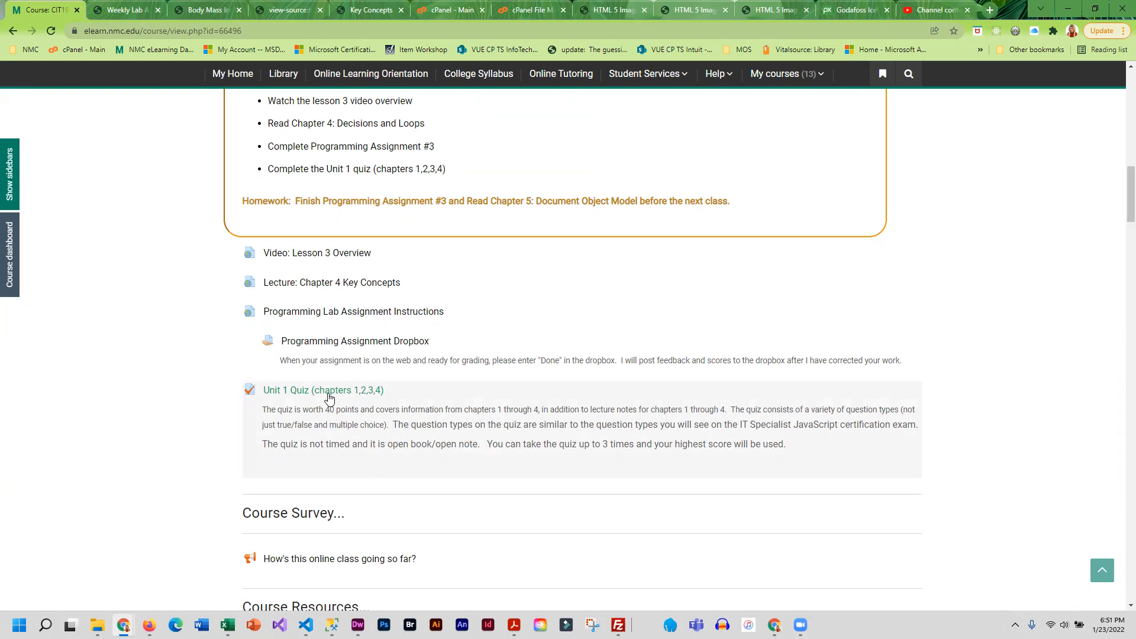
pyautogui.moveTo(335, 398)
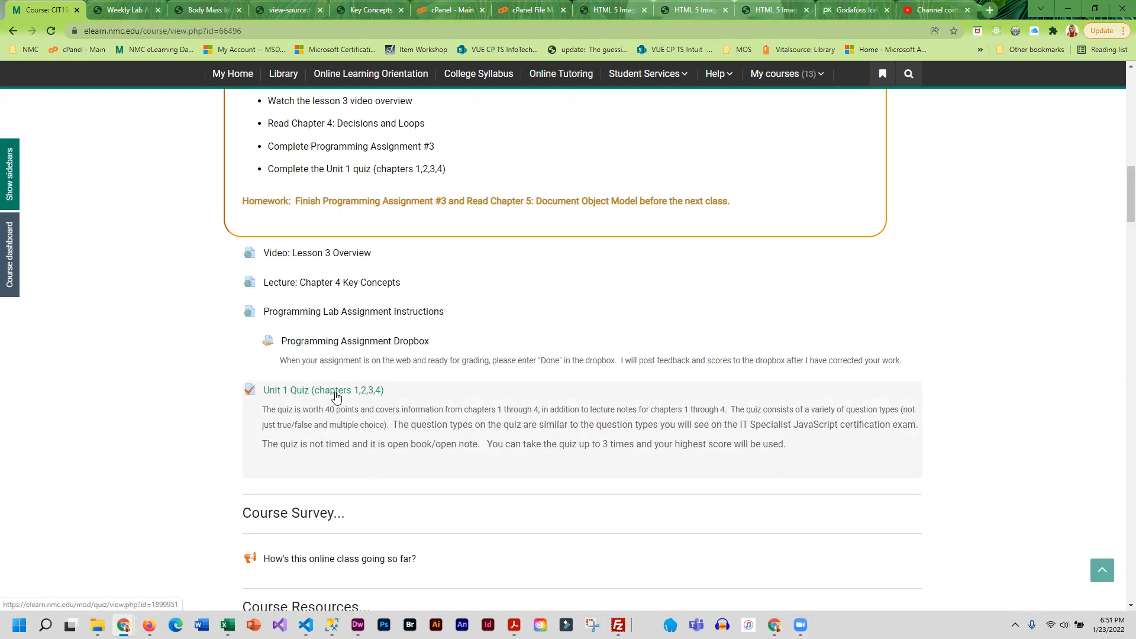
pyautogui.moveTo(504, 464)
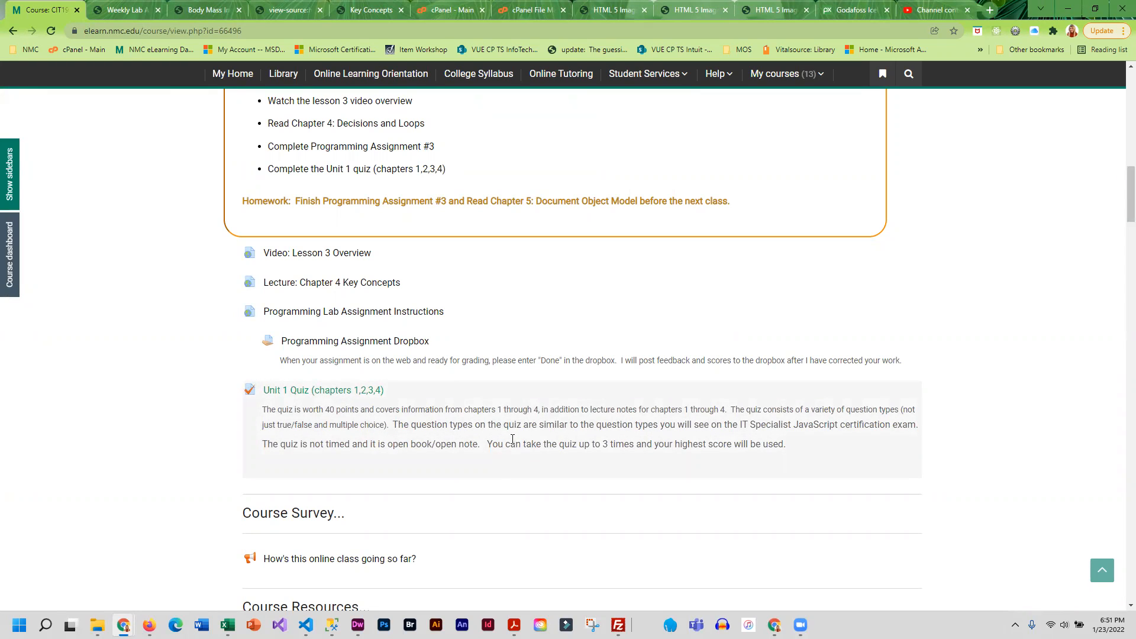
pyautogui.moveTo(543, 459)
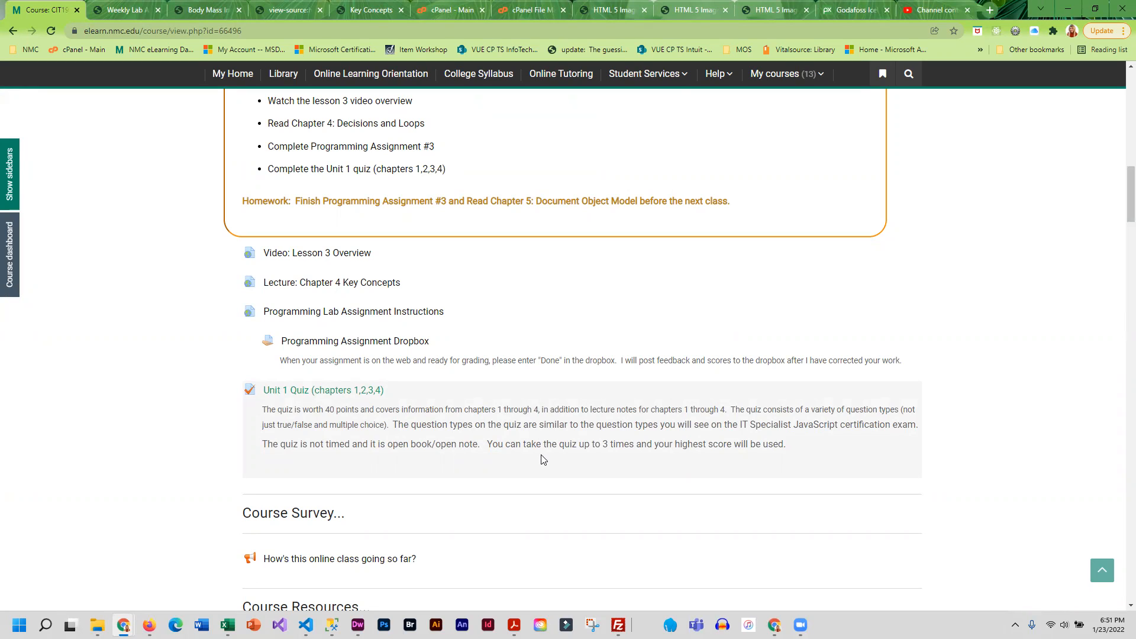
pyautogui.moveTo(581, 462)
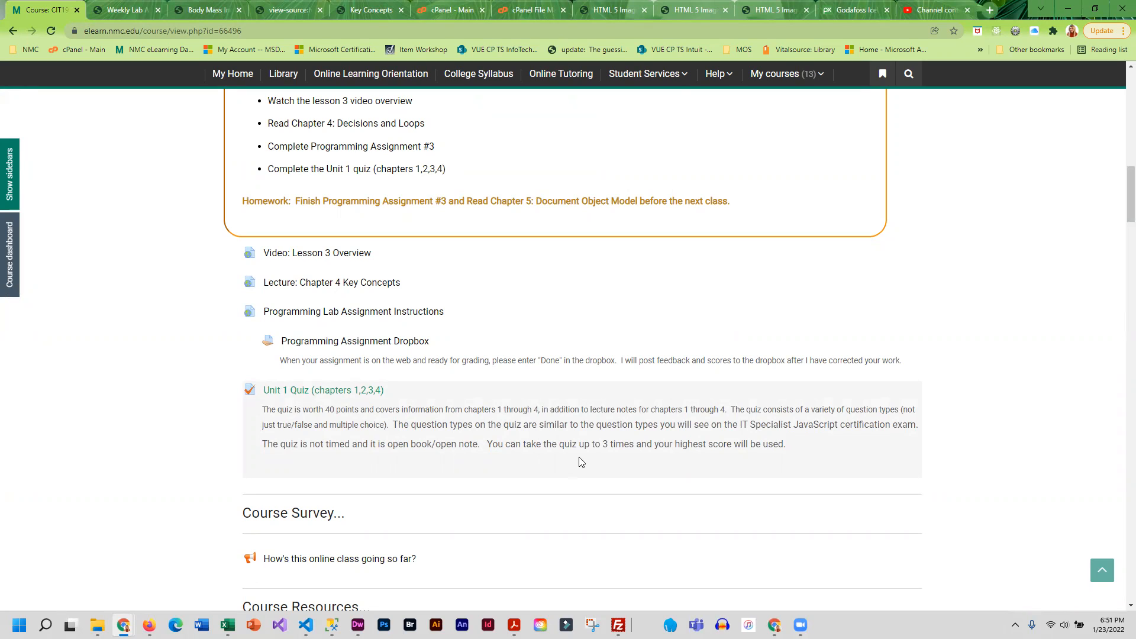
pyautogui.moveTo(273, 397)
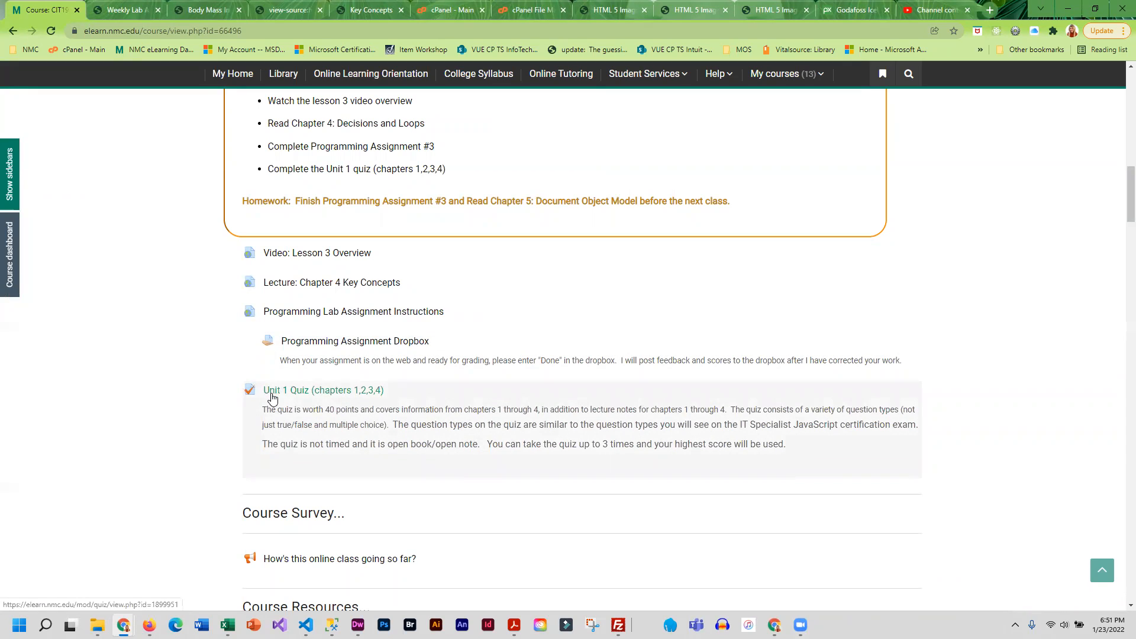
pyautogui.moveTo(405, 467)
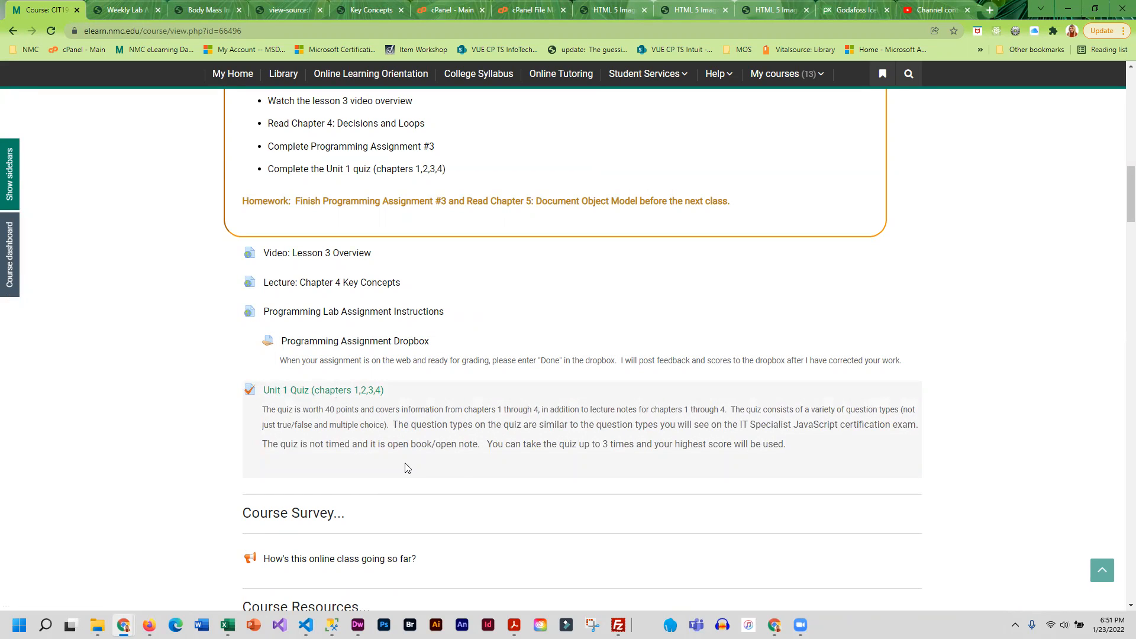
pyautogui.moveTo(464, 473)
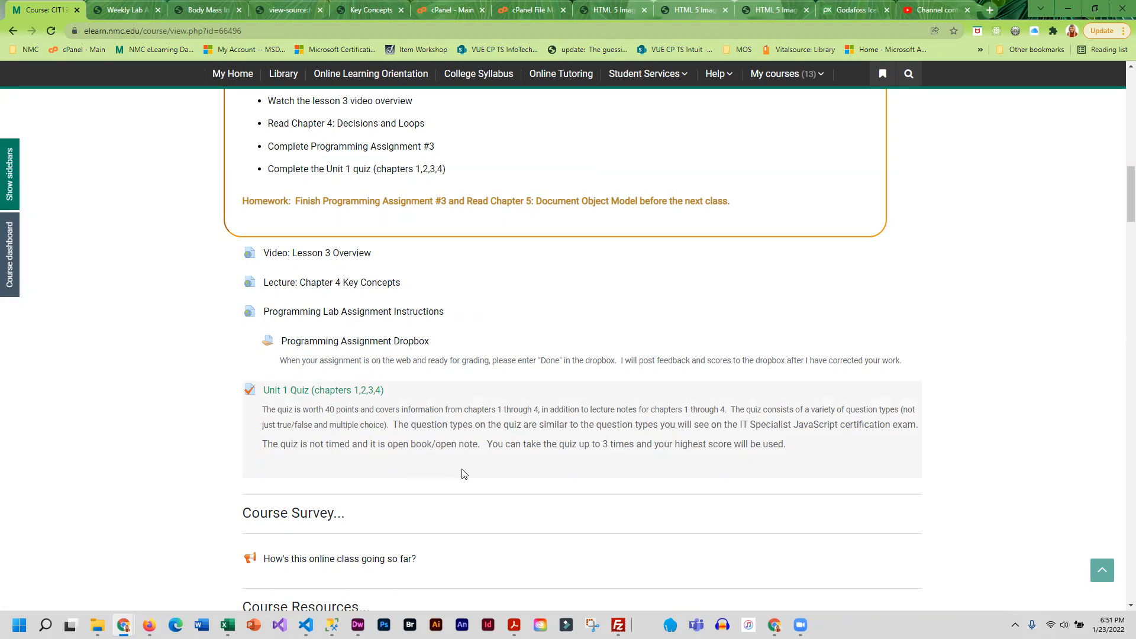
pyautogui.moveTo(467, 477)
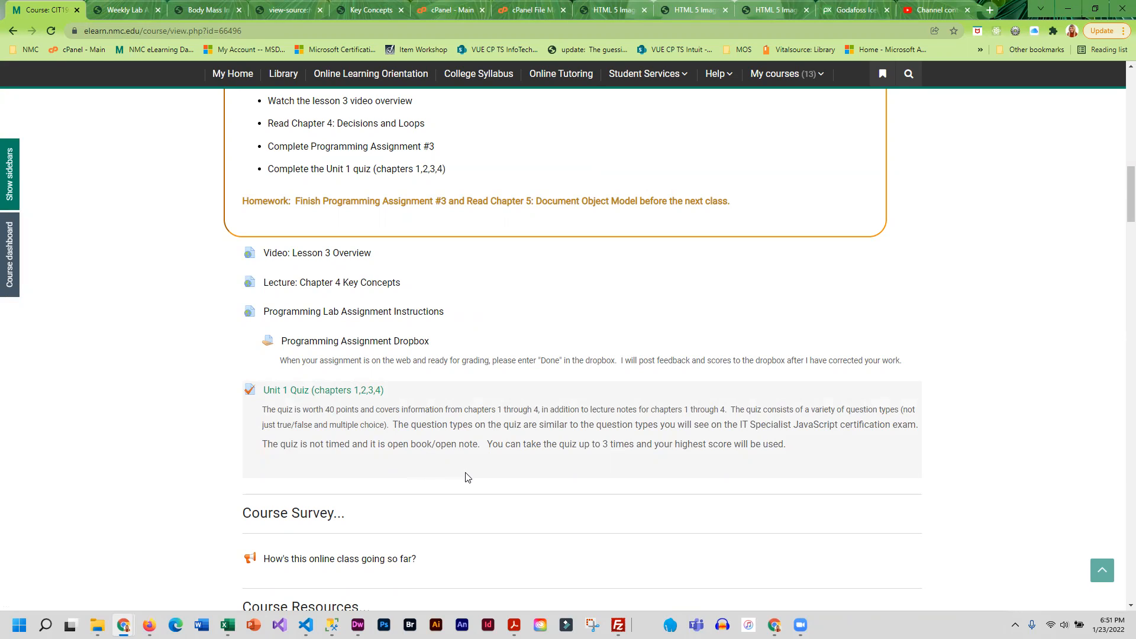
# Step: Scroll the course page to the Course Survey and Course Resources with the Decisions and Loops PowerPoint
pyautogui.scroll(-3)
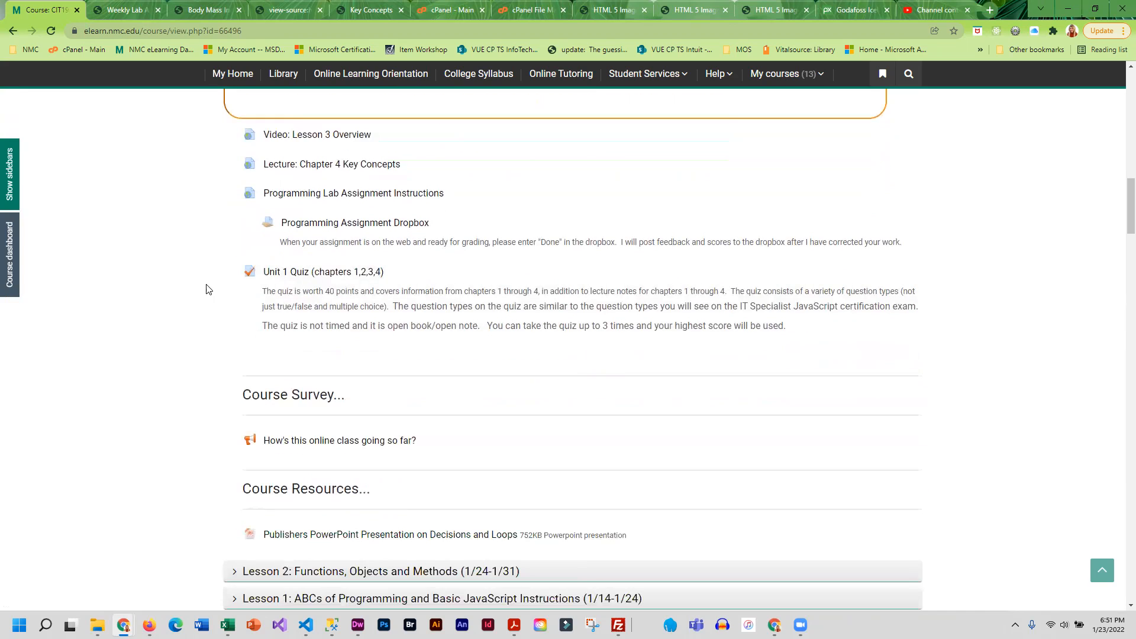
pyautogui.moveTo(419, 539)
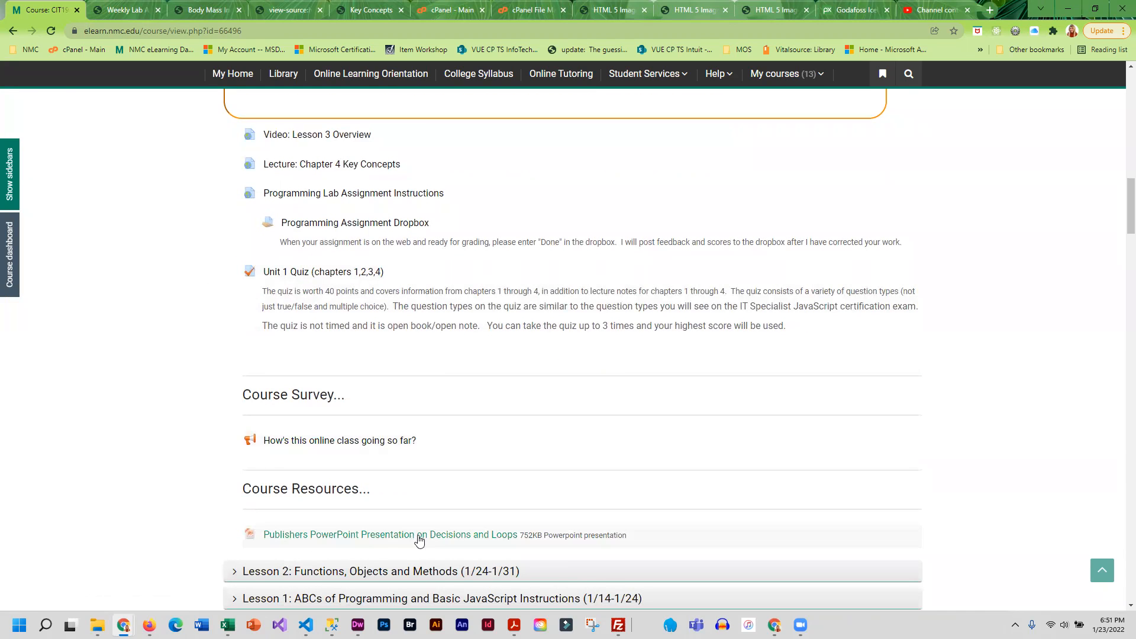
pyautogui.moveTo(348, 540)
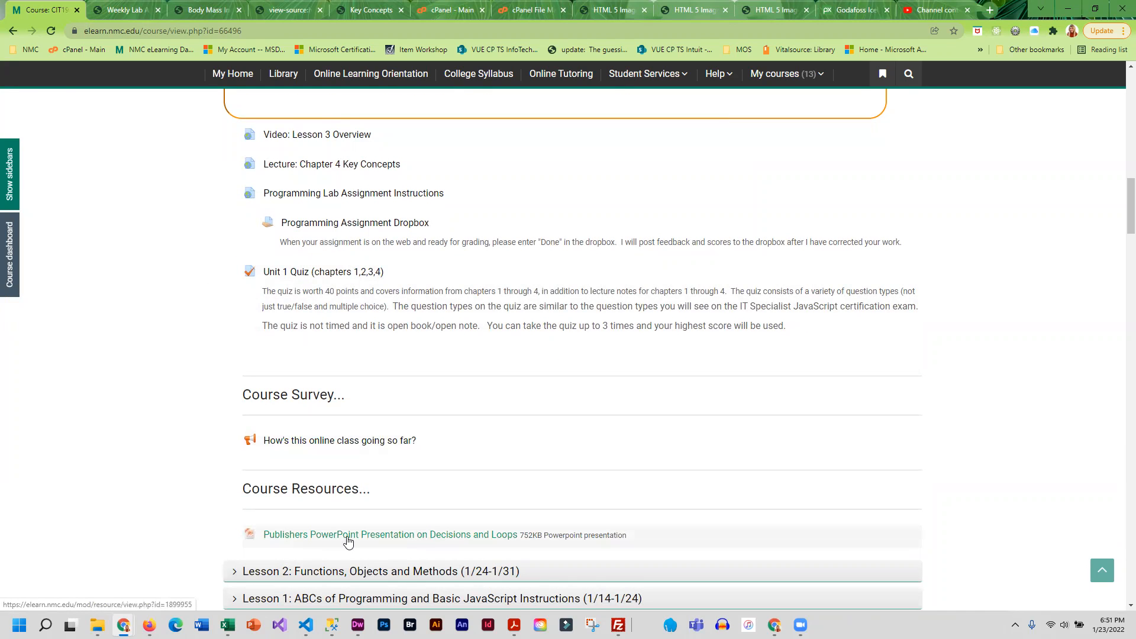
pyautogui.moveTo(396, 540)
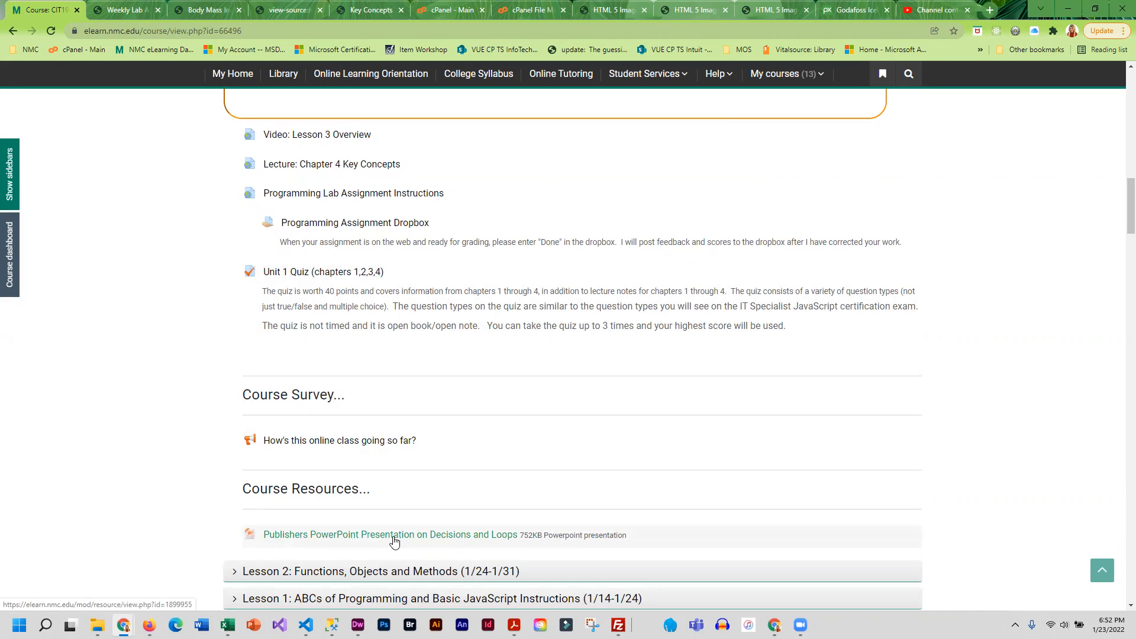
pyautogui.moveTo(421, 540)
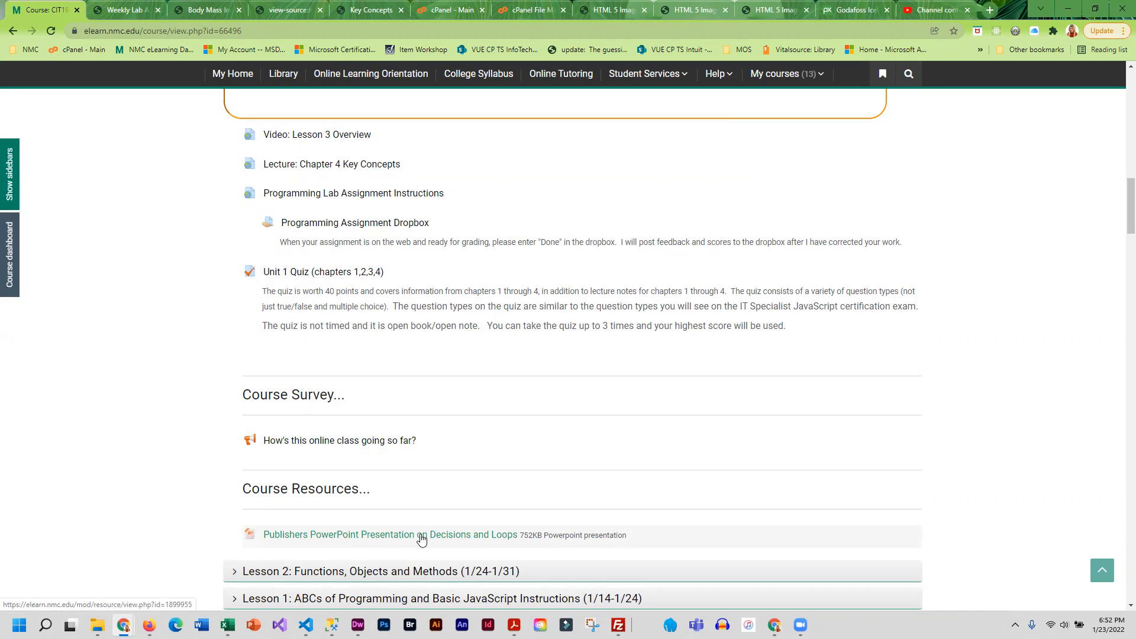
pyautogui.moveTo(468, 542)
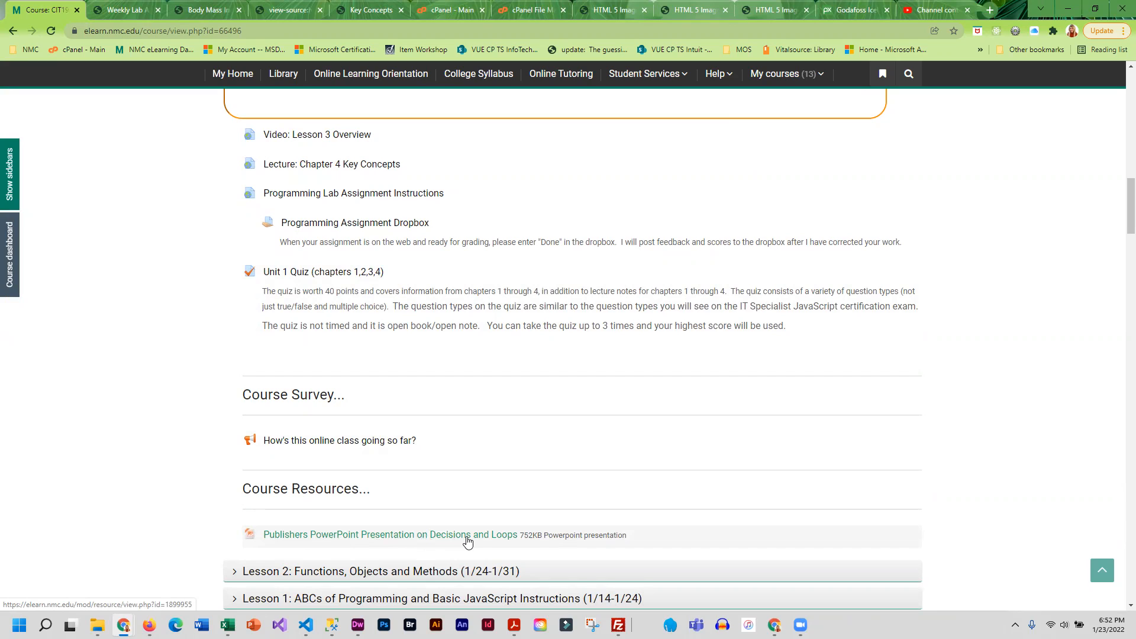
pyautogui.moveTo(351, 448)
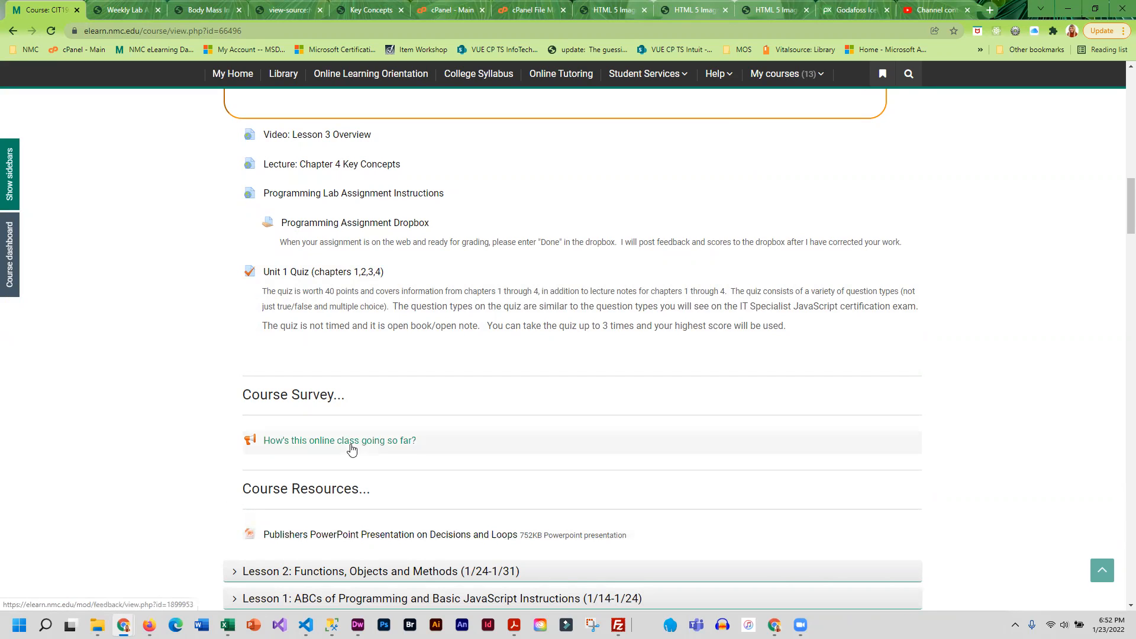
# Step: Scroll back up to the Lesson 3: Selection and Repetition header and its assignments due box
pyautogui.scroll(3)
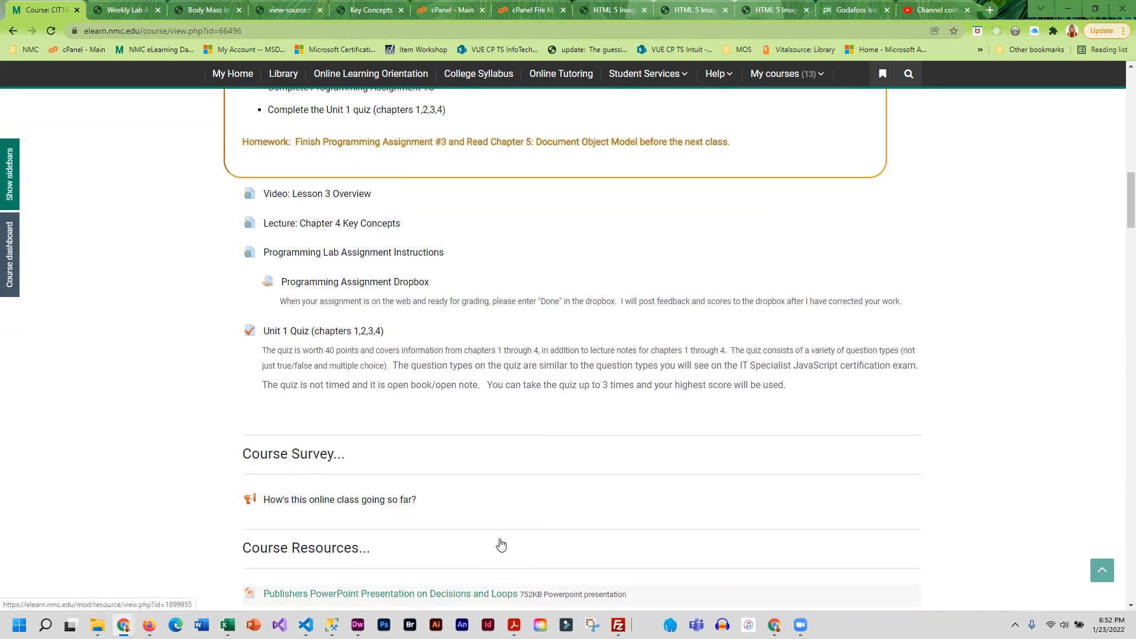
pyautogui.scroll(3)
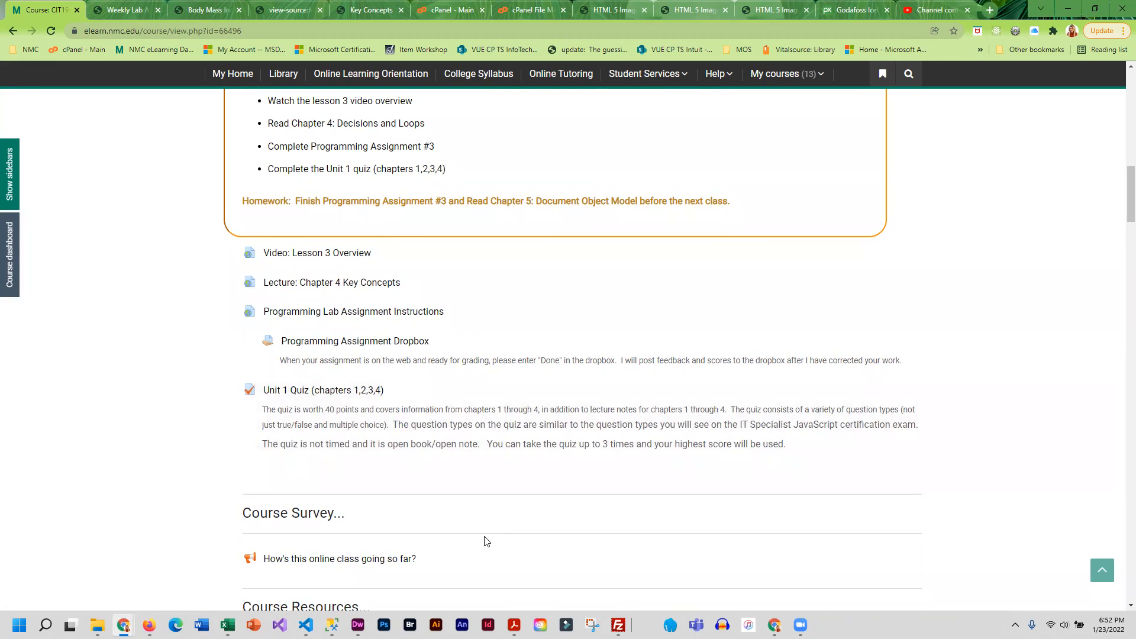
pyautogui.scroll(3)
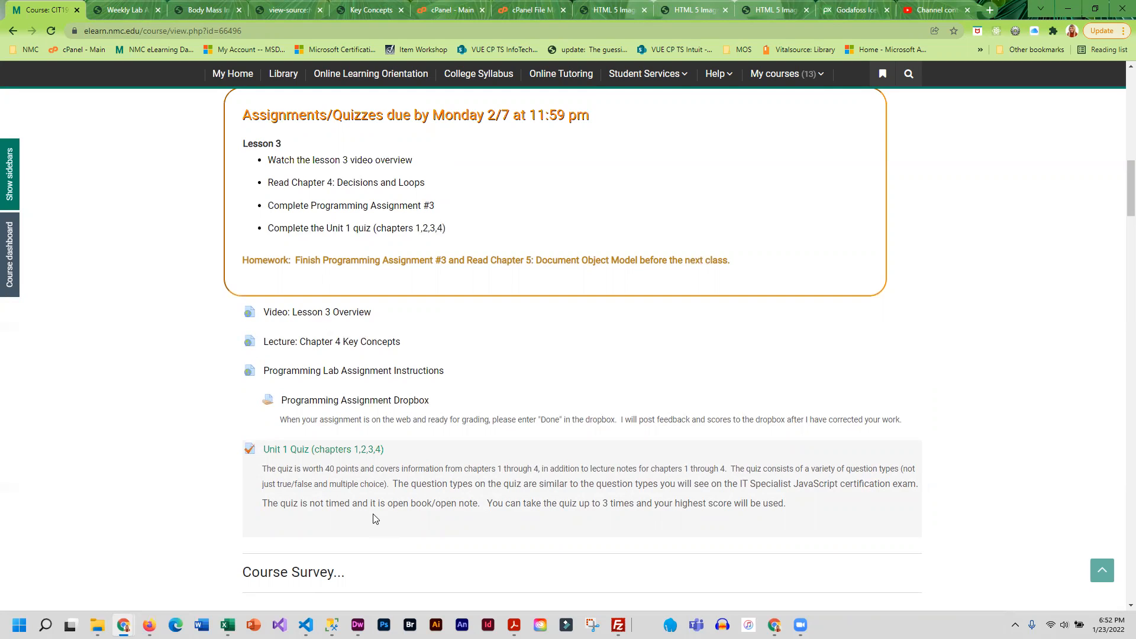
pyautogui.moveTo(304, 510)
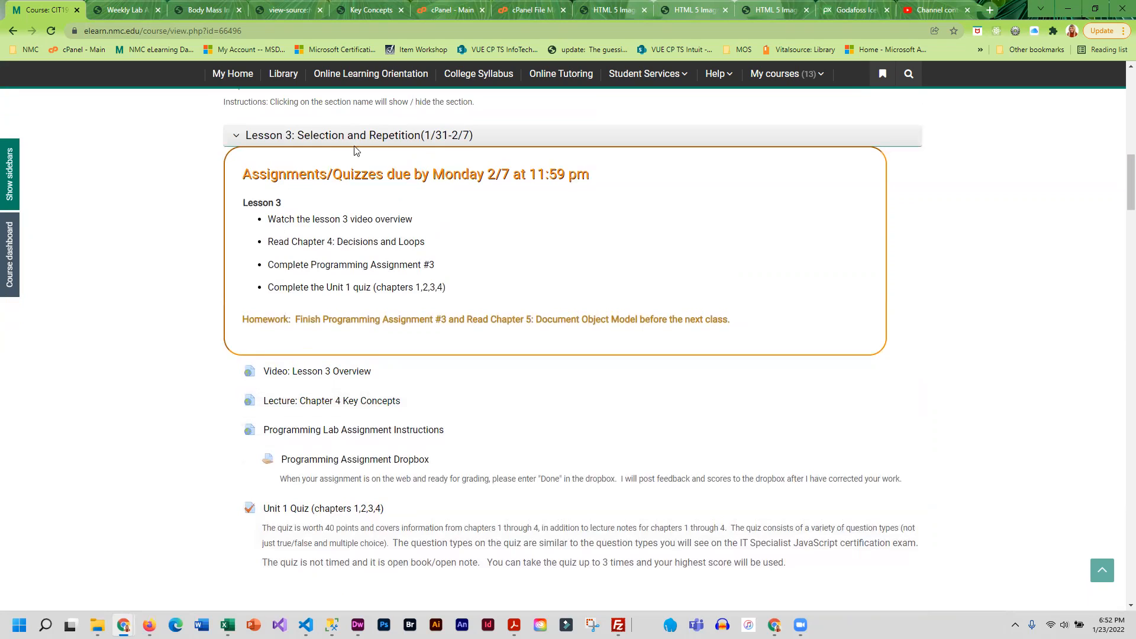
pyautogui.moveTo(352, 429)
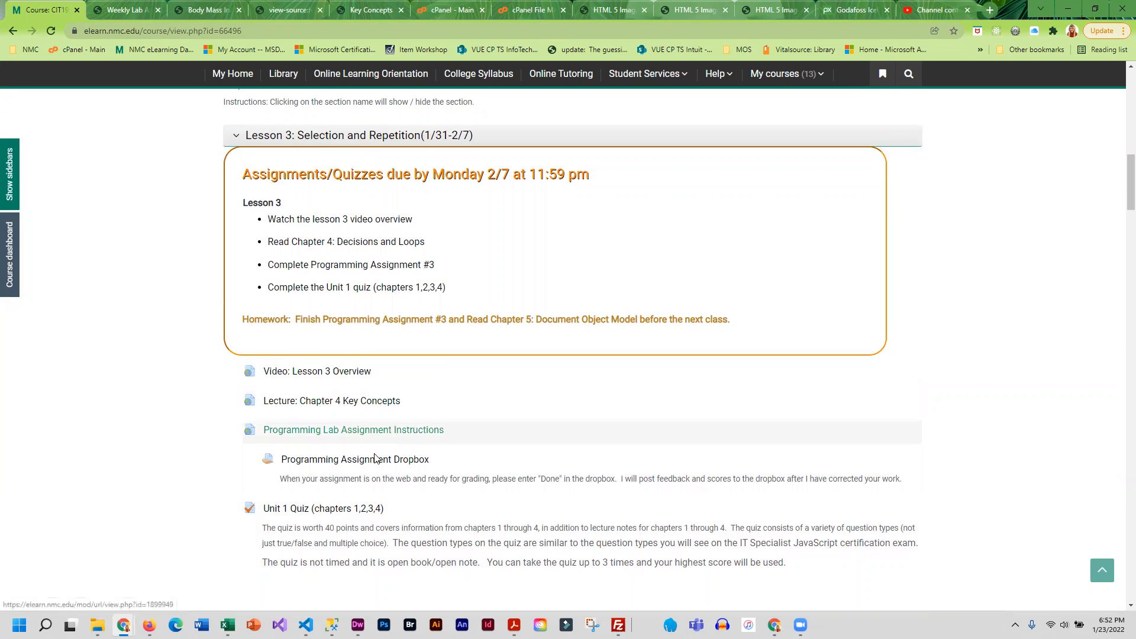